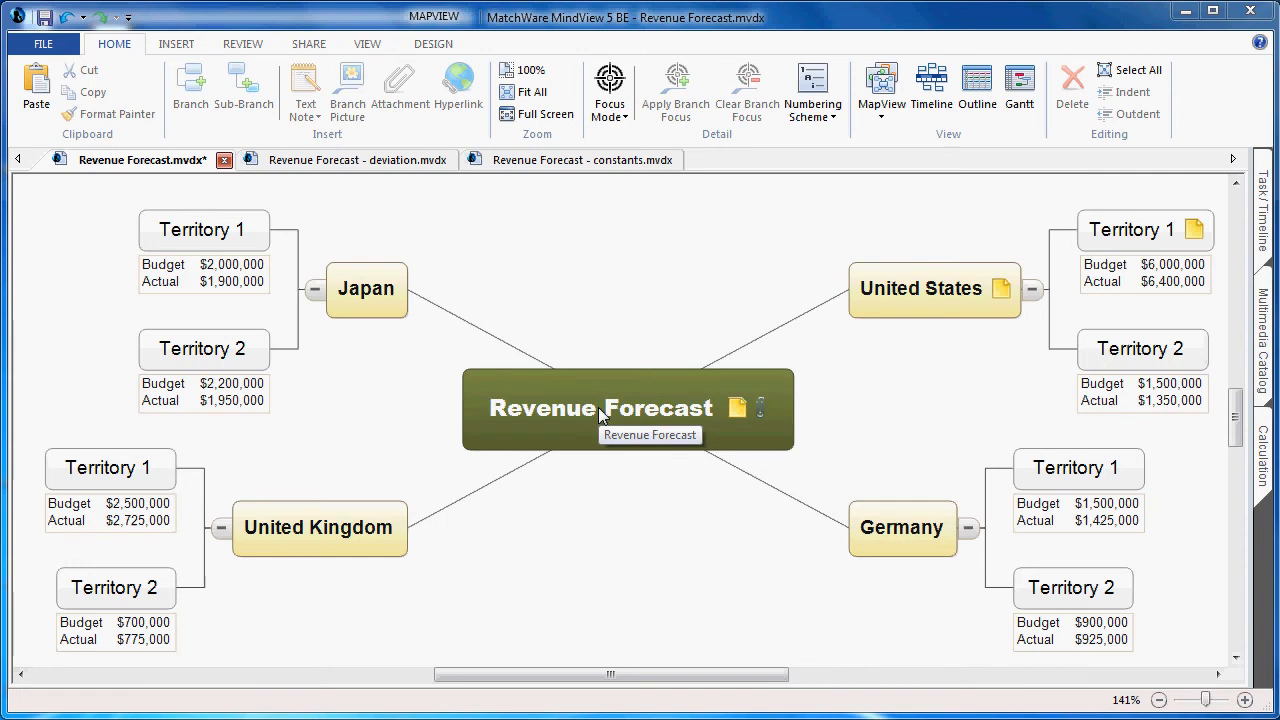
mouse_move(600, 418)
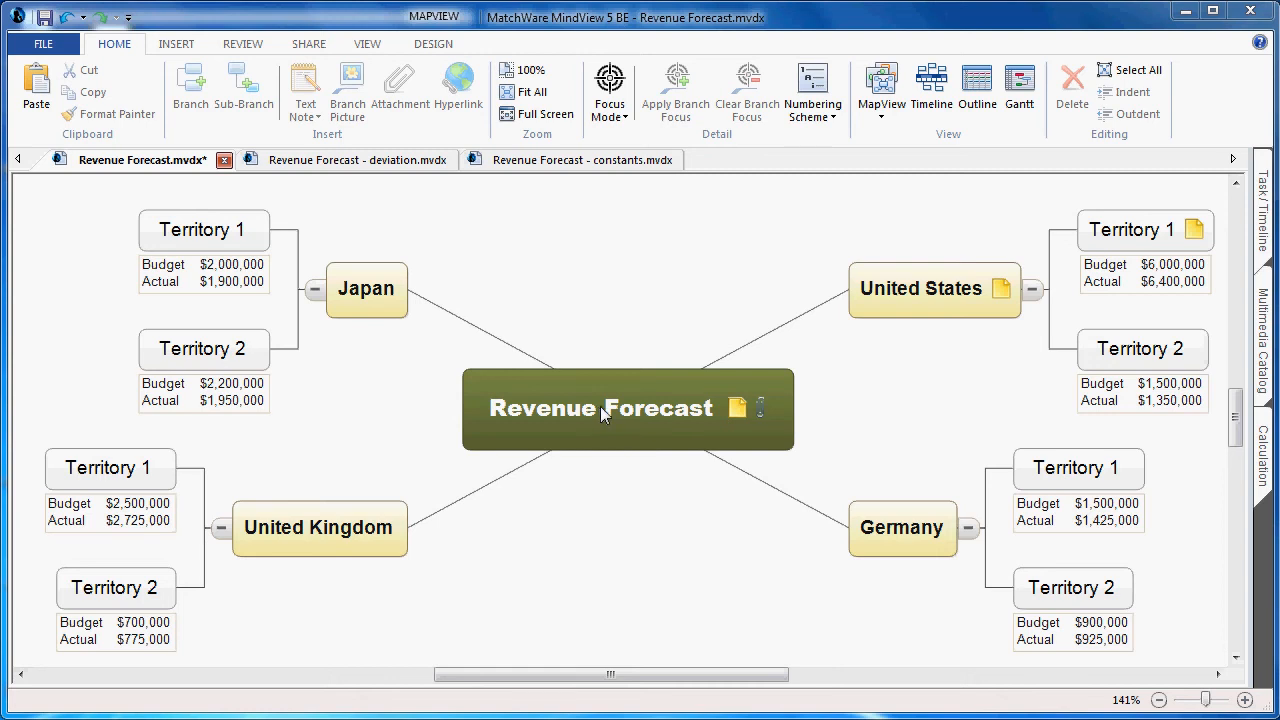
mouse_move(1090, 310)
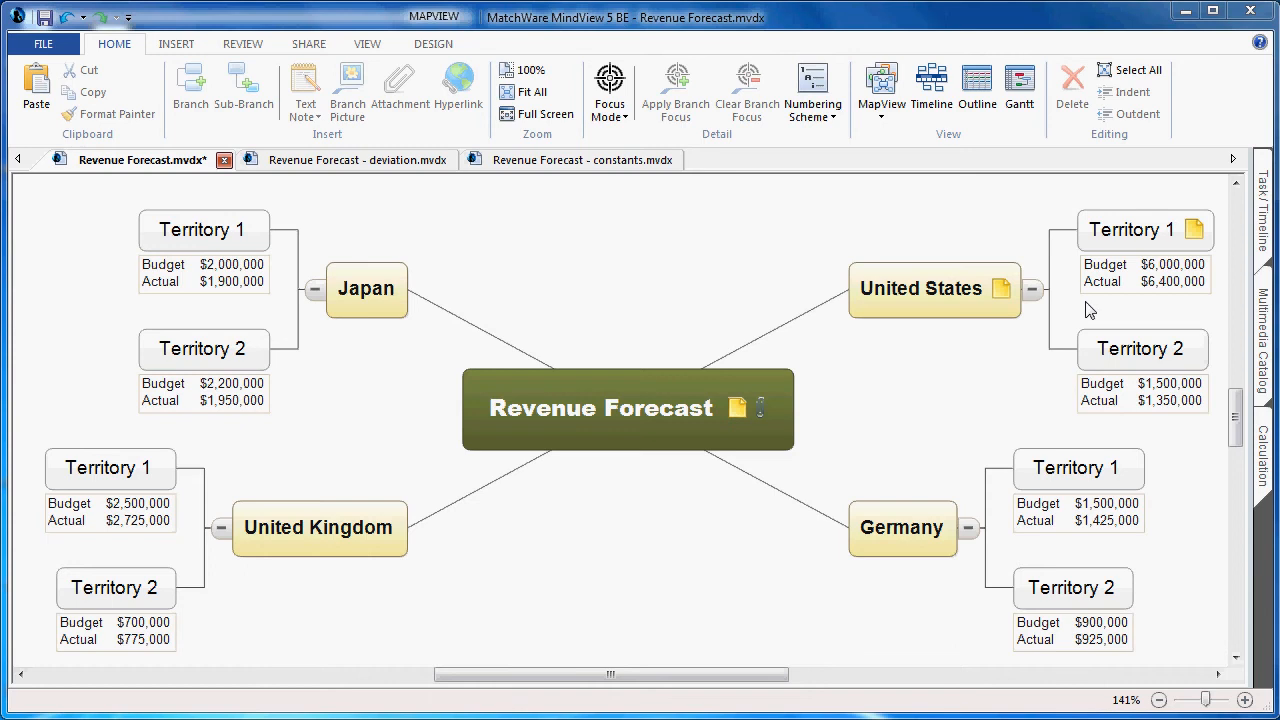
mouse_move(996, 356)
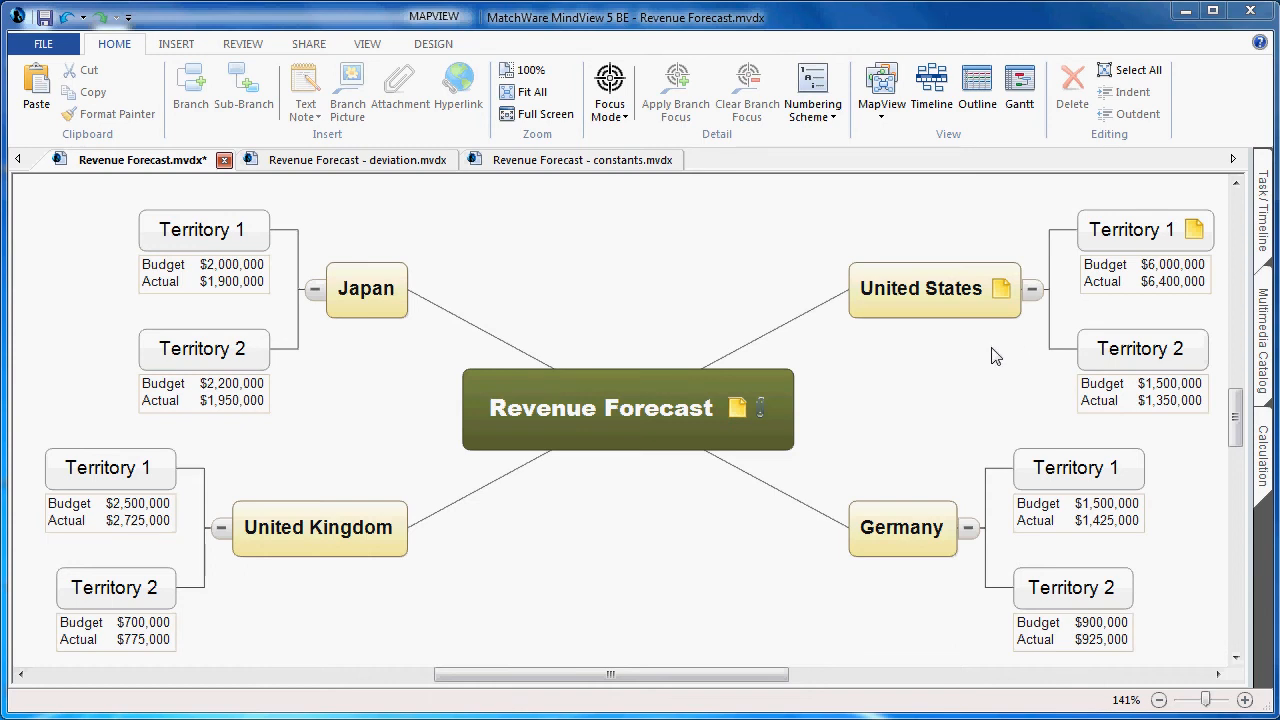
mouse_move(924, 352)
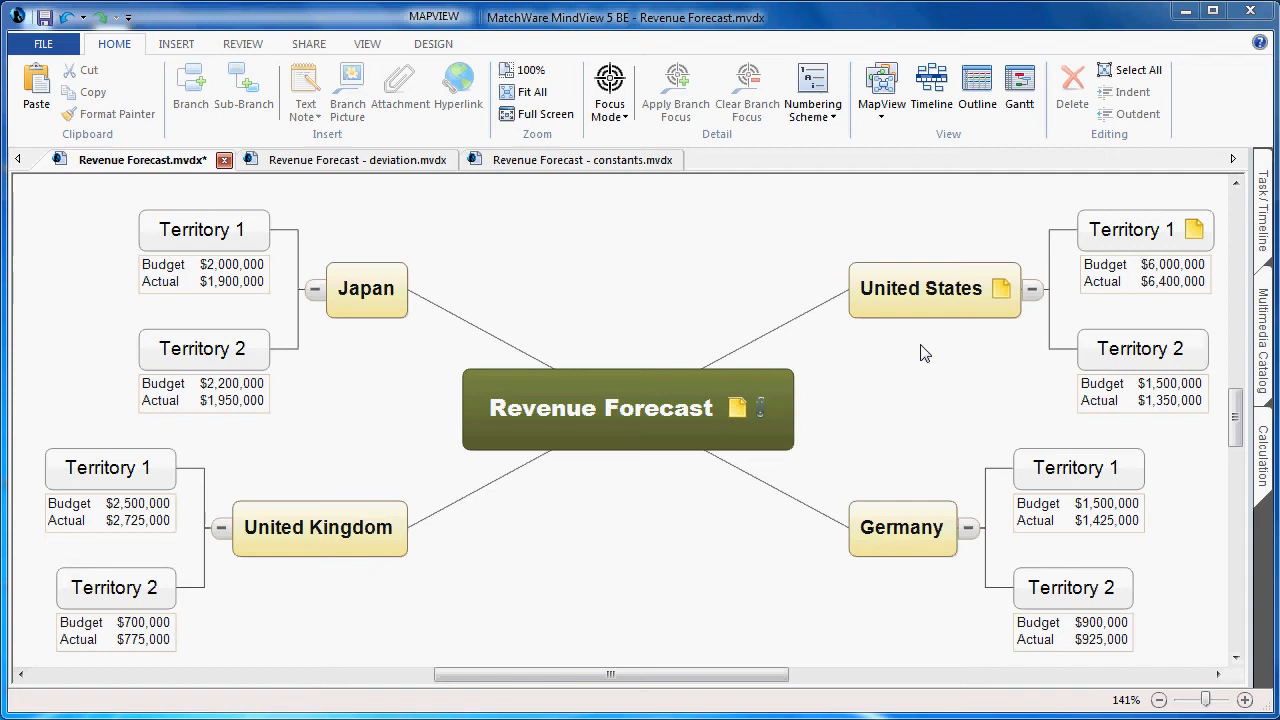
mouse_move(888, 516)
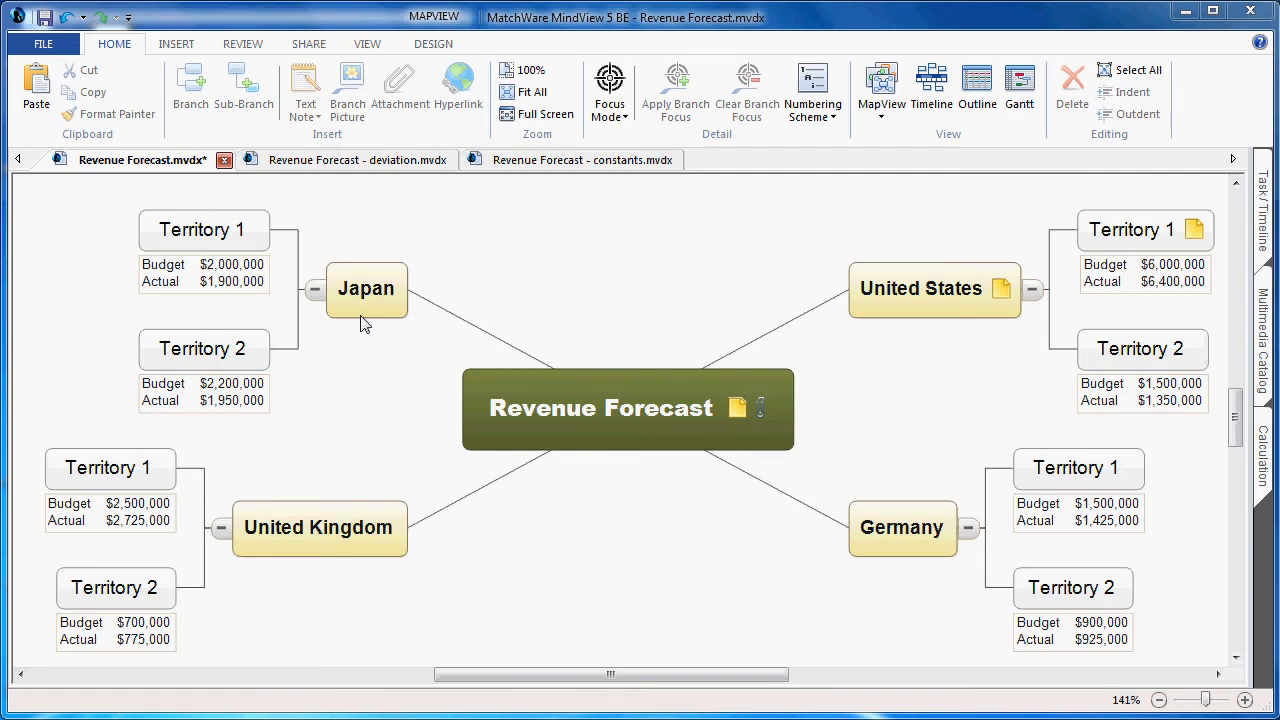
mouse_move(372, 362)
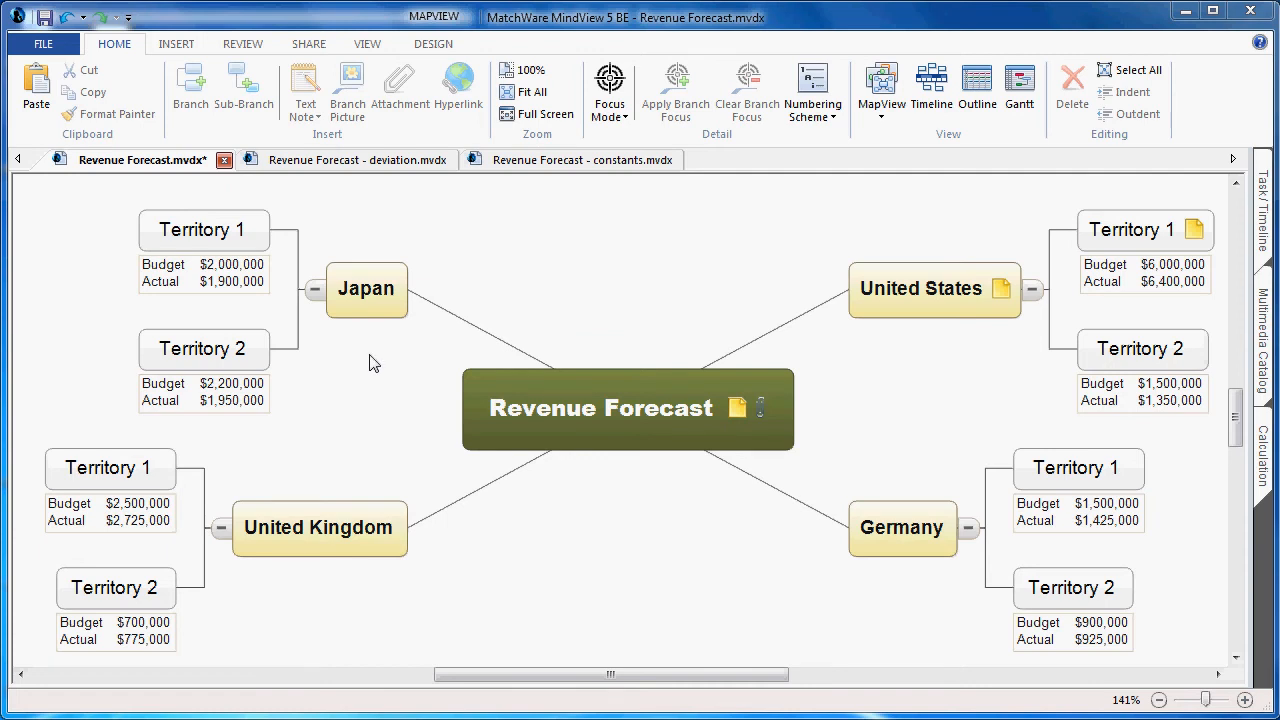
mouse_move(472, 376)
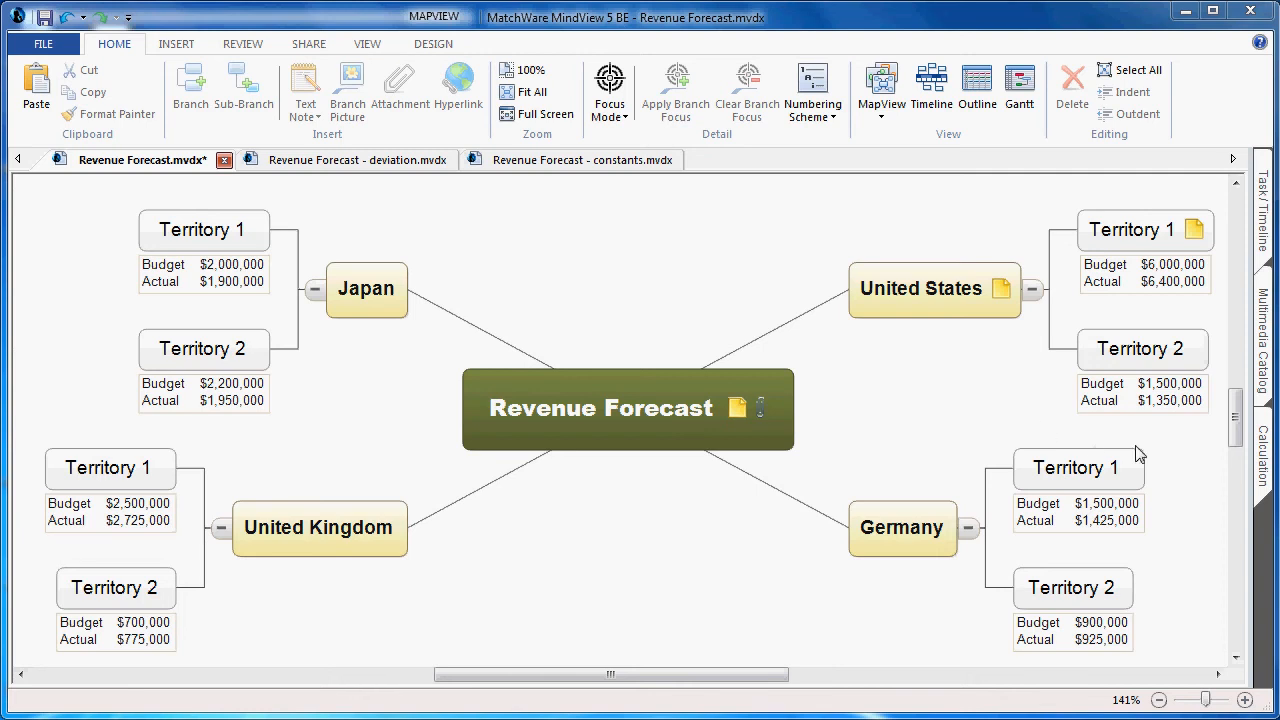
- Review Budget and Actual values for US Territory 1, Territory 2 and Germany Territory 1 in the Calculation panel
click(1262, 430)
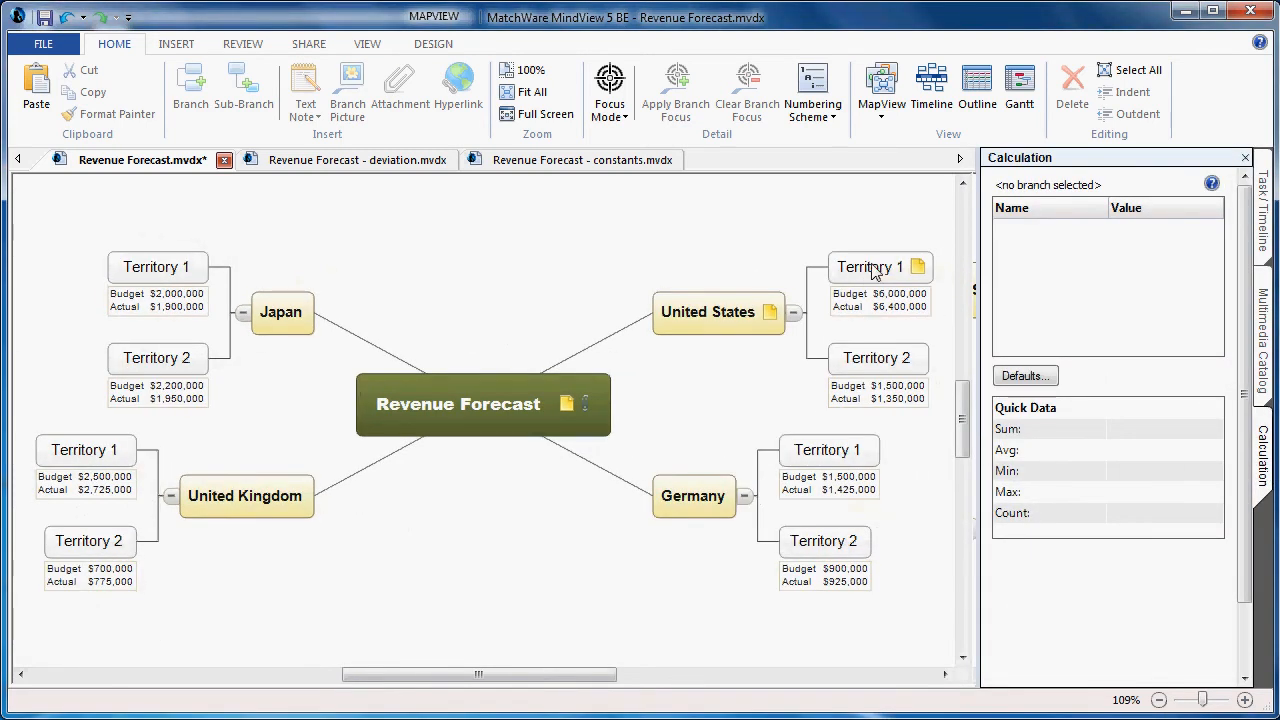
click(870, 266)
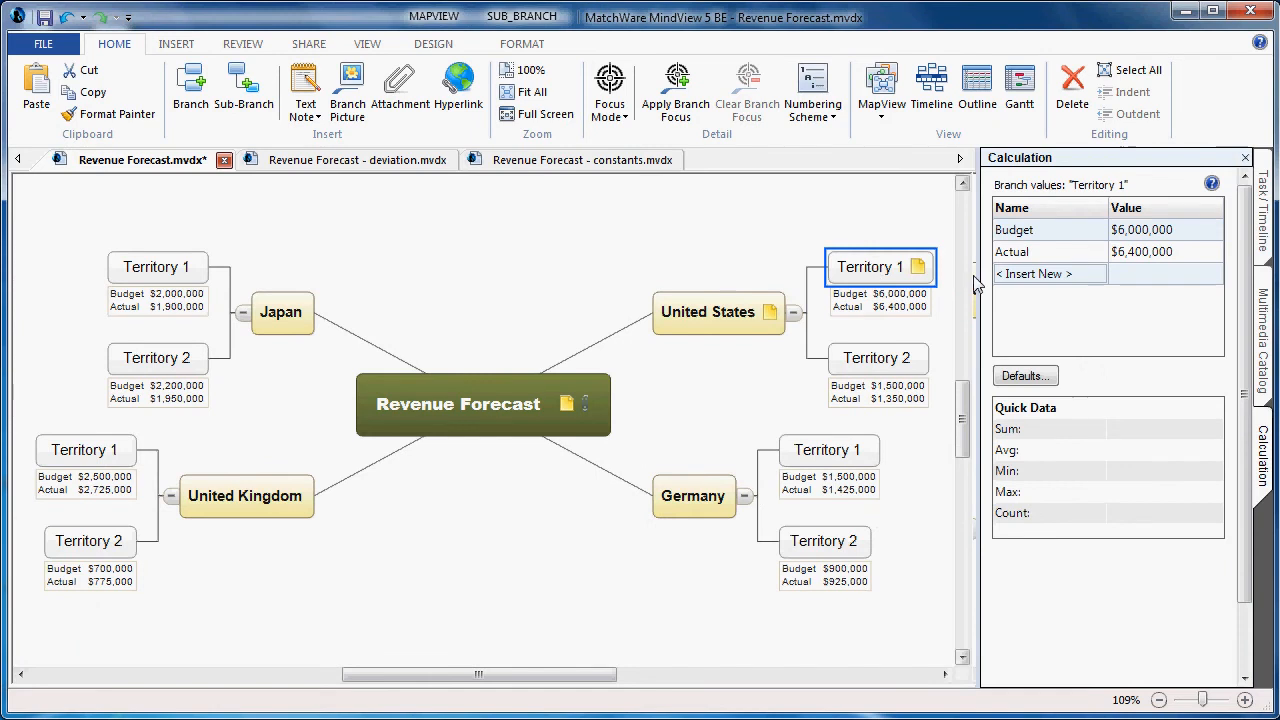
mouse_move(1140, 252)
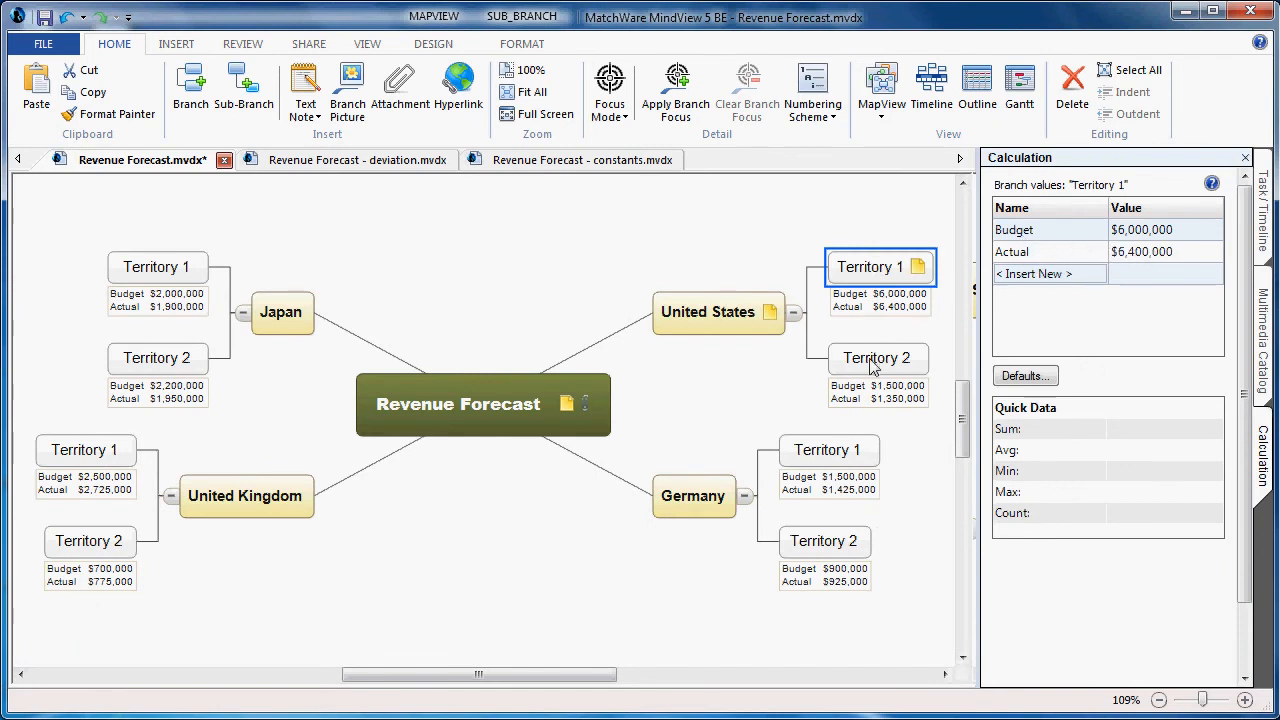
click(876, 358)
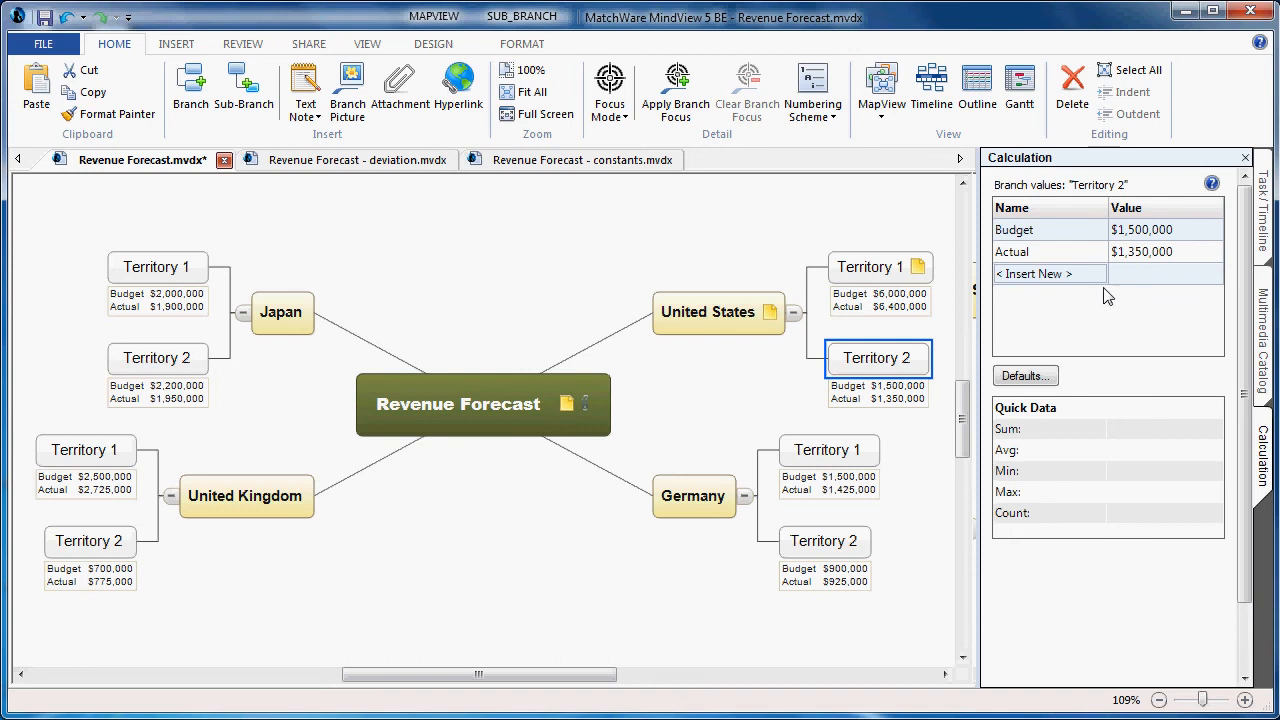
click(828, 450)
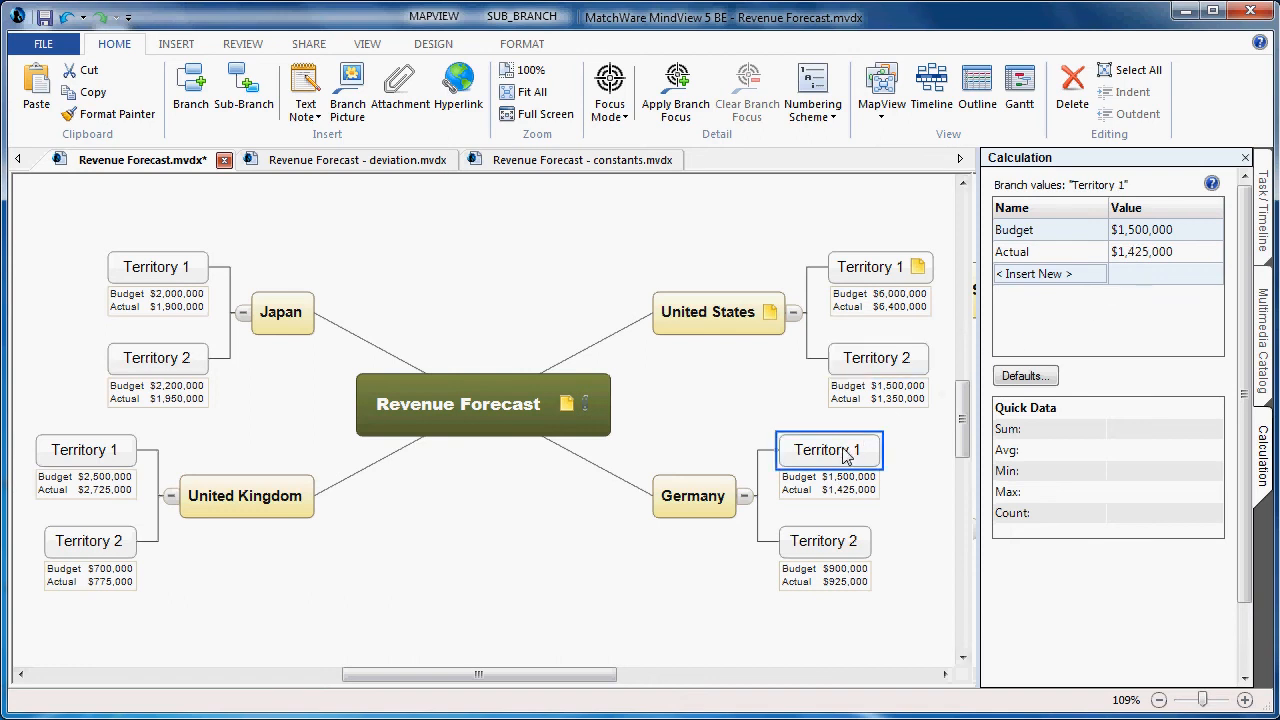
mouse_move(830, 548)
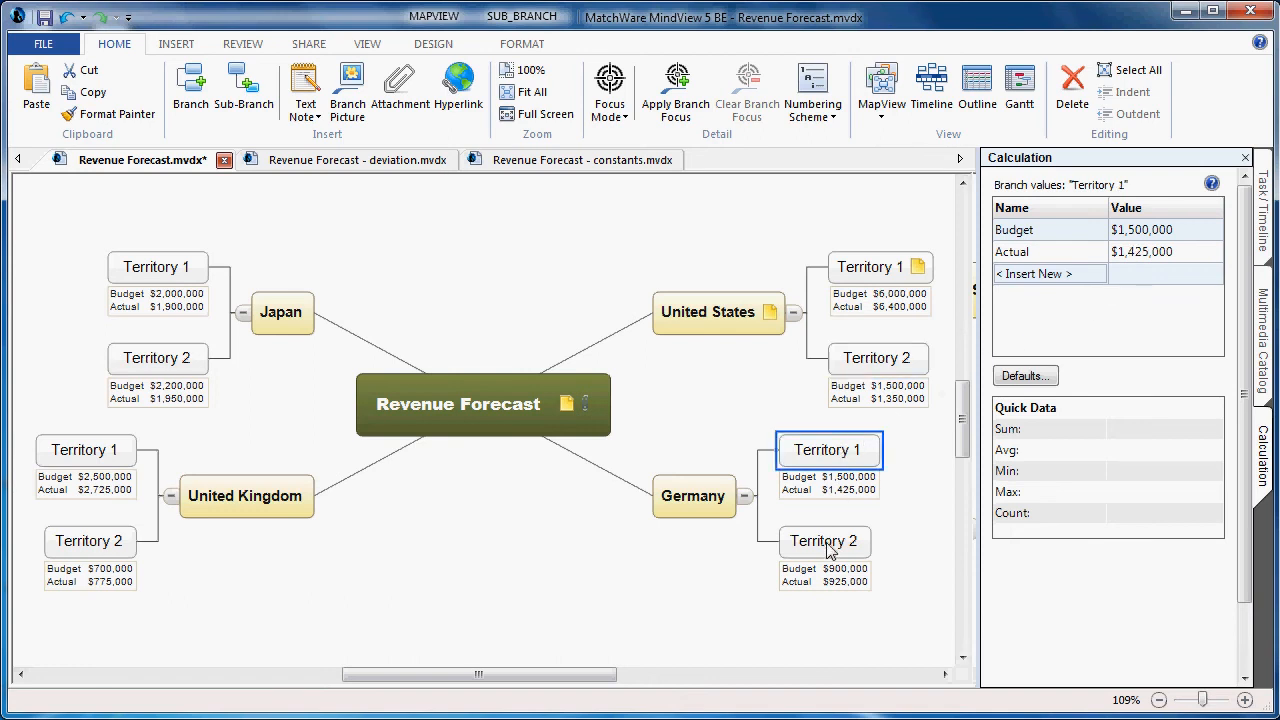
- Add a Difference row to US Territory 1 computed as [Actual] - [Budget], giving 400,000.00
click(880, 266)
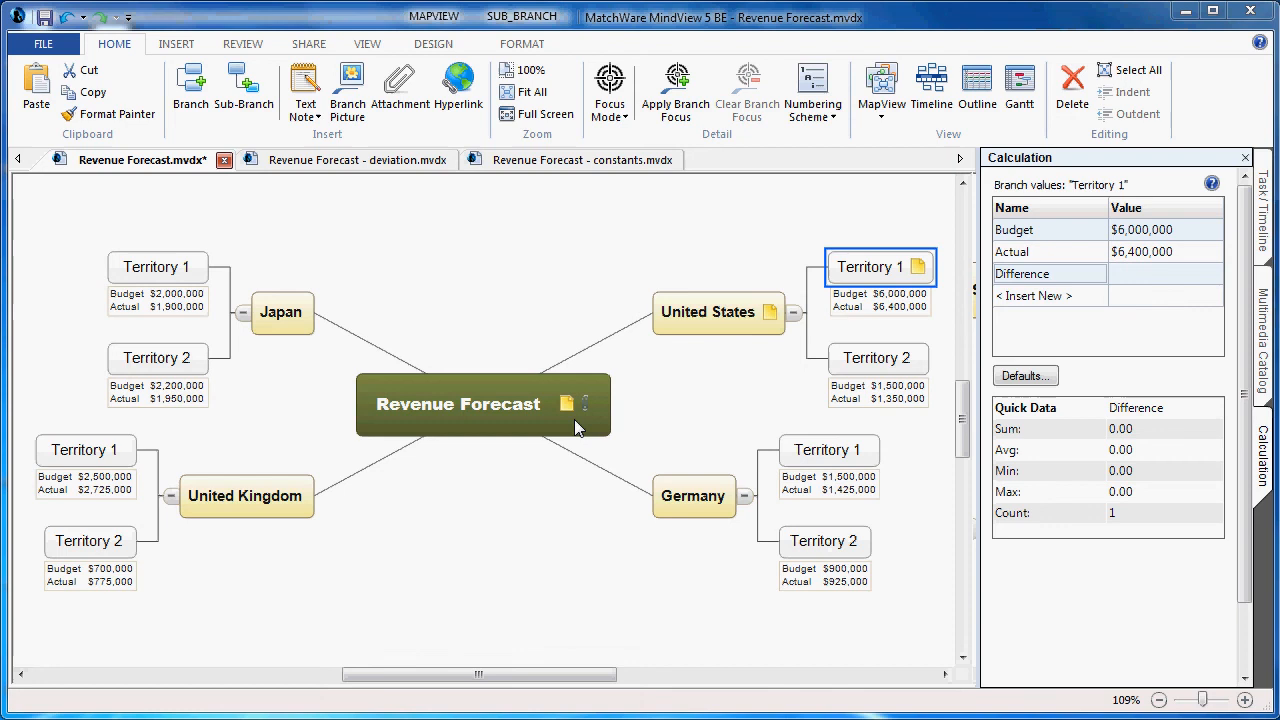
mouse_move(572, 432)
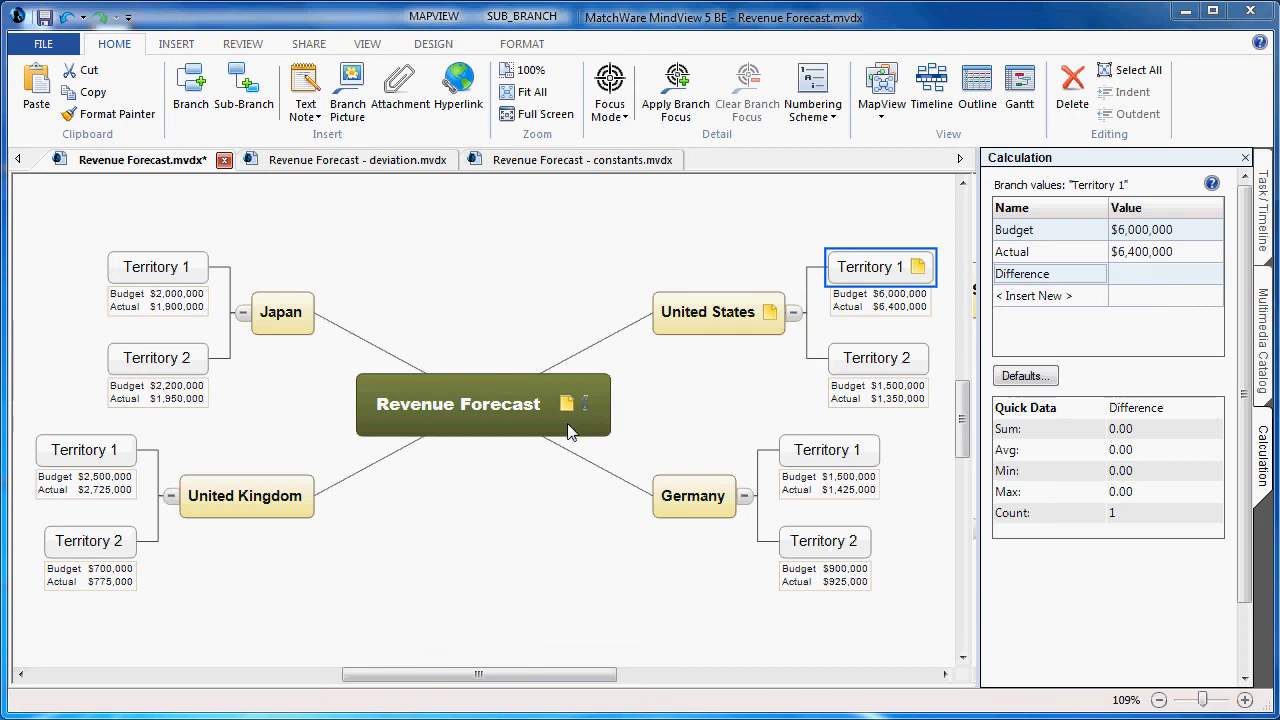
mouse_move(764, 366)
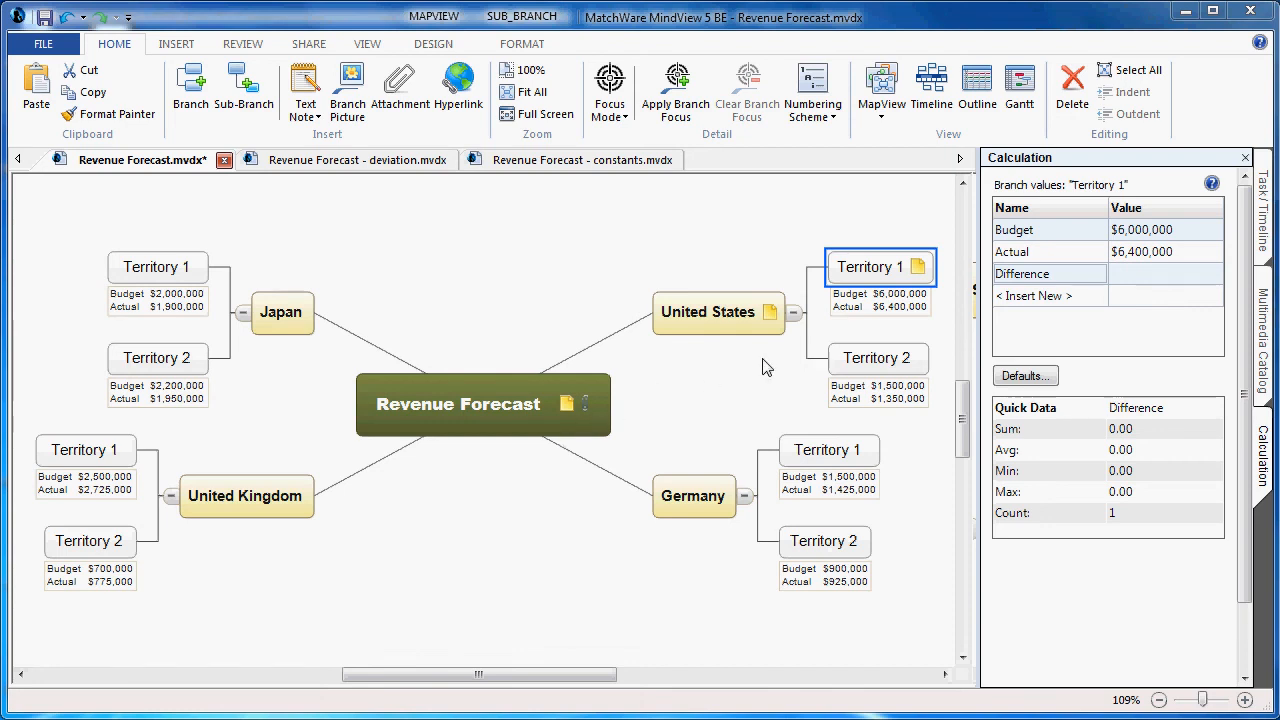
mouse_move(1072, 278)
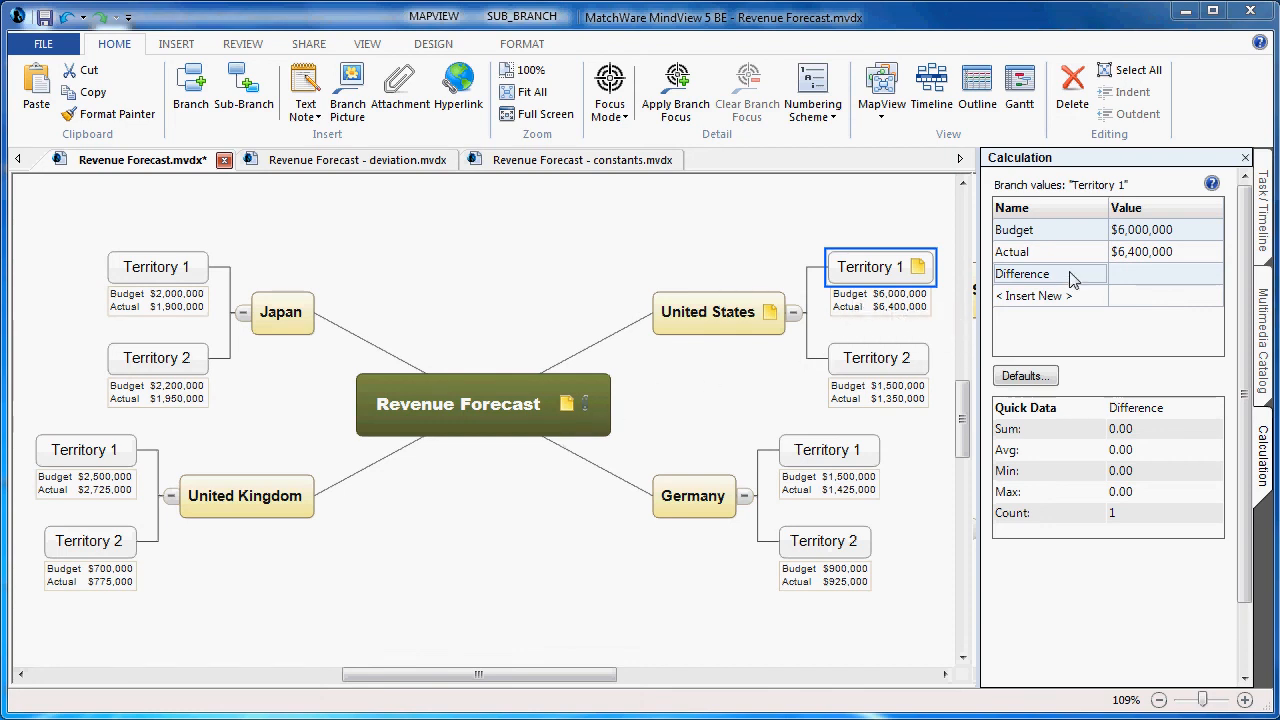
click(1048, 272)
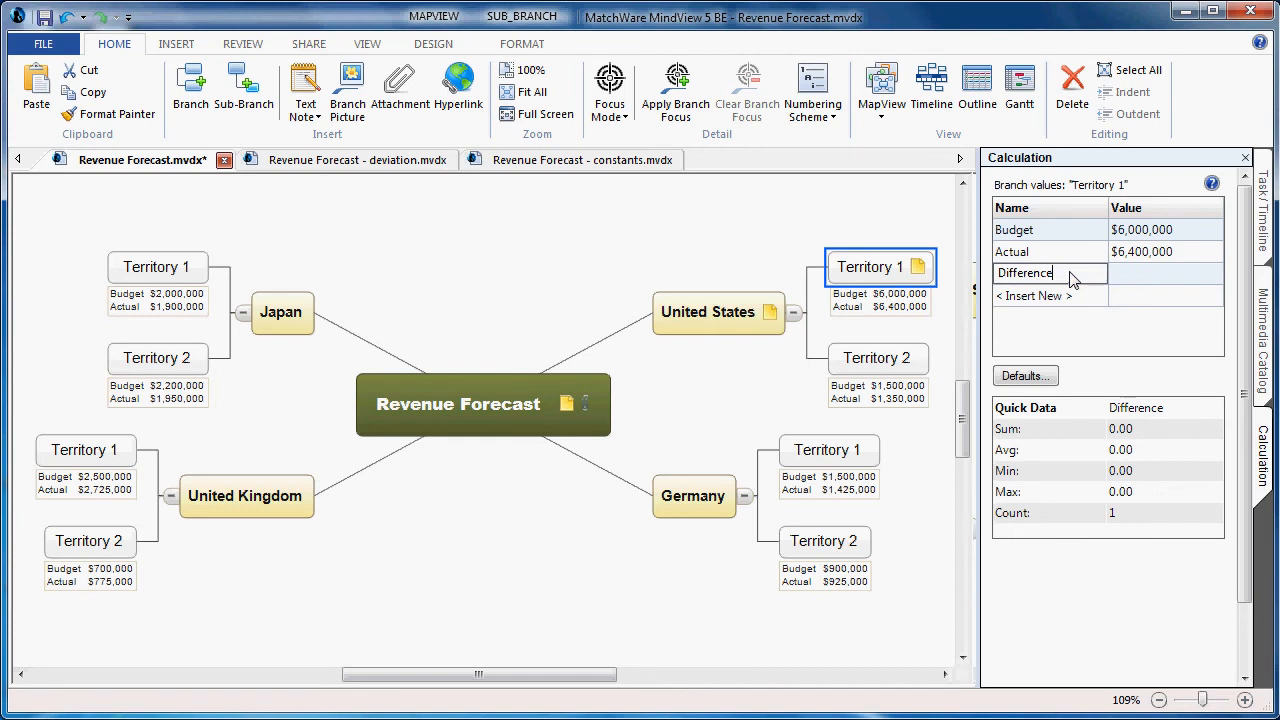
mouse_move(1130, 280)
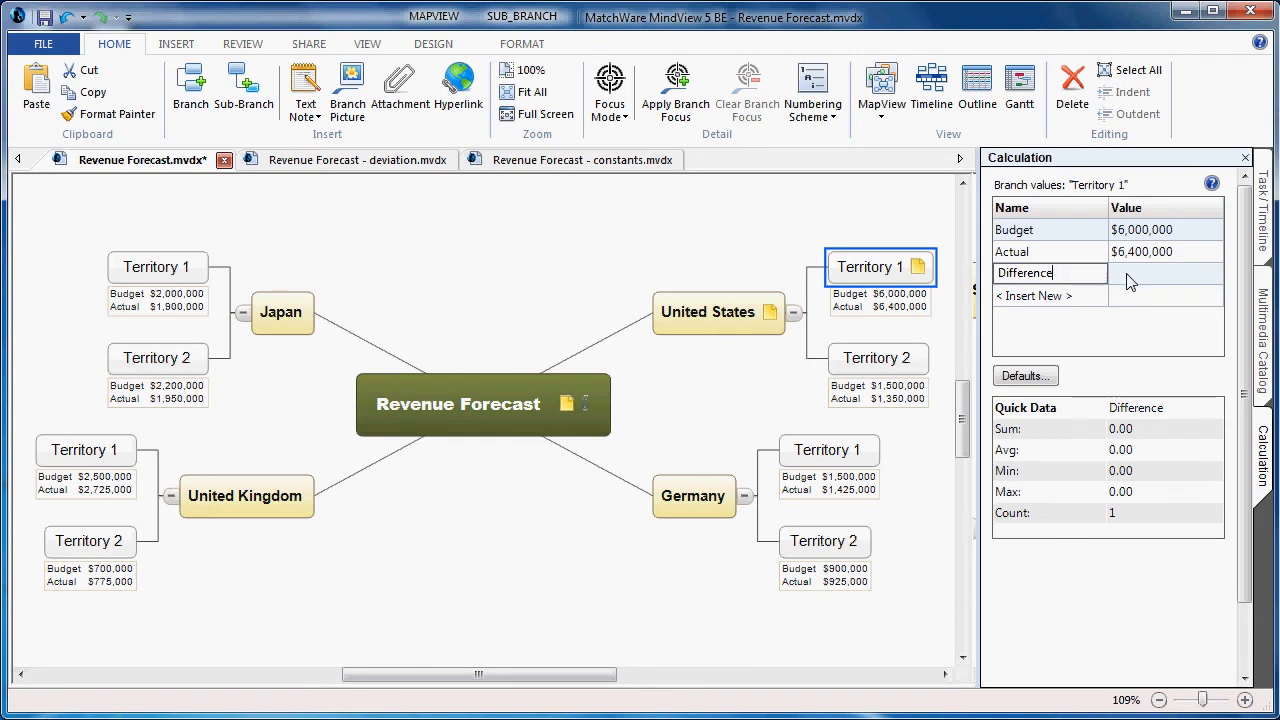
click(1164, 272)
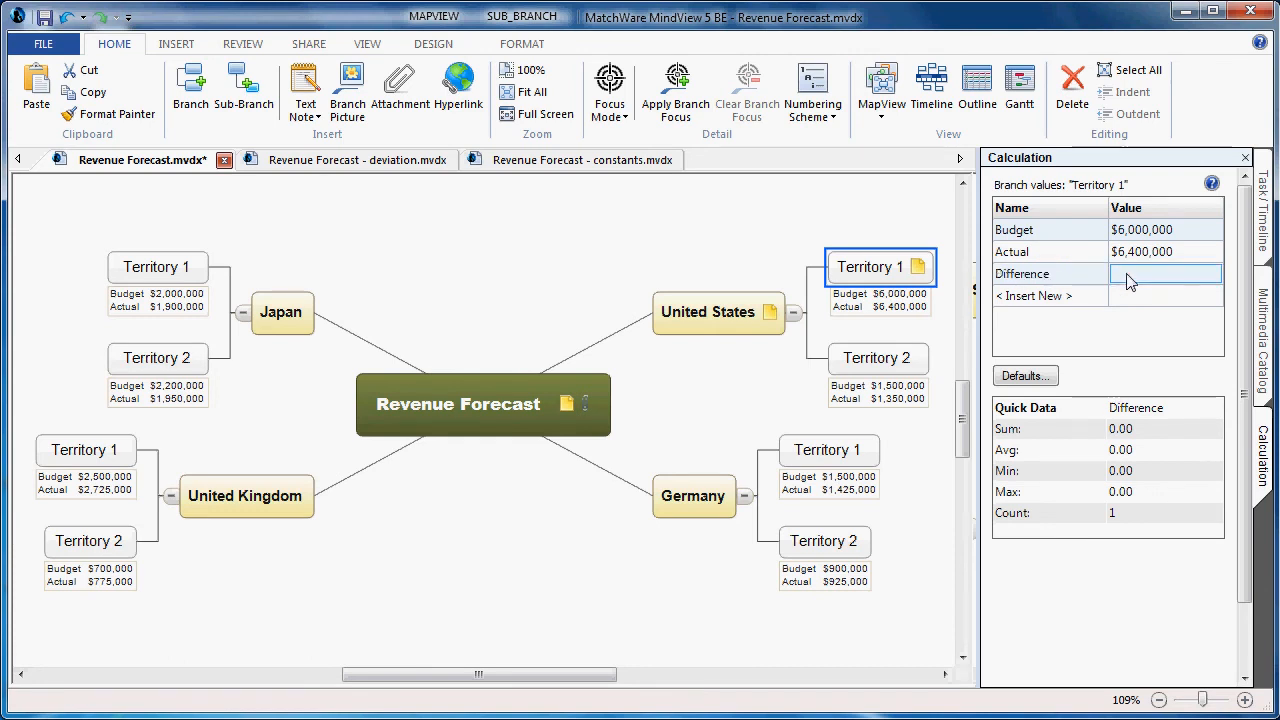
click(1164, 272)
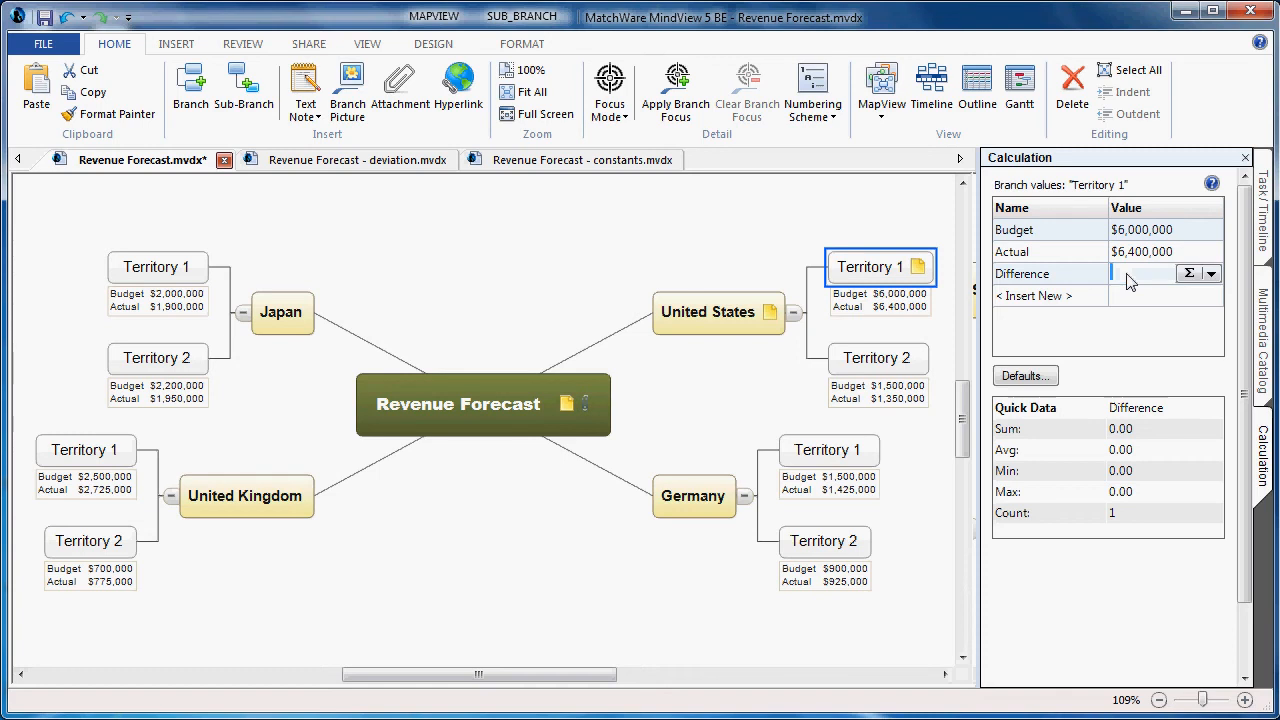
mouse_move(1210, 302)
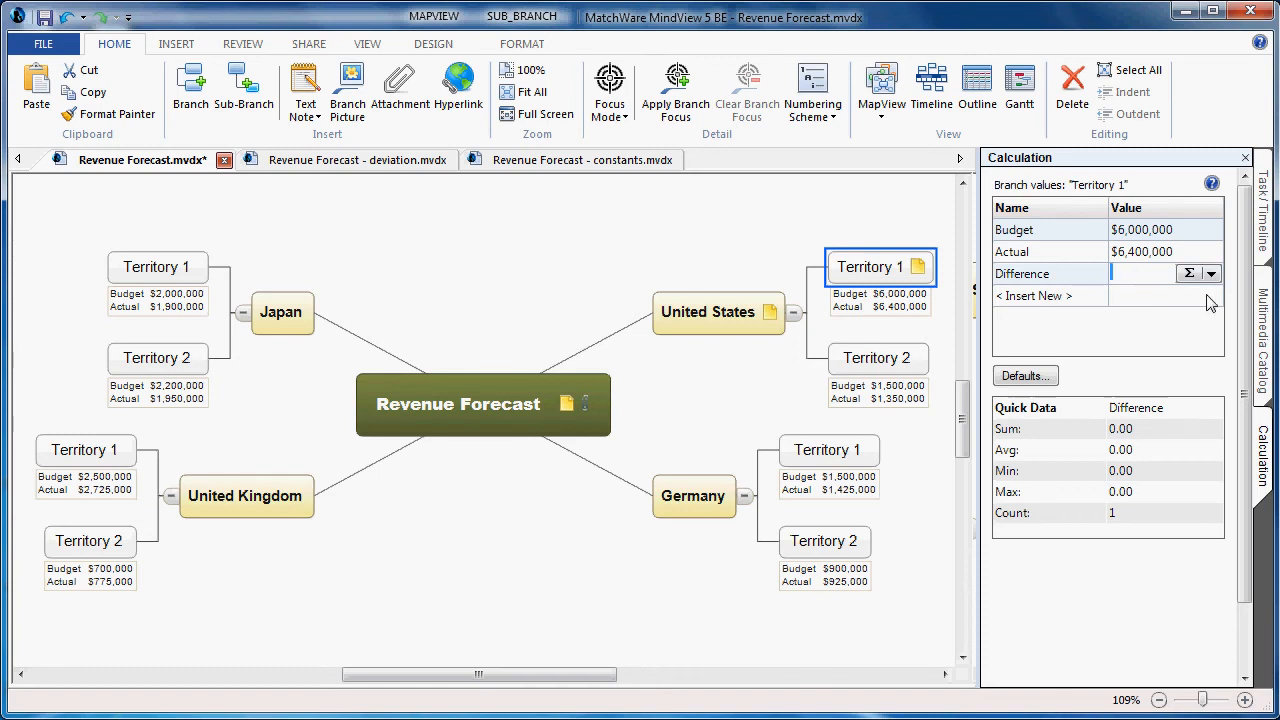
click(1210, 272)
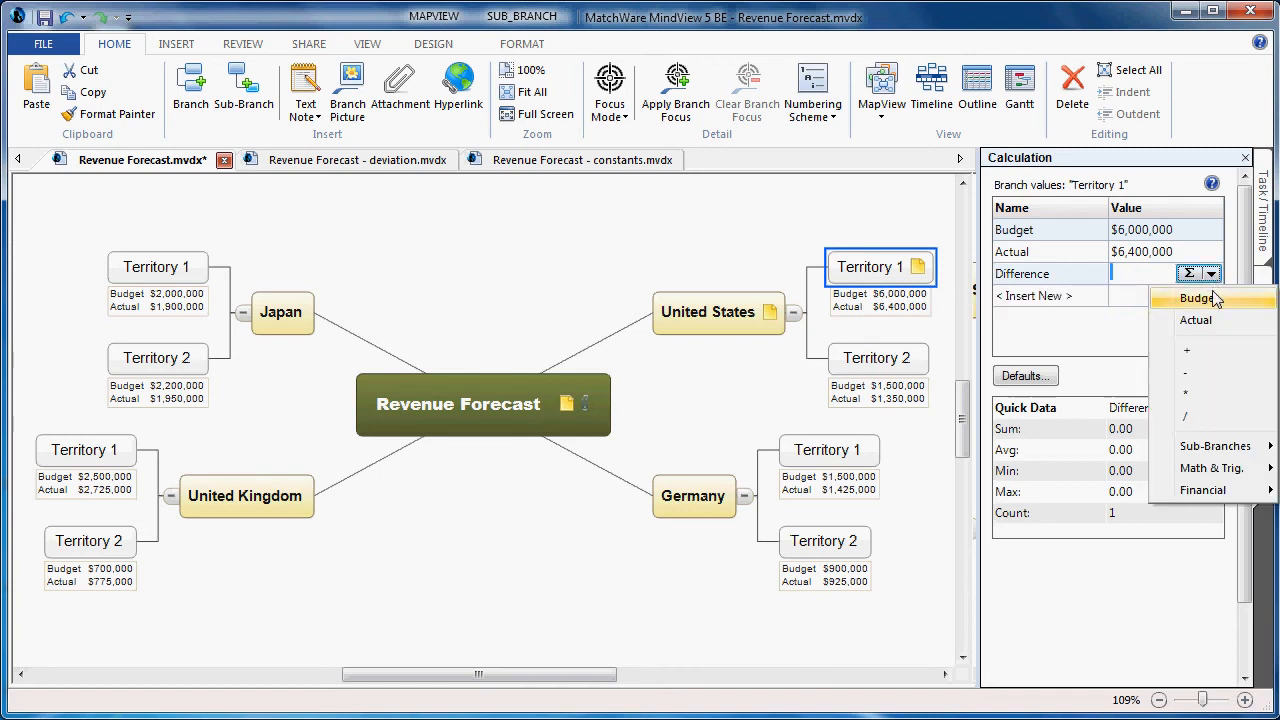
mouse_move(1196, 320)
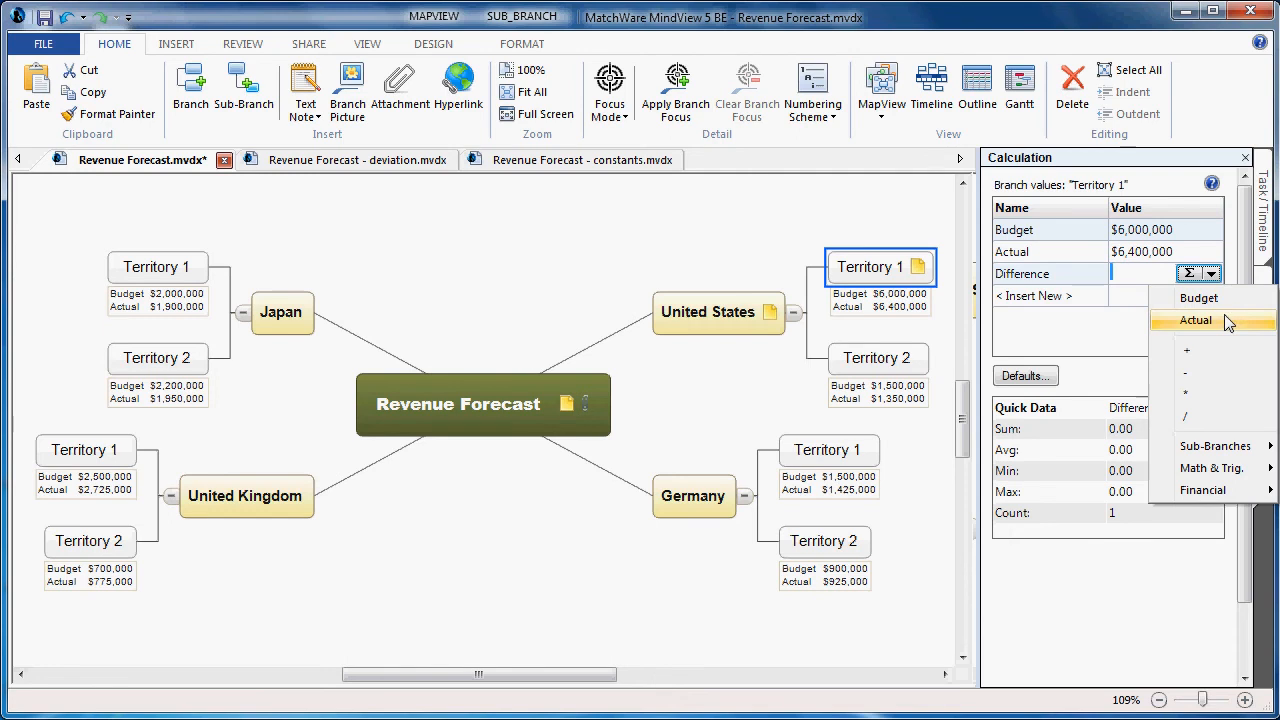
click(1196, 320)
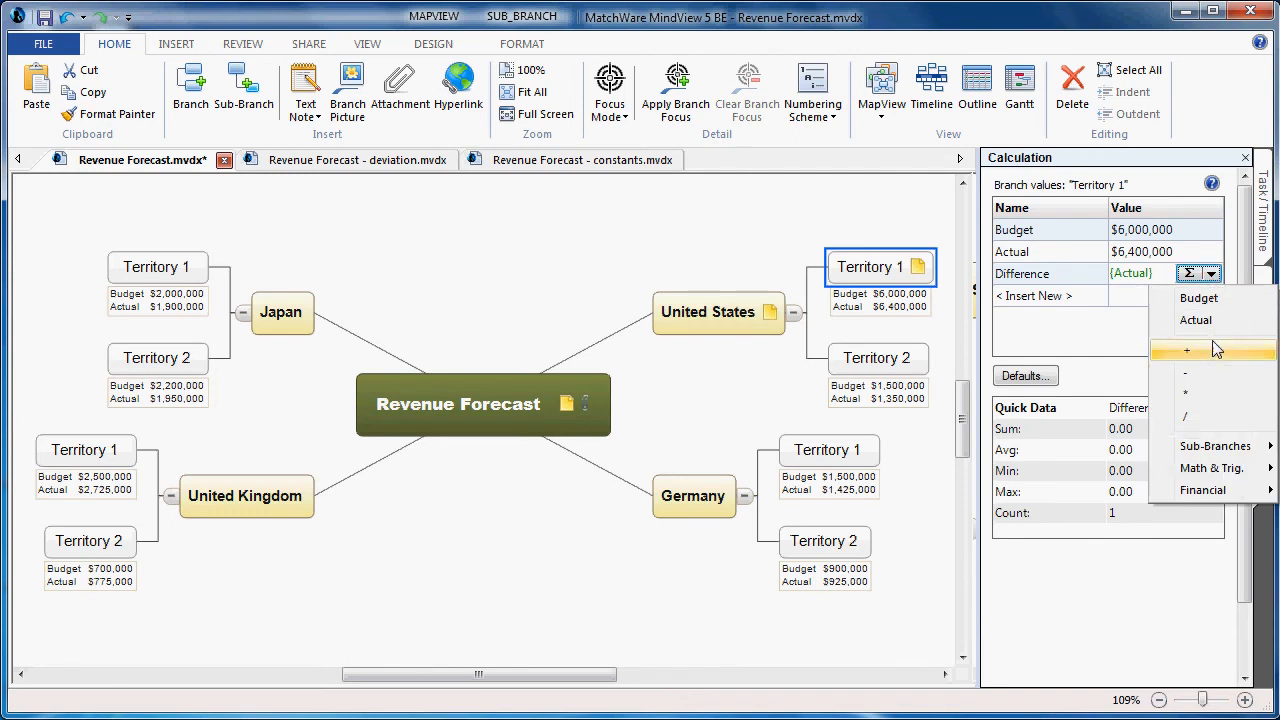
click(1184, 372)
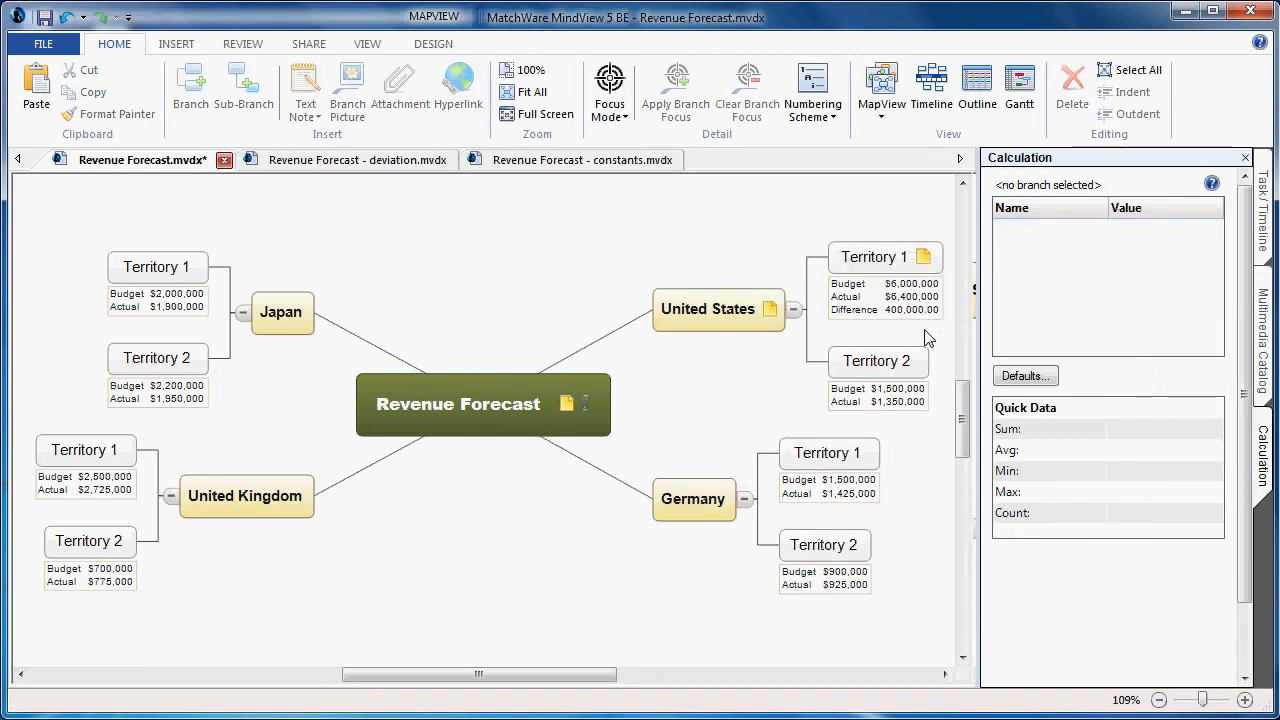
- Reselect US Territory 1 to read its Budget, Actual and 400,000.00 Difference values
click(872, 256)
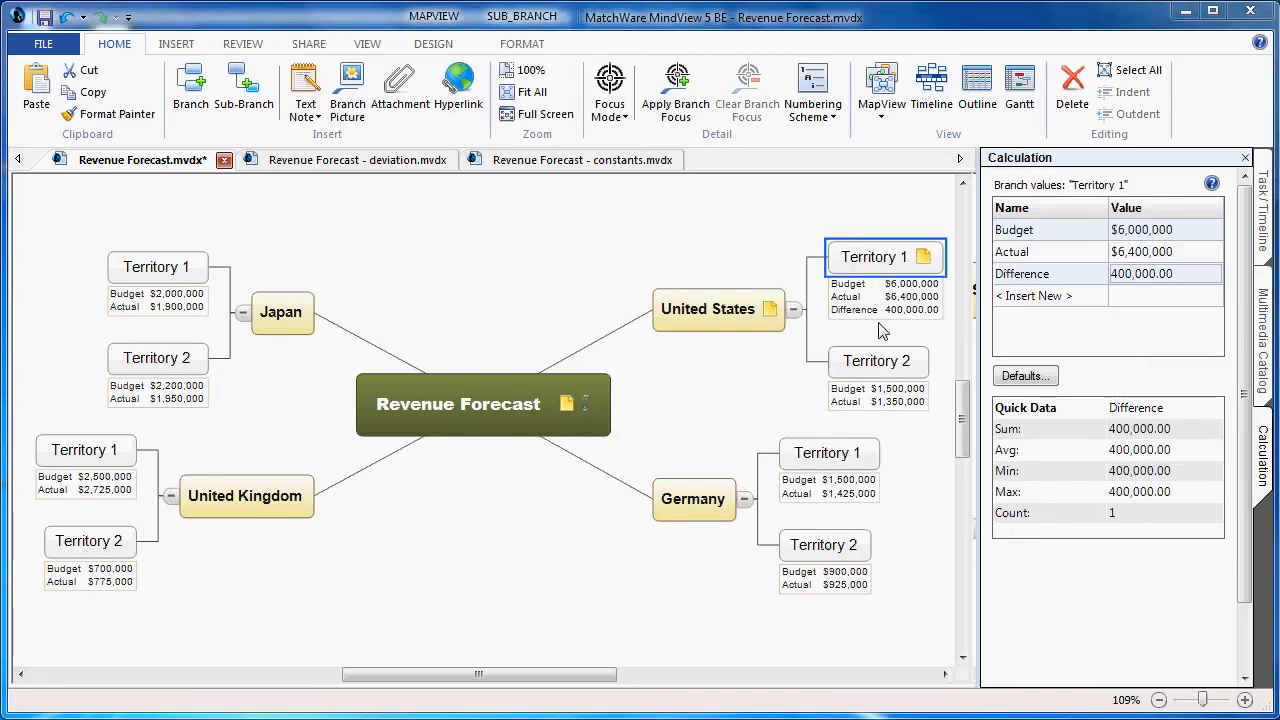
mouse_move(908, 328)
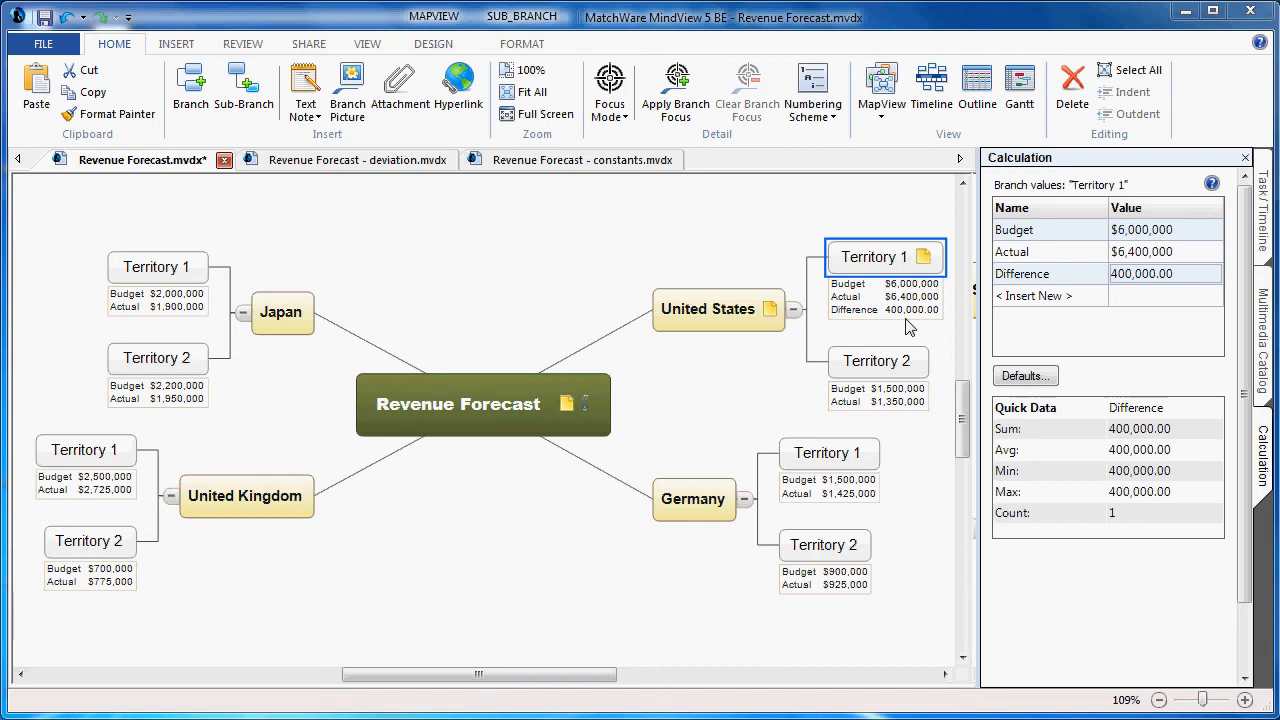
mouse_move(896, 316)
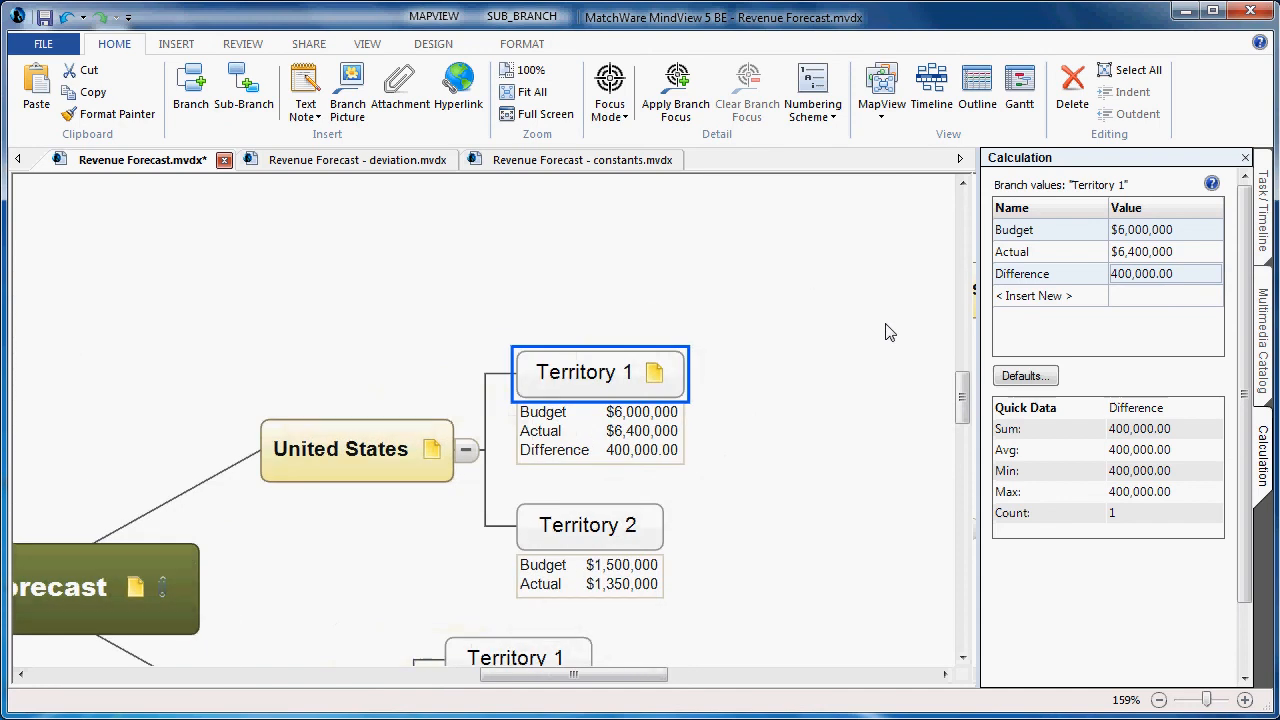
mouse_move(1024, 376)
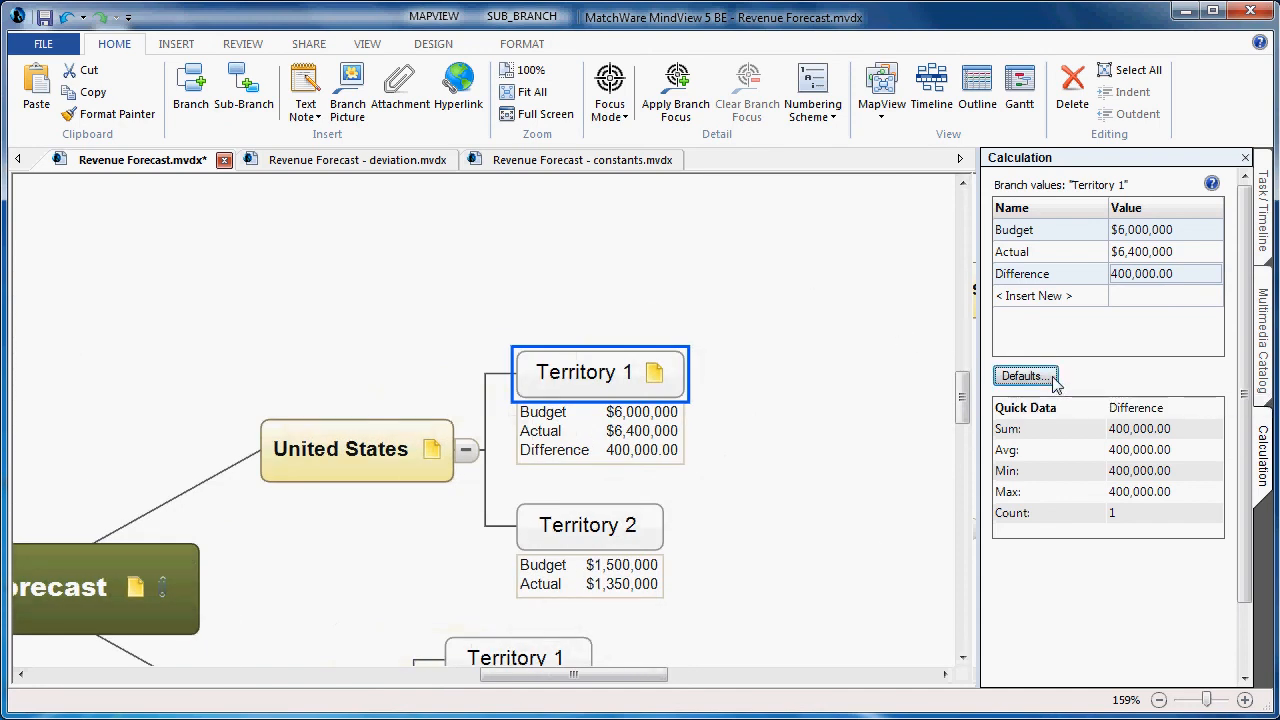
- Set the Difference field's currency to $ in Defaults so Territory 1 shows $400,000.00
click(1024, 376)
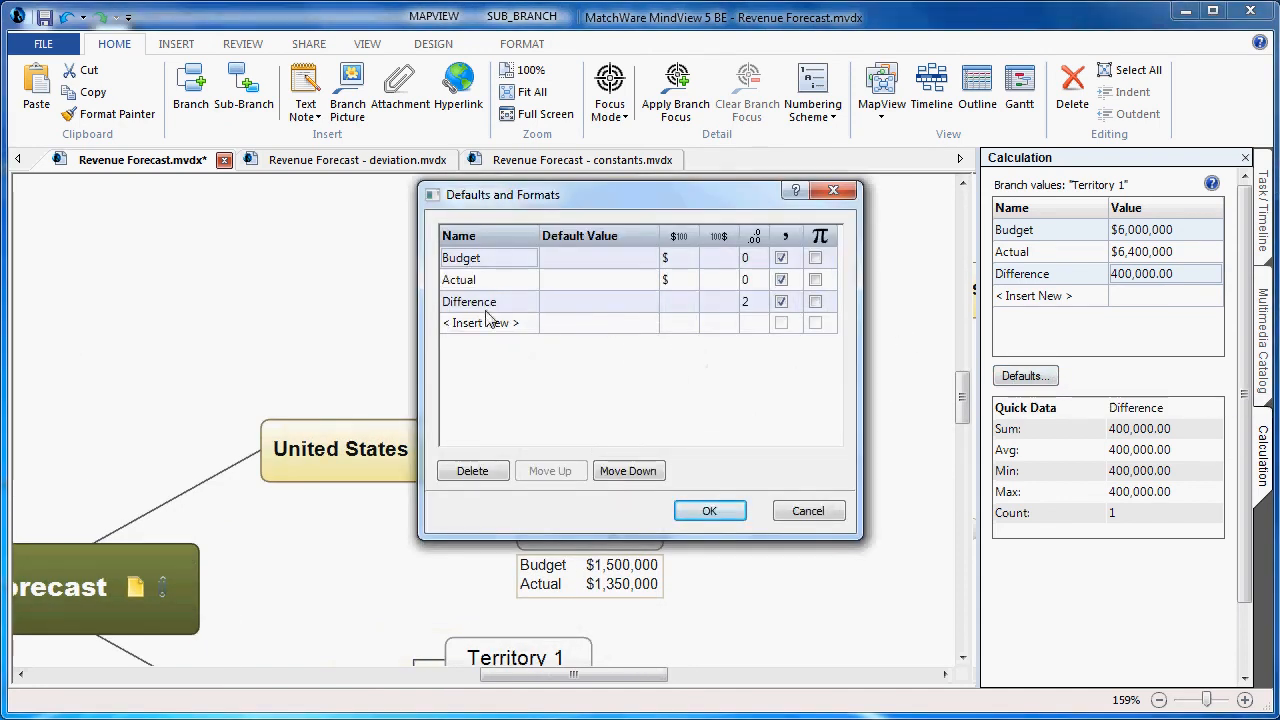
click(680, 300)
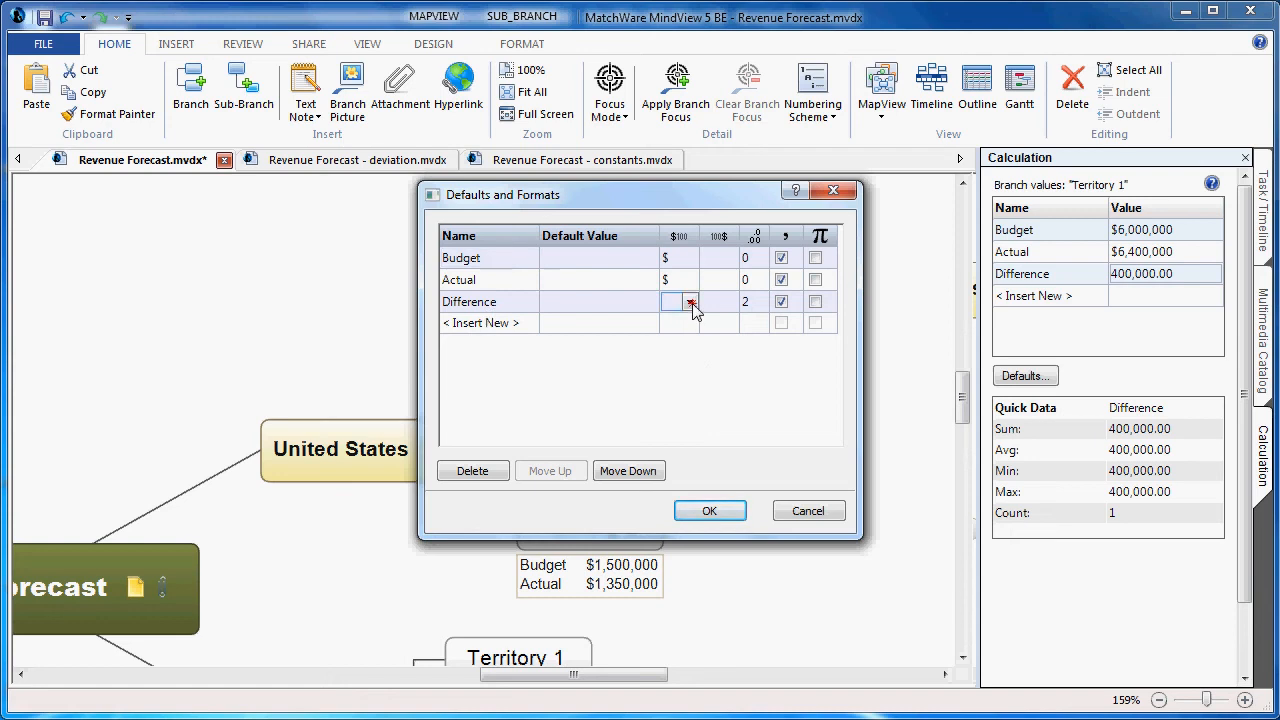
click(690, 302)
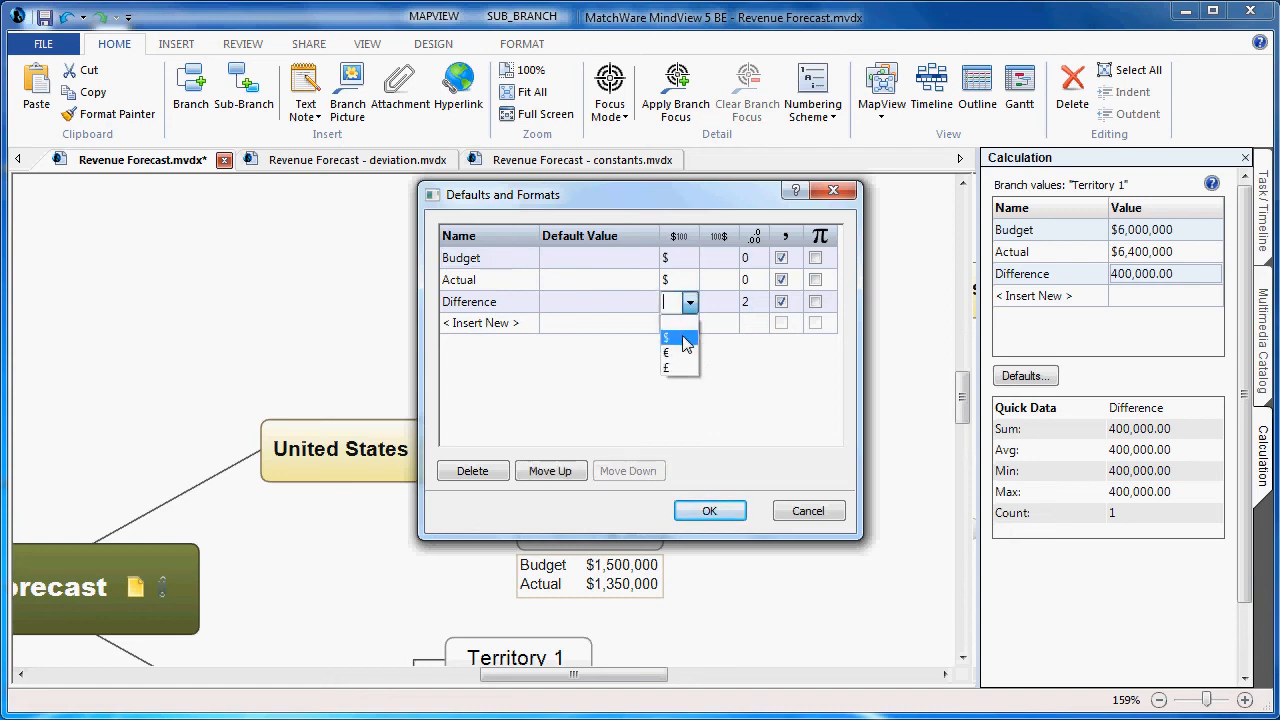
click(672, 334)
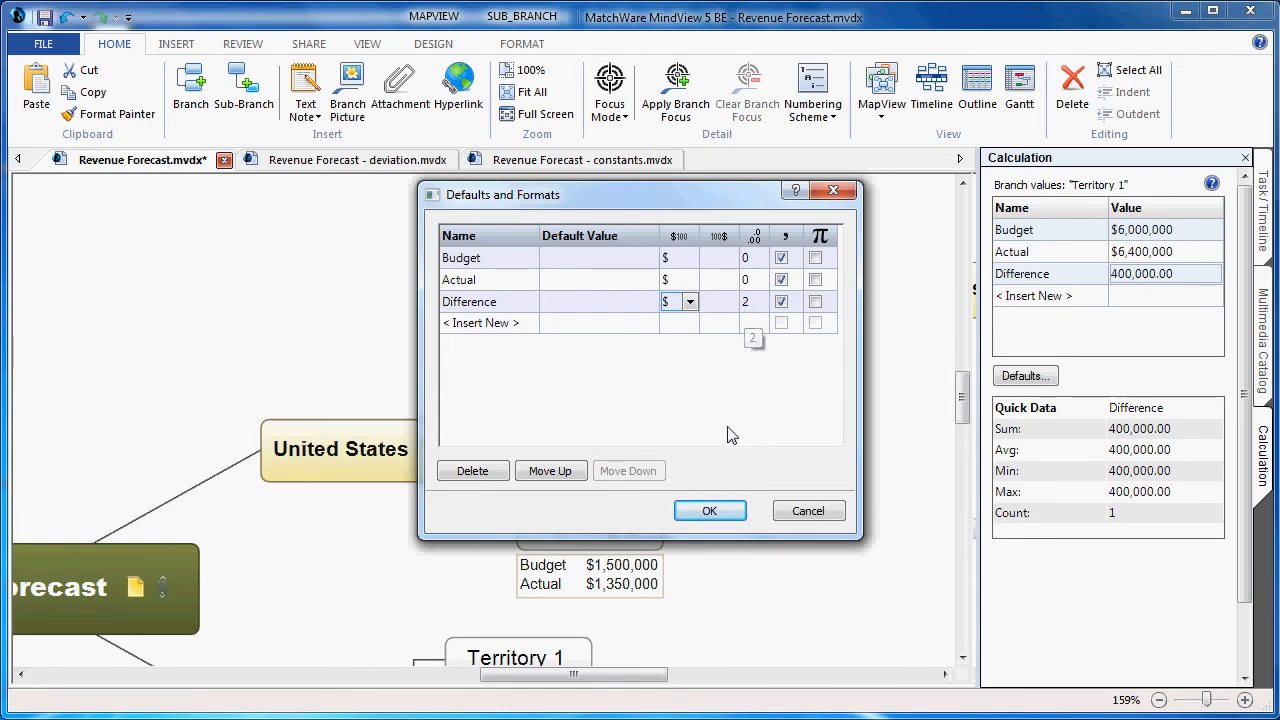
click(708, 510)
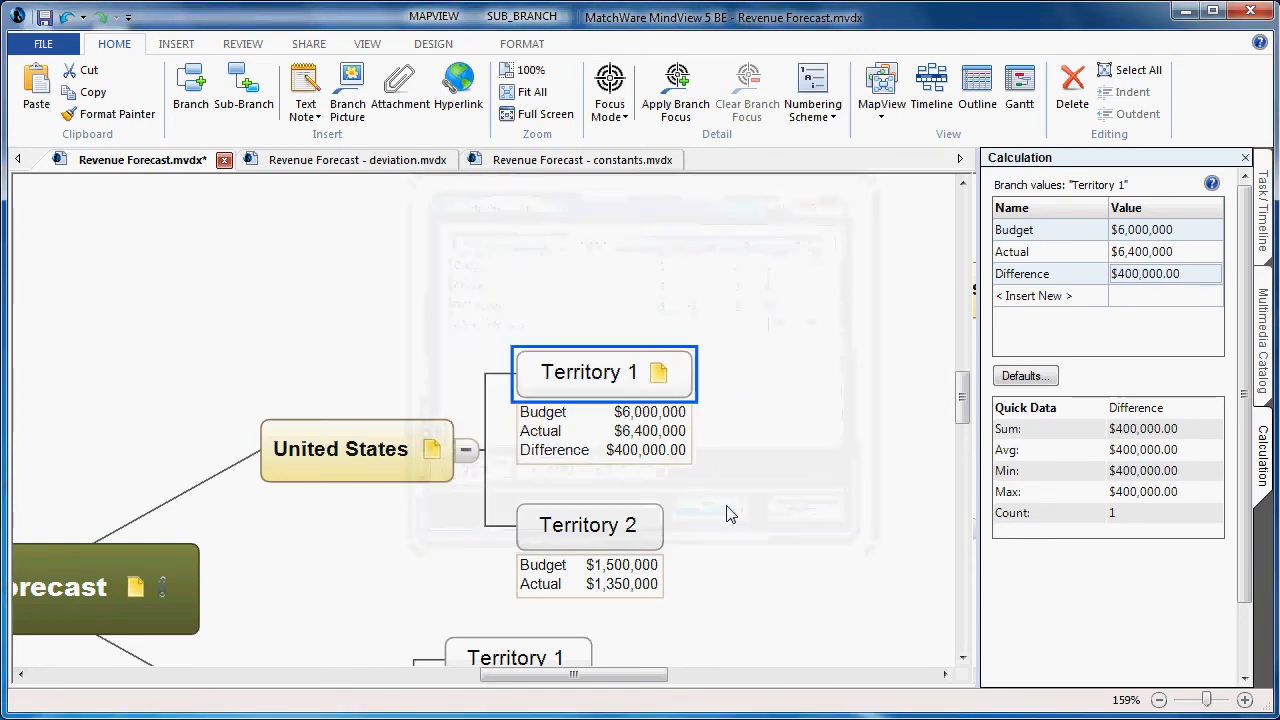
mouse_move(616, 468)
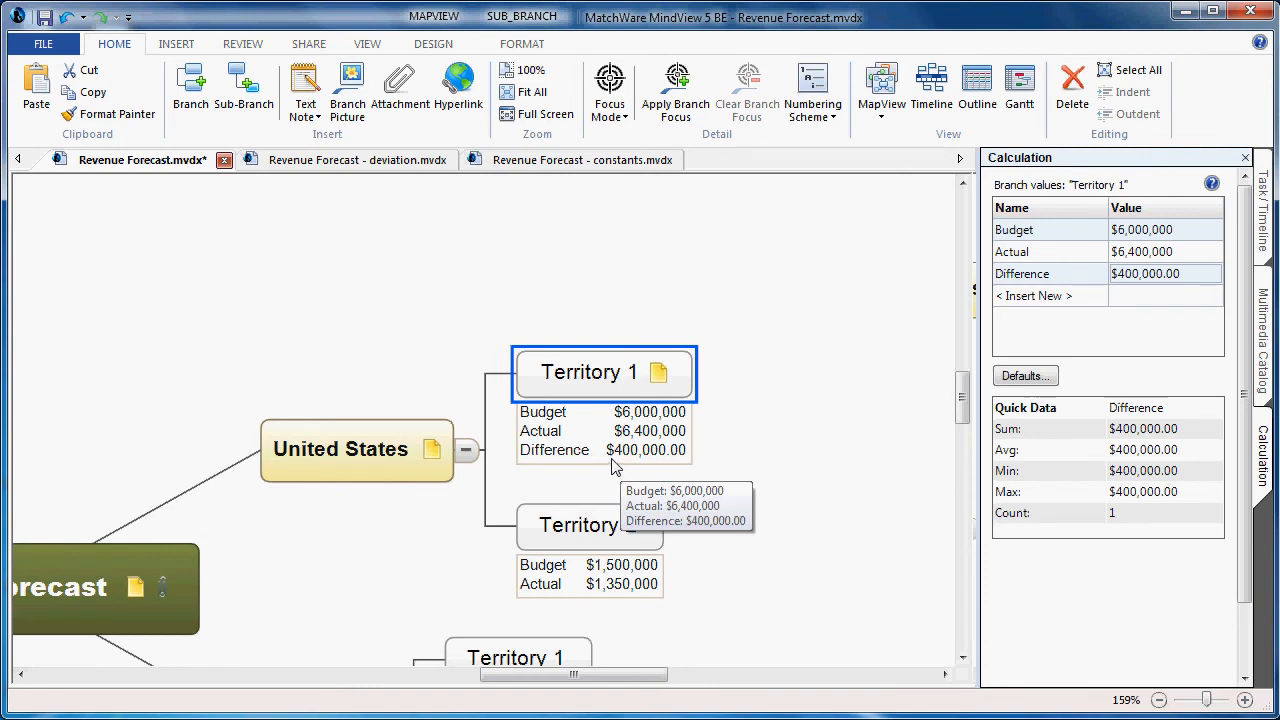
mouse_move(556, 464)
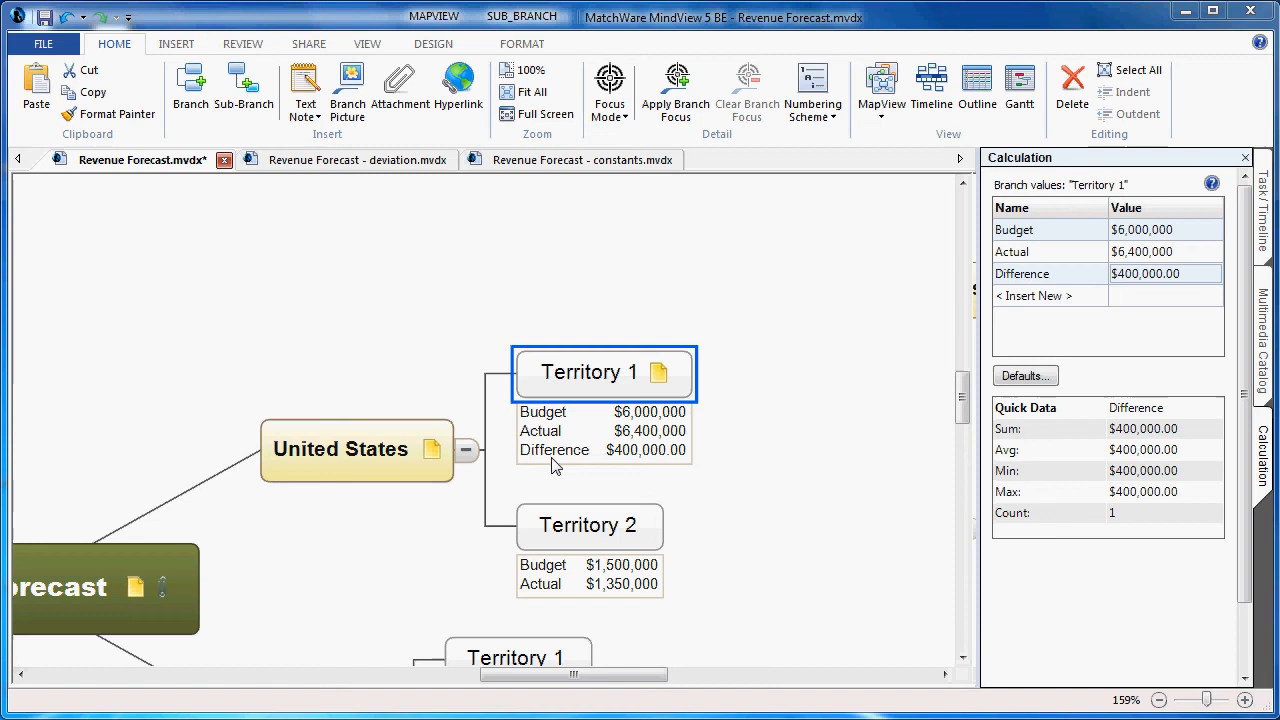
mouse_move(622, 468)
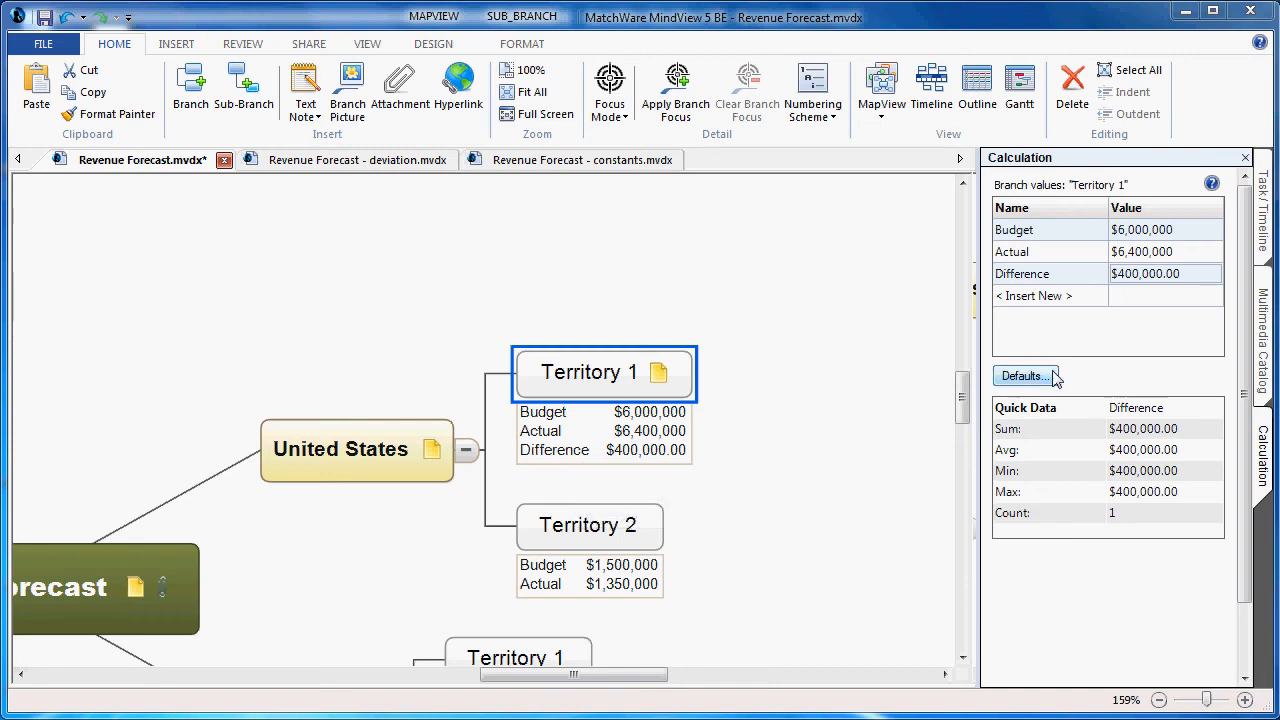
- Give the Difference field a default value of {Actual} - {Budget} in Defaults
click(1024, 376)
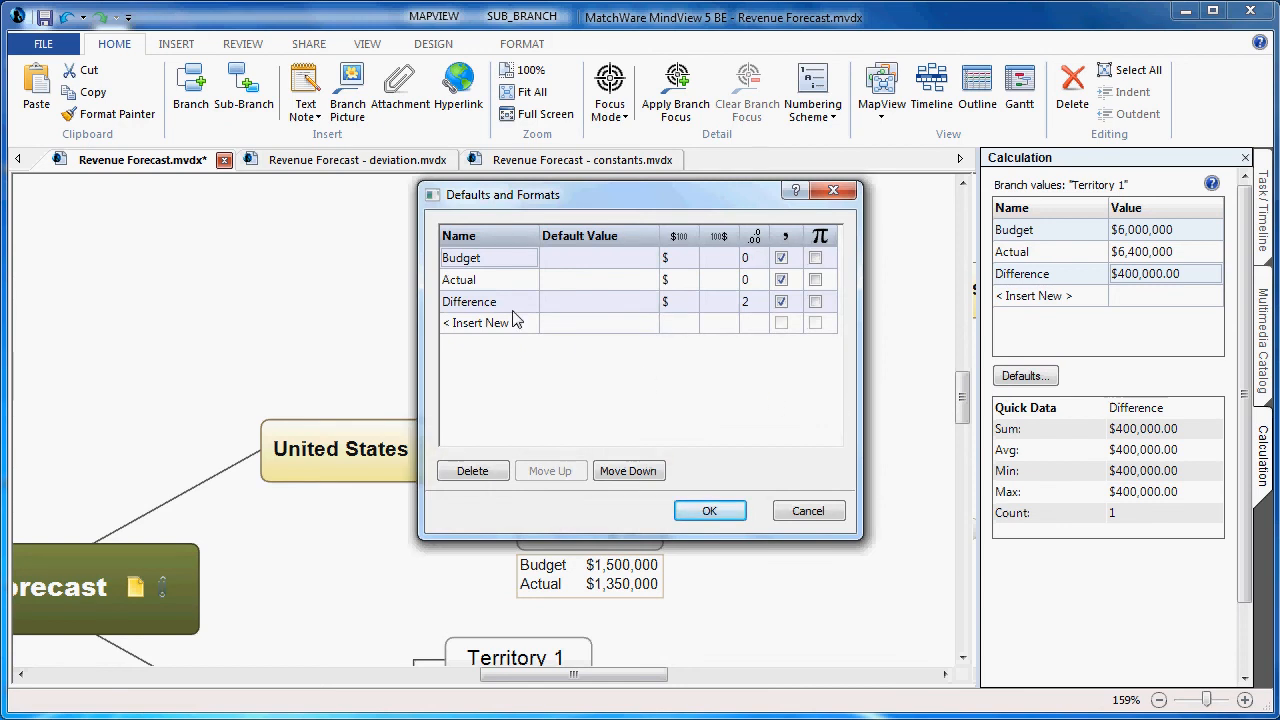
mouse_move(652, 308)
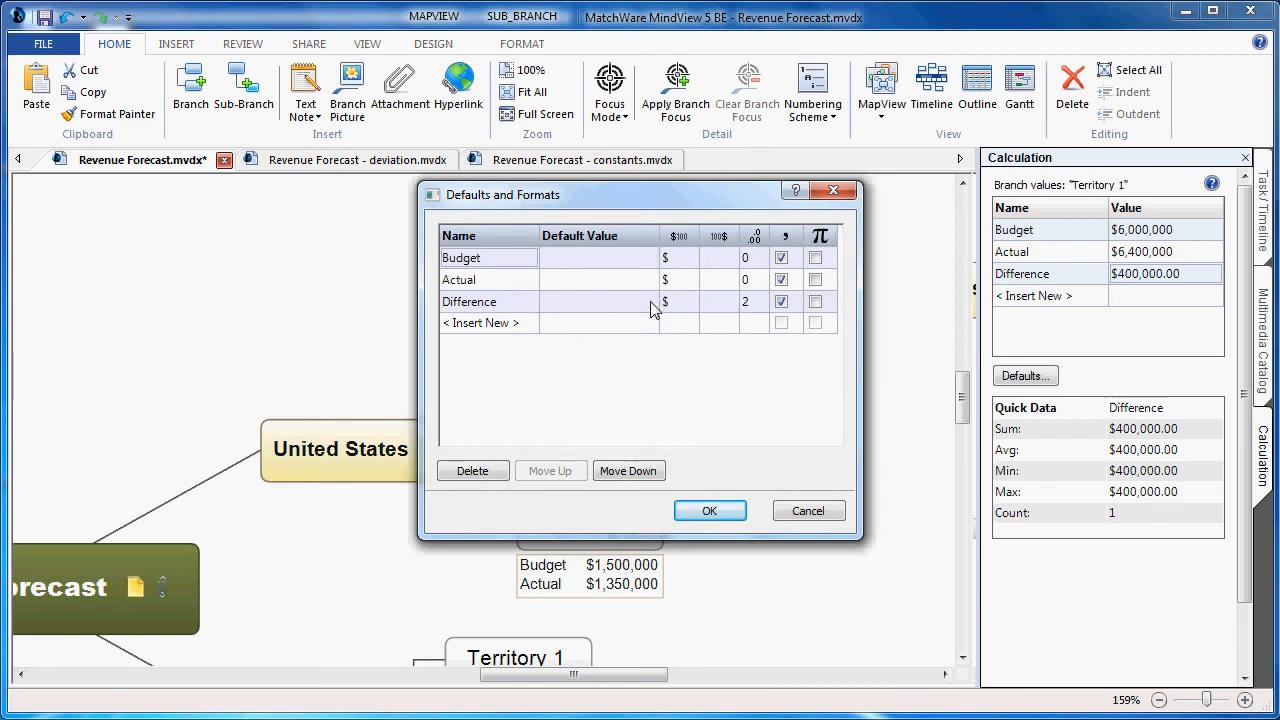
click(648, 302)
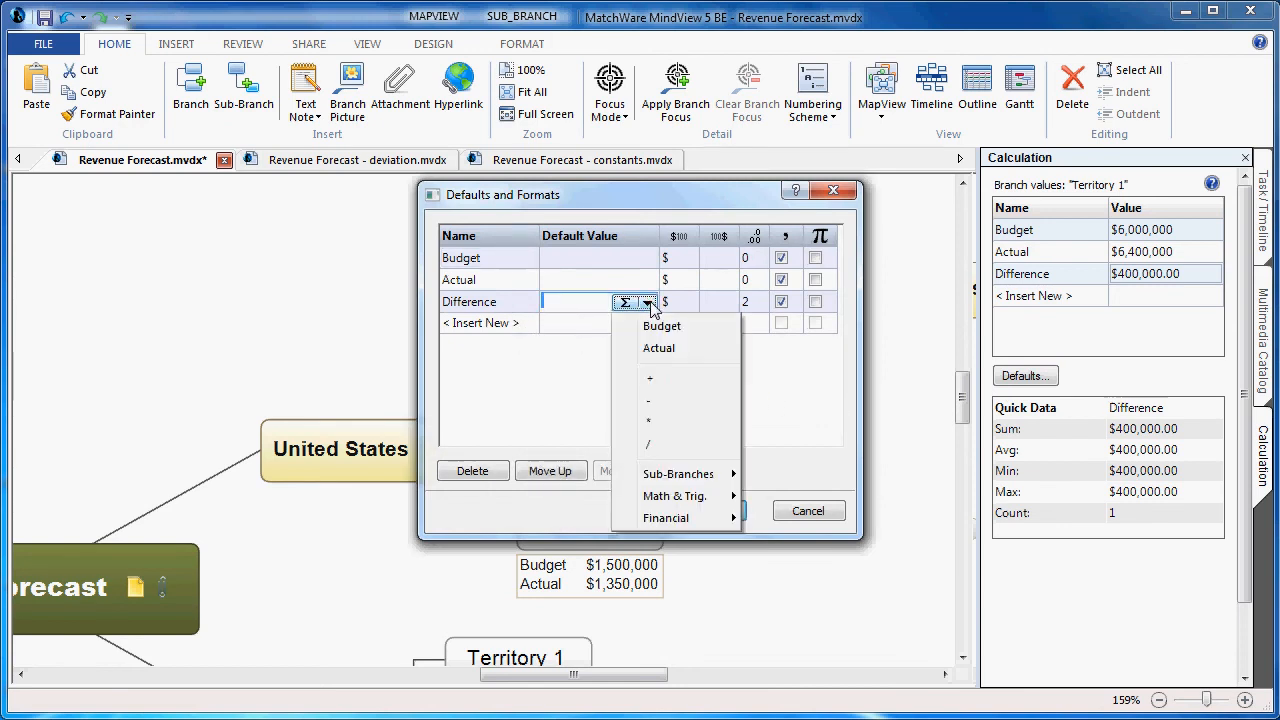
click(660, 348)
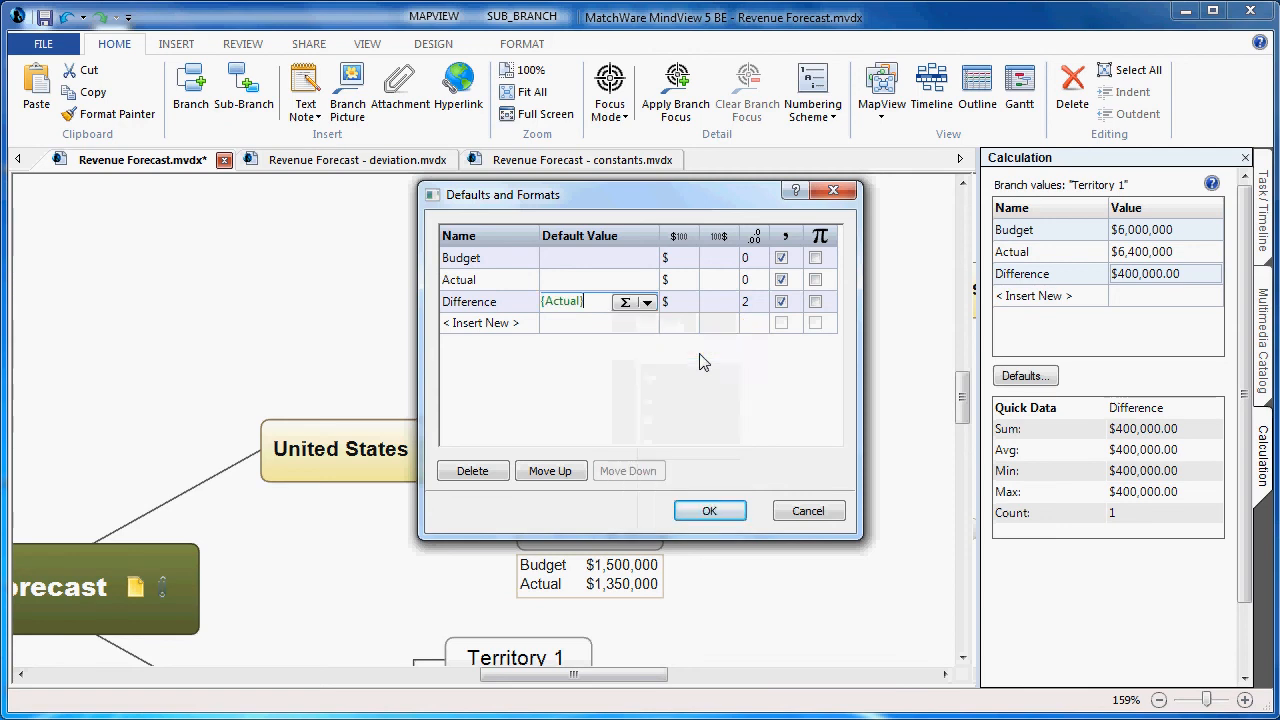
click(652, 302)
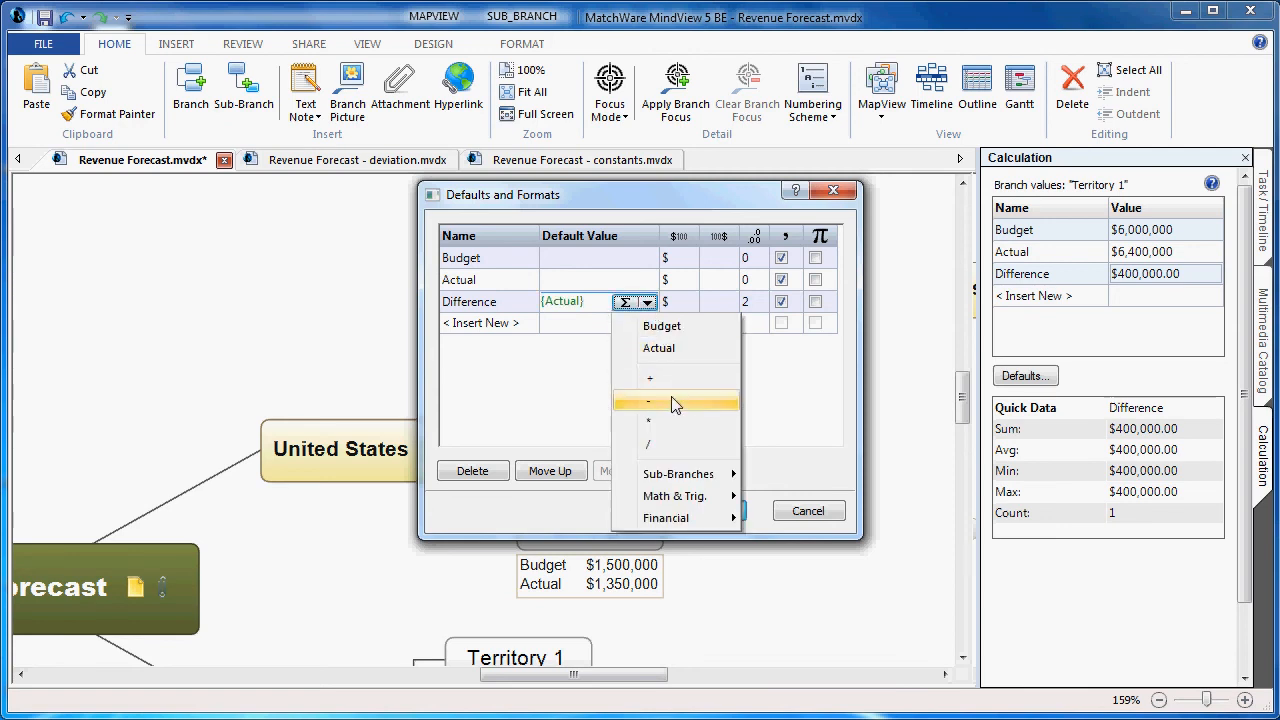
click(648, 400)
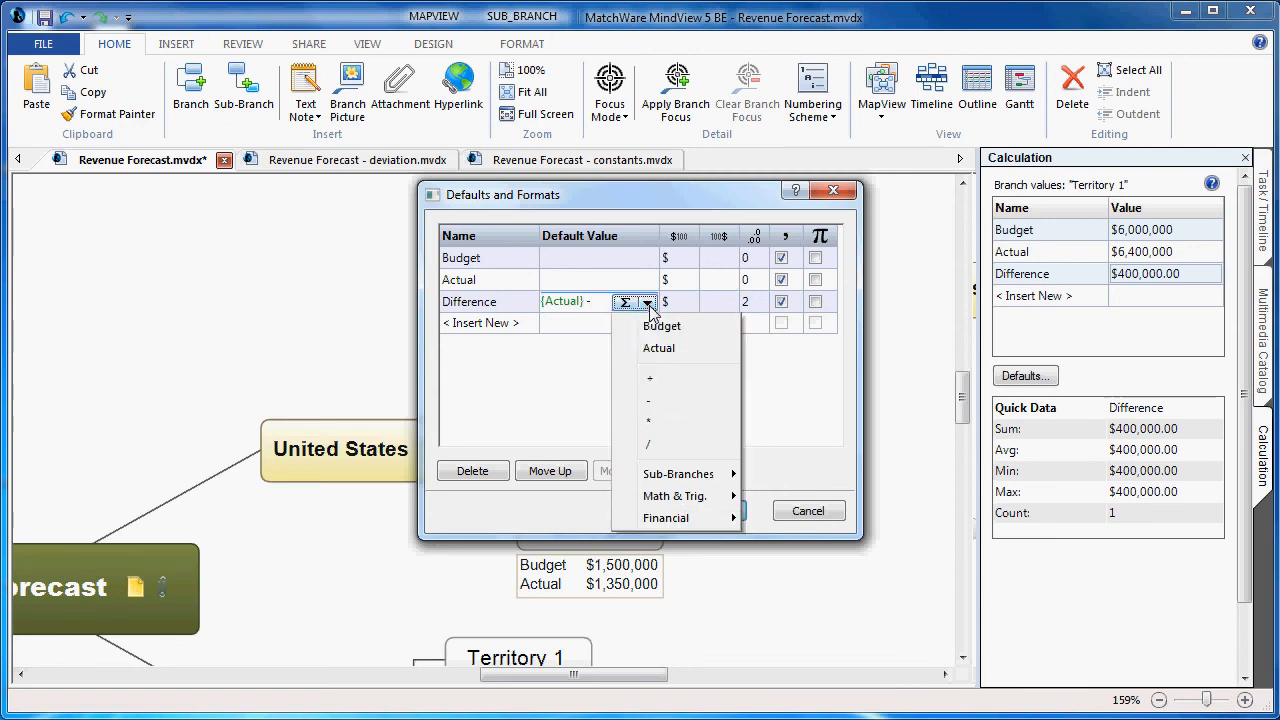
click(662, 324)
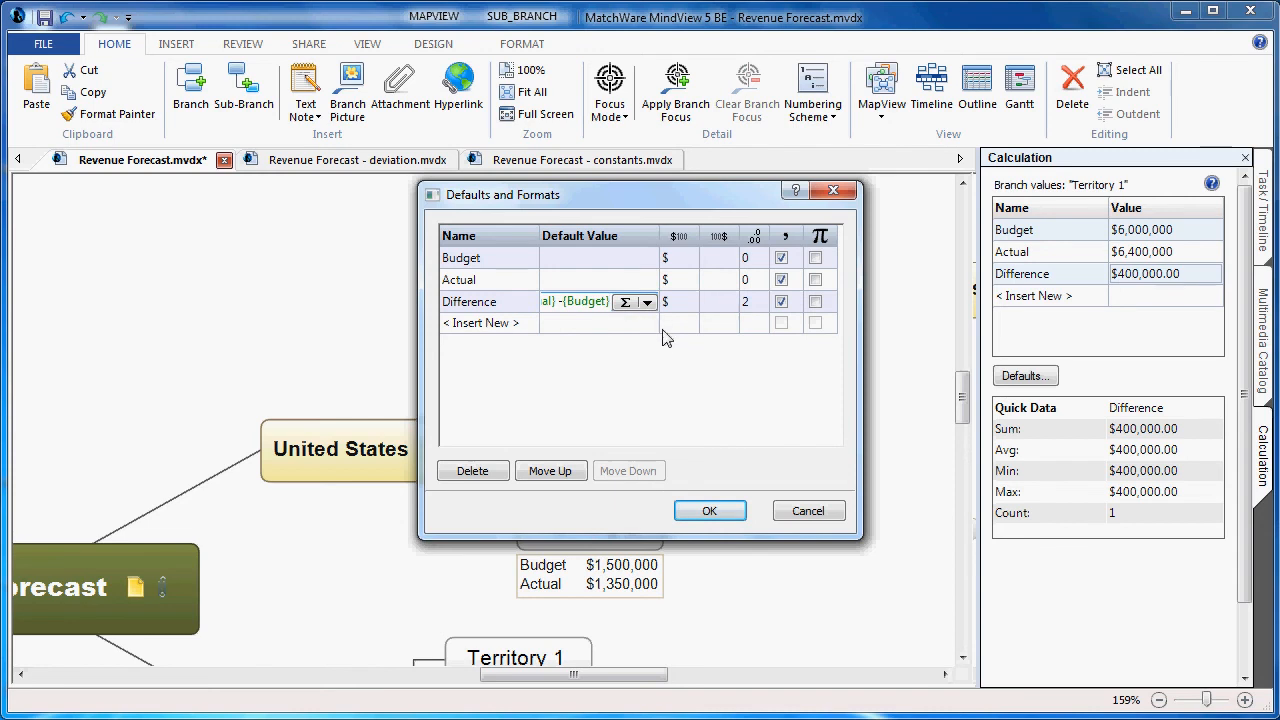
mouse_move(720, 338)
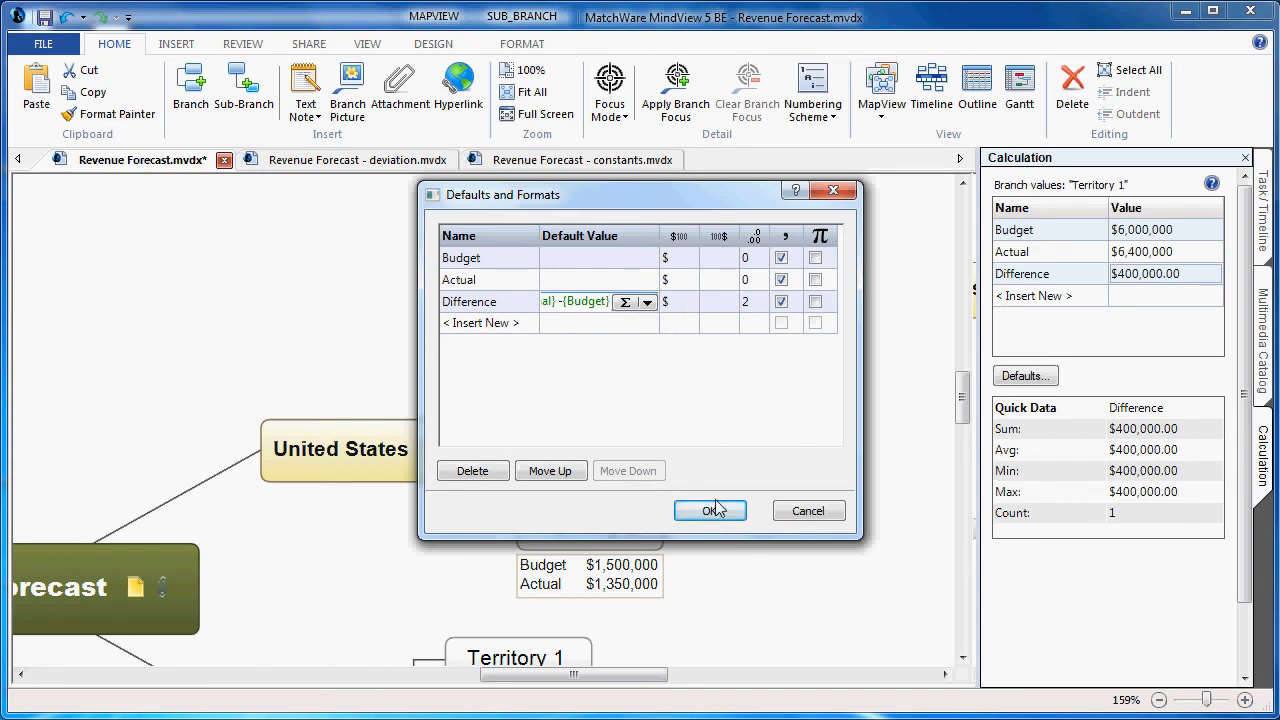
click(710, 510)
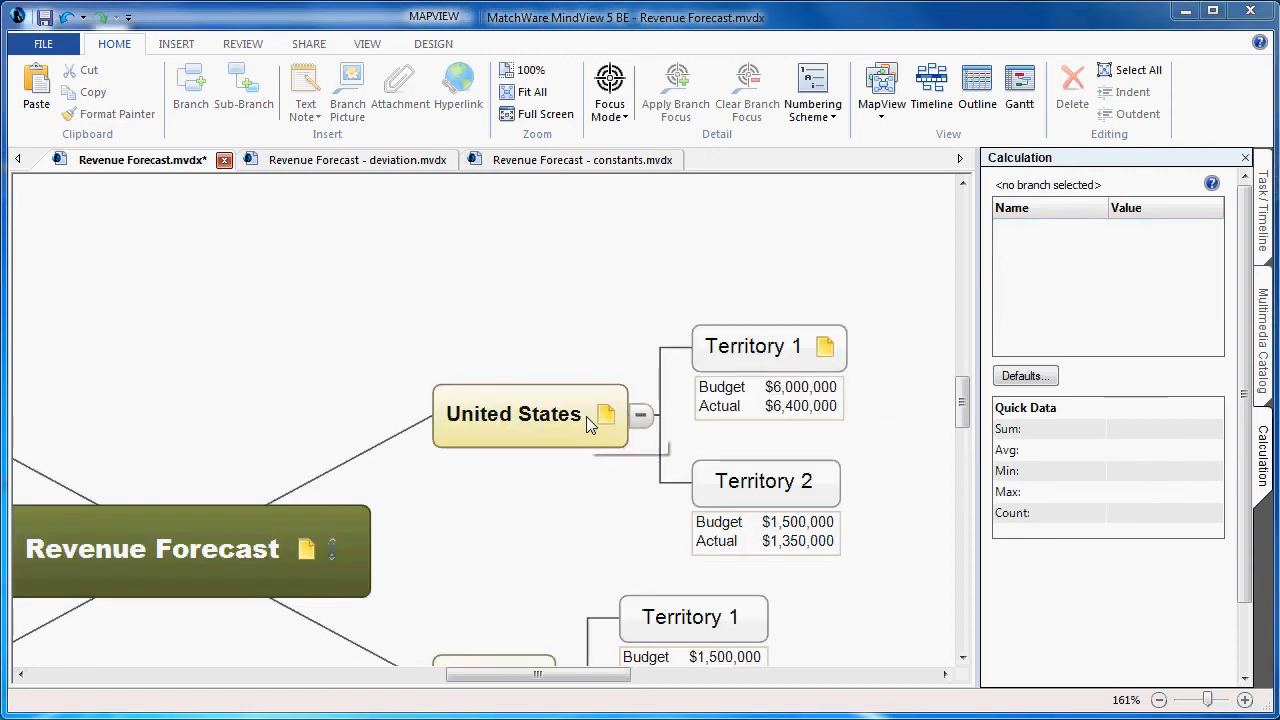
mouse_move(590, 420)
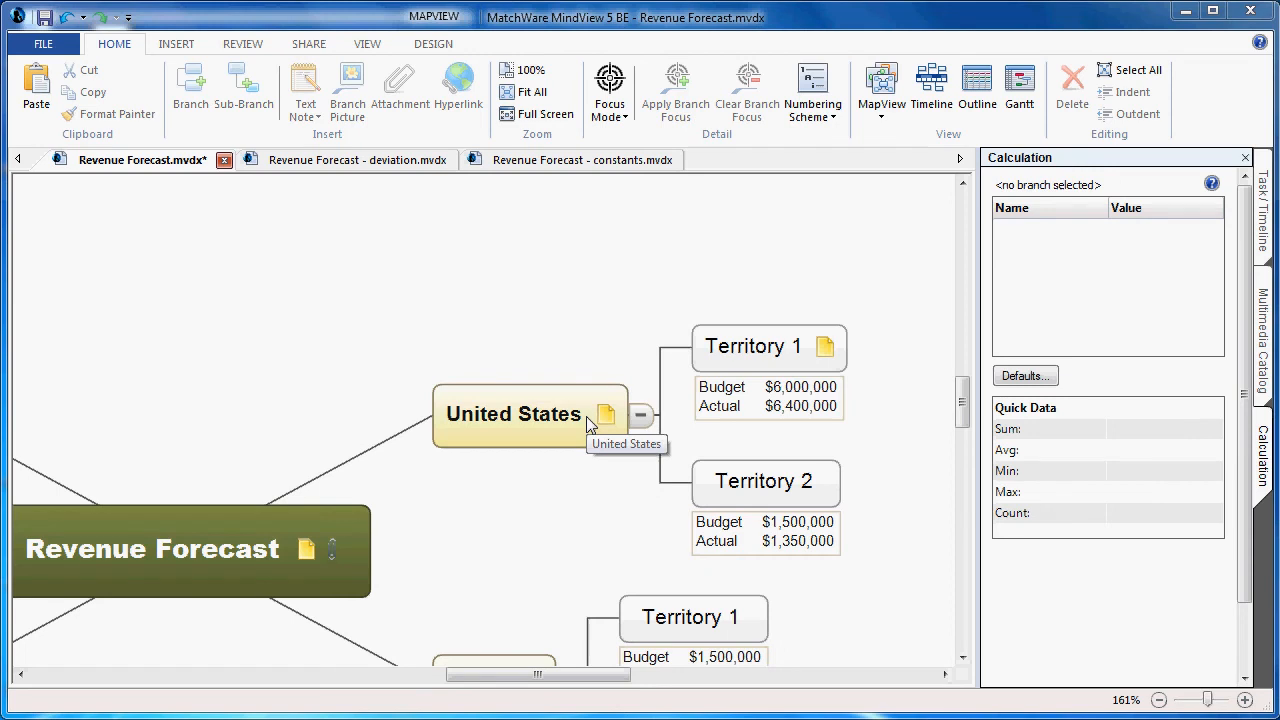
mouse_move(584, 452)
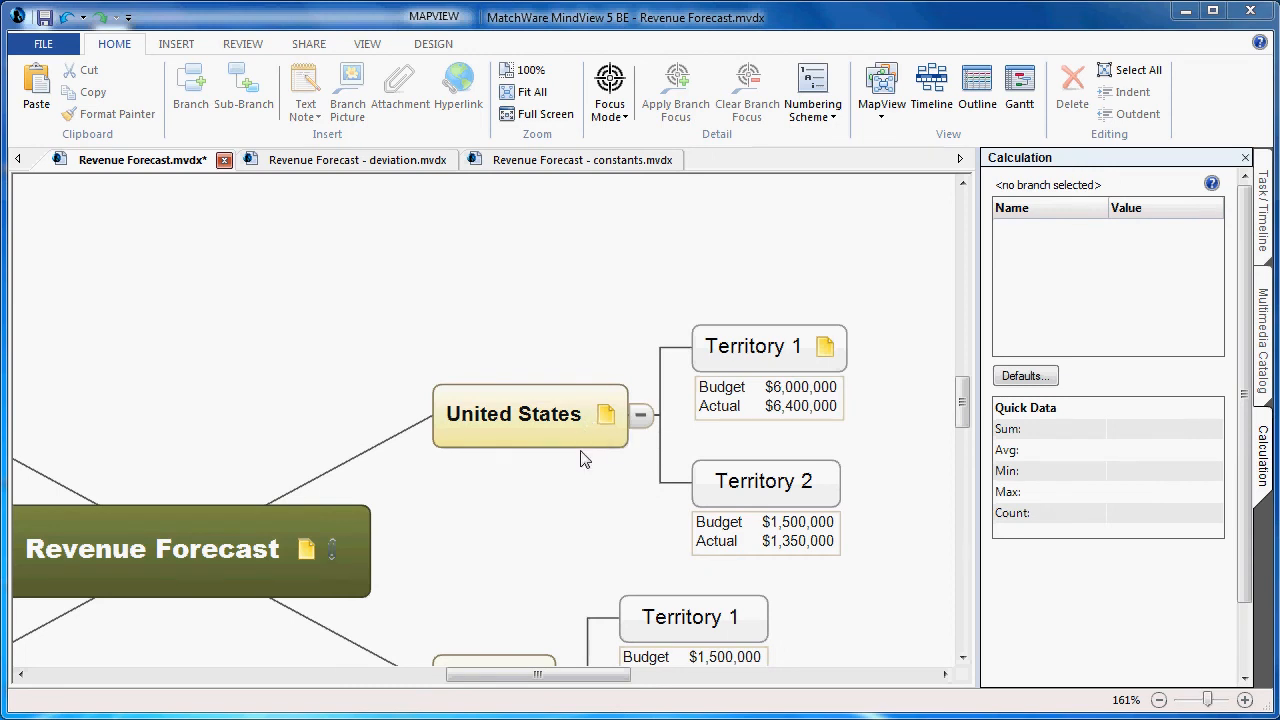
mouse_move(760, 358)
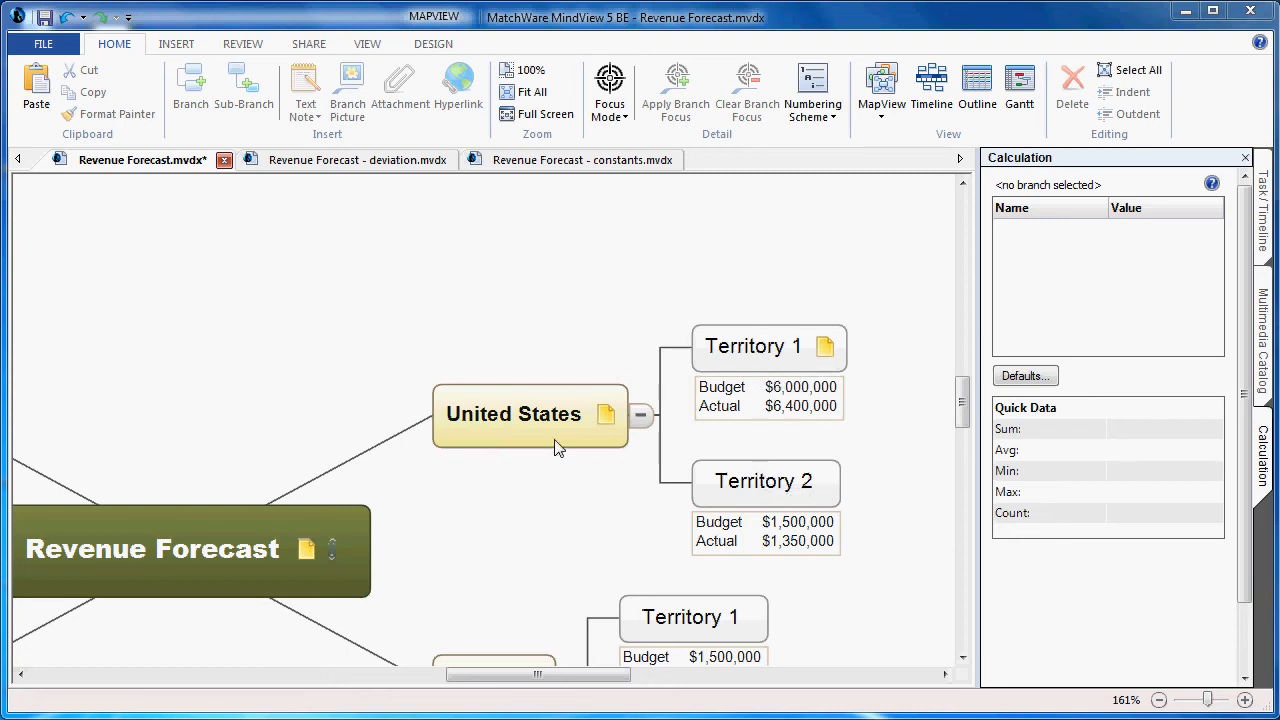
mouse_move(556, 436)
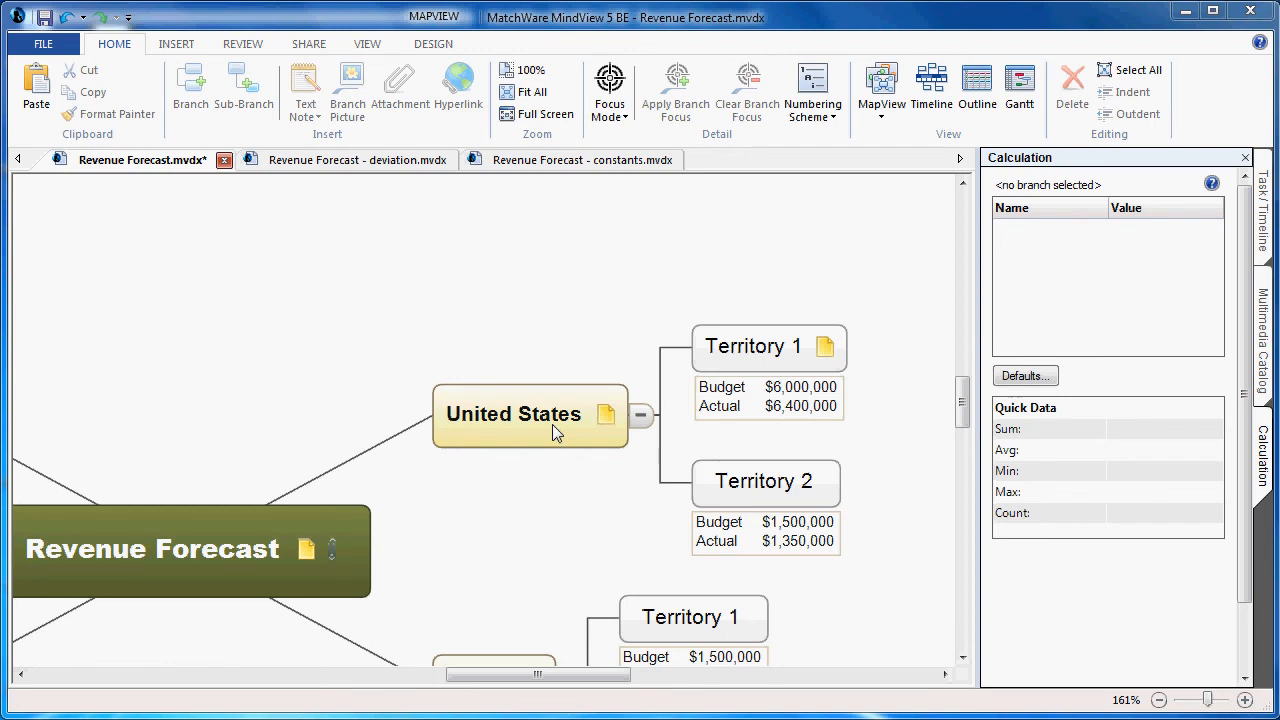
- Make United States total its territories with SUM: Budget $7,500,000 and Actual $7,750,000
click(512, 414)
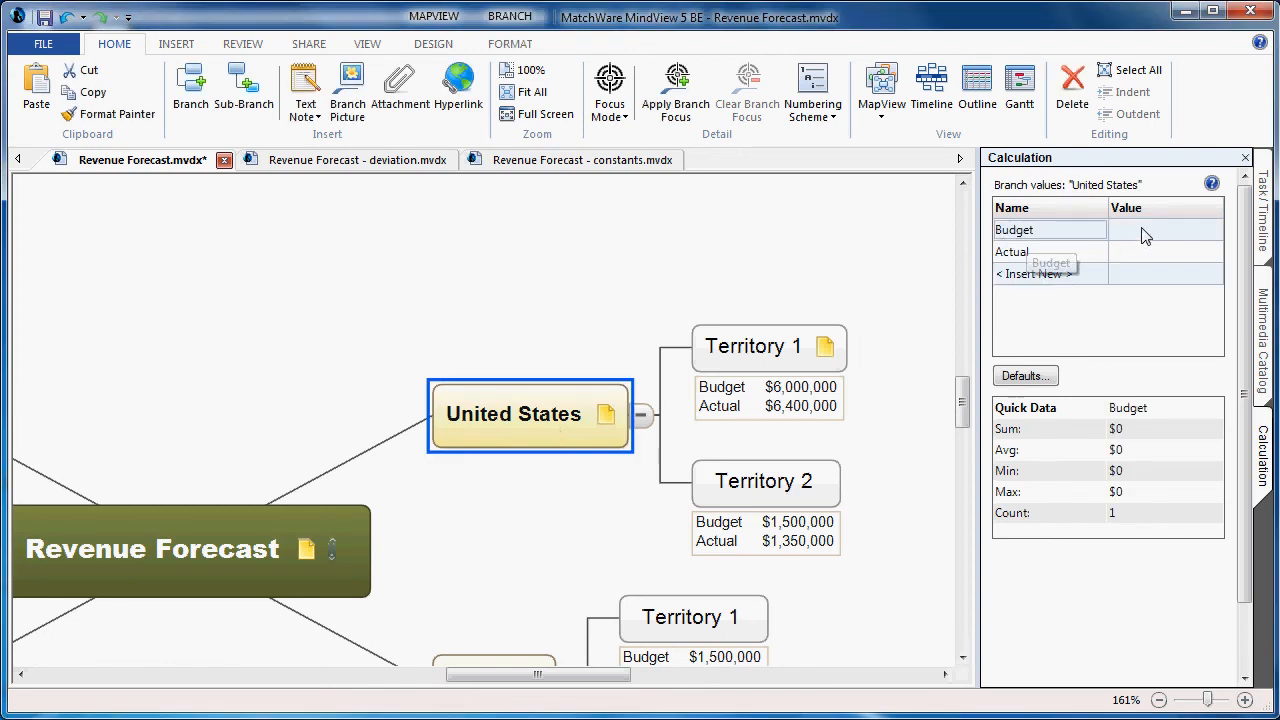
click(1164, 230)
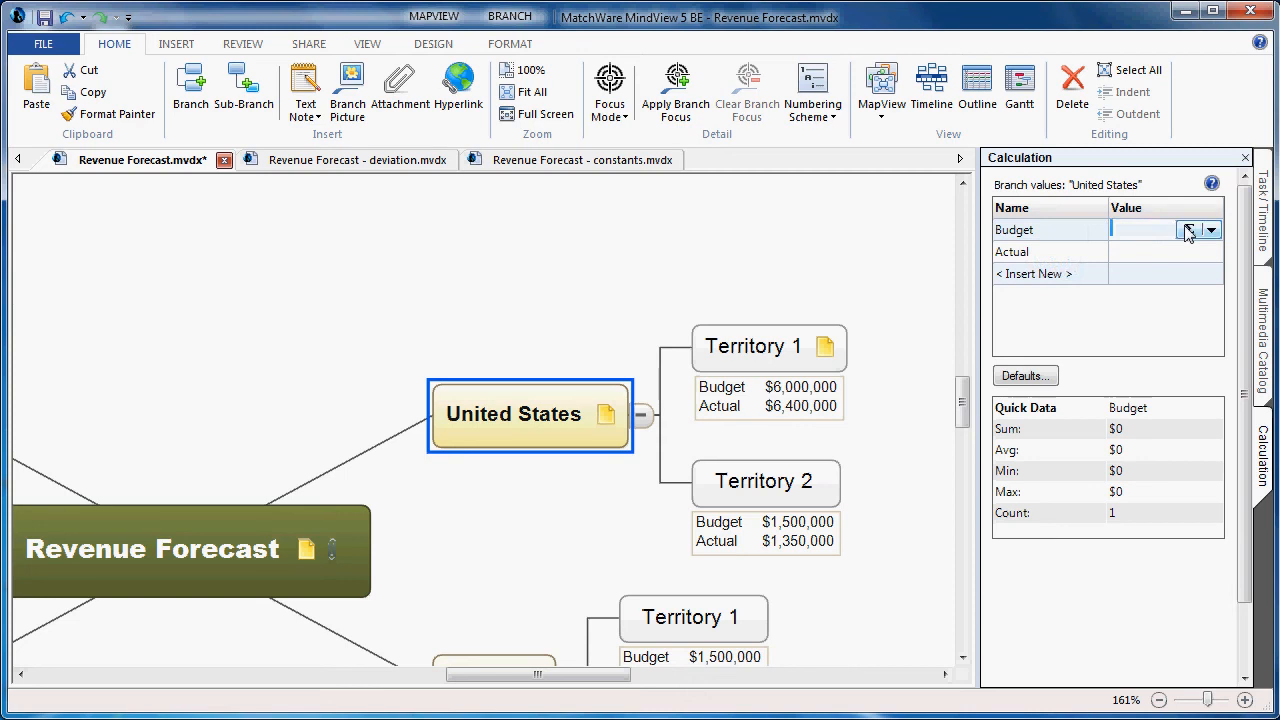
mouse_move(1188, 230)
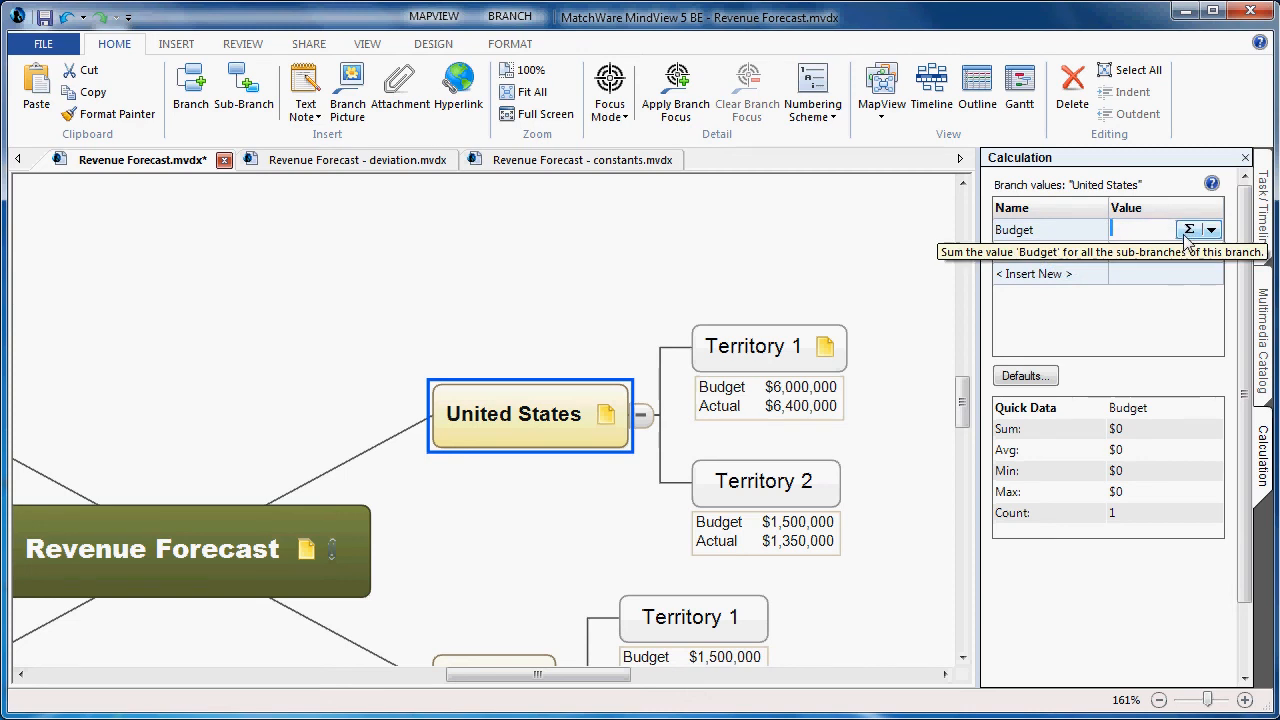
click(1188, 228)
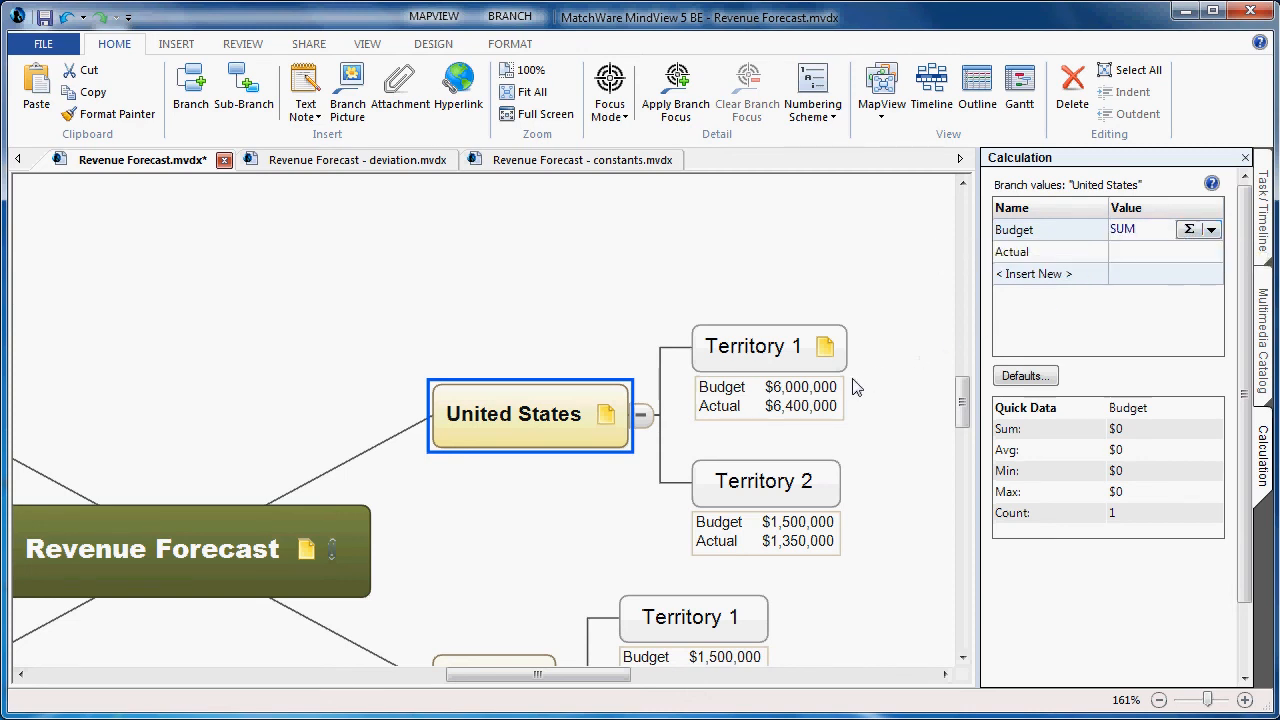
mouse_move(878, 464)
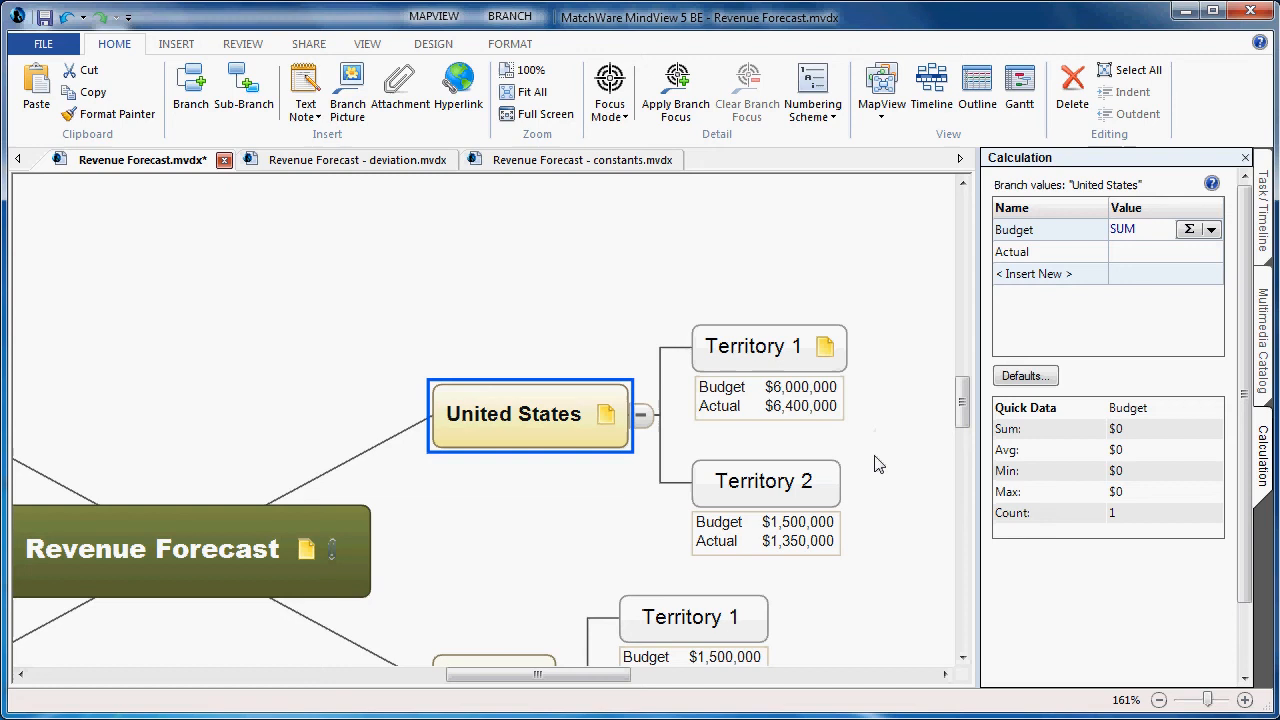
mouse_move(700, 452)
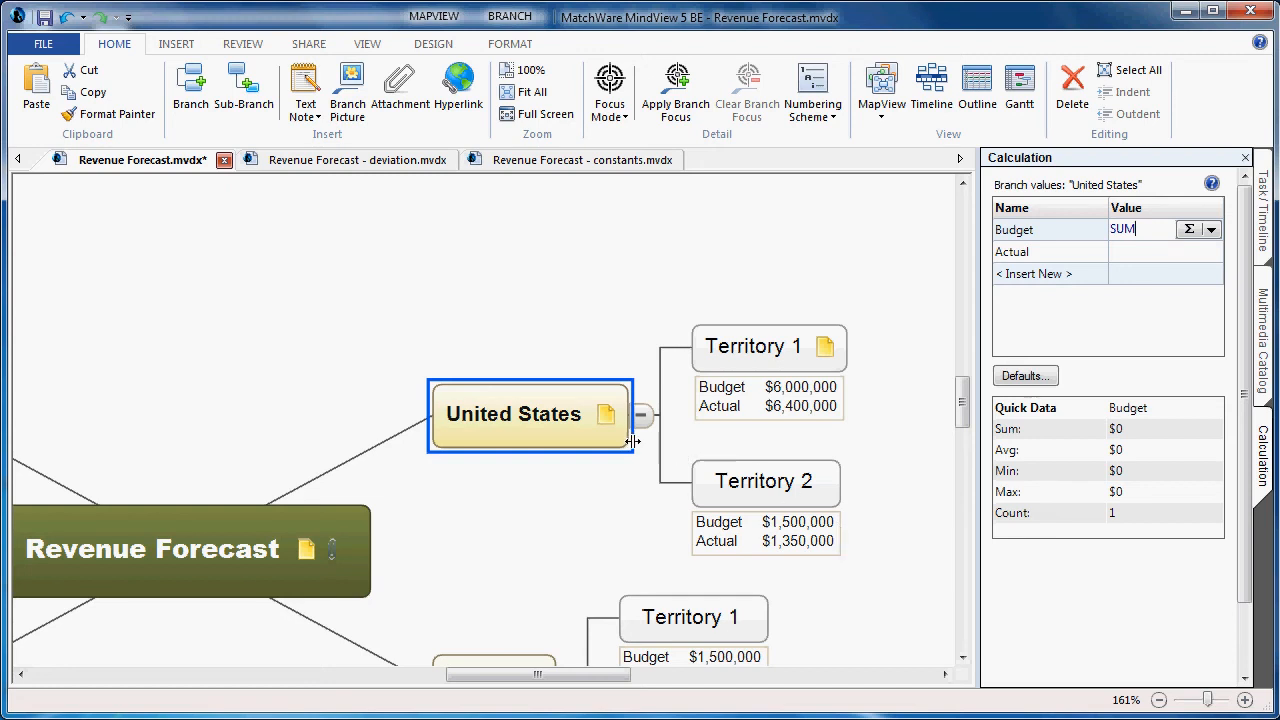
click(616, 330)
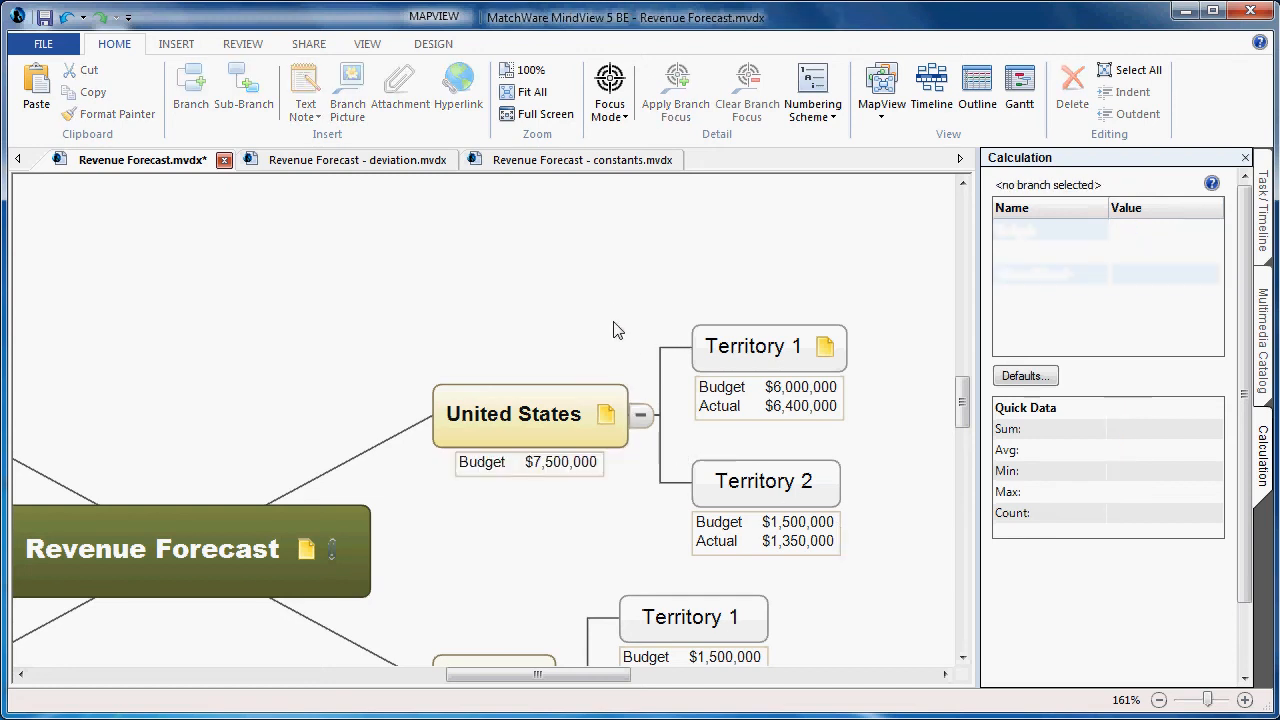
click(512, 412)
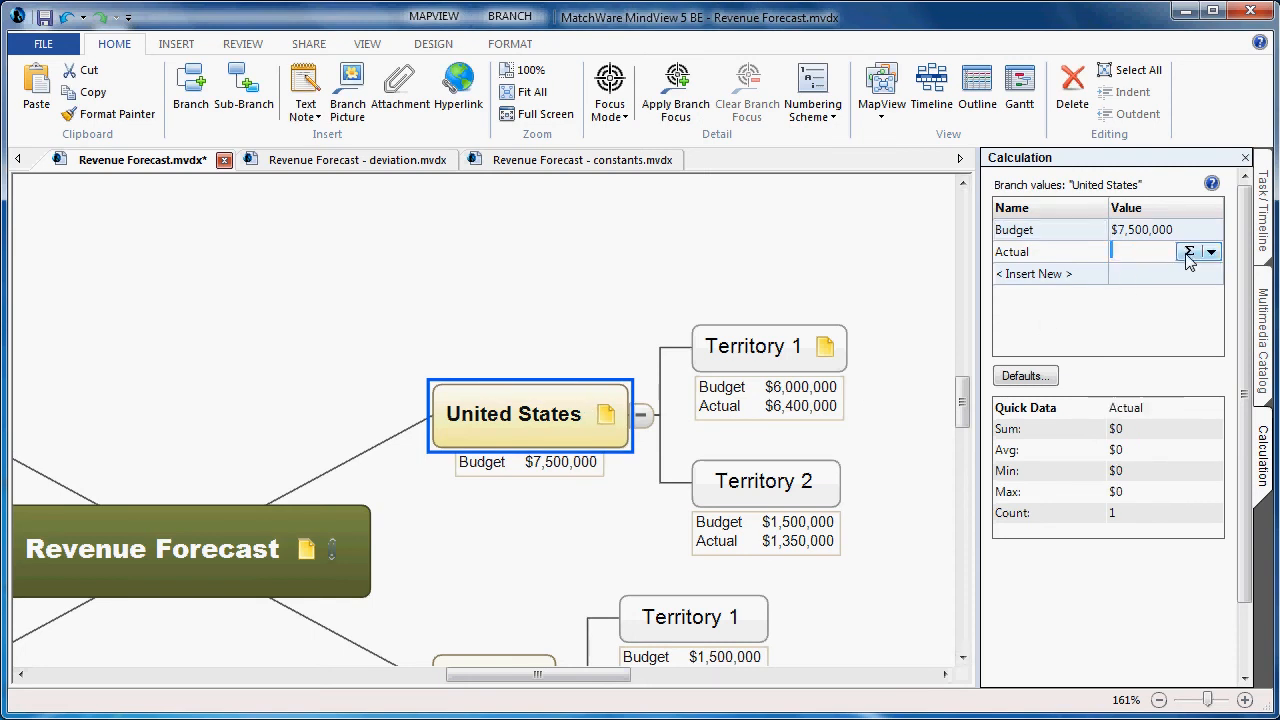
click(1210, 252)
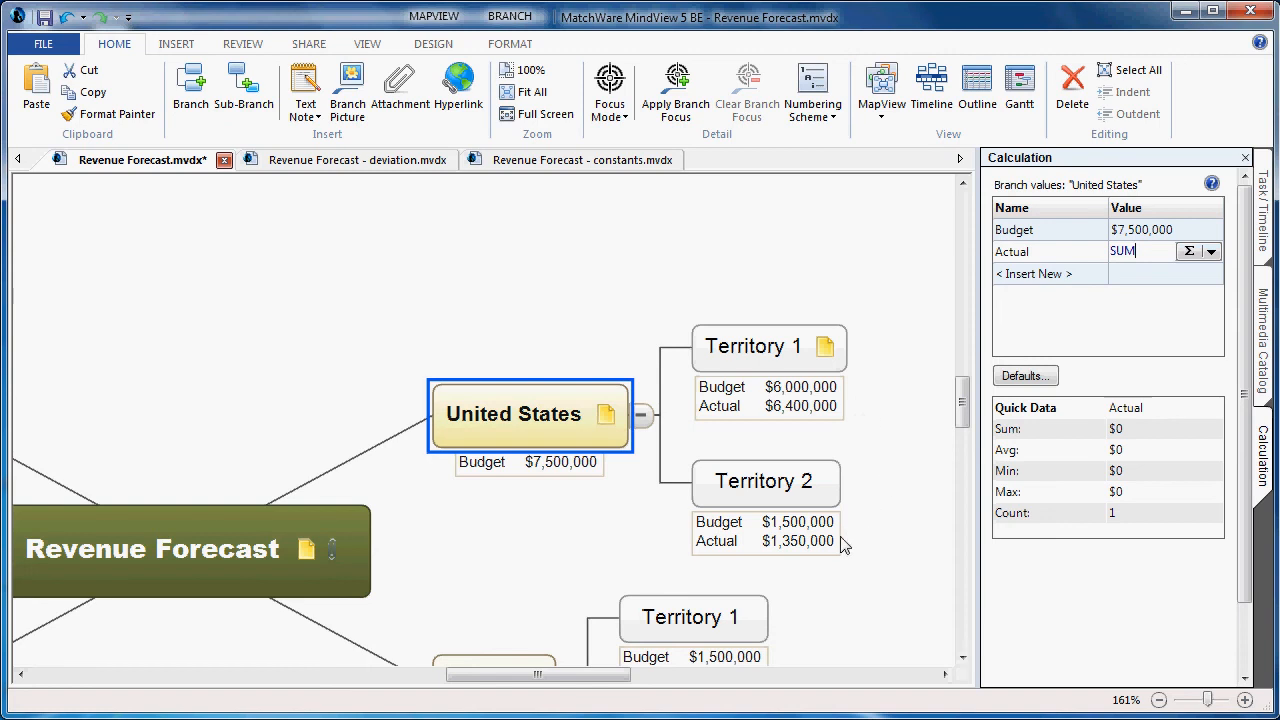
click(612, 520)
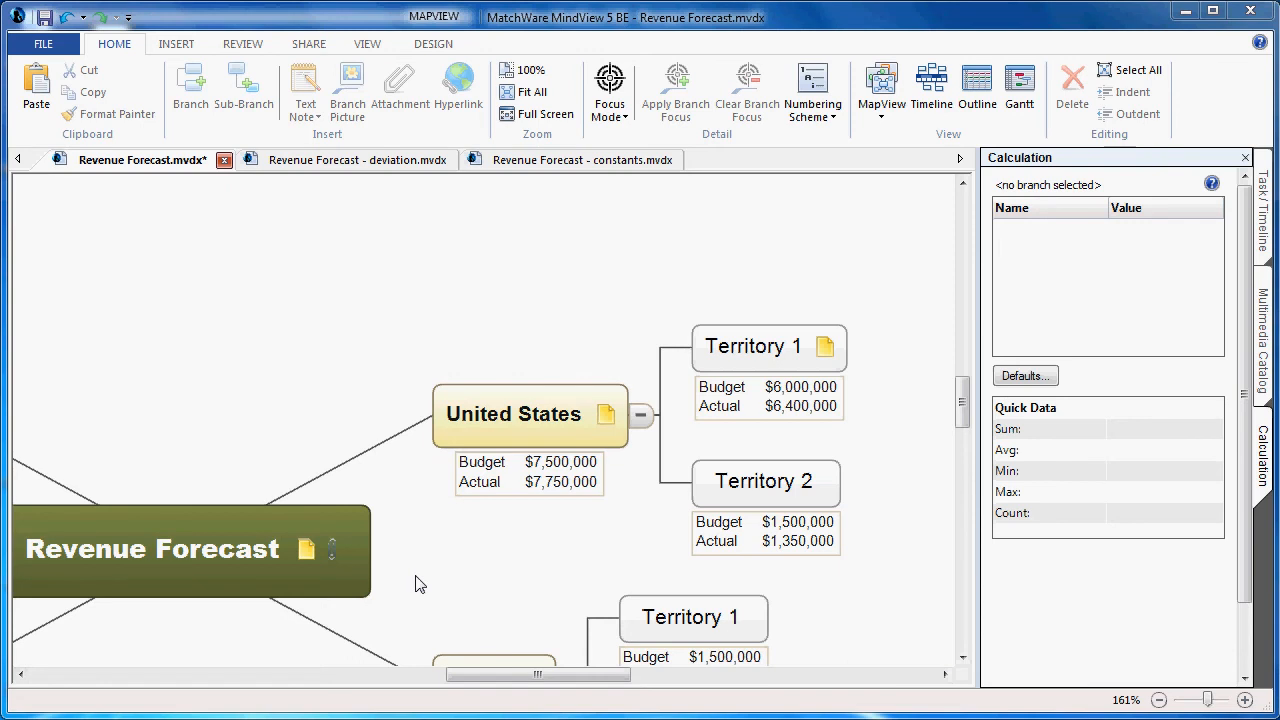
mouse_move(510, 560)
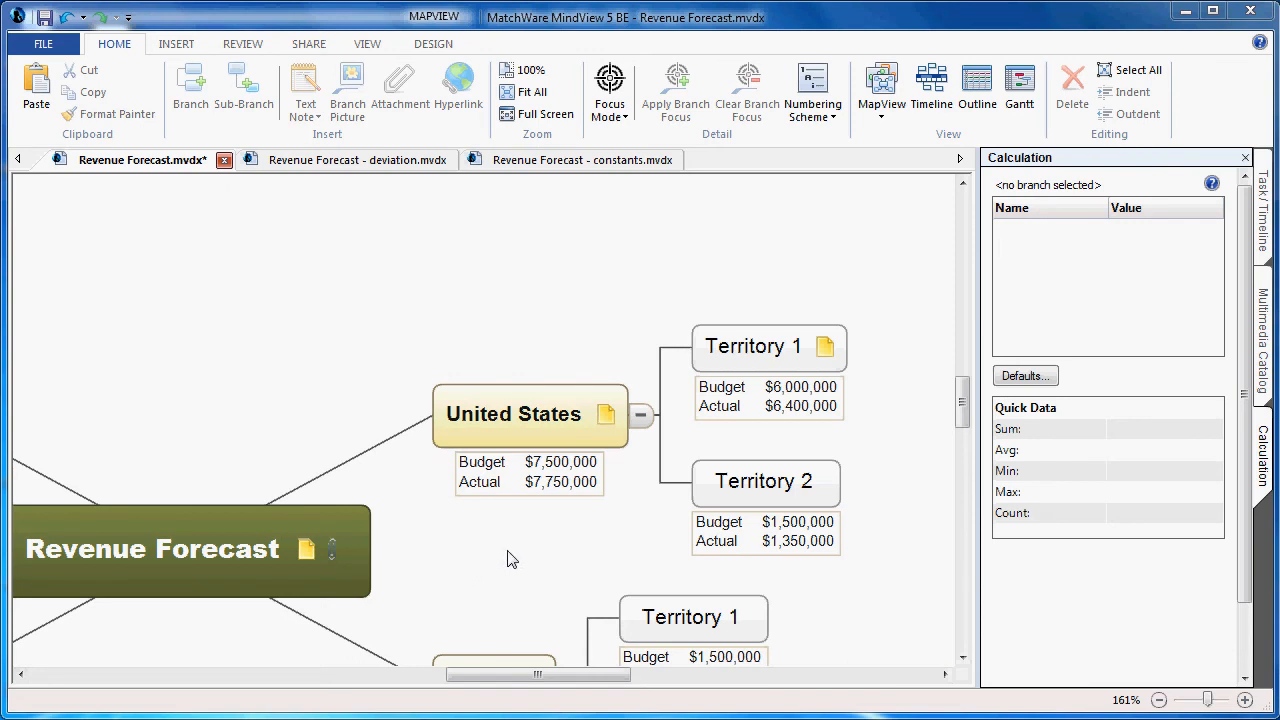
mouse_move(1048, 376)
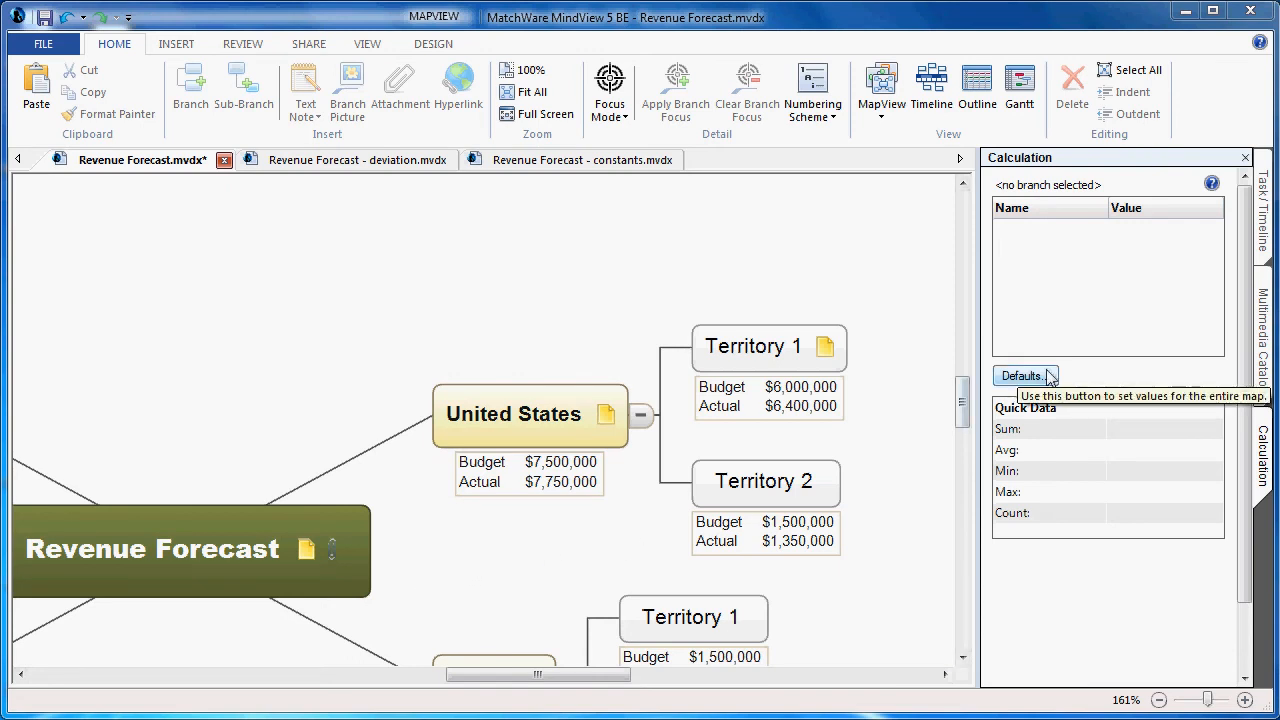
- Create a map-wide Difference field with formula (Actual) - (Budget) so every branch shows it
click(1024, 376)
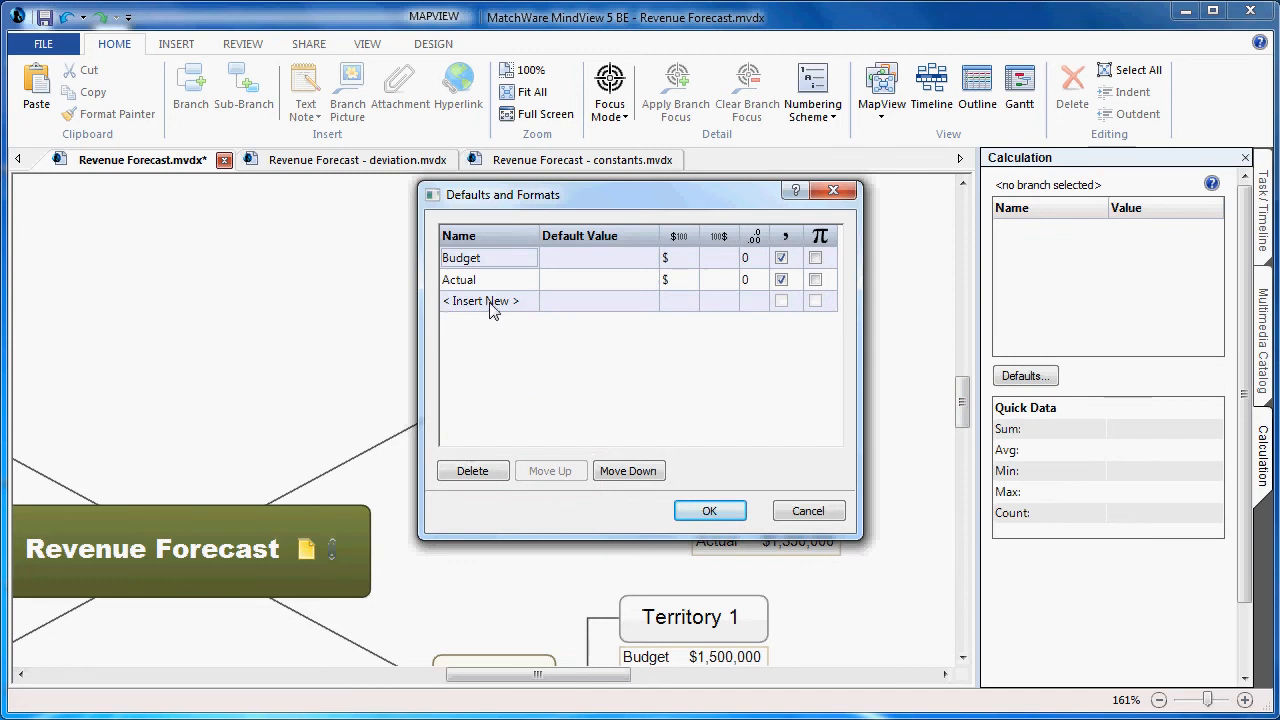
text(Dif)
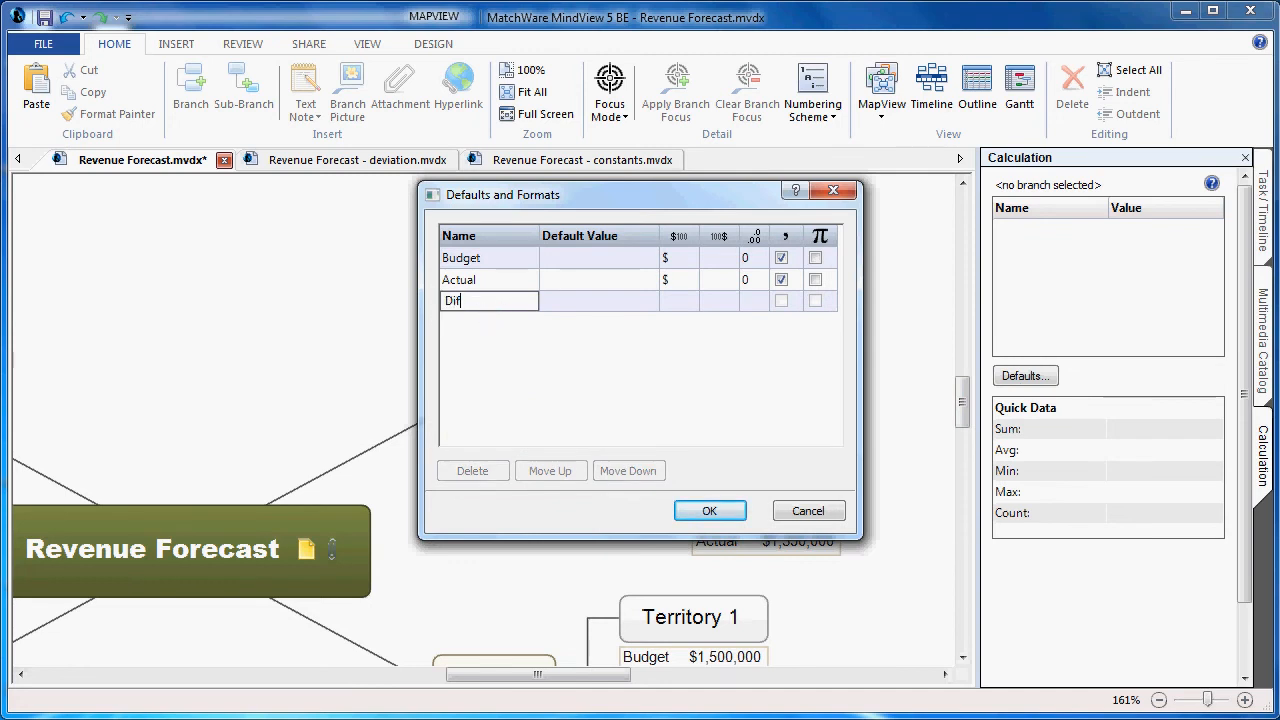
text(ference)
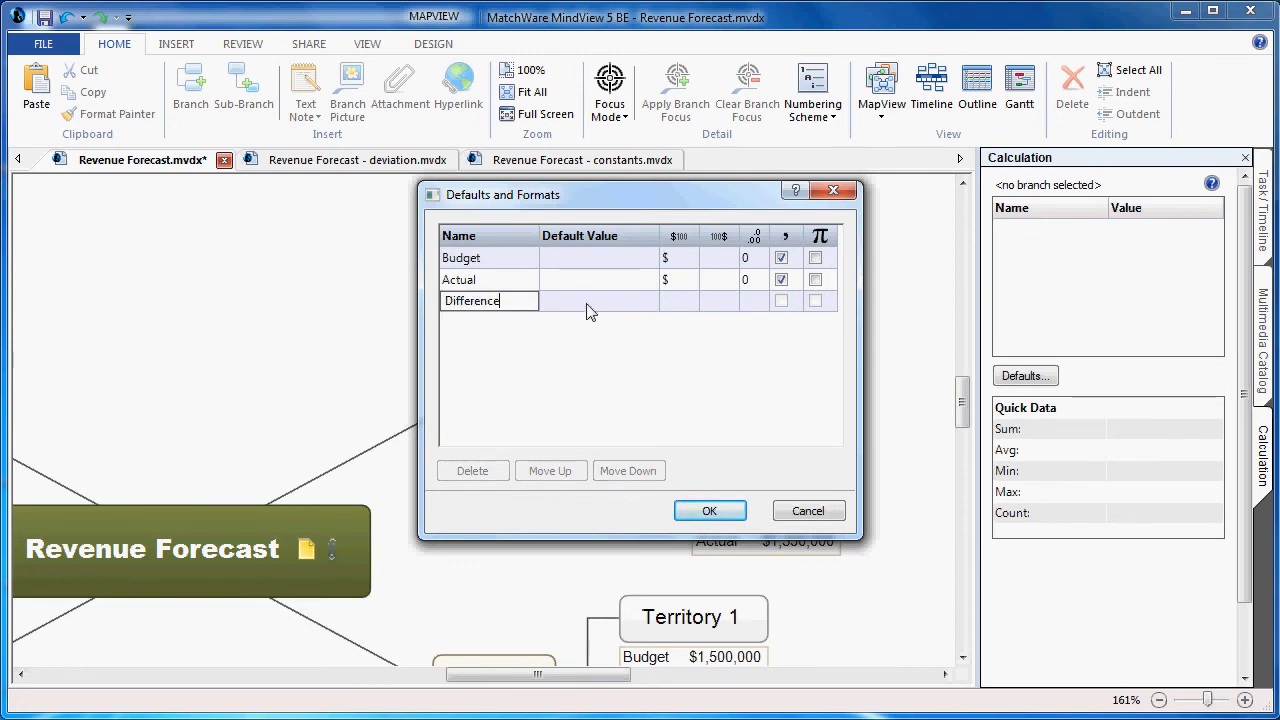
click(598, 300)
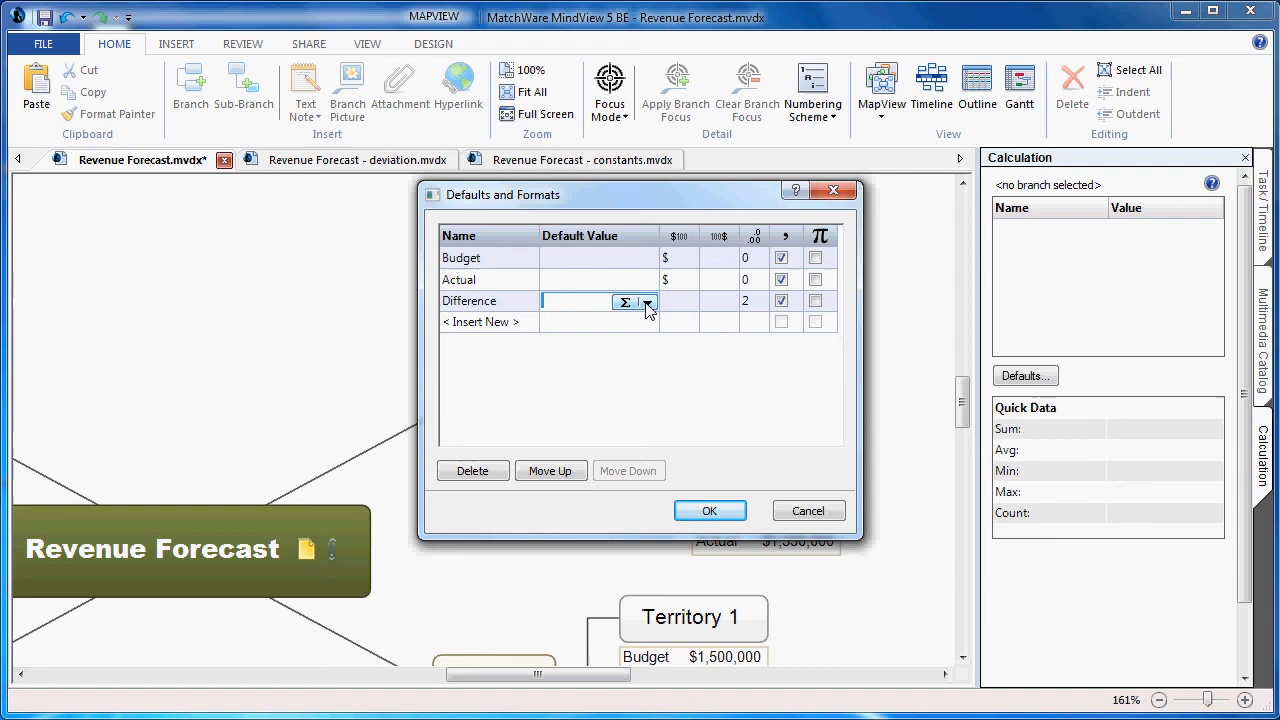
click(648, 302)
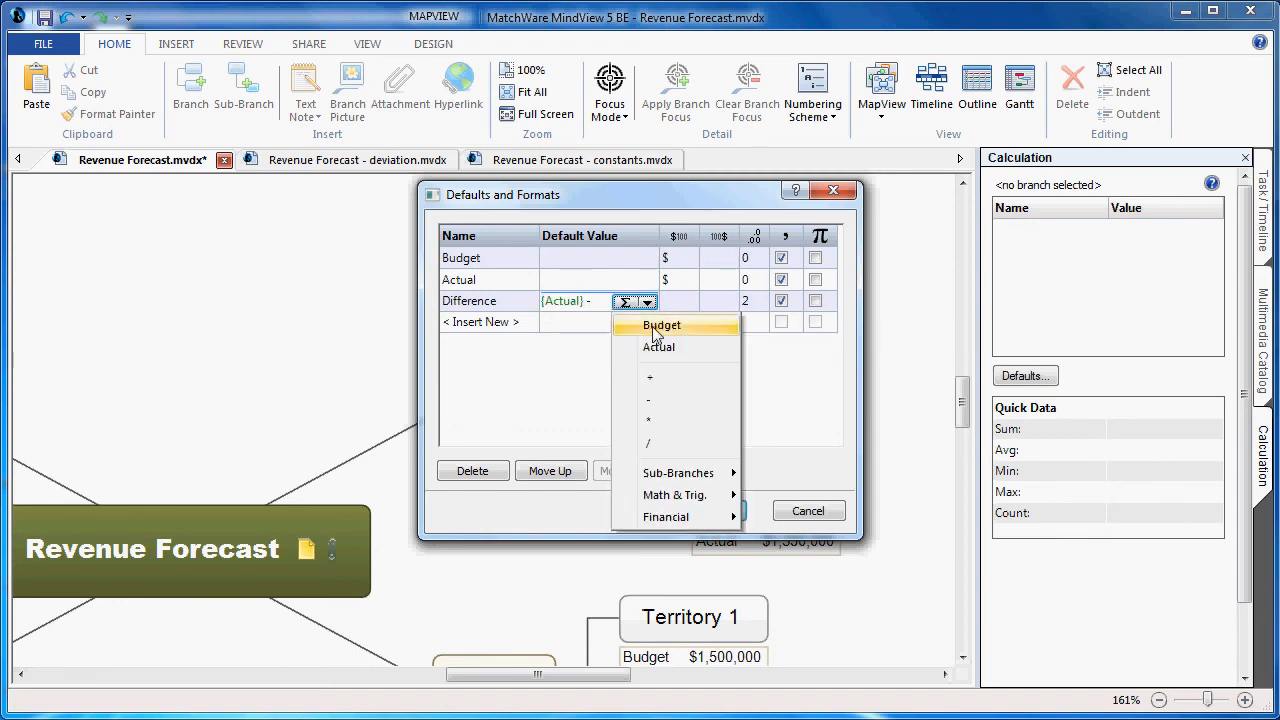
click(662, 324)
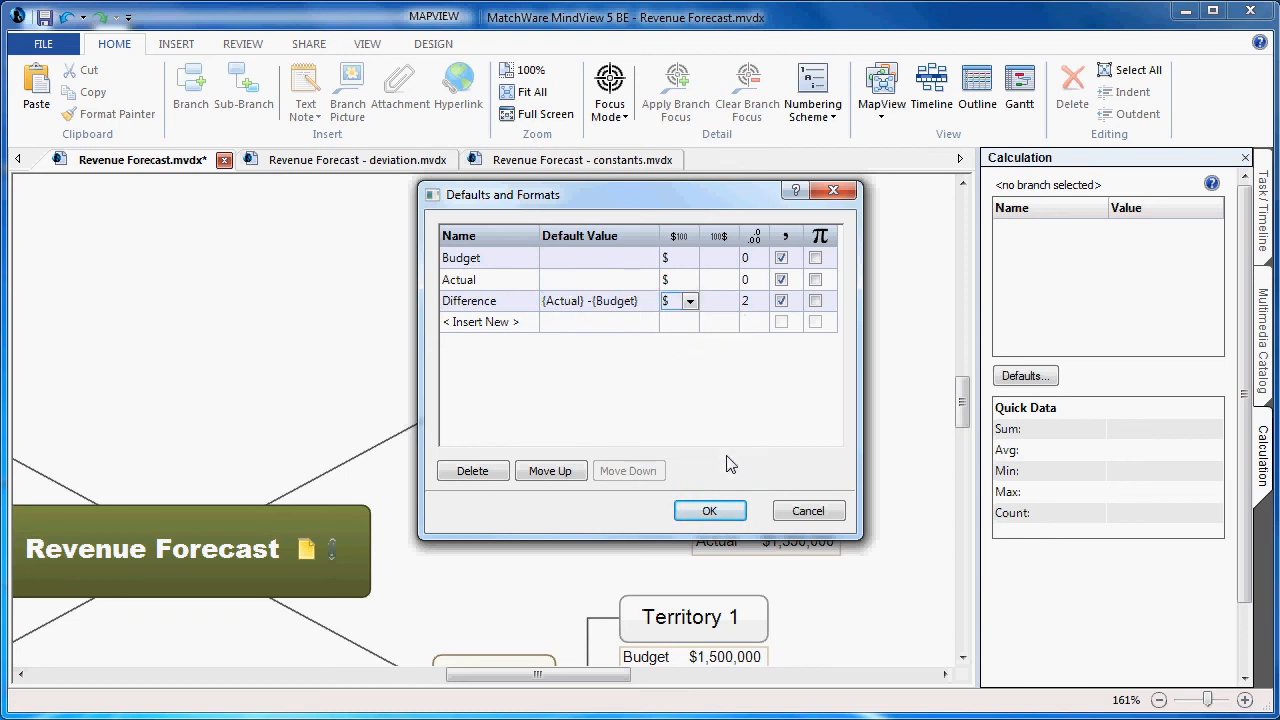
click(708, 510)
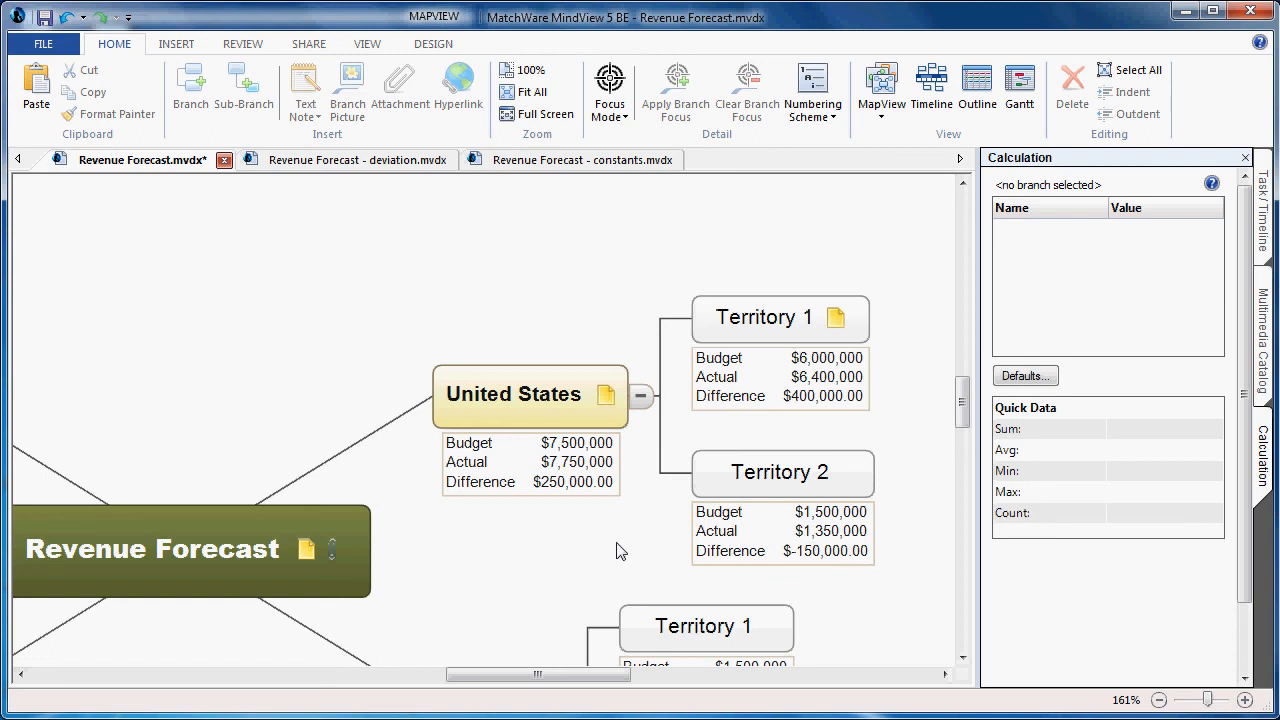
mouse_move(680, 428)
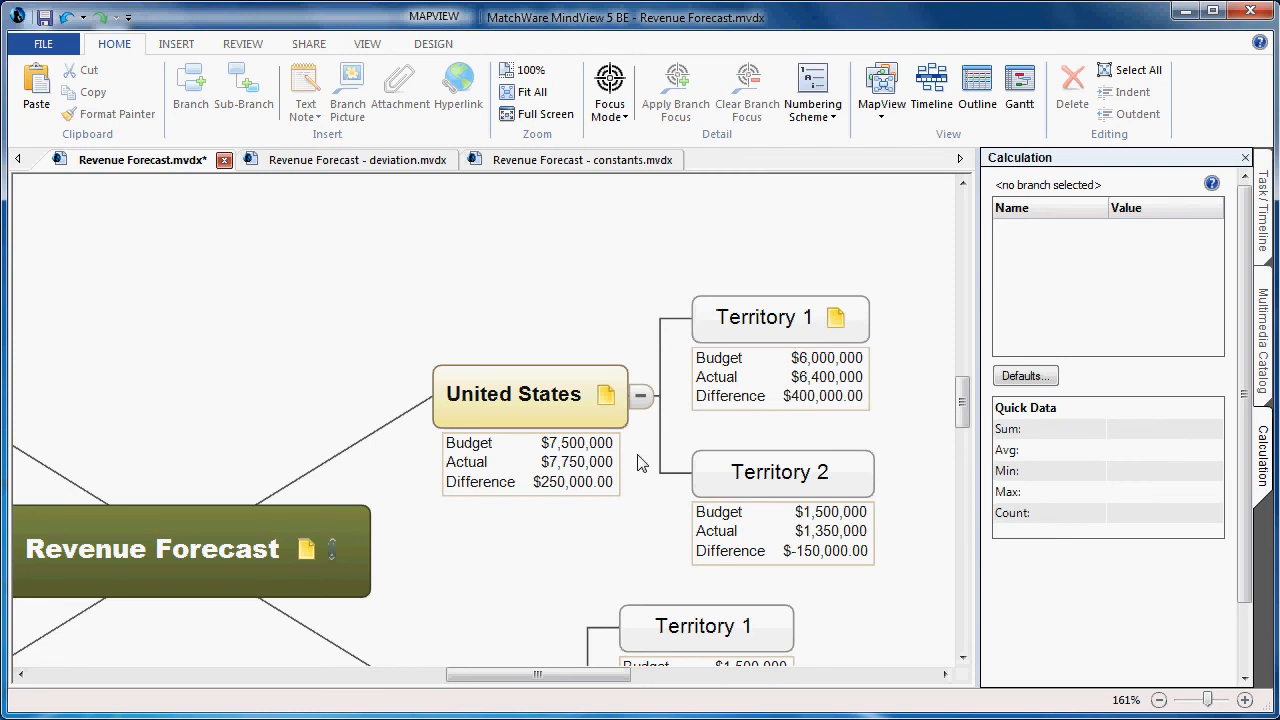
mouse_move(584, 424)
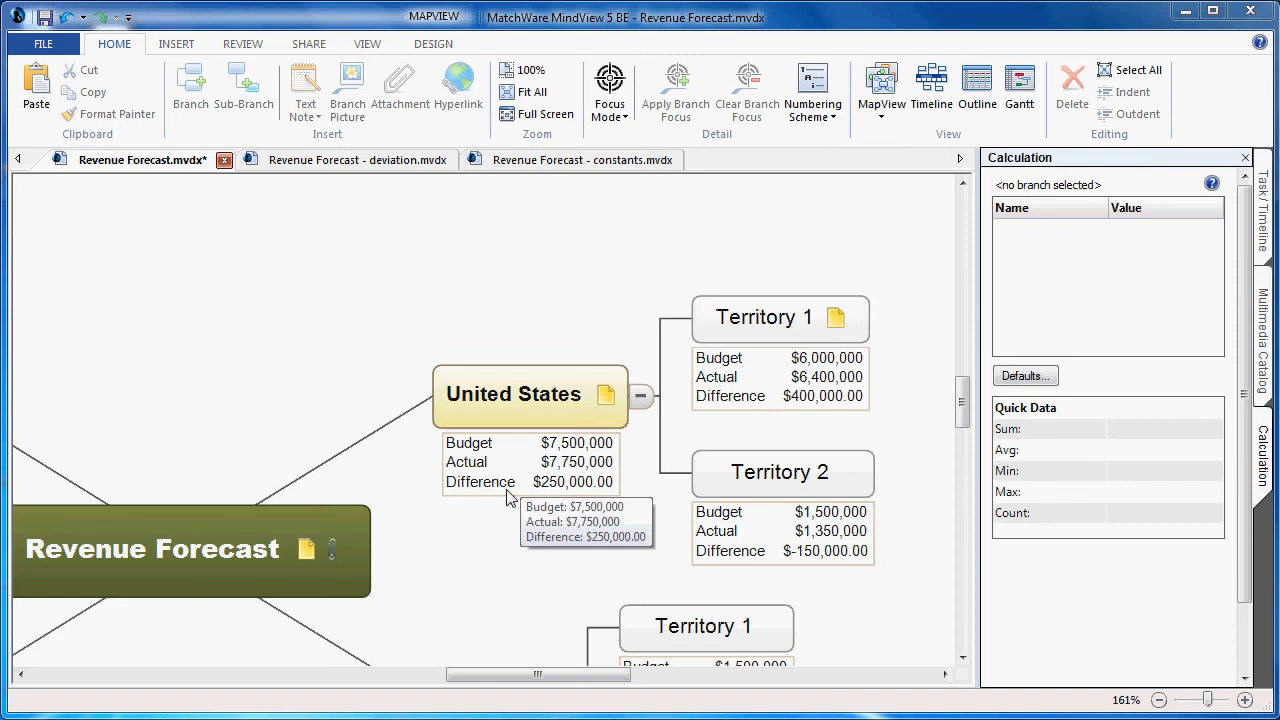
mouse_move(510, 516)
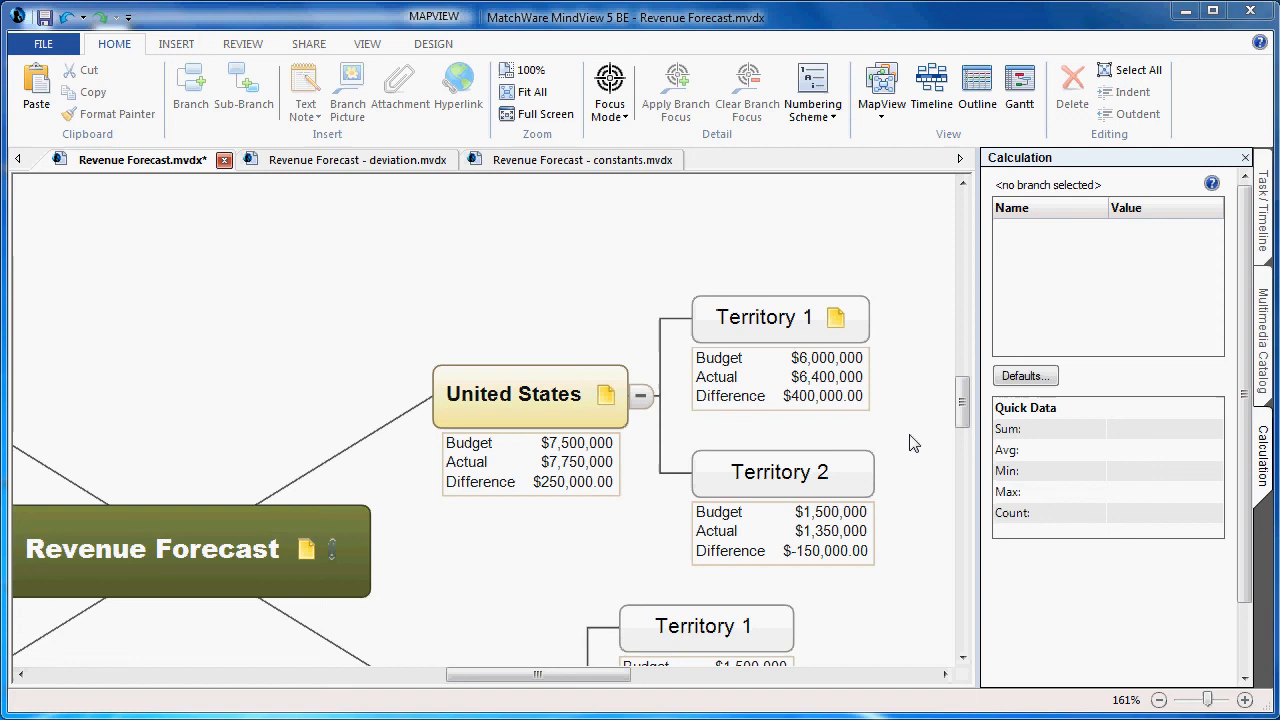
- Rename Difference to Deviation and rebuild its formula starting with (Actual) - (Budget)
click(1024, 376)
text(D)
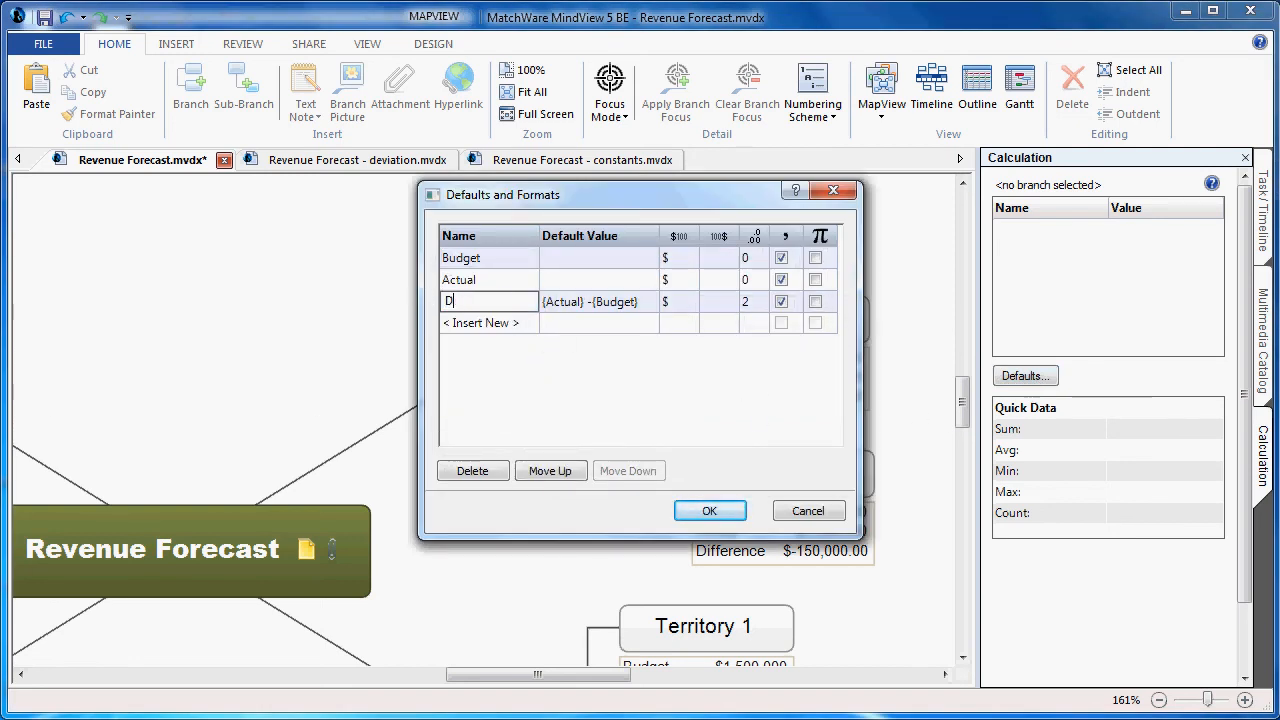
text(eviation)
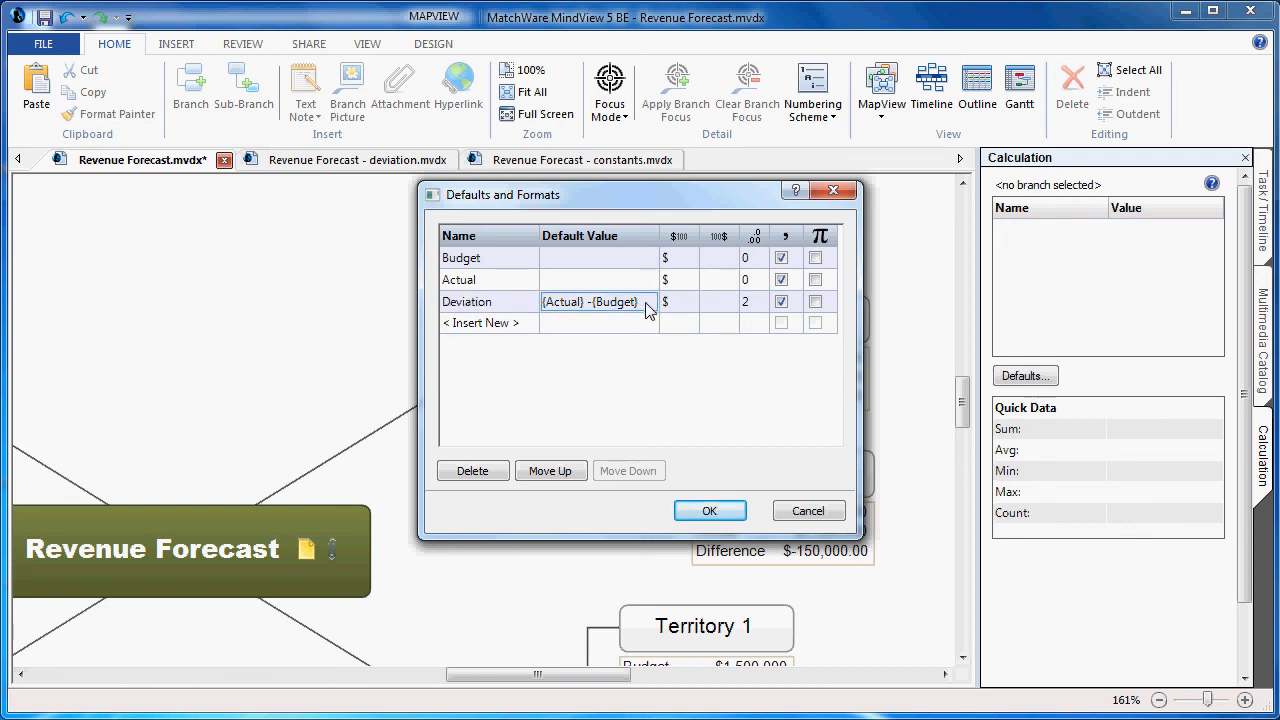
click(598, 300)
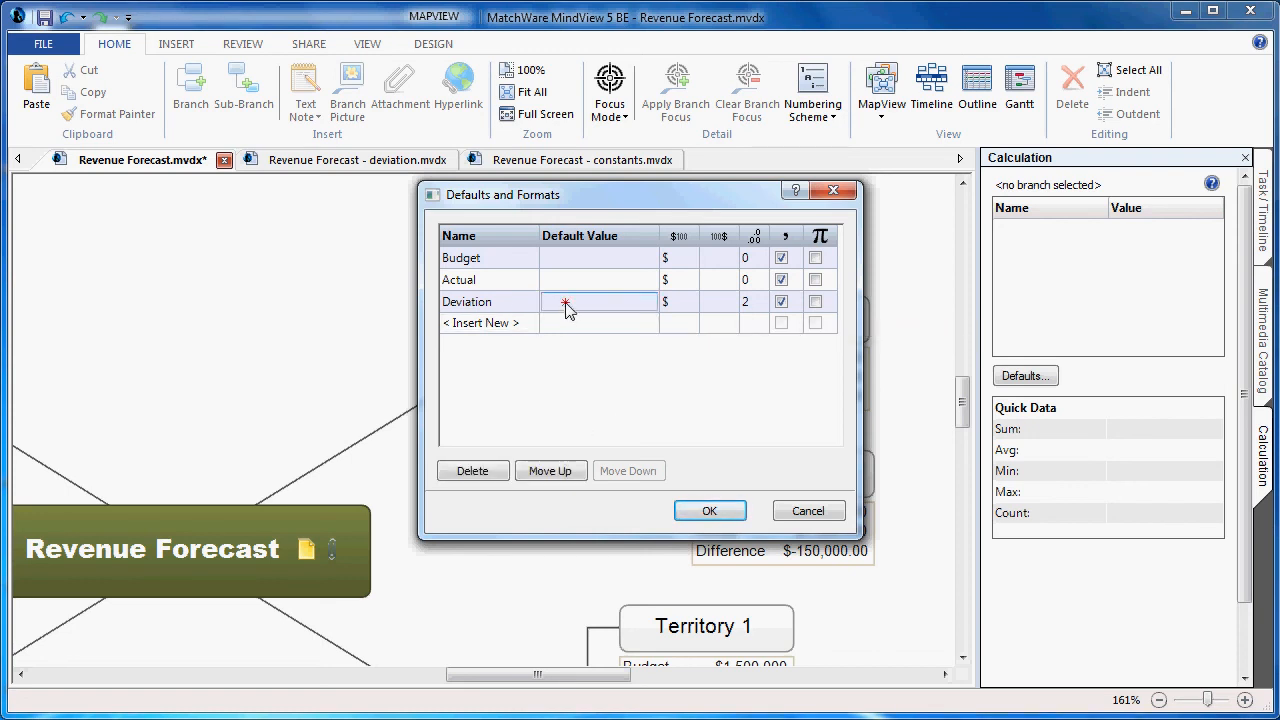
click(596, 300)
text(()
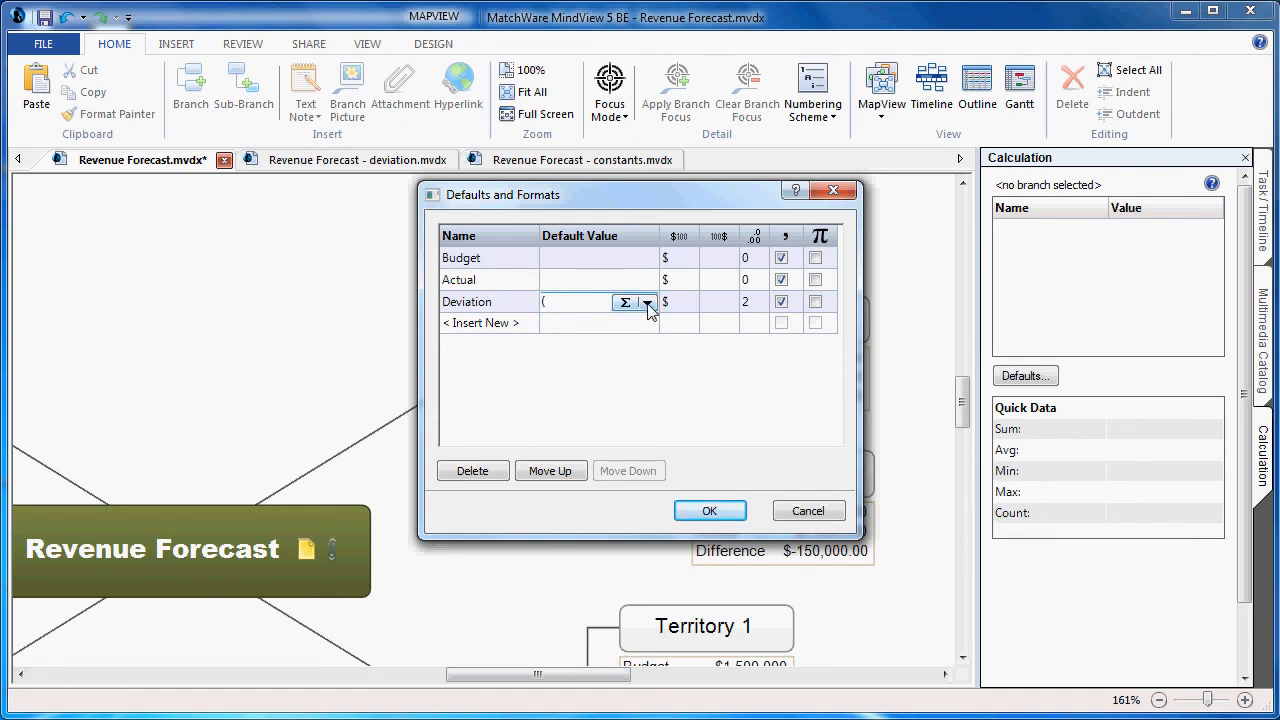
click(646, 304)
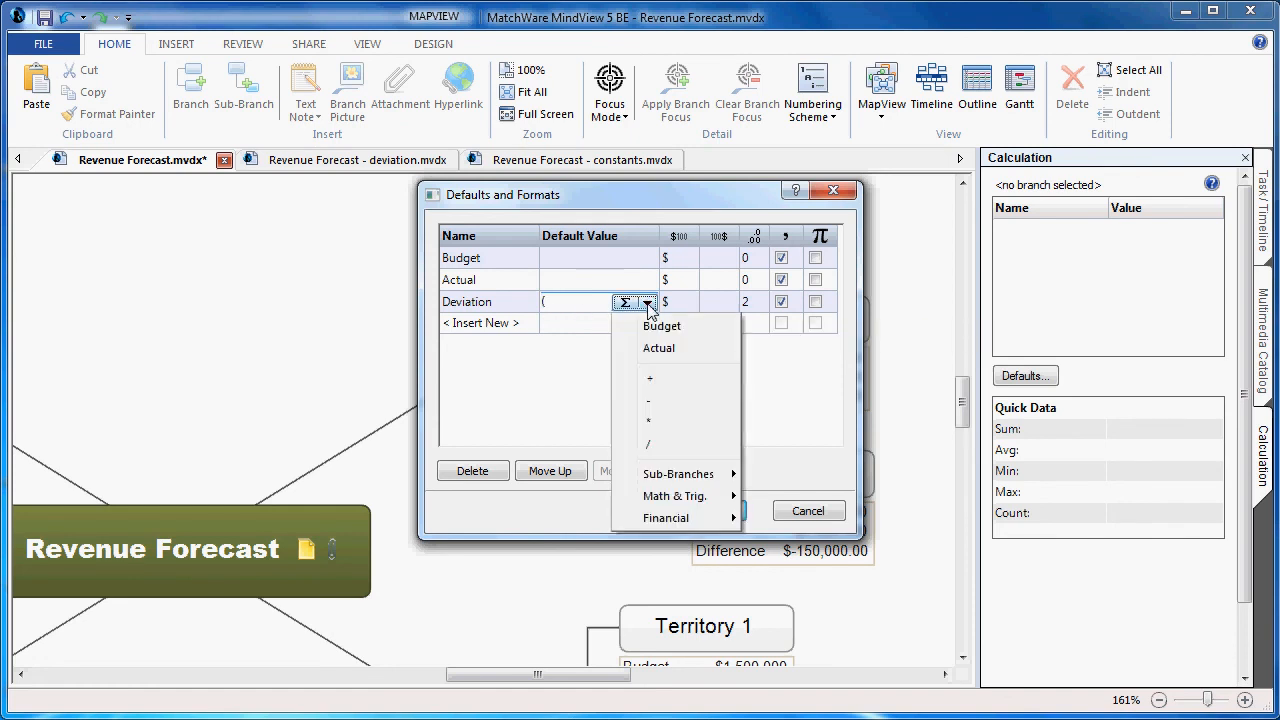
click(660, 348)
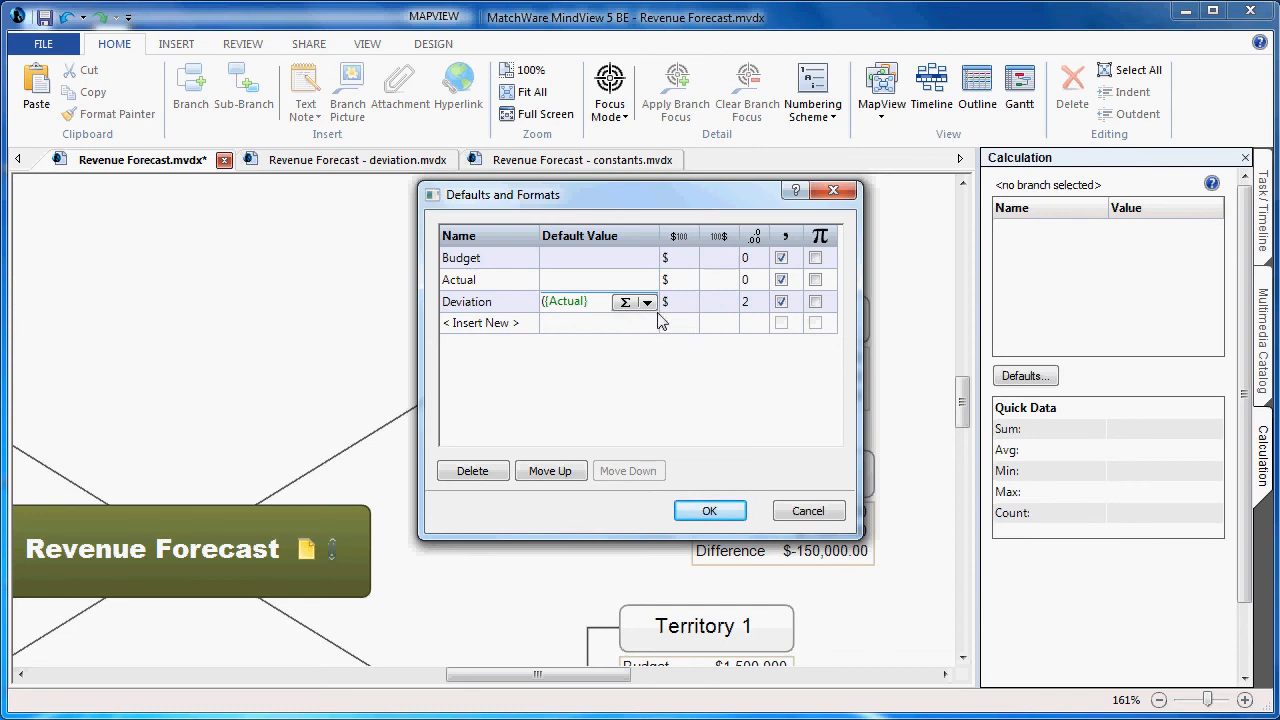
click(626, 302)
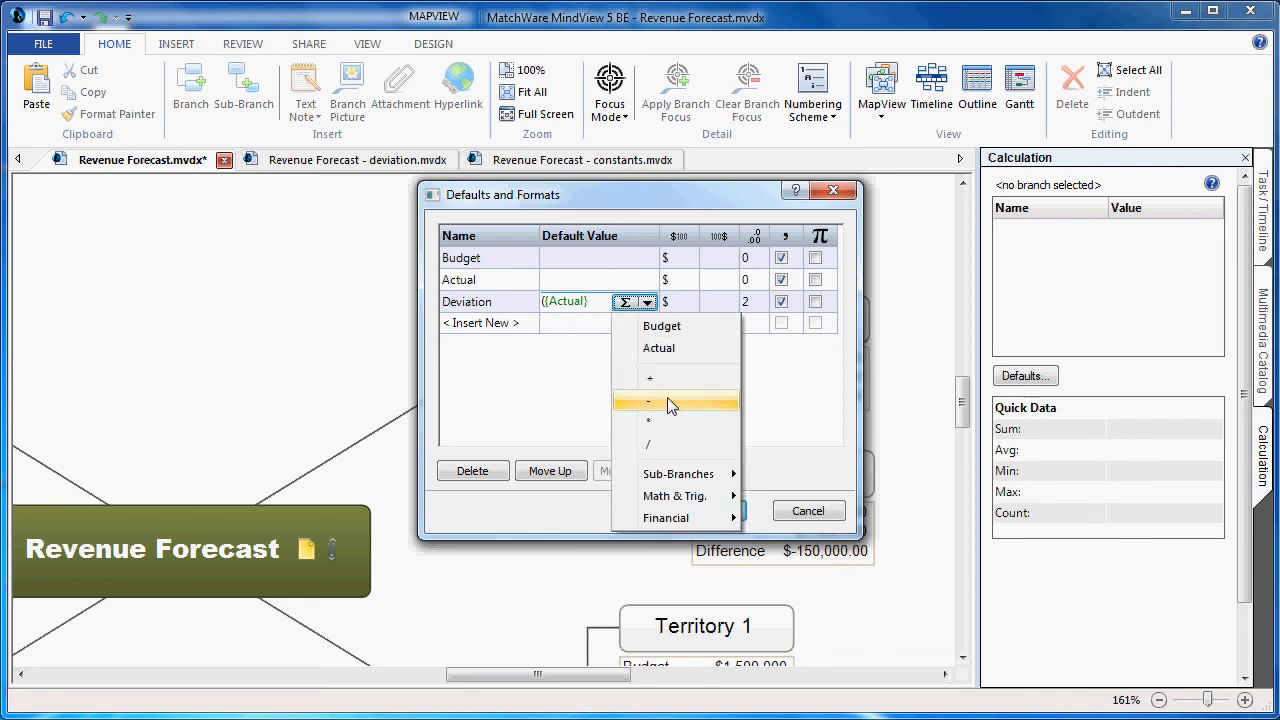
click(668, 402)
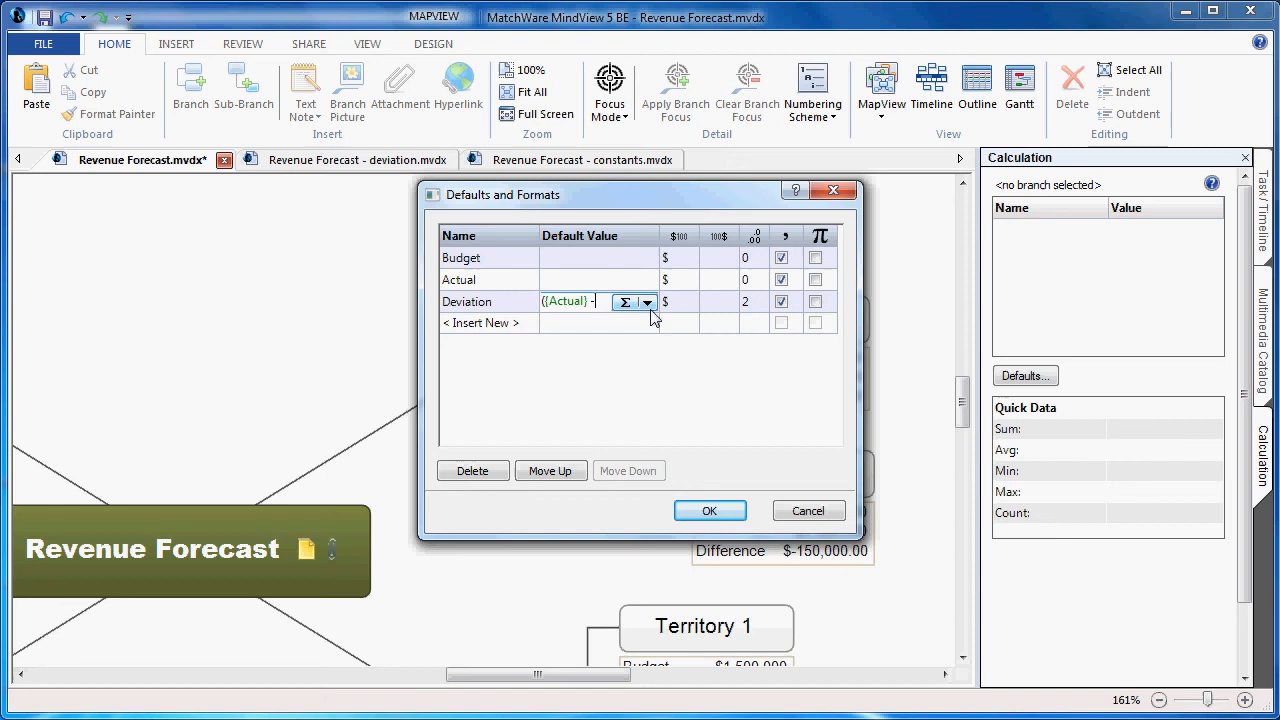
click(648, 302)
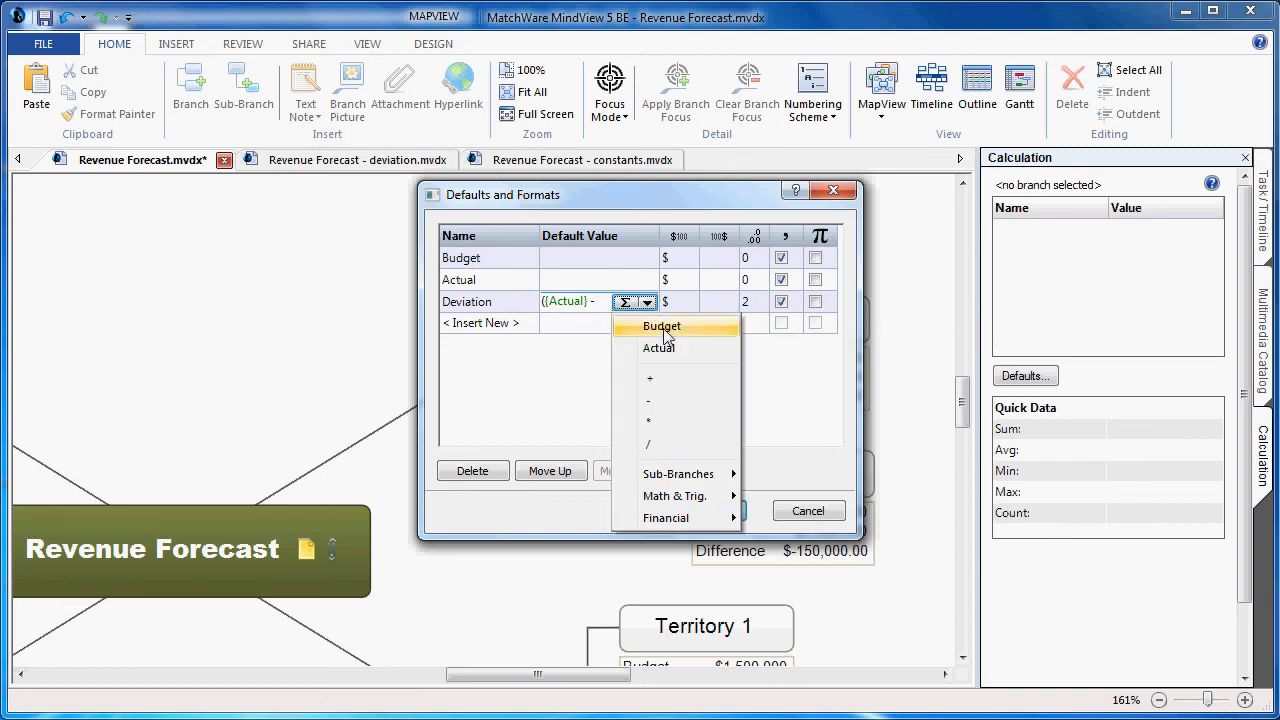
click(660, 326)
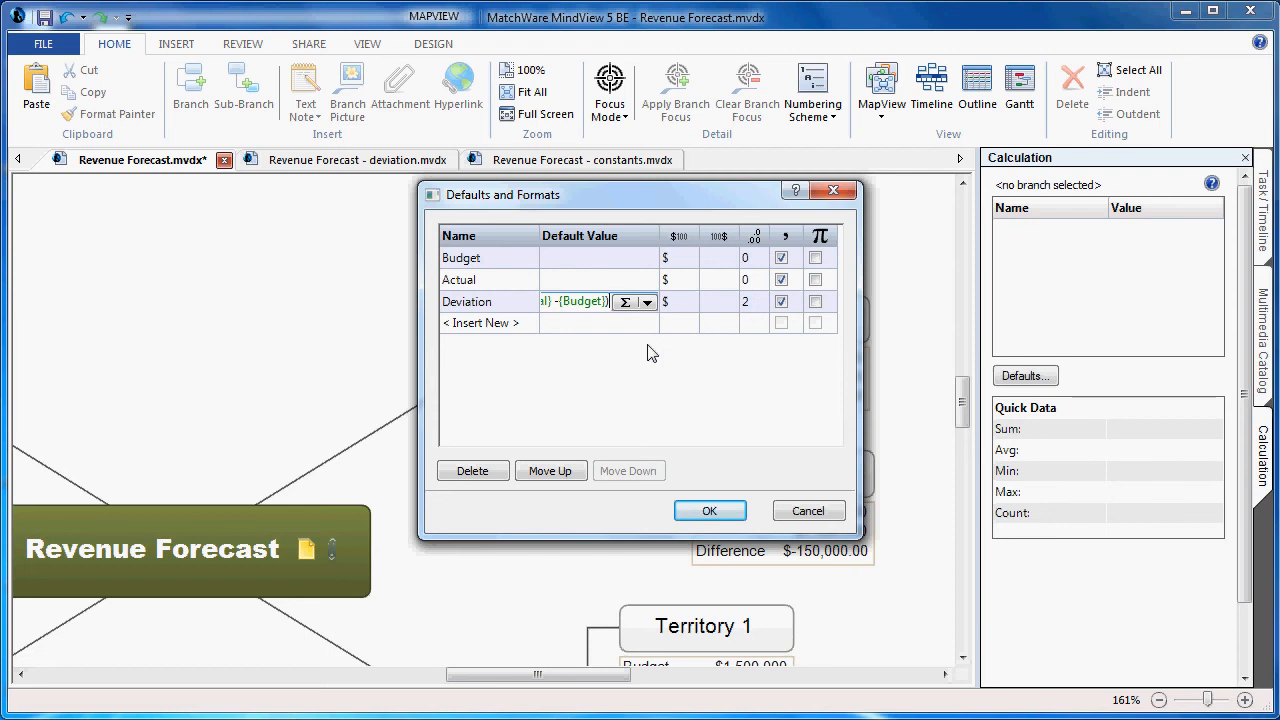
- Complete the Deviation formula as *100/(Budget) and apply it: US 3.33, Territory 1 6.67, Territory 2 -10.00
click(646, 302)
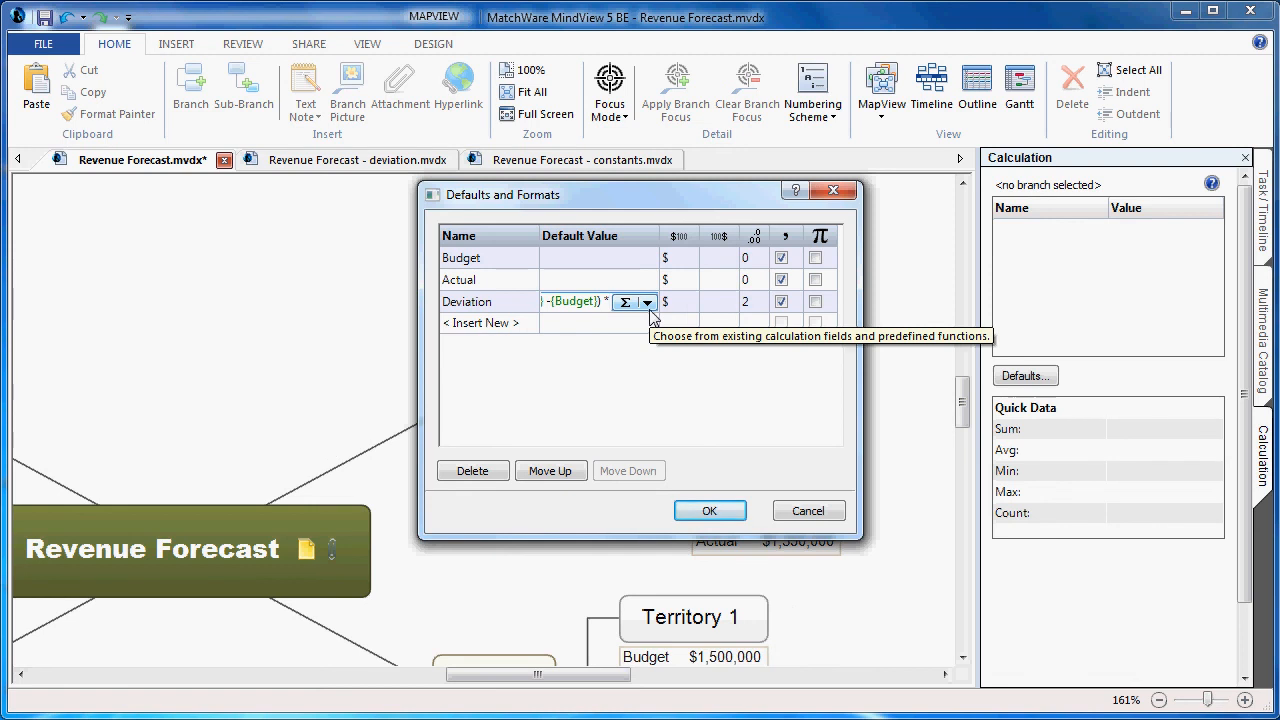
text(*100)
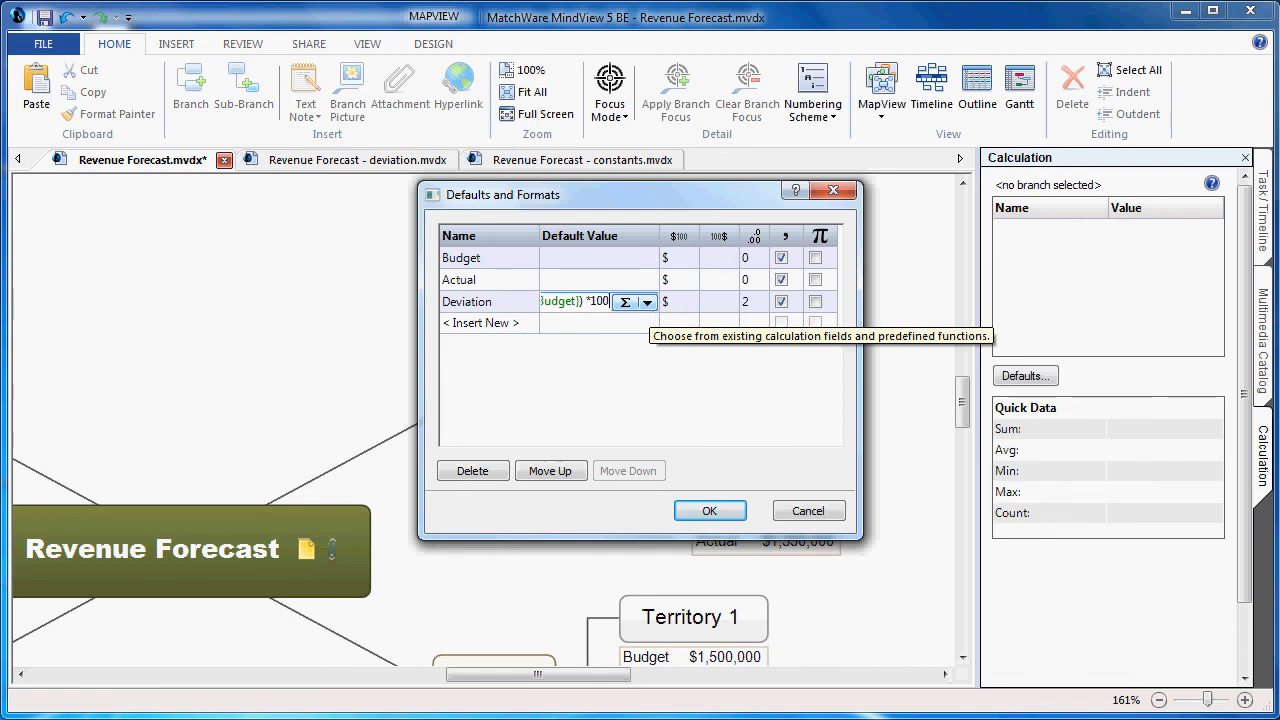
mouse_move(596, 404)
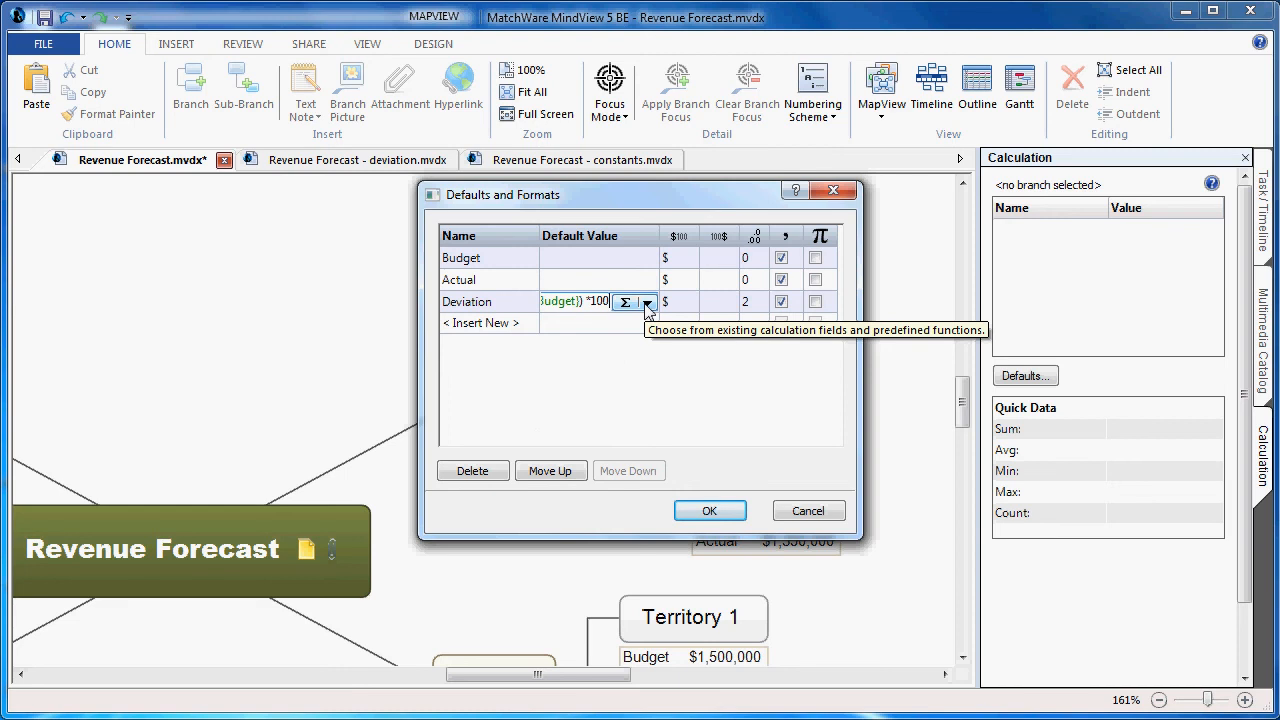
click(648, 300)
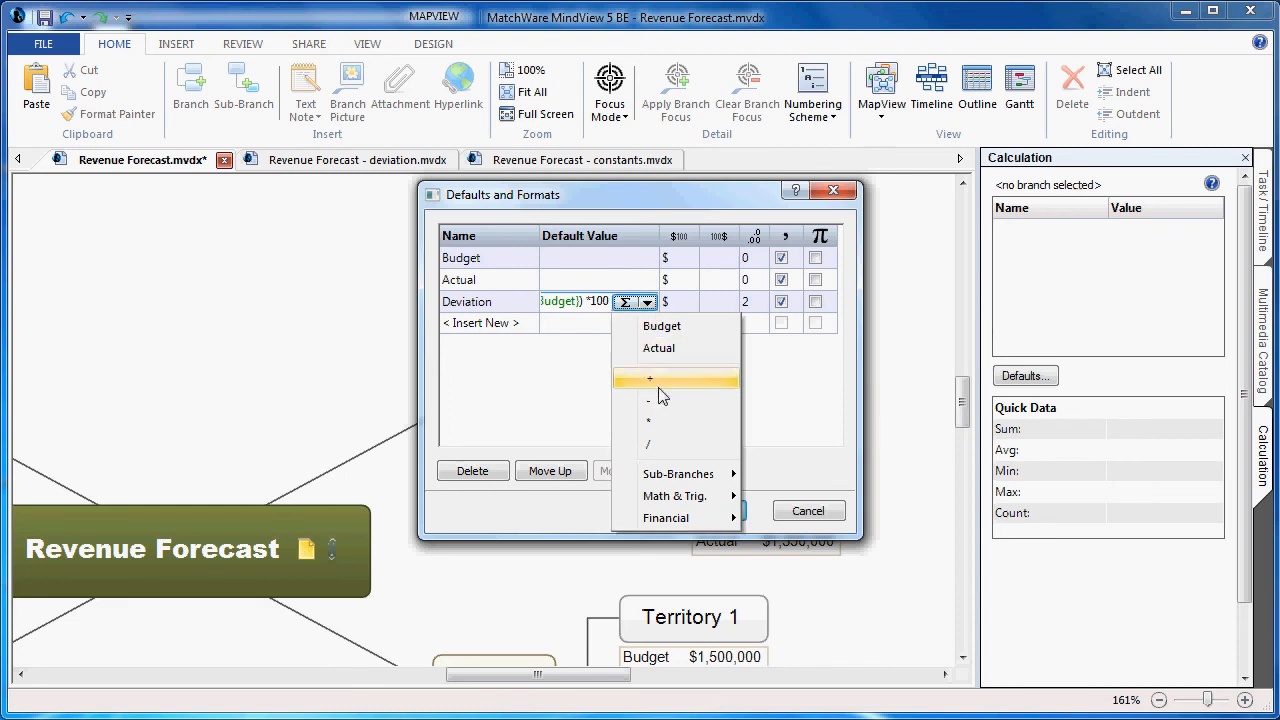
click(648, 444)
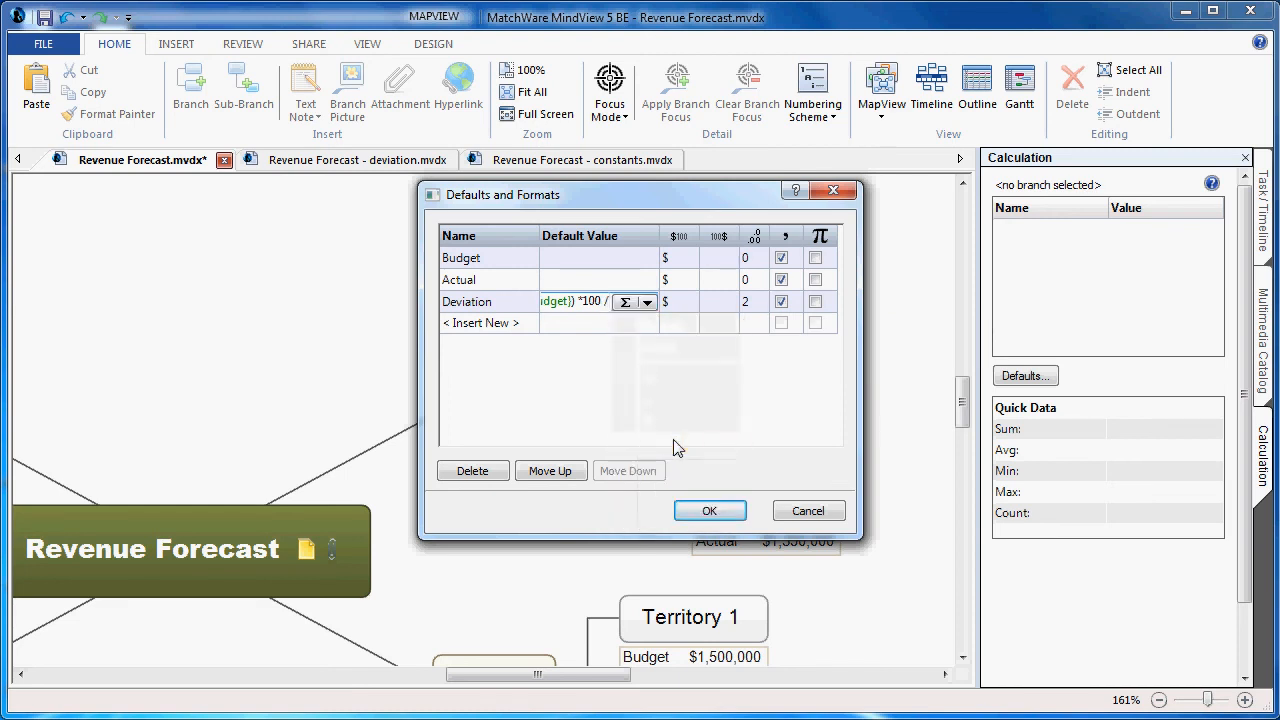
click(648, 300)
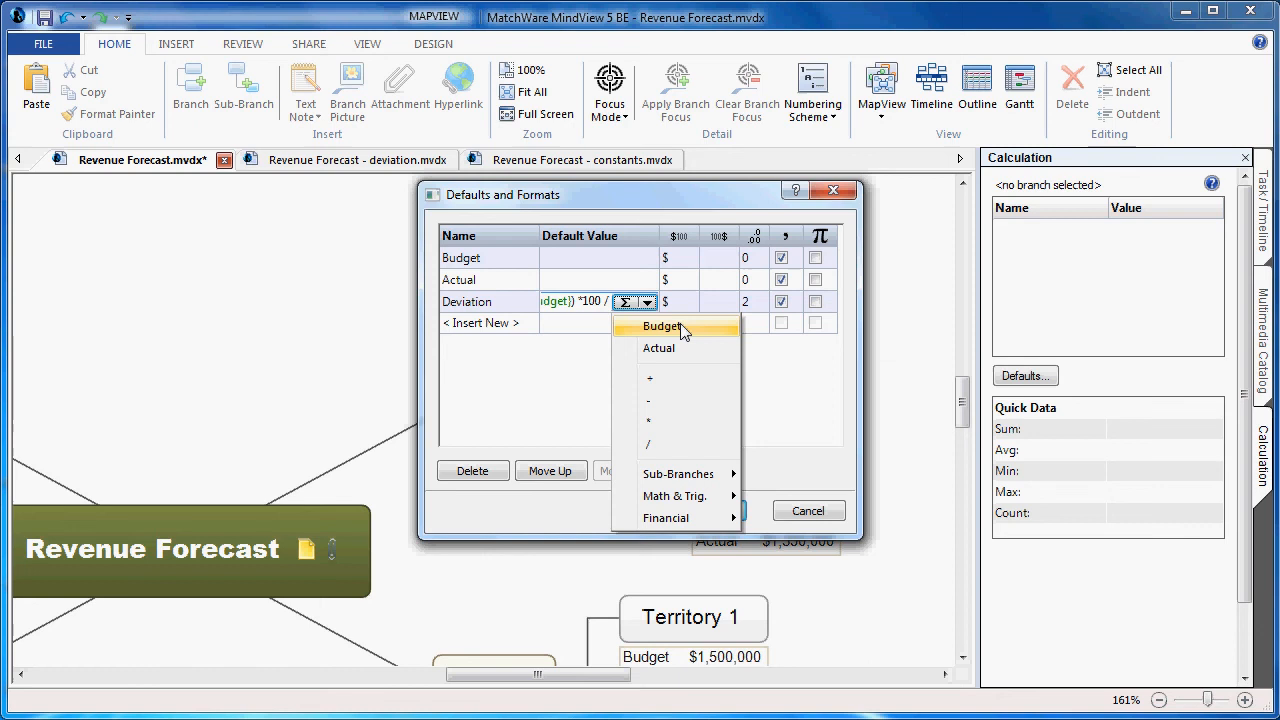
click(662, 326)
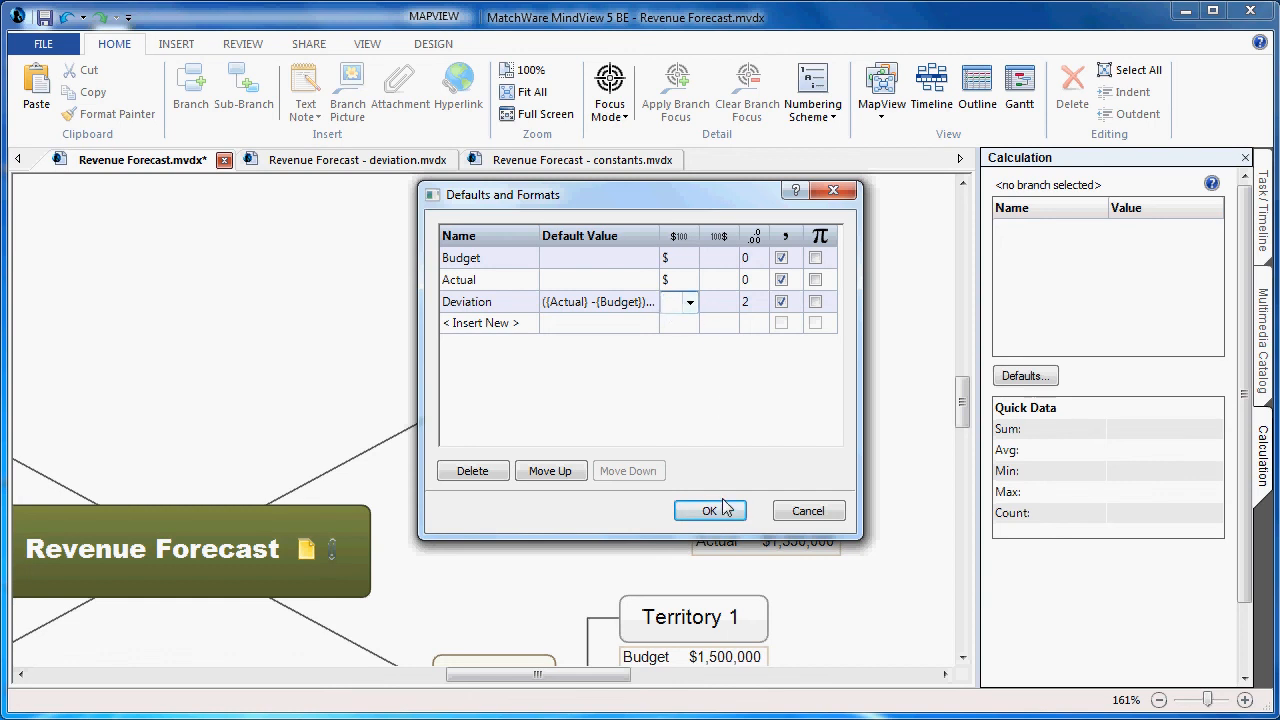
click(710, 510)
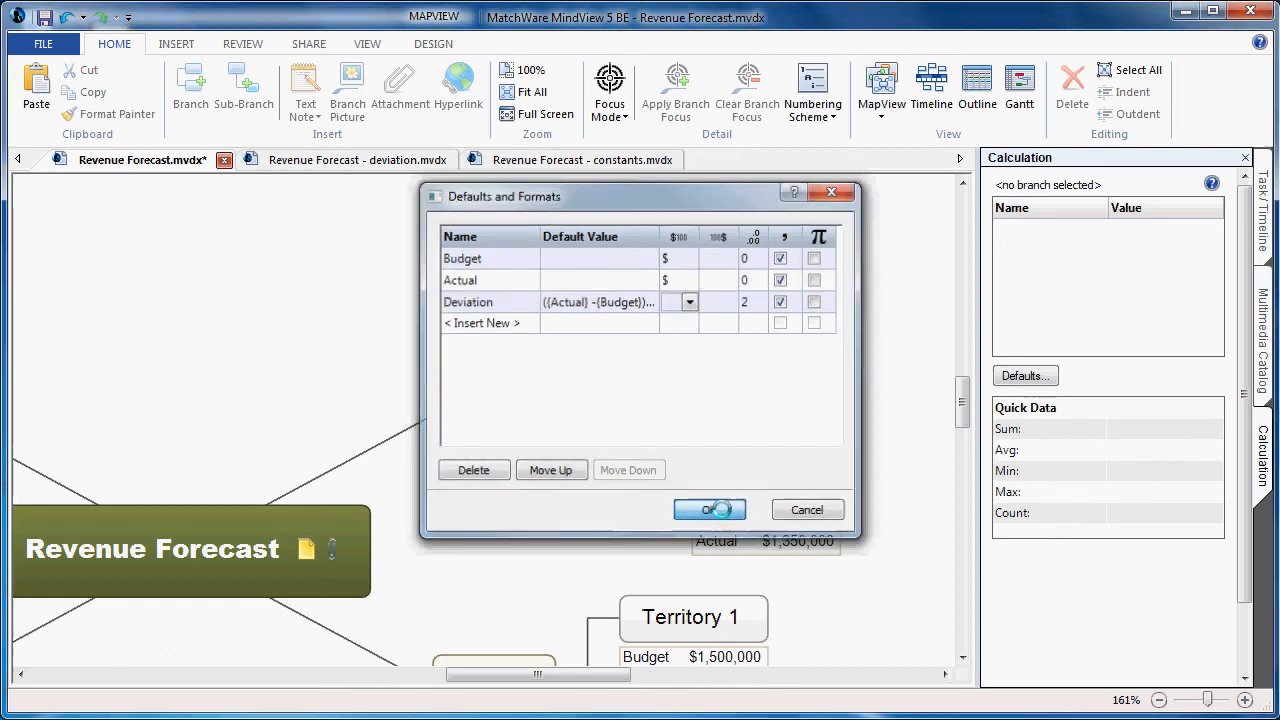
click(708, 510)
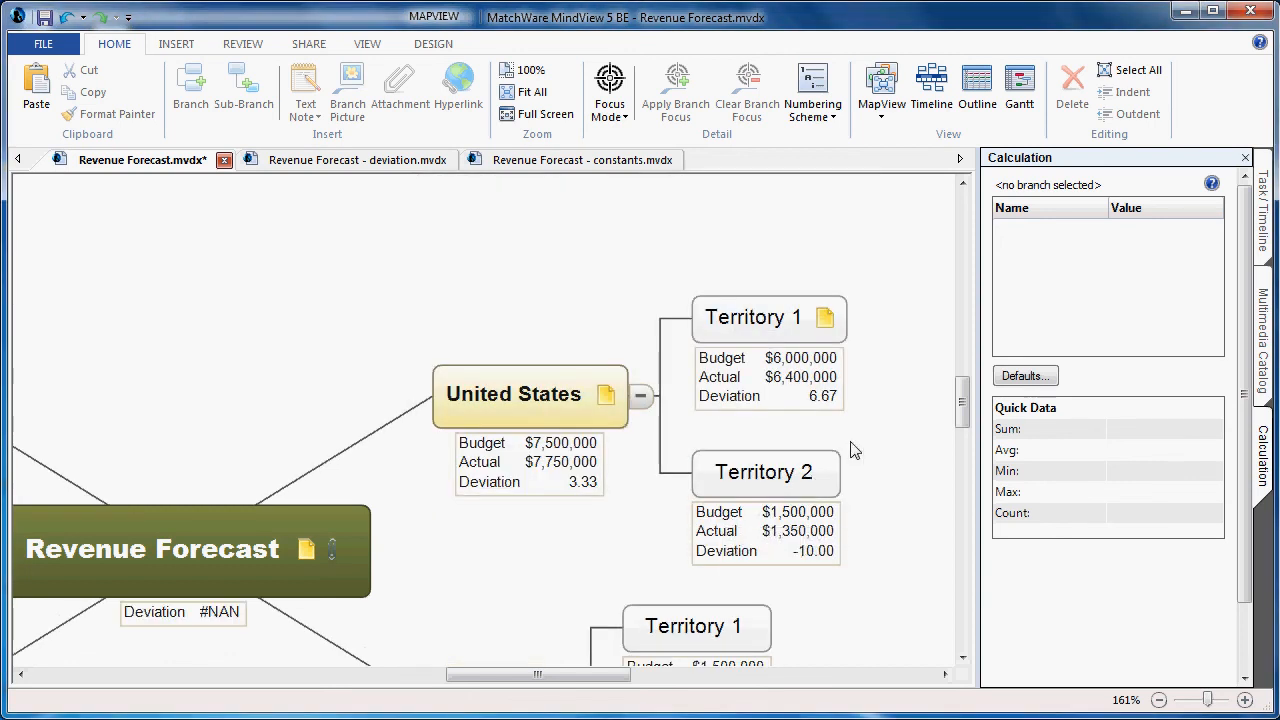
mouse_move(864, 380)
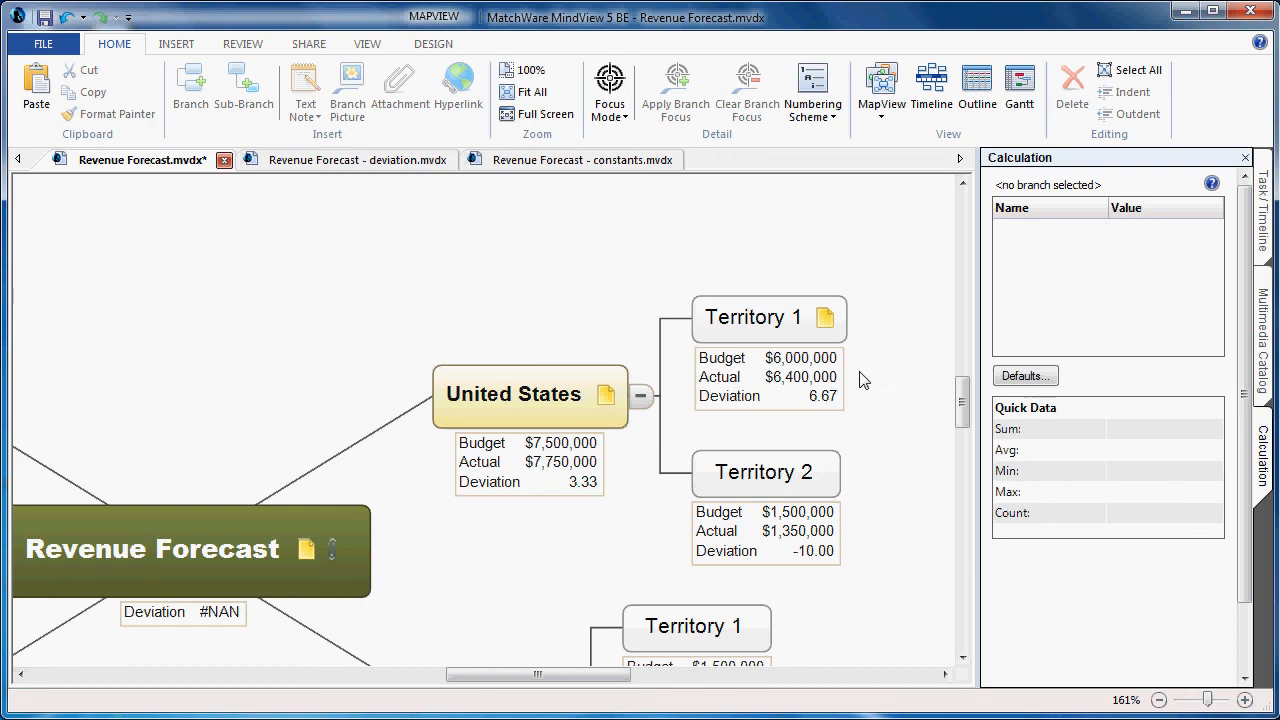
mouse_move(860, 480)
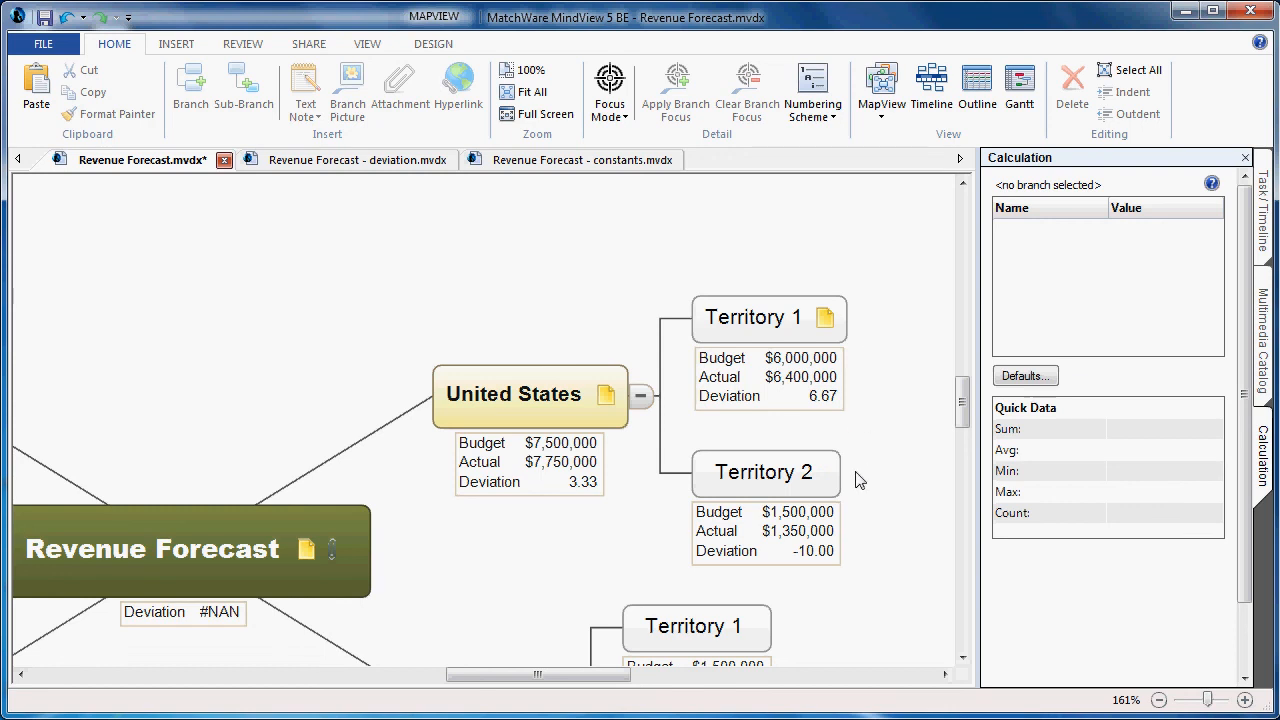
mouse_move(564, 518)
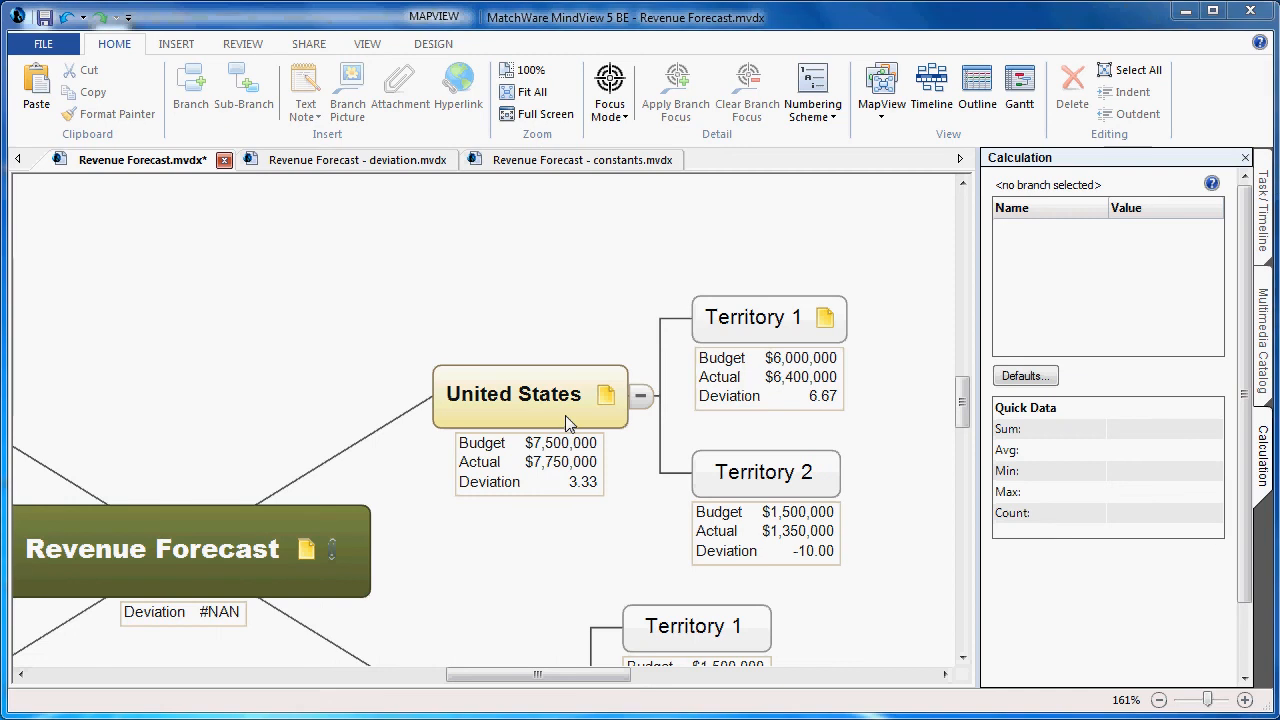
mouse_move(624, 448)
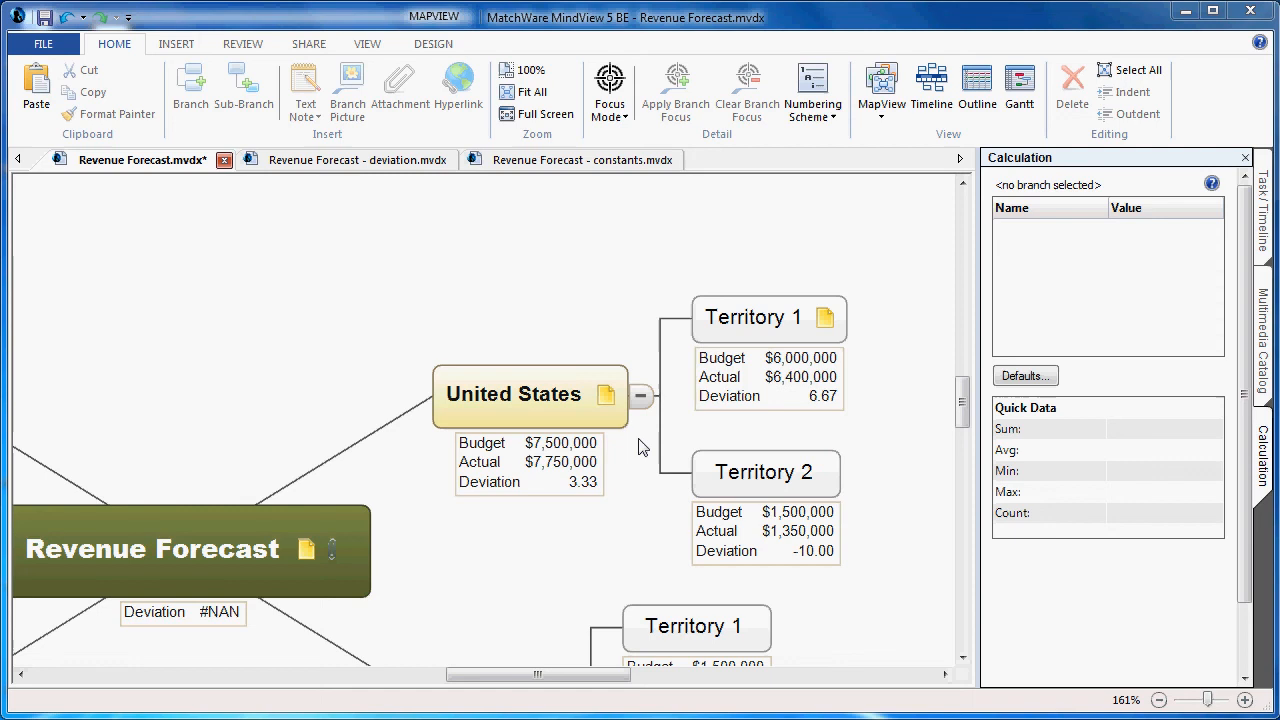
mouse_move(620, 284)
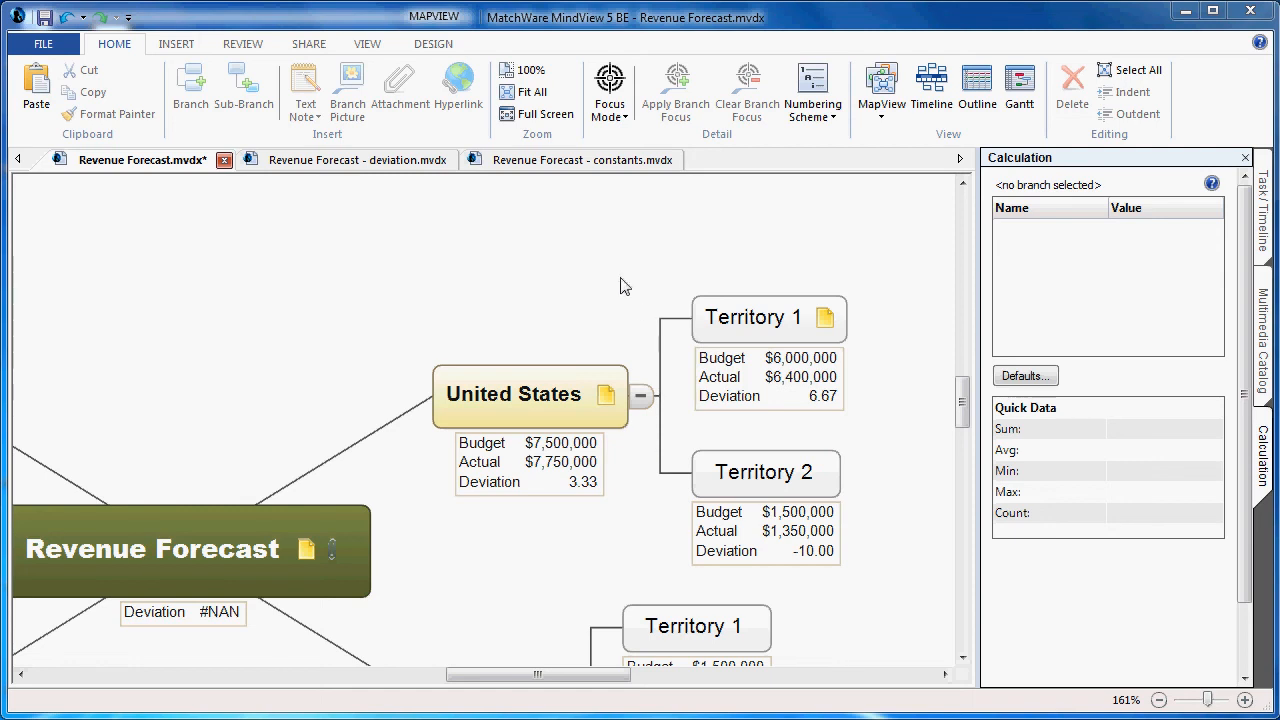
mouse_move(614, 296)
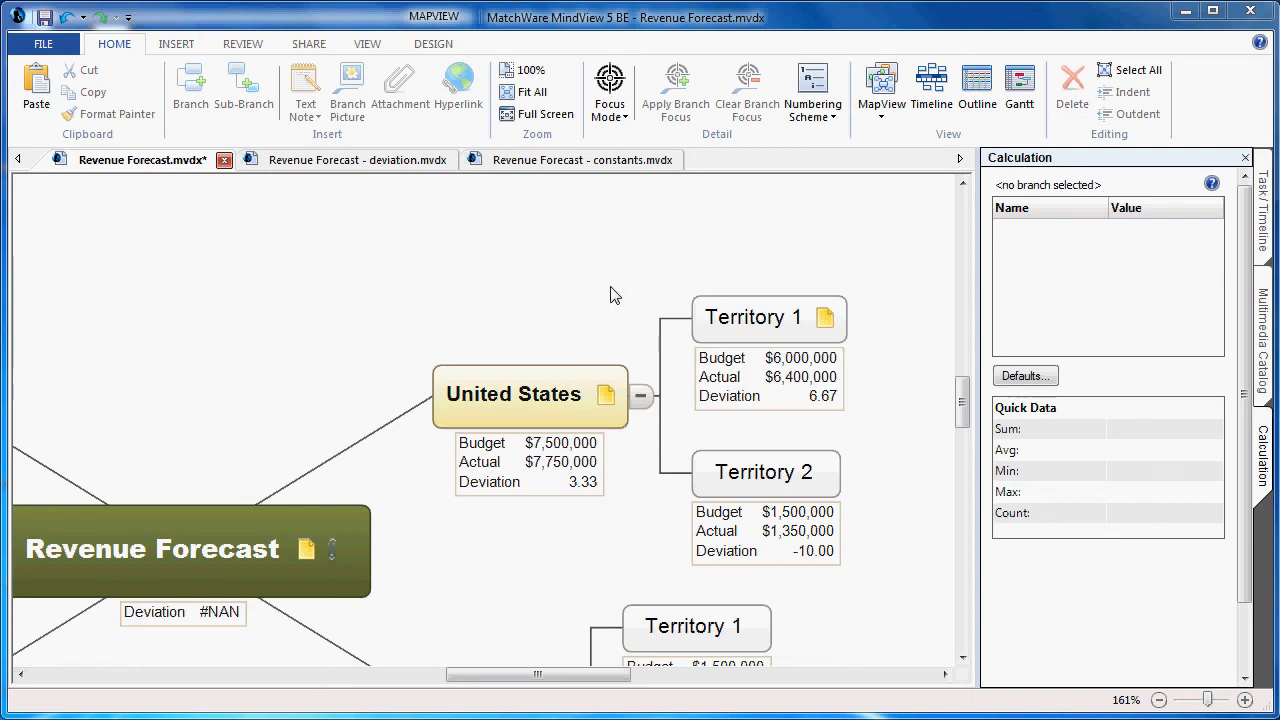
mouse_move(612, 274)
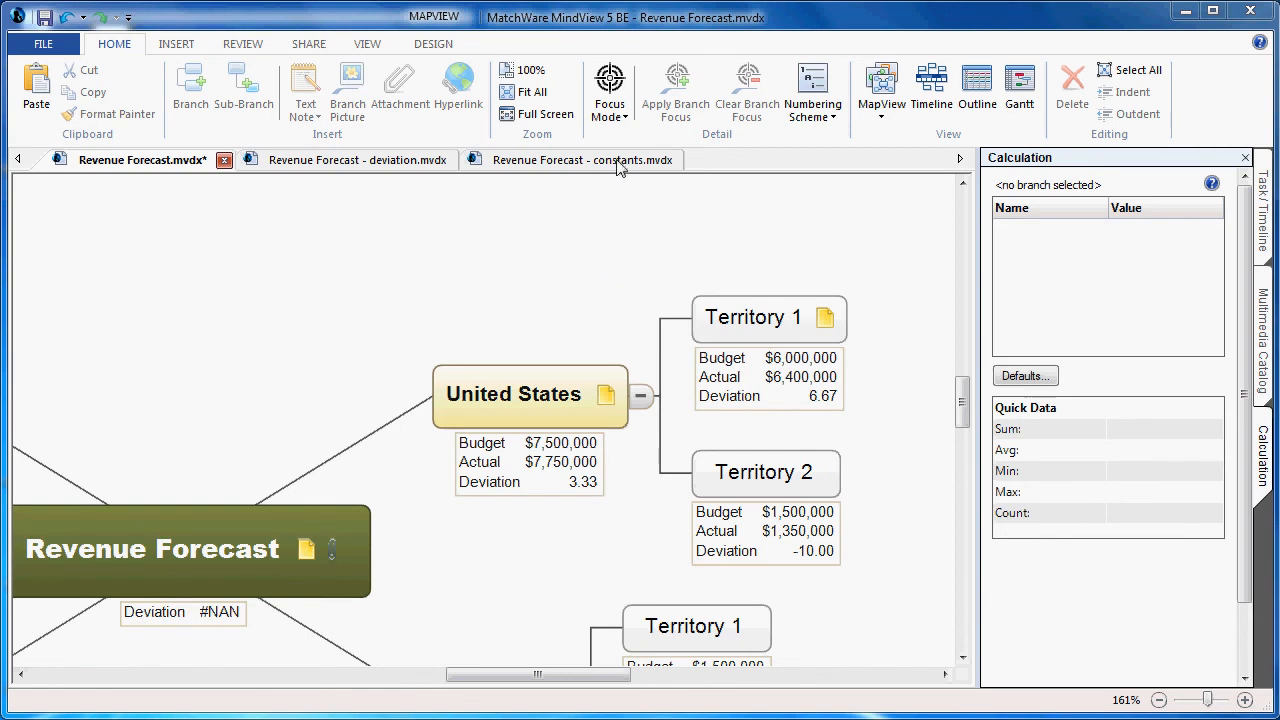
- Switch to the 'Revenue Forecast - constants.mvdx' map with all four countries
click(564, 160)
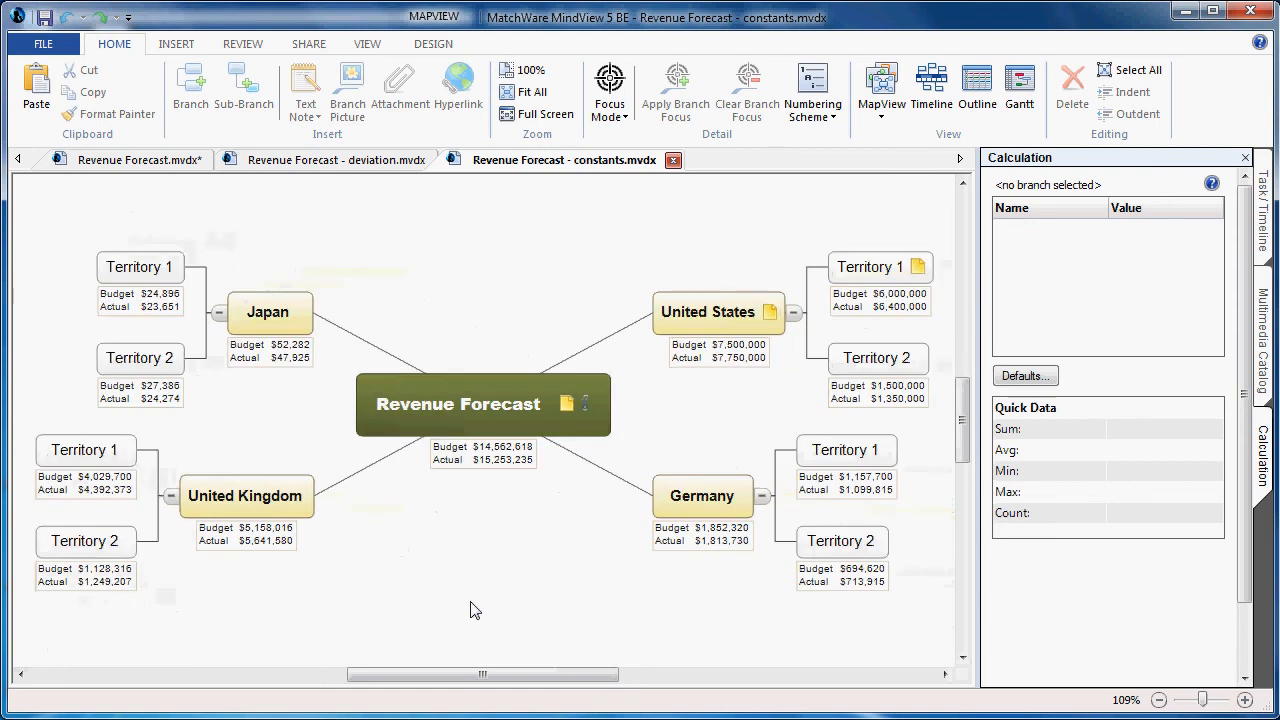
mouse_move(840, 324)
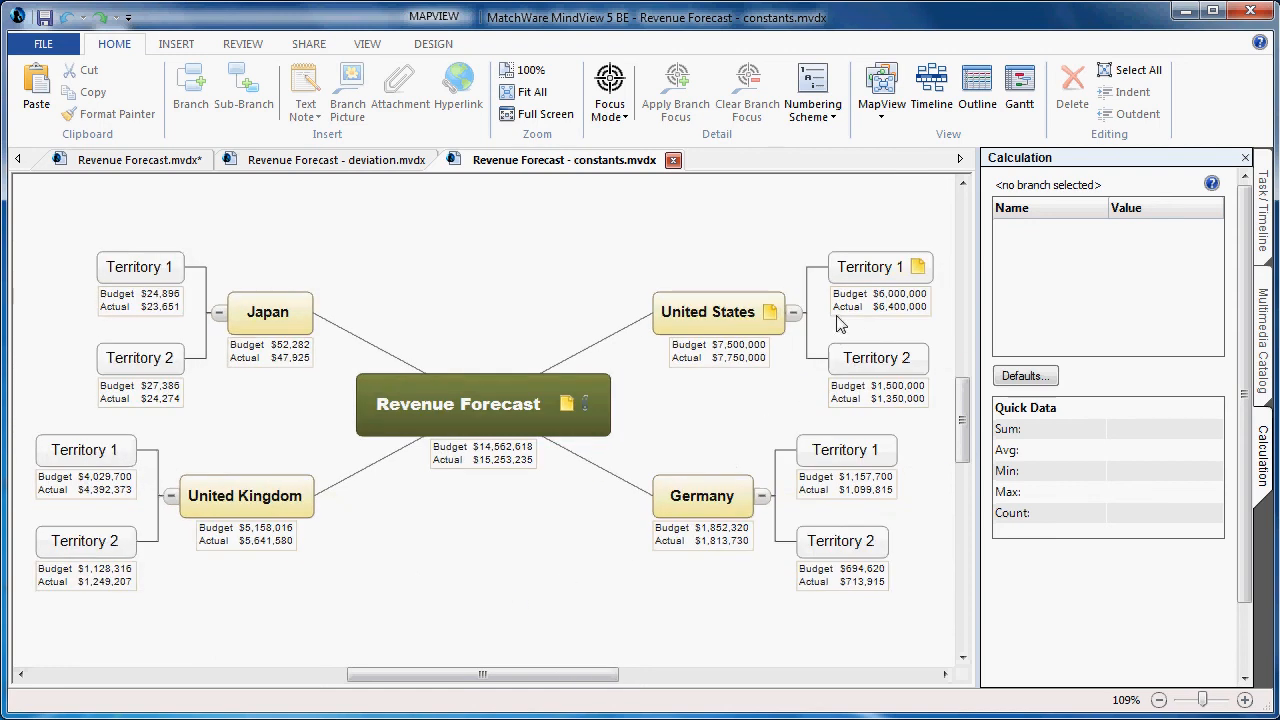
mouse_move(824, 388)
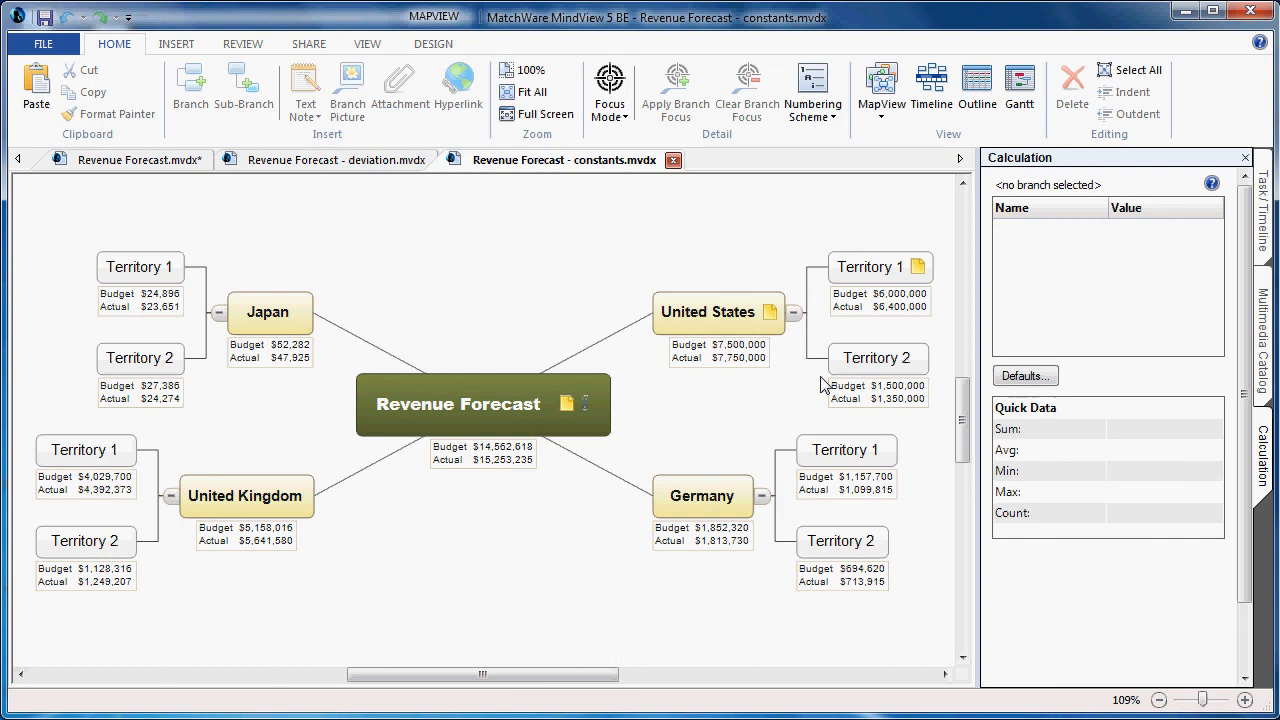
mouse_move(812, 402)
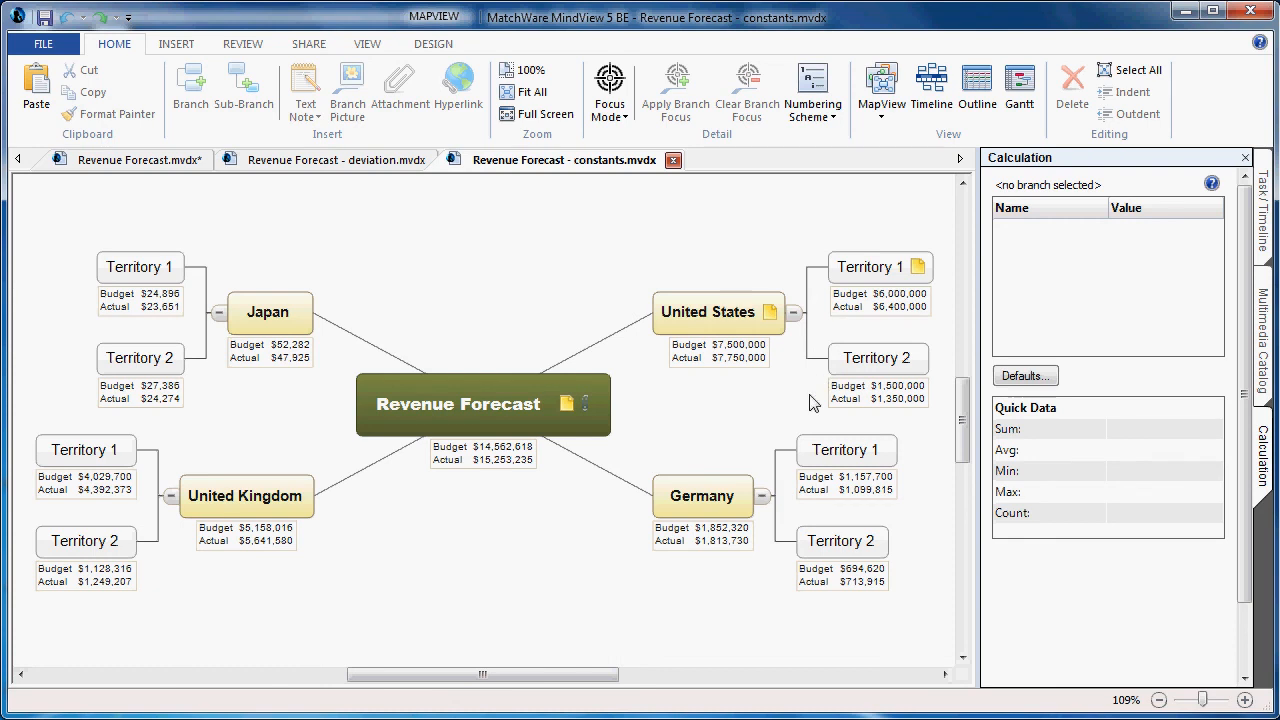
mouse_move(728, 496)
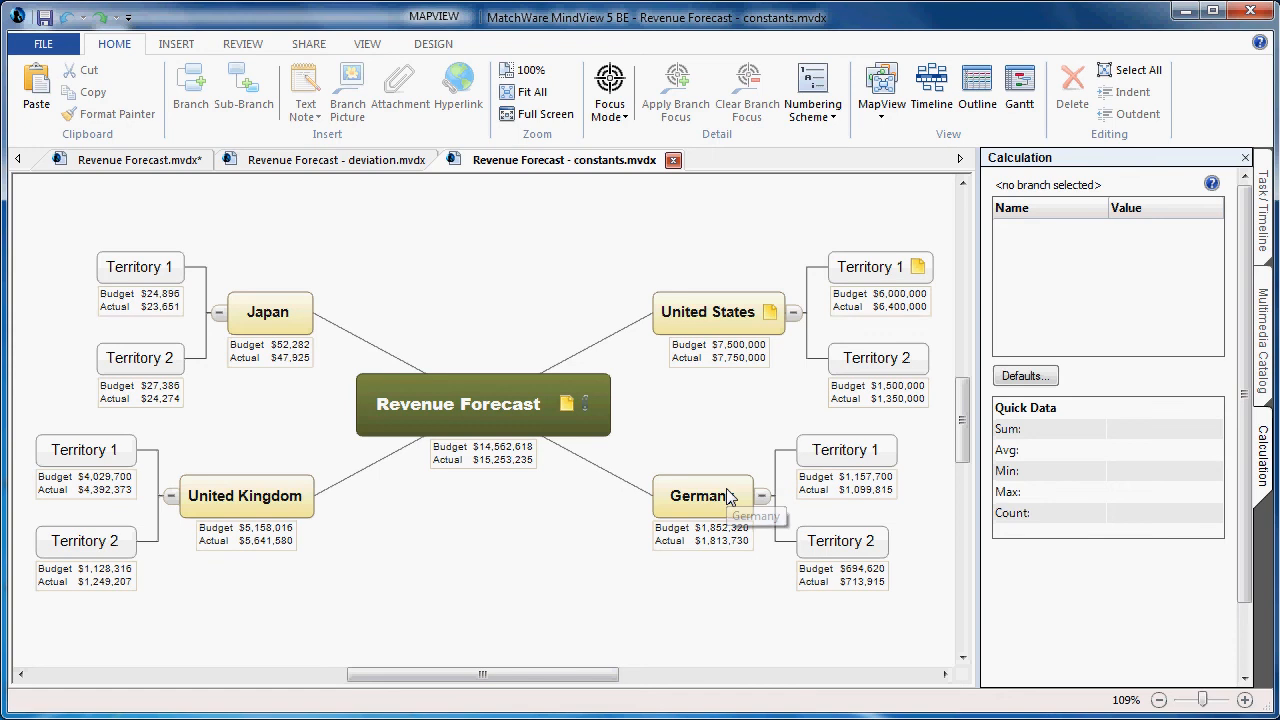
mouse_move(332, 496)
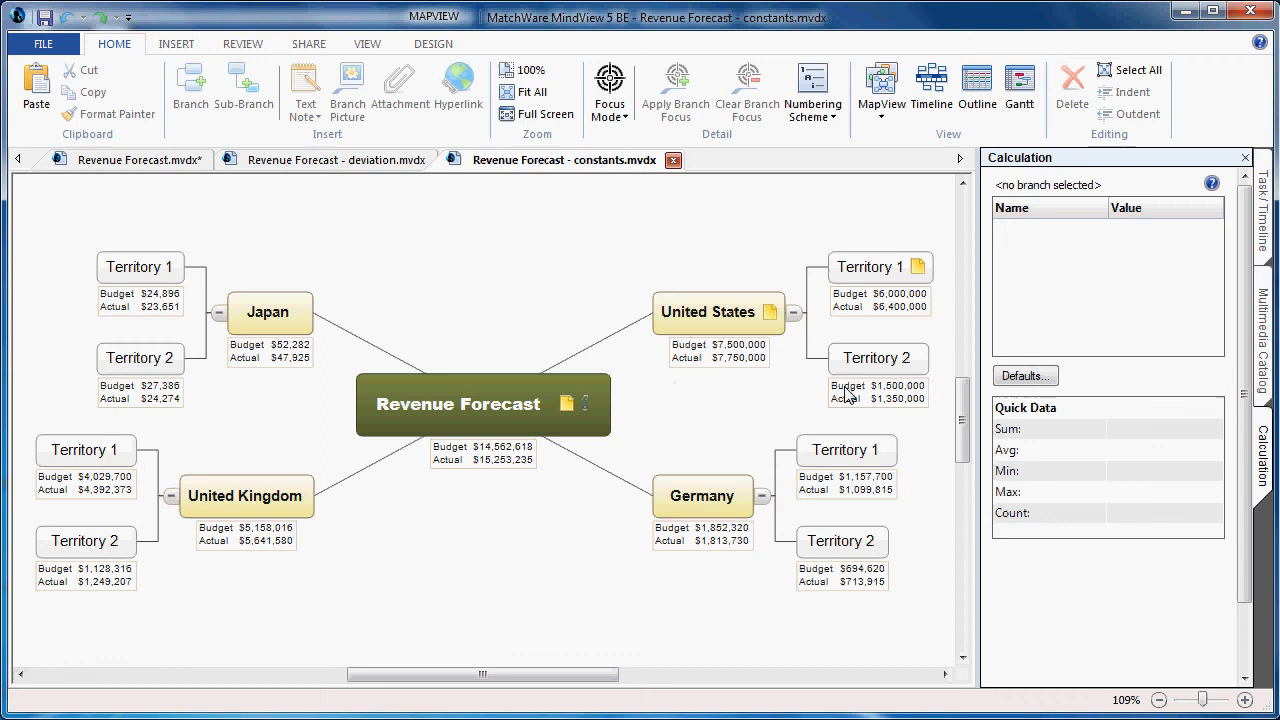
click(1024, 376)
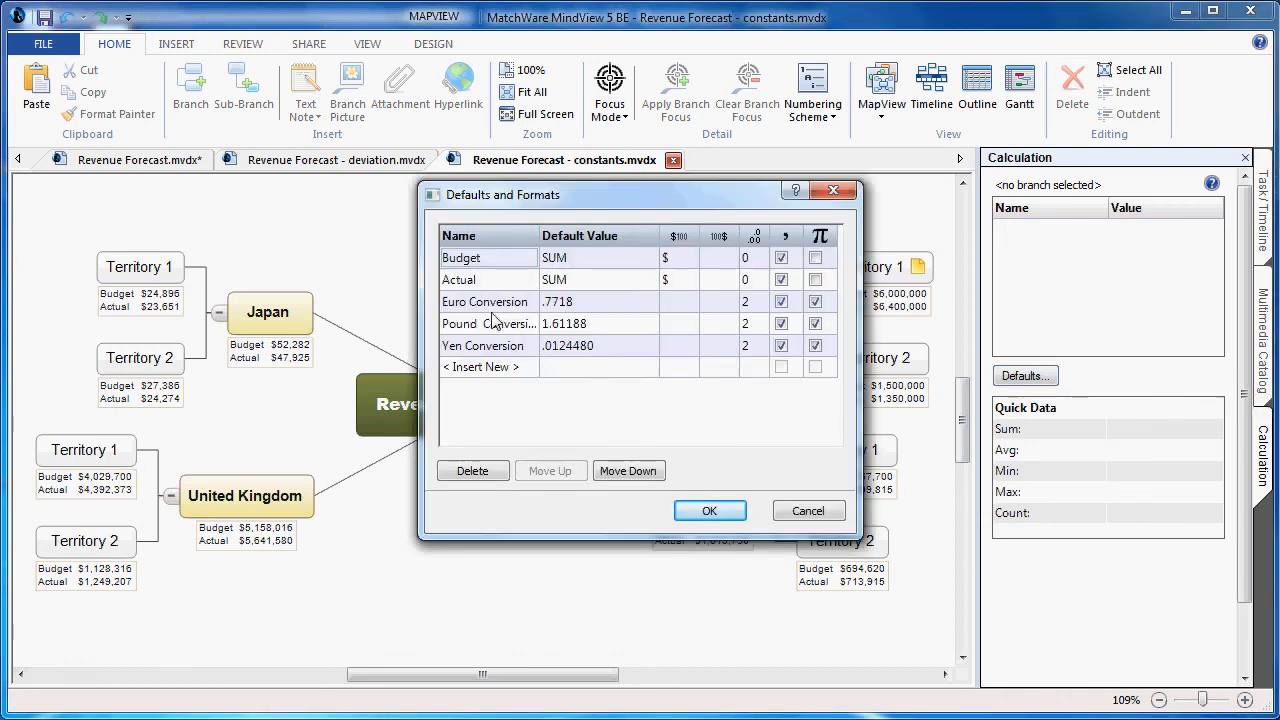
mouse_move(492, 362)
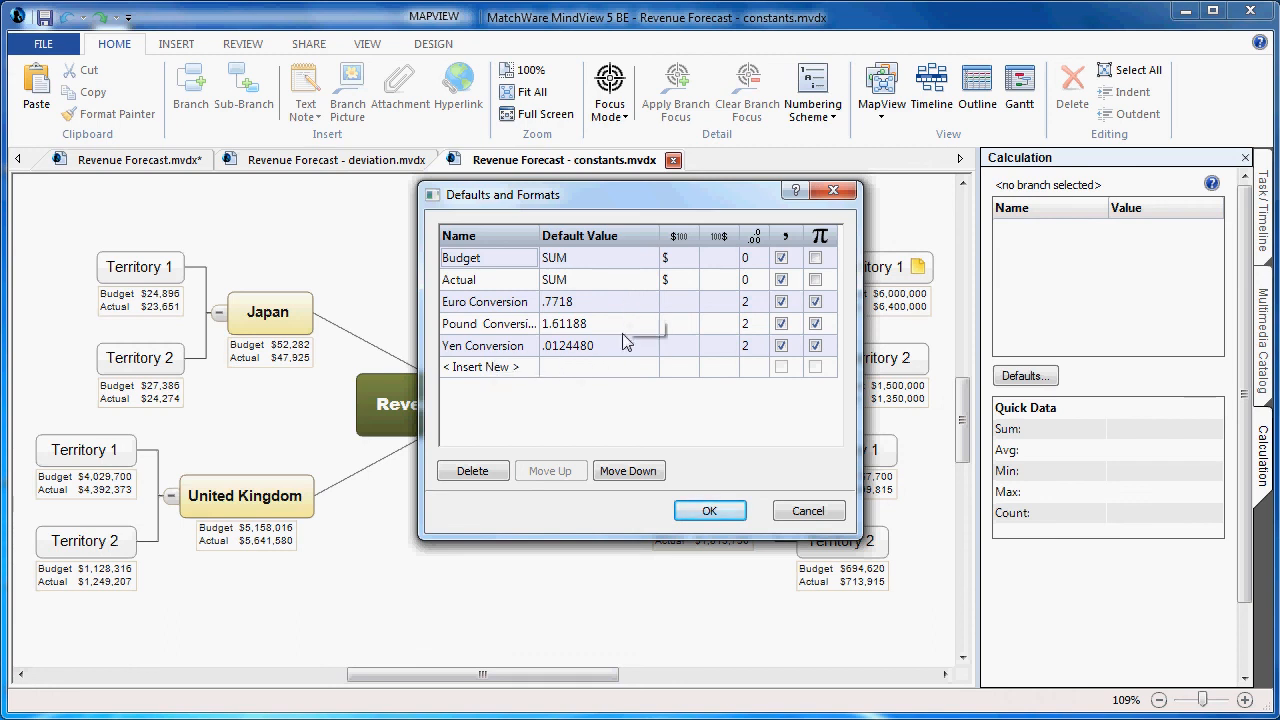
mouse_move(624, 356)
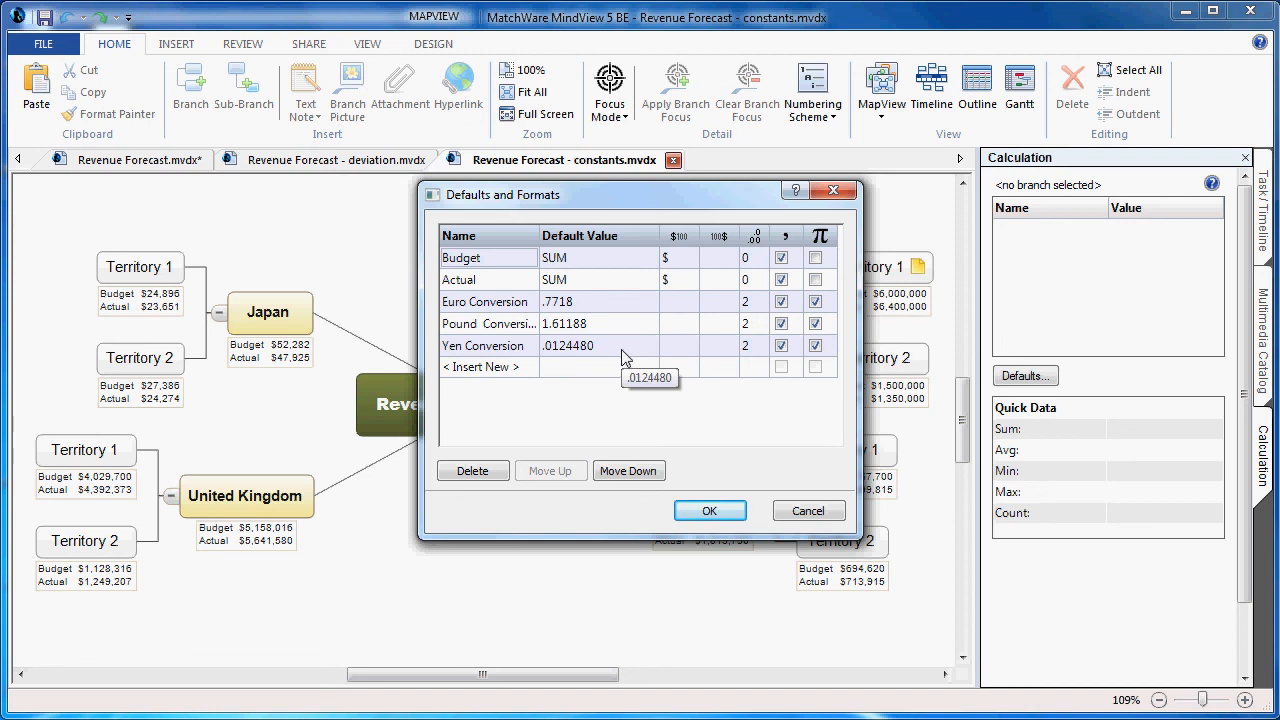
mouse_move(840, 336)
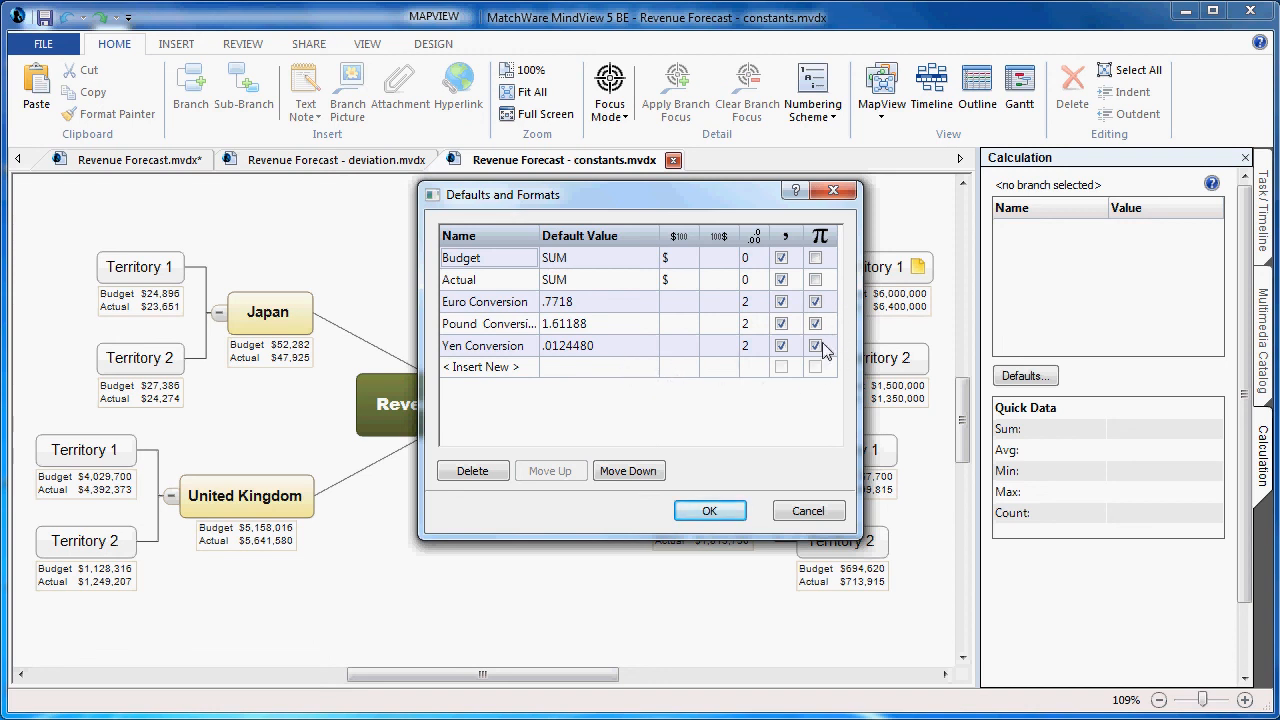
mouse_move(762, 376)
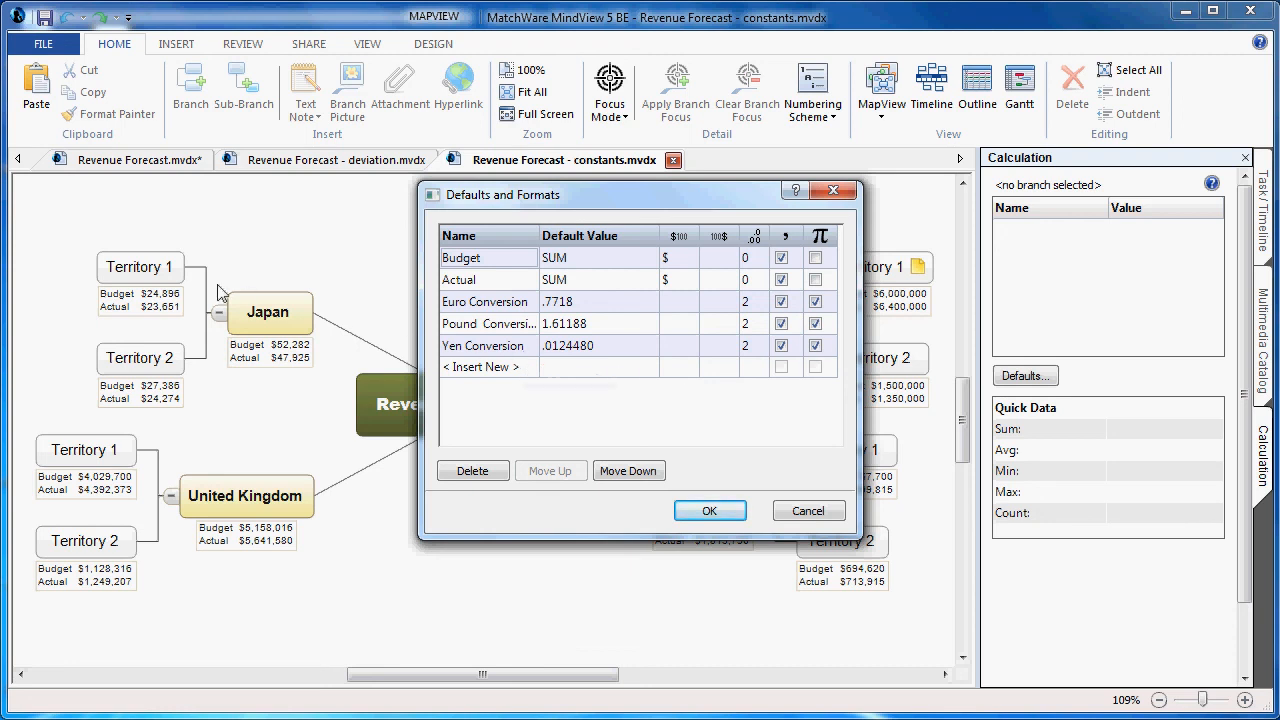
mouse_move(118, 510)
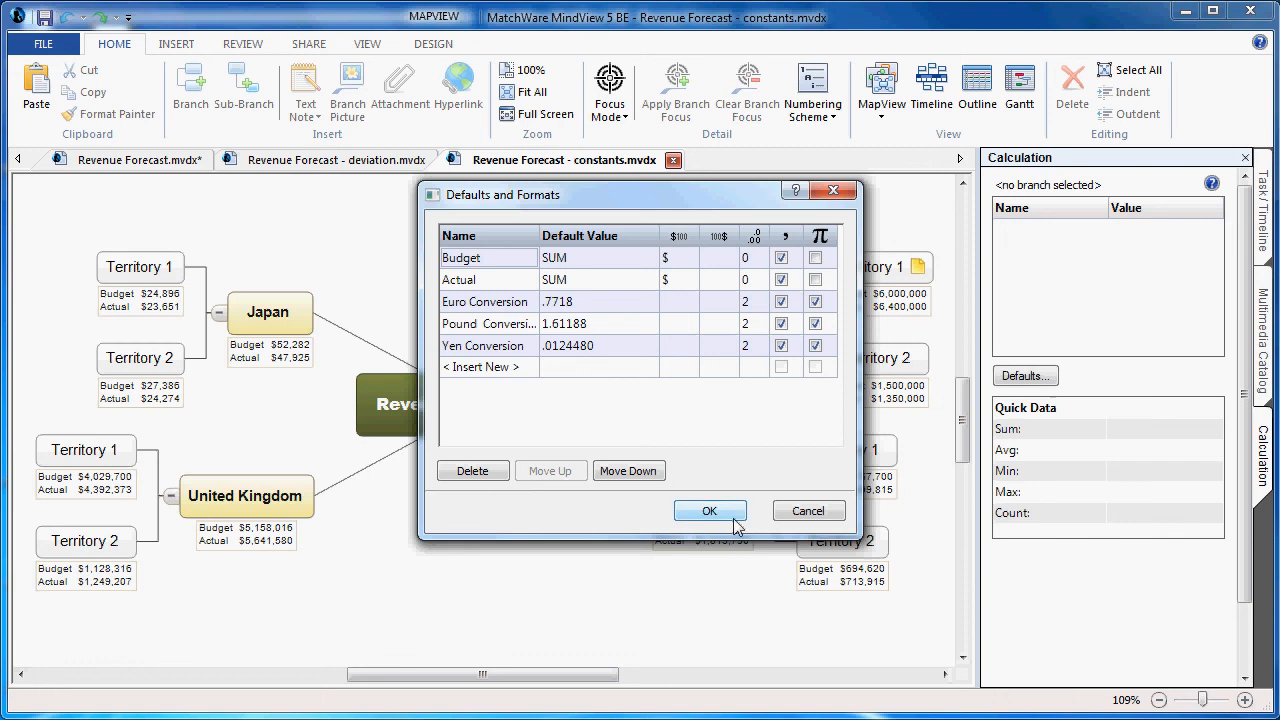
click(708, 510)
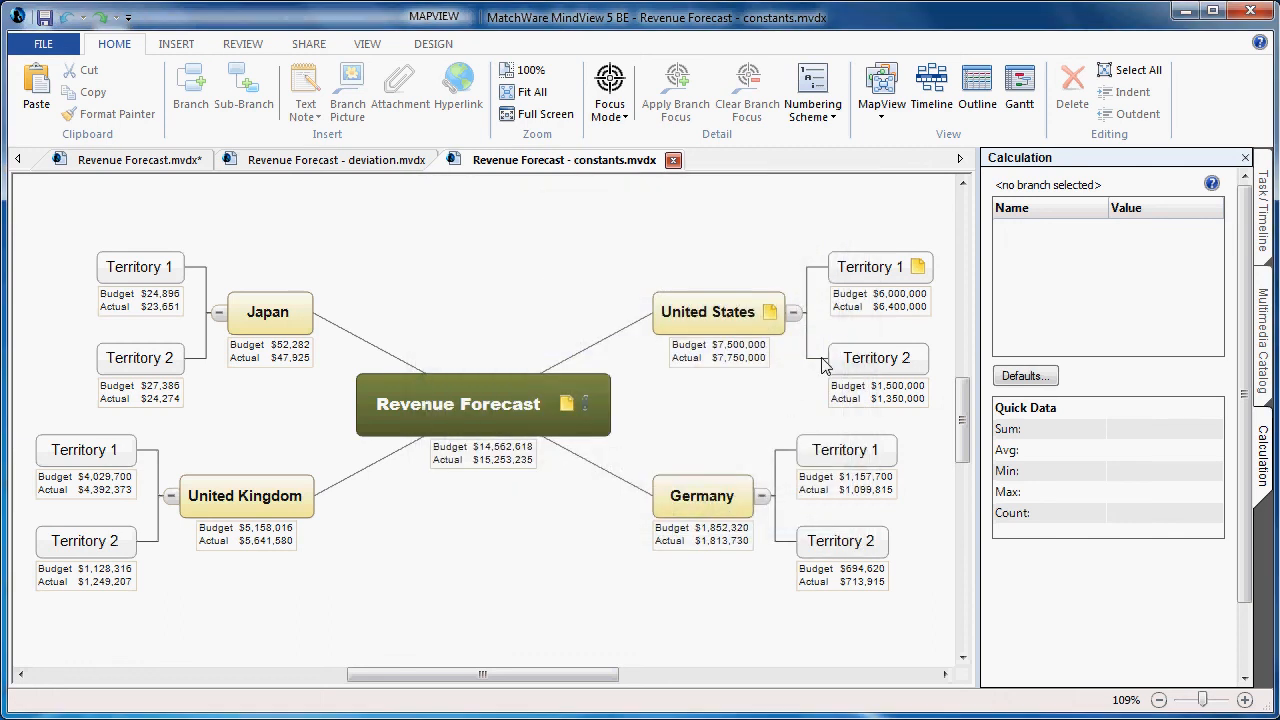
- Inspect Territory 1's Euro Conversion formulas via the Σ list, then view Germany's $1,852,320 Budget
click(868, 266)
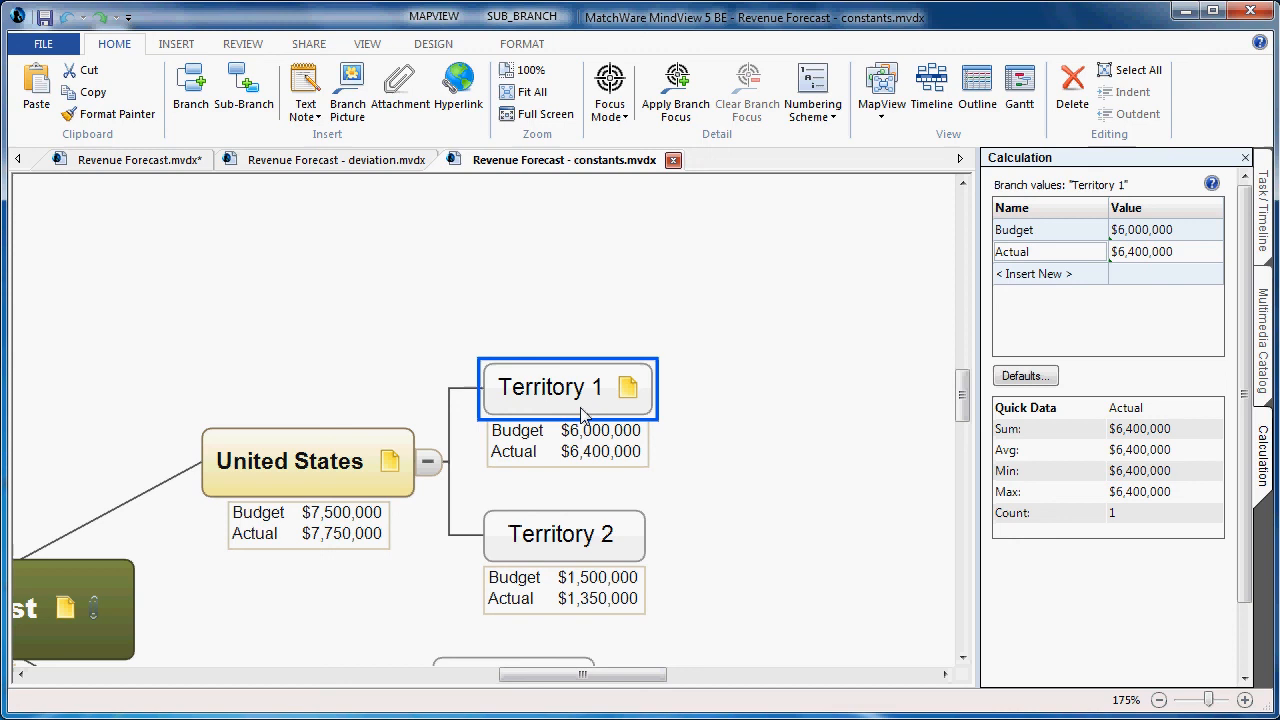
mouse_move(1044, 284)
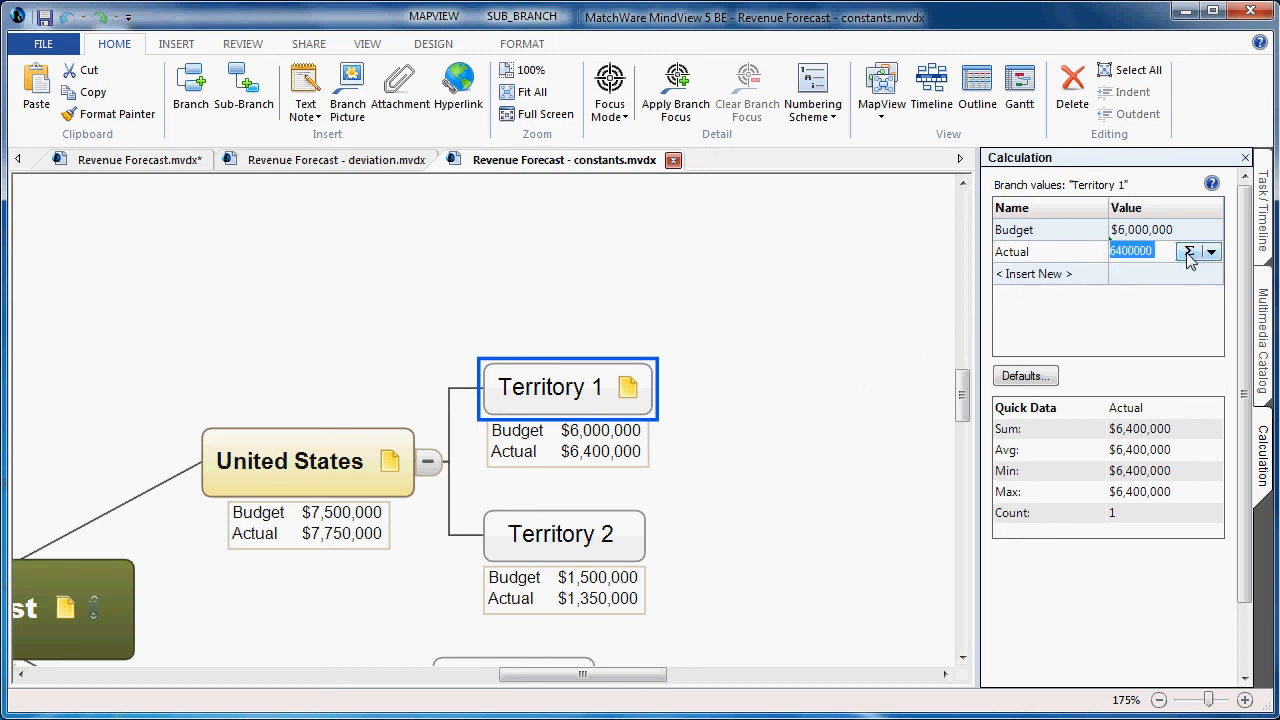
mouse_move(1188, 252)
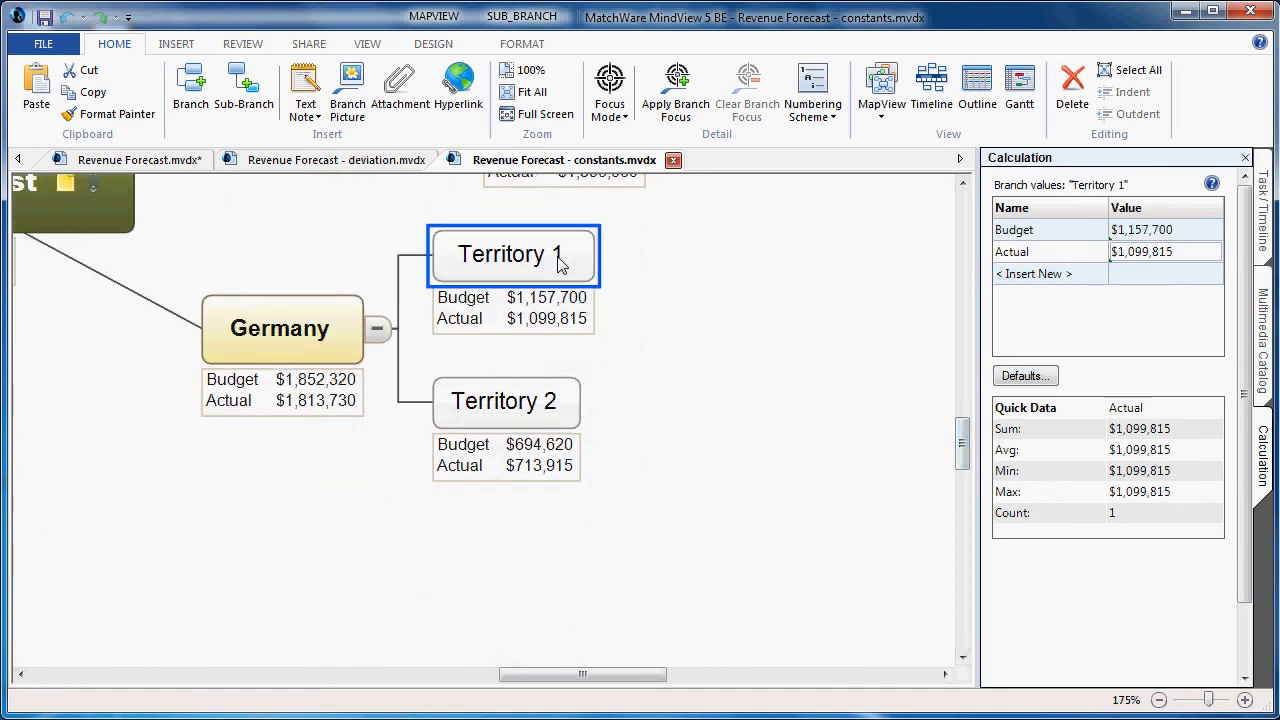
mouse_move(1000, 308)
text(1425000 *[Euro Conversion])
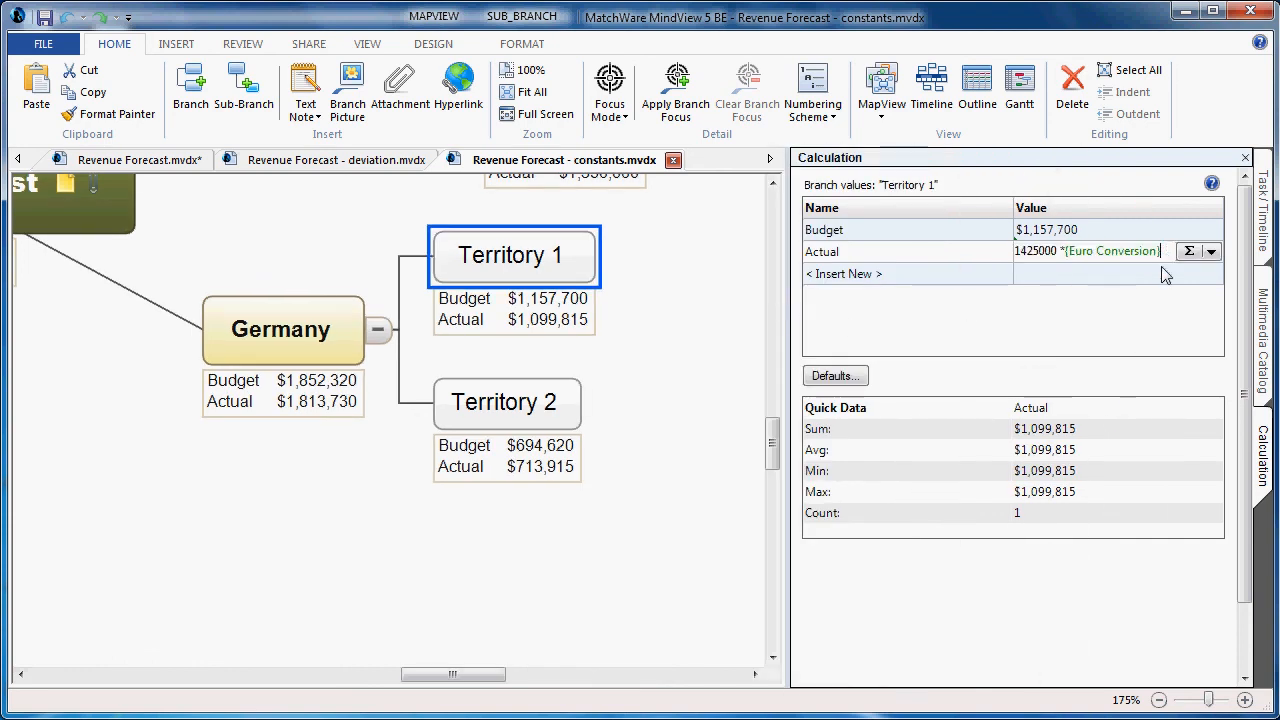
mouse_move(1022, 280)
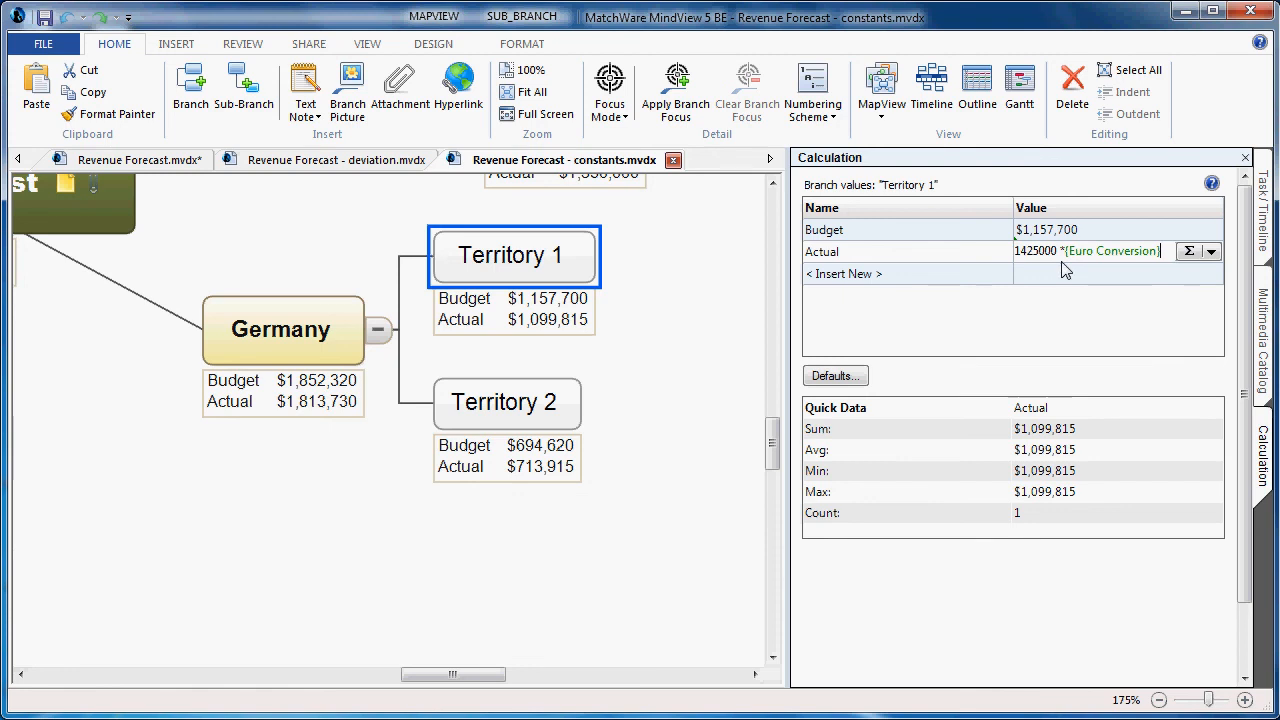
mouse_move(1100, 270)
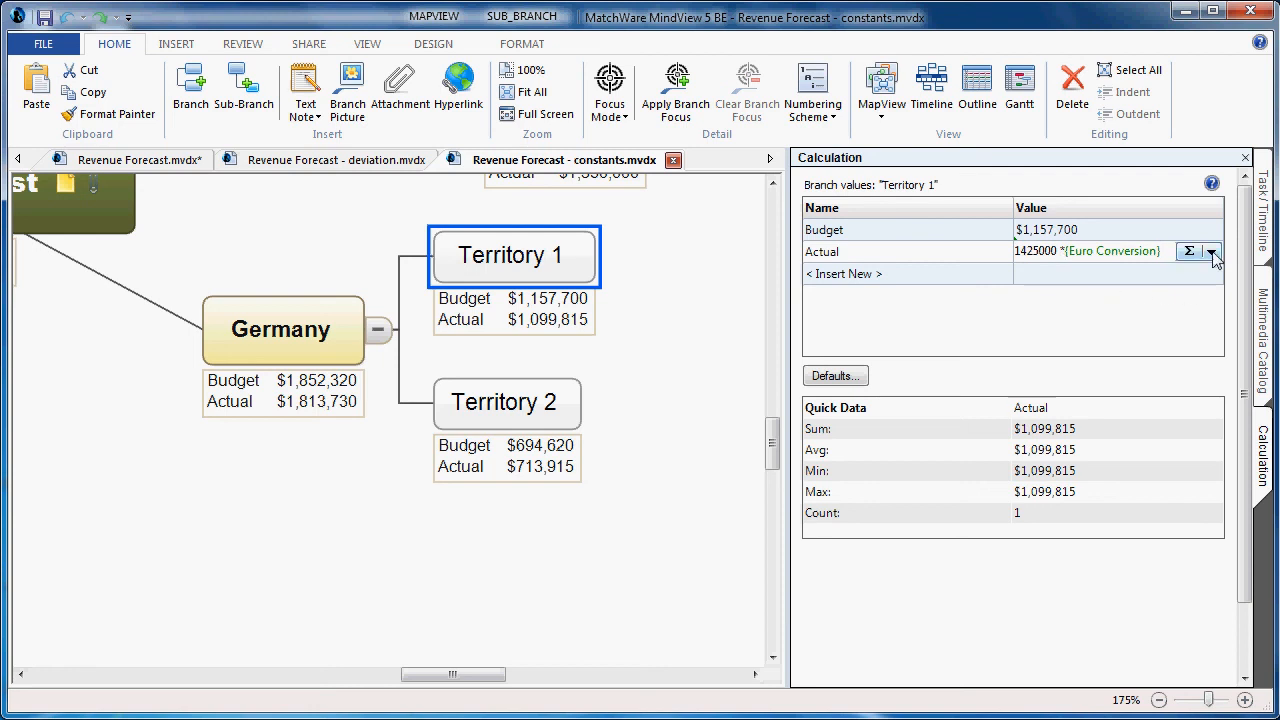
click(1212, 252)
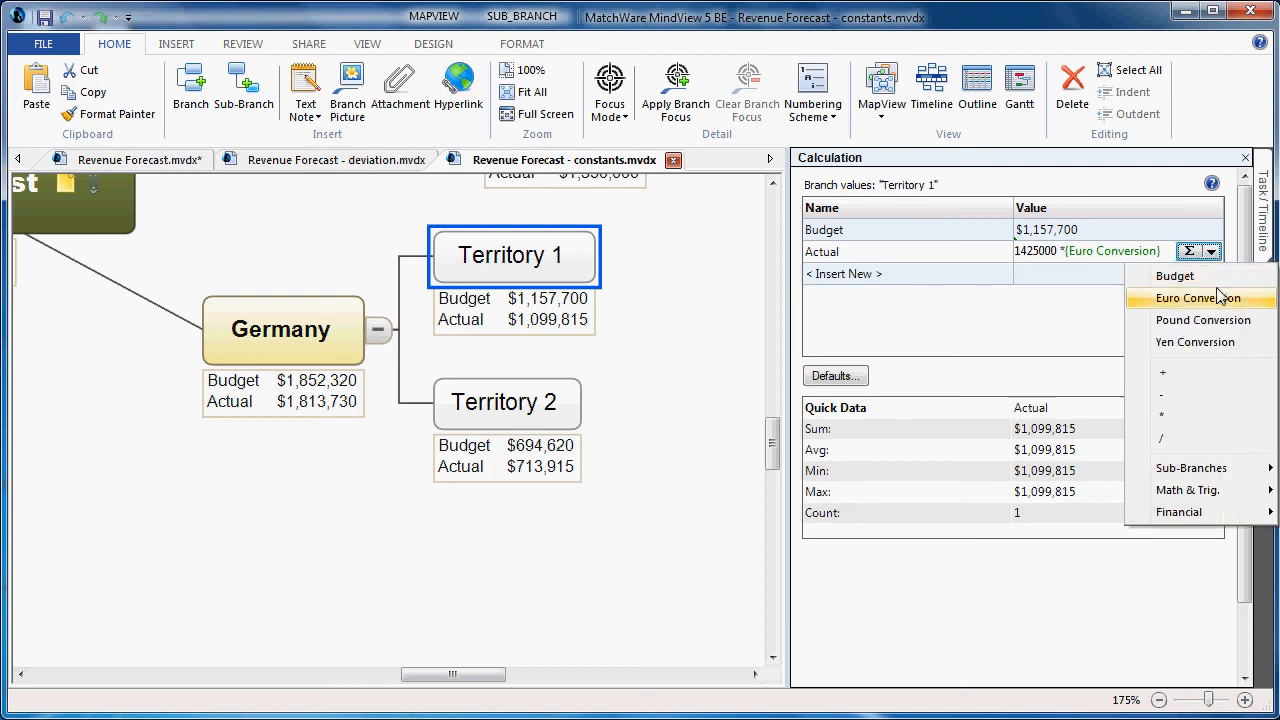
mouse_move(1198, 342)
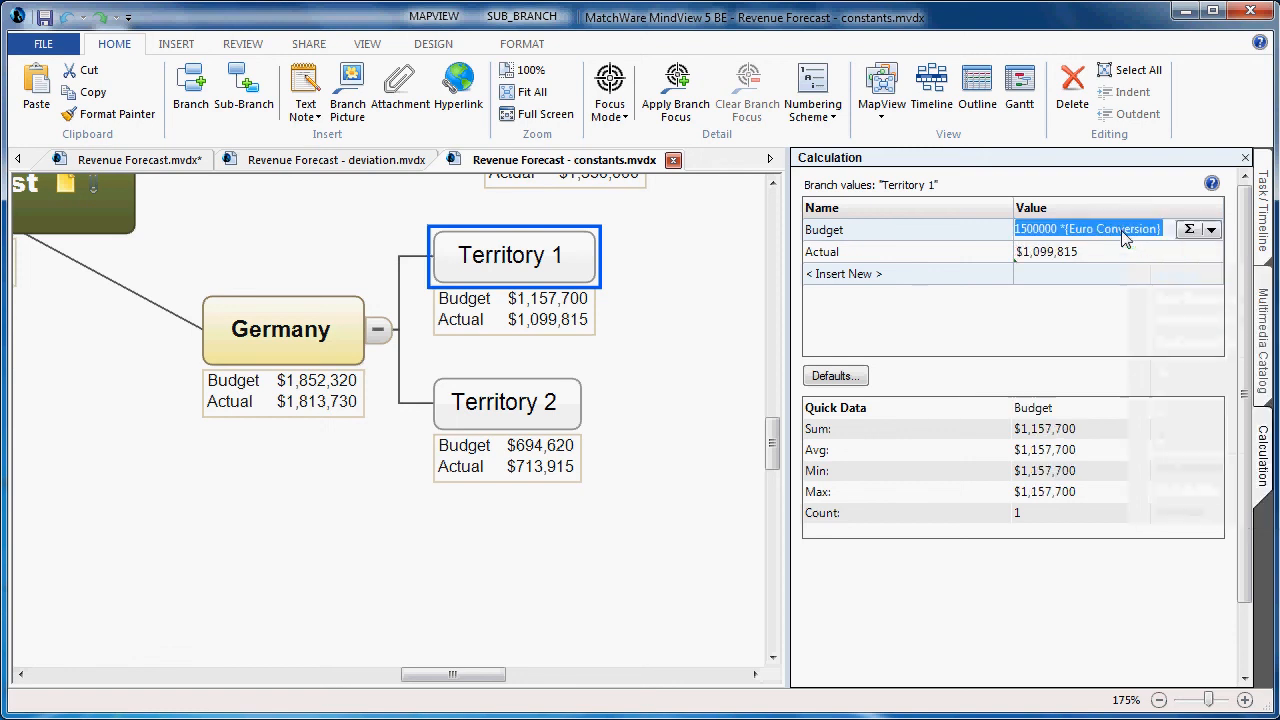
mouse_move(704, 384)
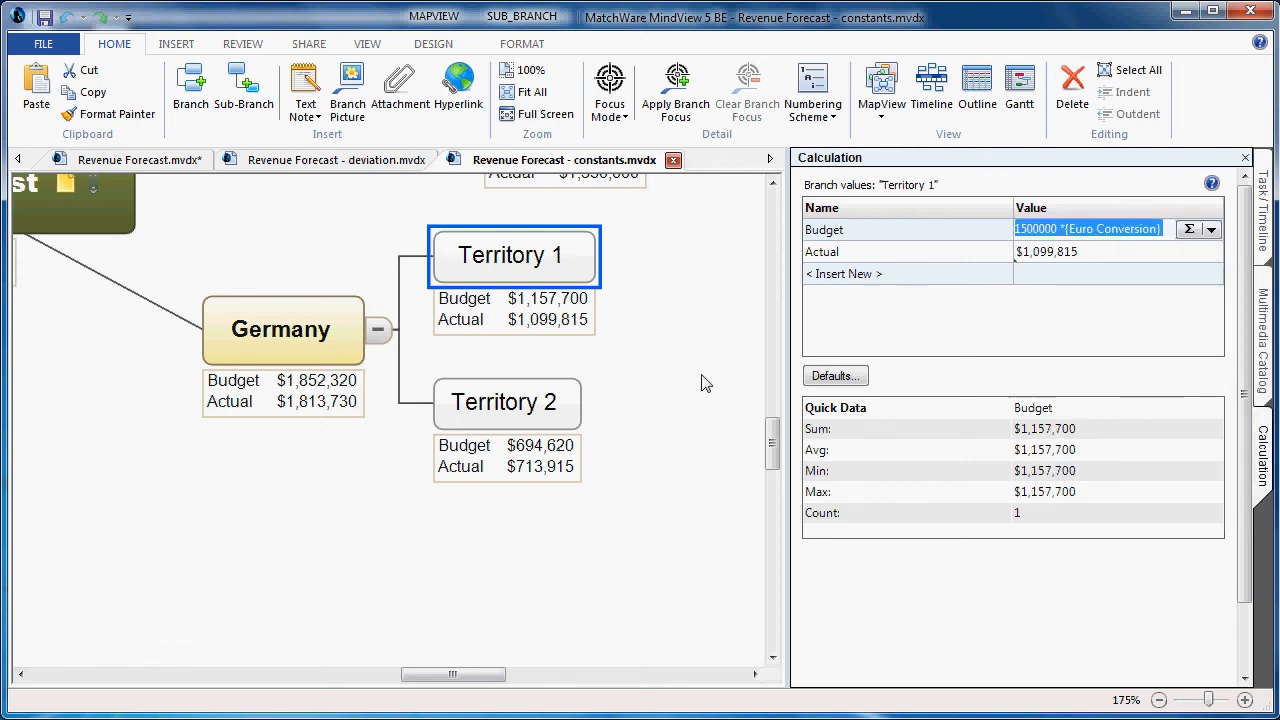
click(284, 328)
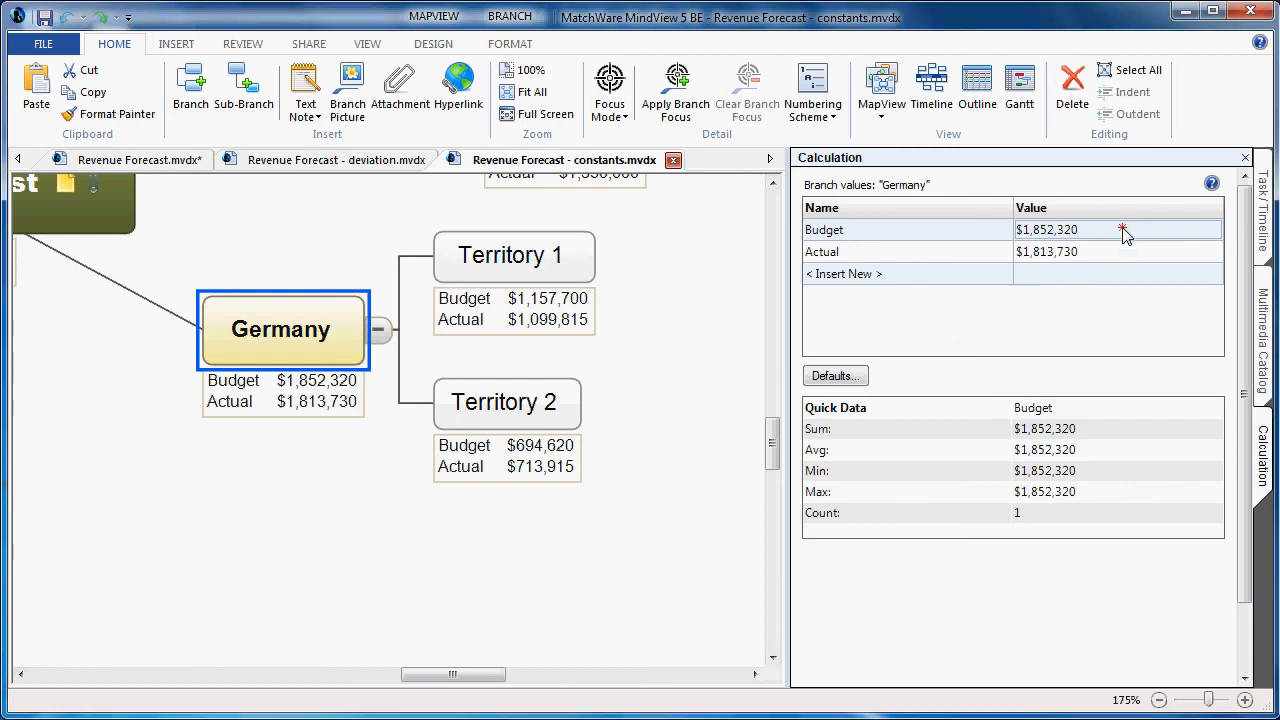
click(1118, 252)
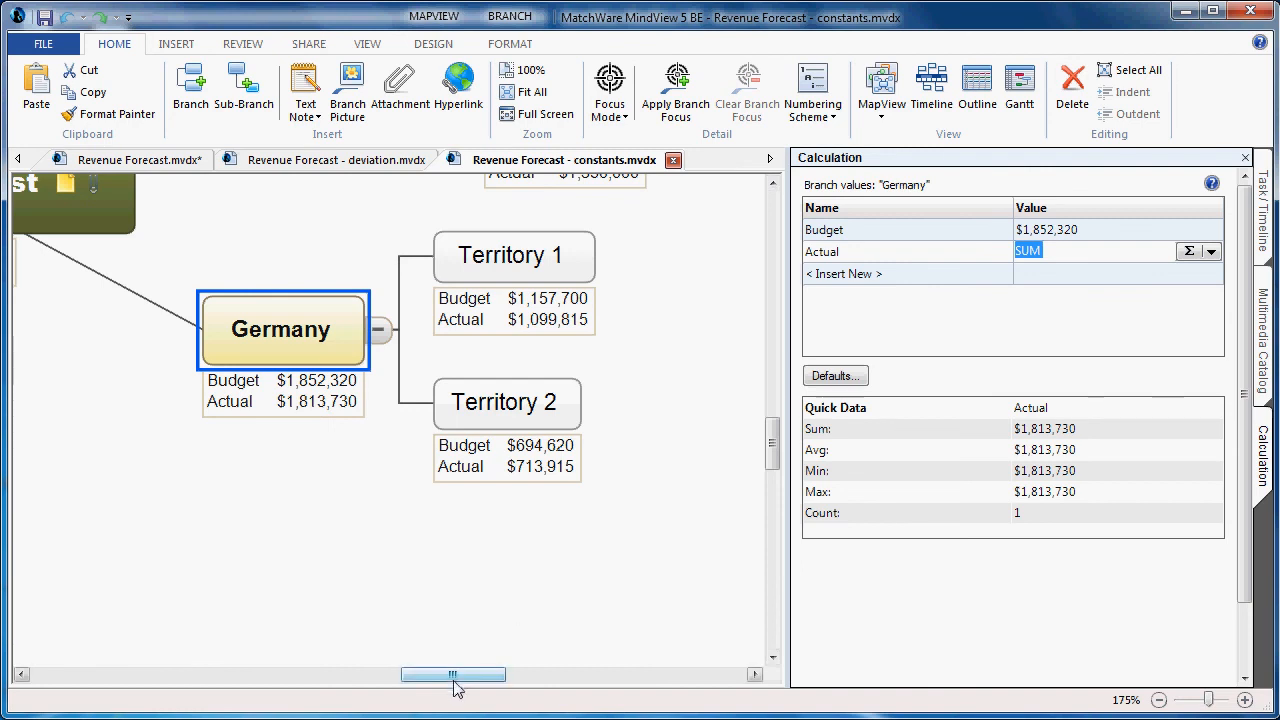
drag(456, 676, 344, 676)
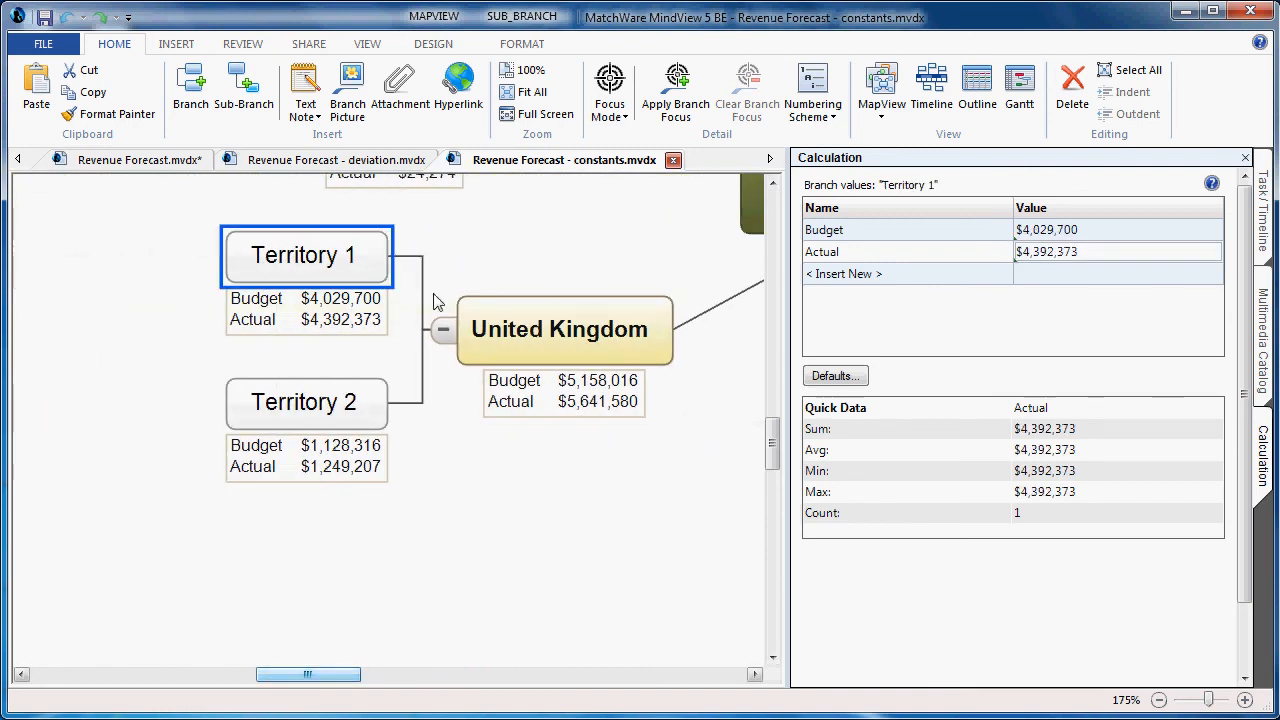
click(1094, 228)
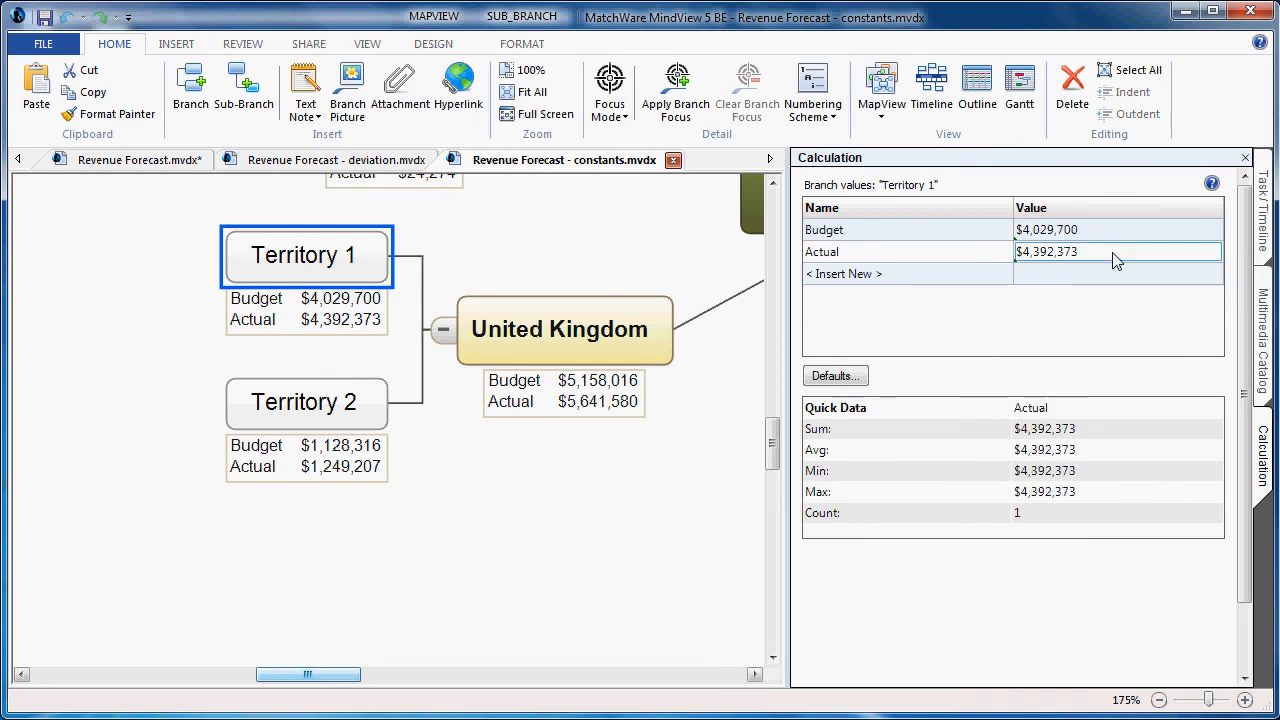
double_click(1090, 252)
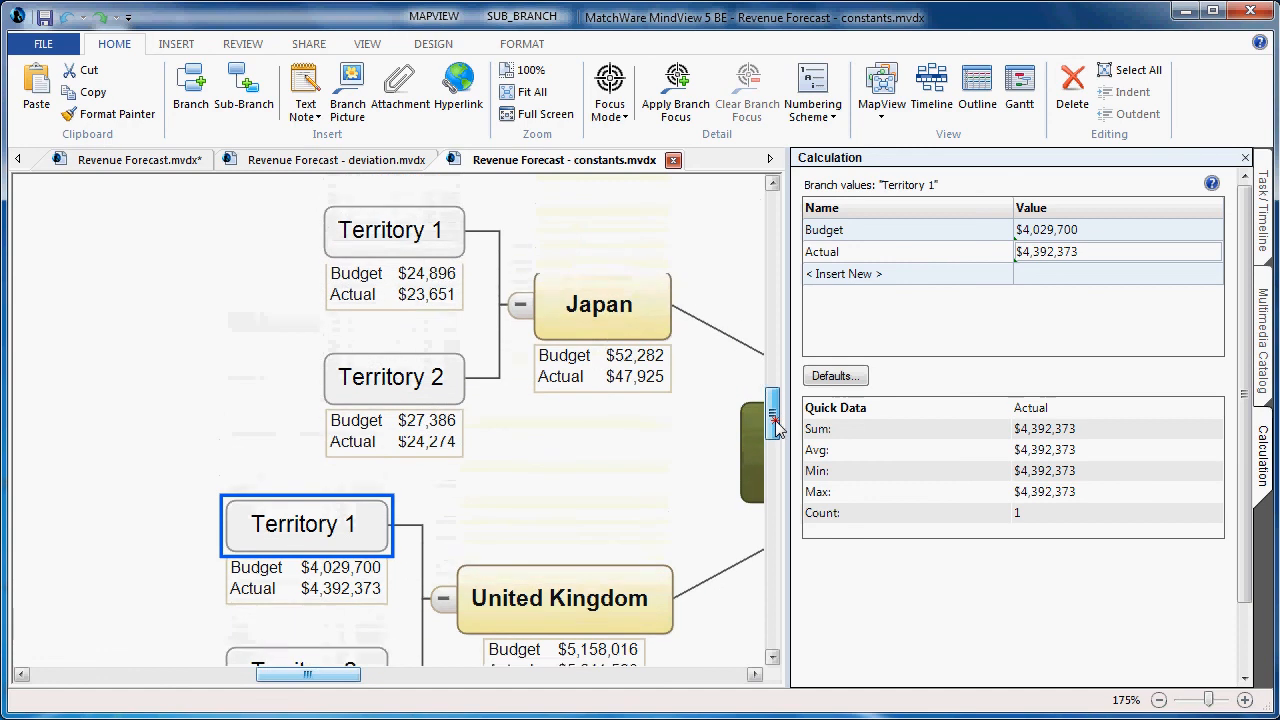
click(392, 240)
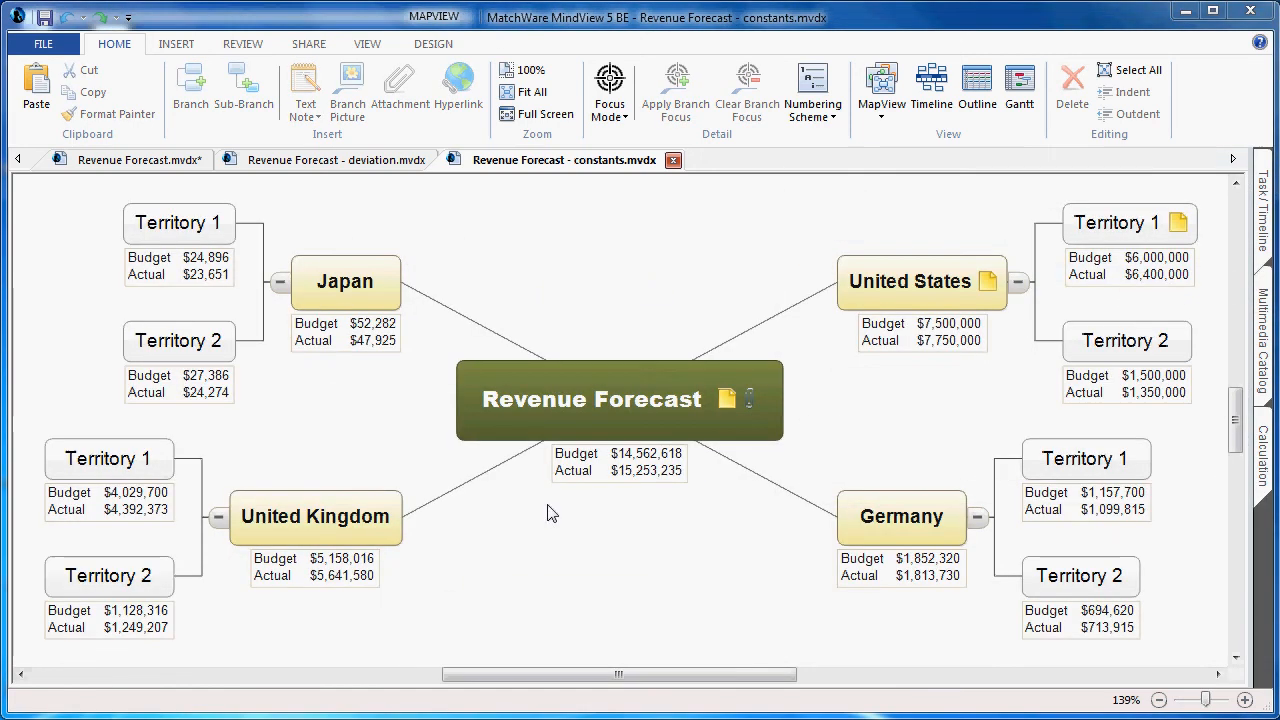
mouse_move(700, 400)
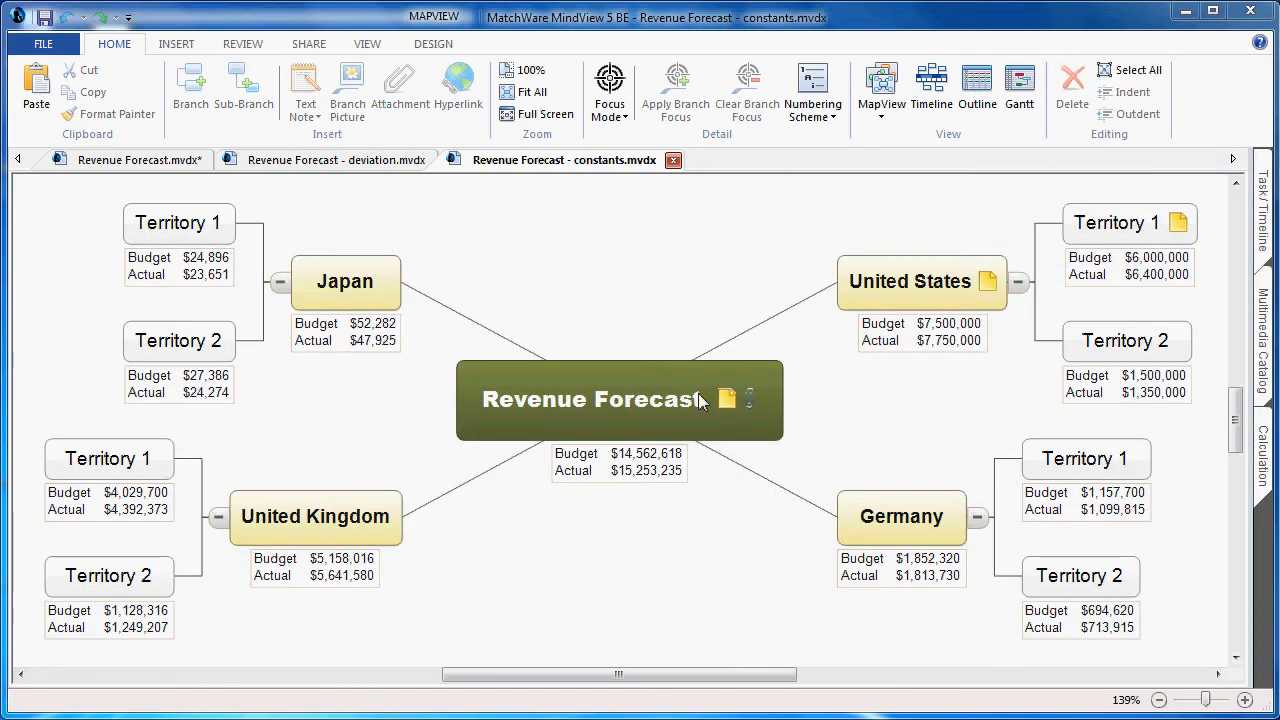
mouse_move(556, 444)
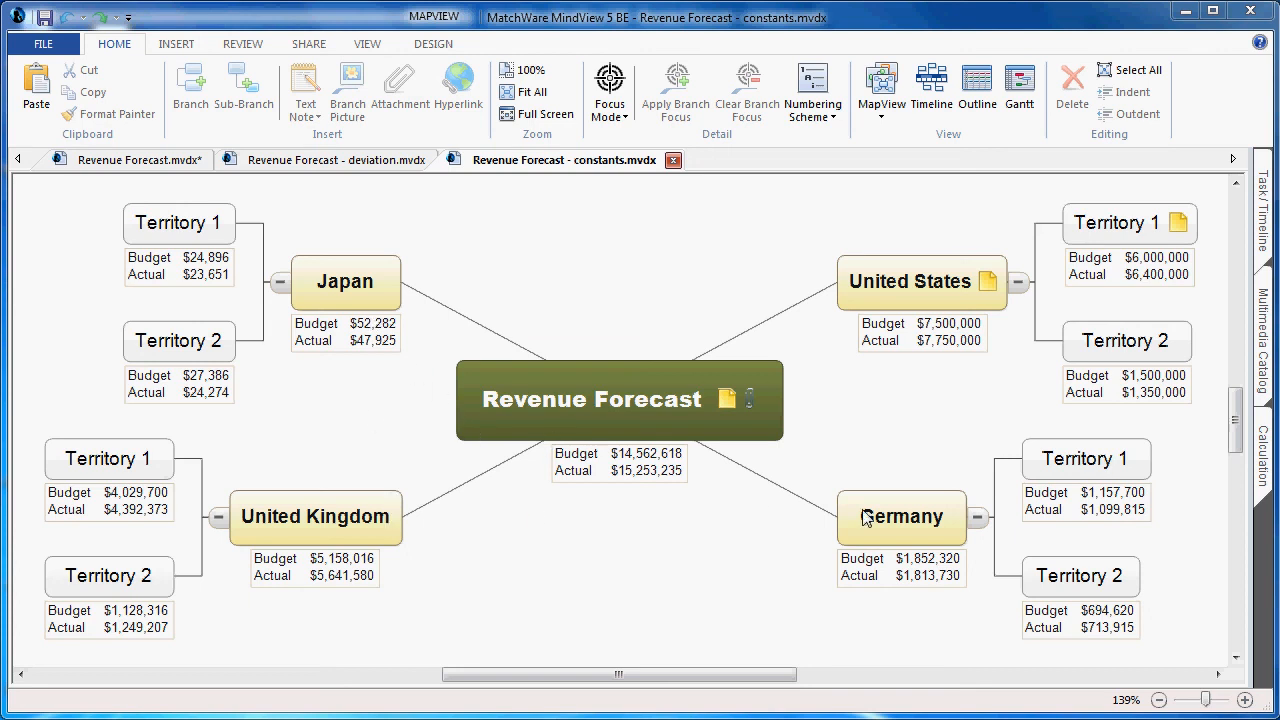
mouse_move(1172, 412)
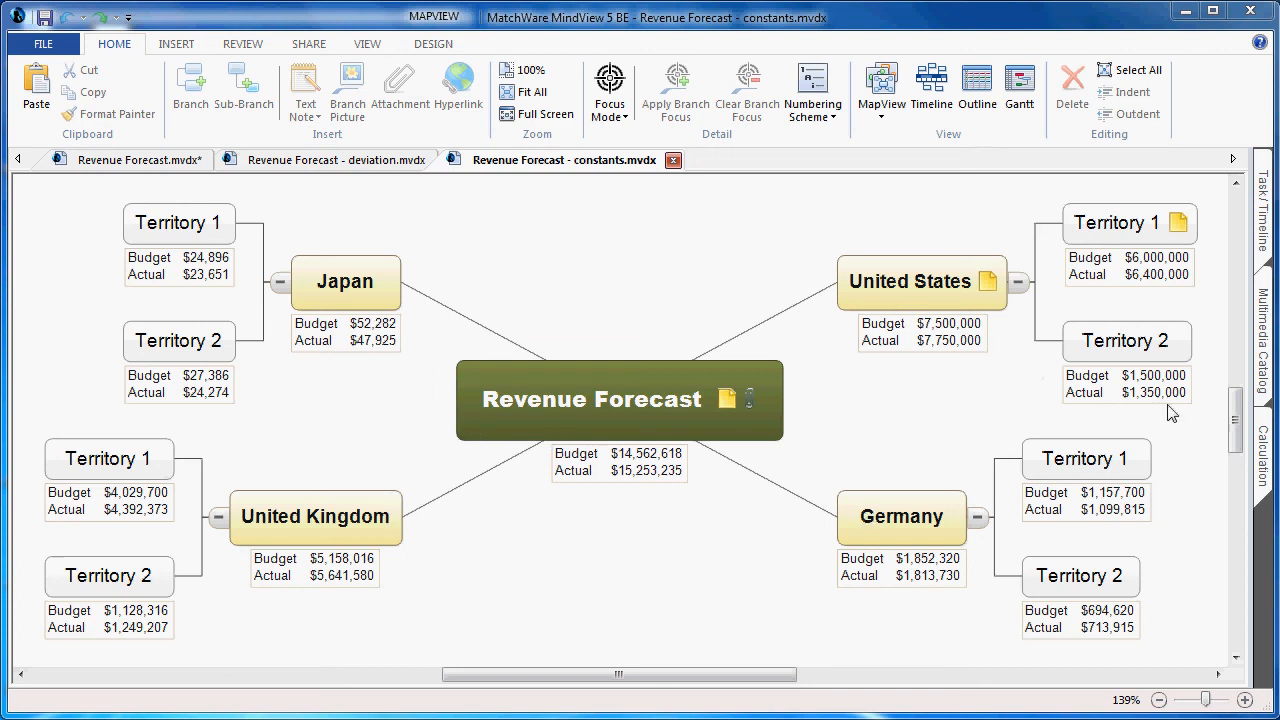
- View the Revenue Forecast root's SUM Budget in the Calculation pane, then switch to the deviation map
click(1262, 430)
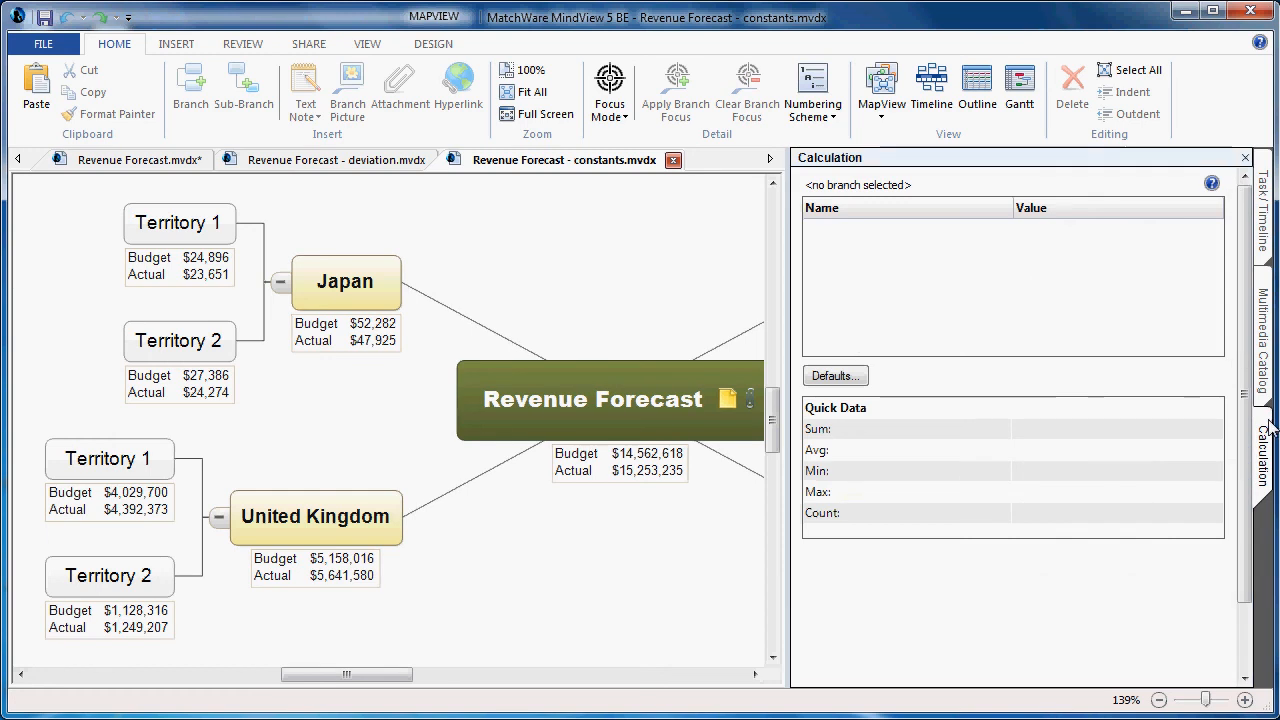
click(596, 400)
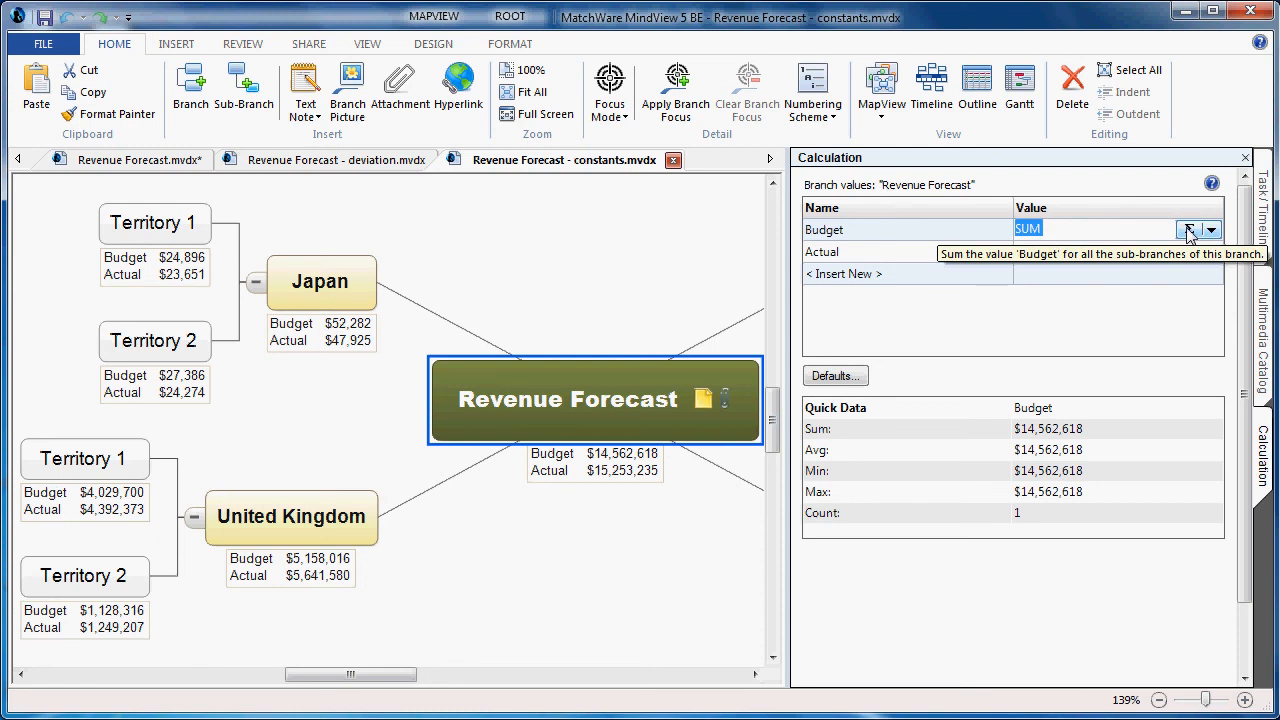
click(338, 160)
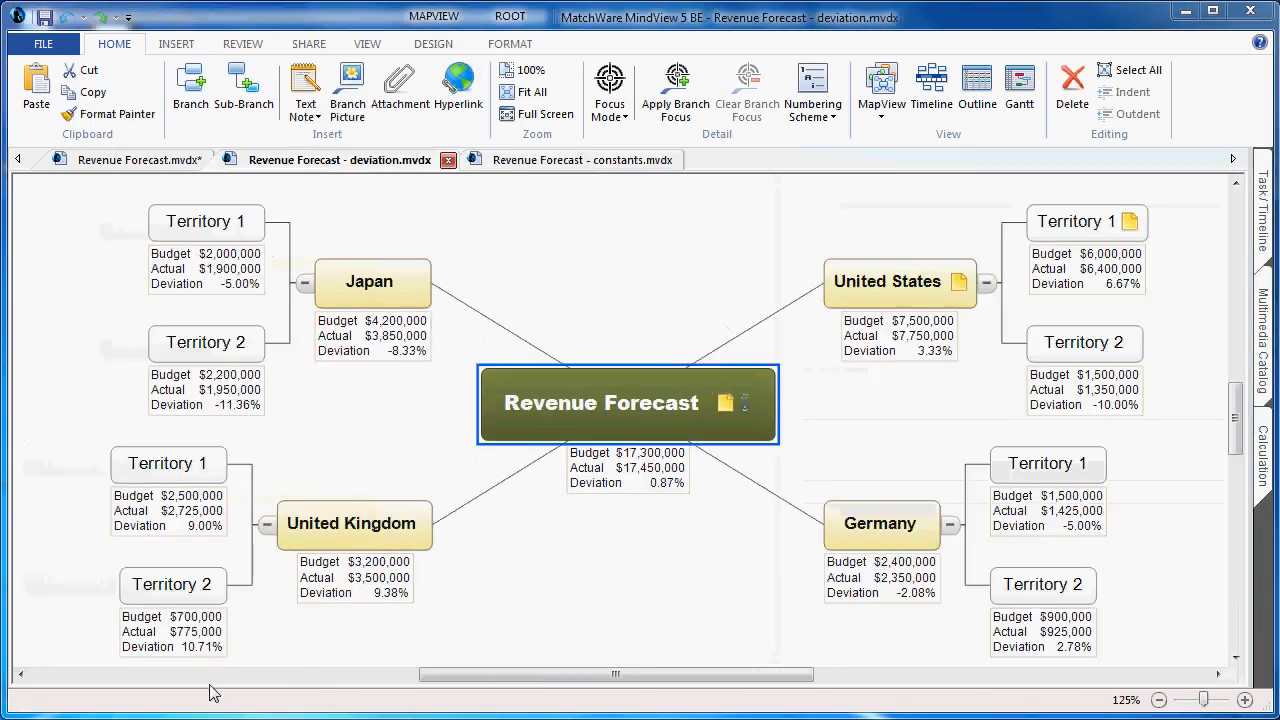
mouse_move(390, 652)
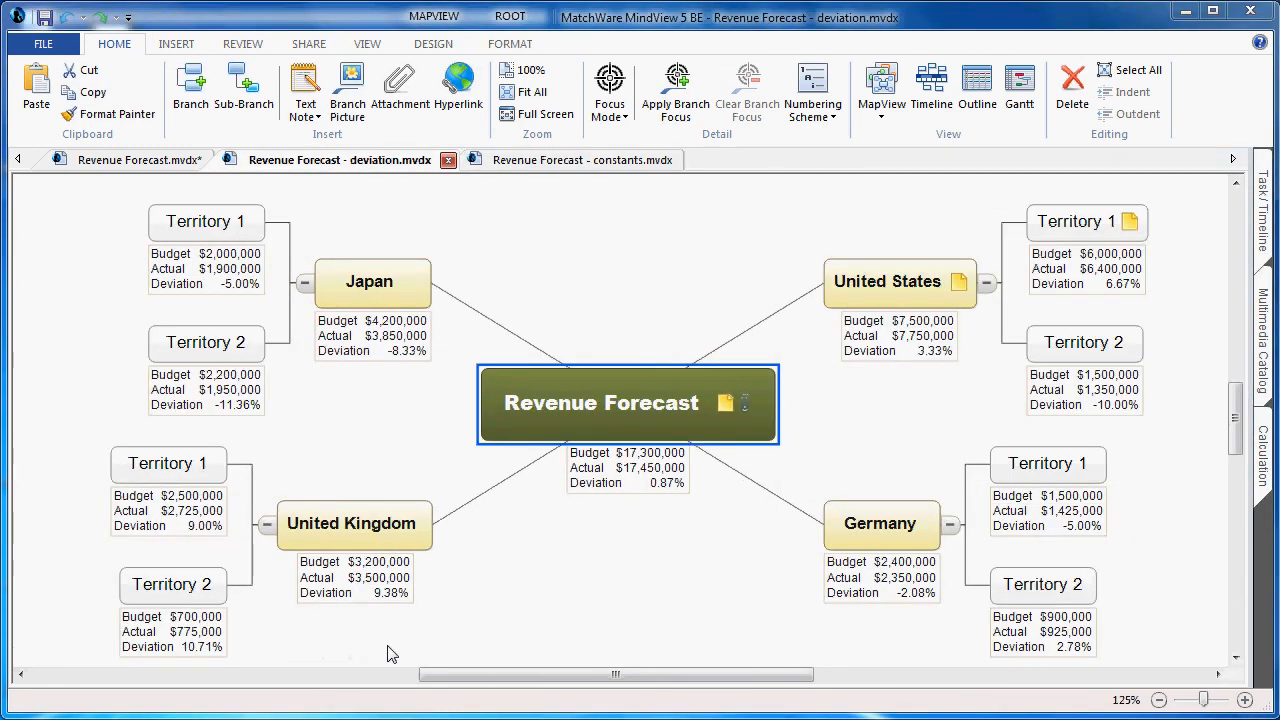
mouse_move(378, 180)
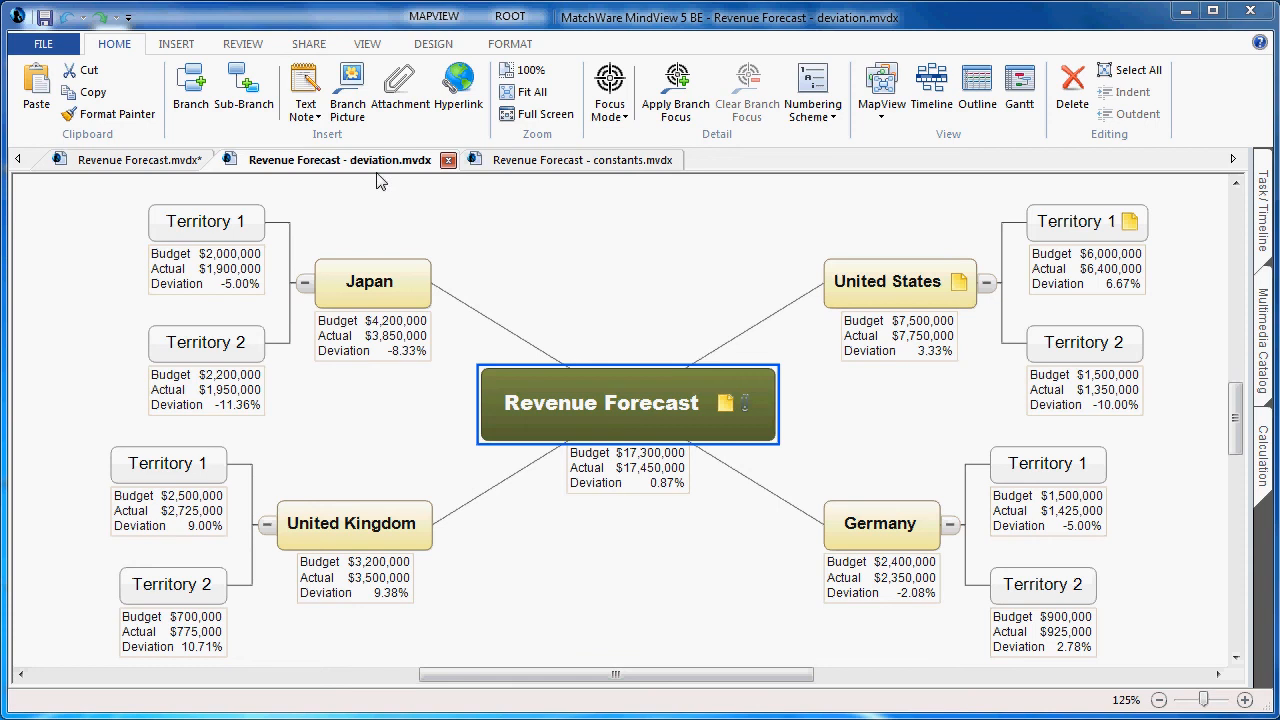
mouse_move(620, 188)
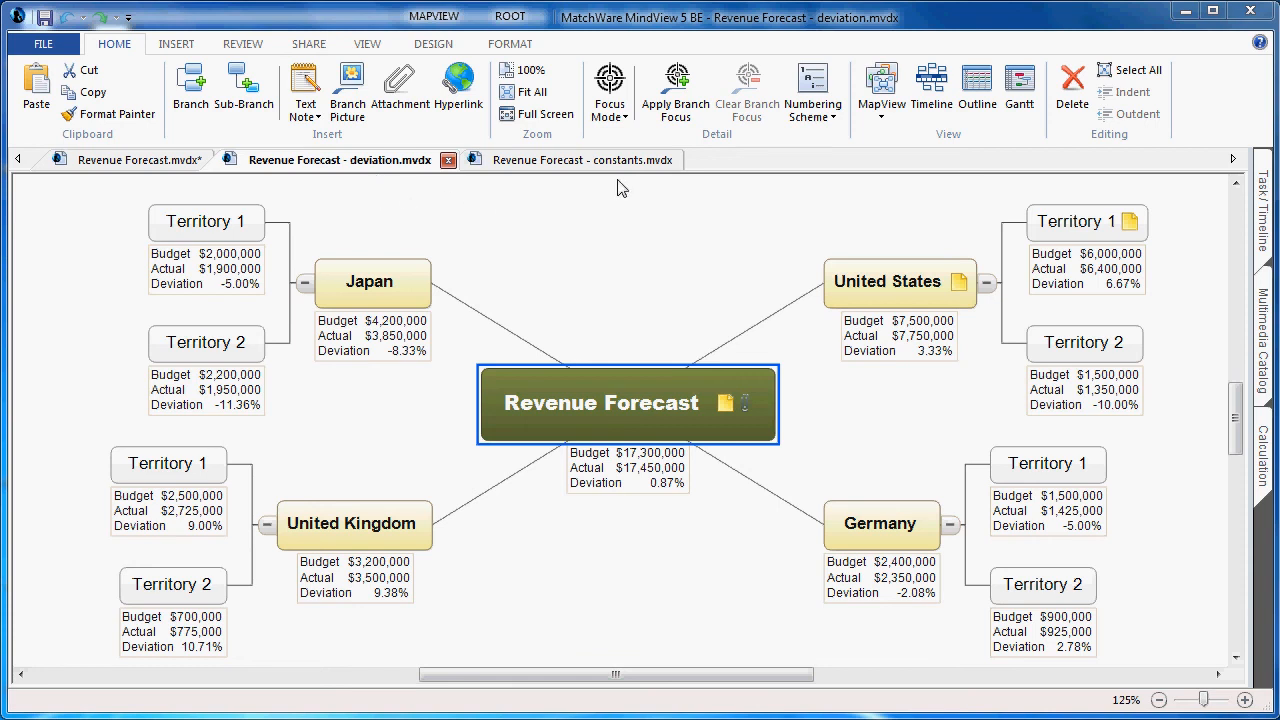
mouse_move(828, 320)
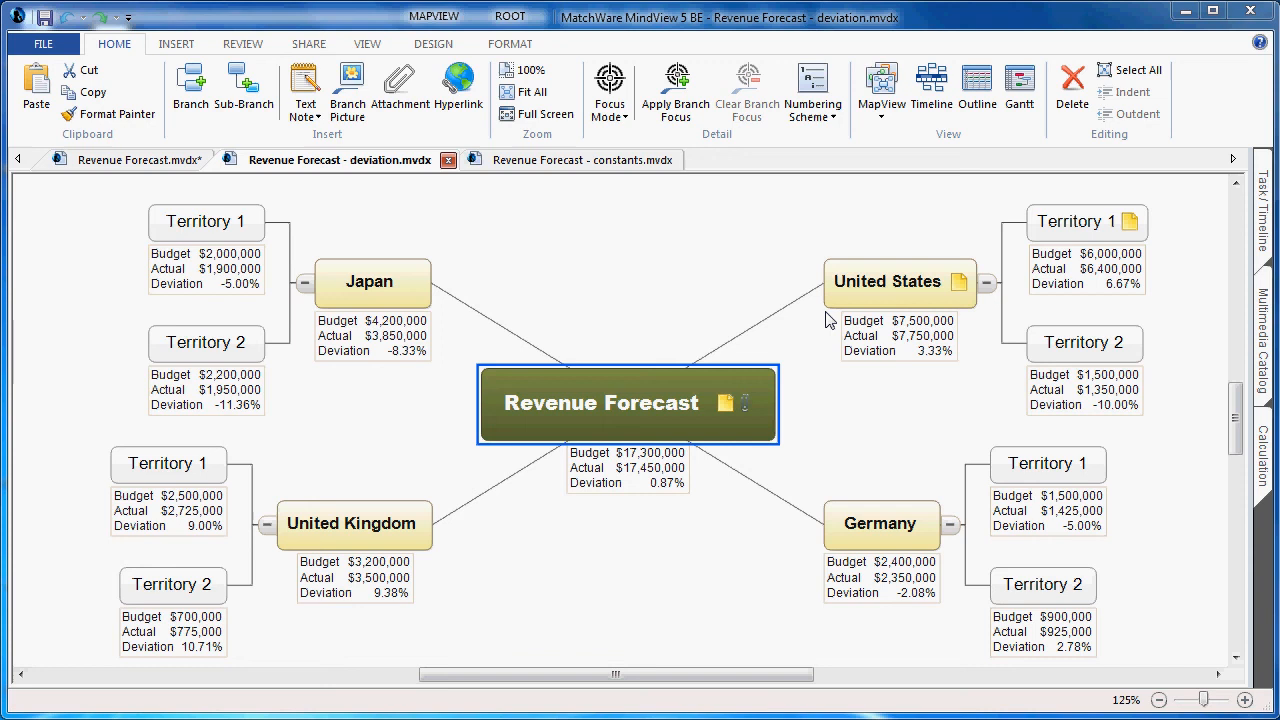
mouse_move(440, 334)
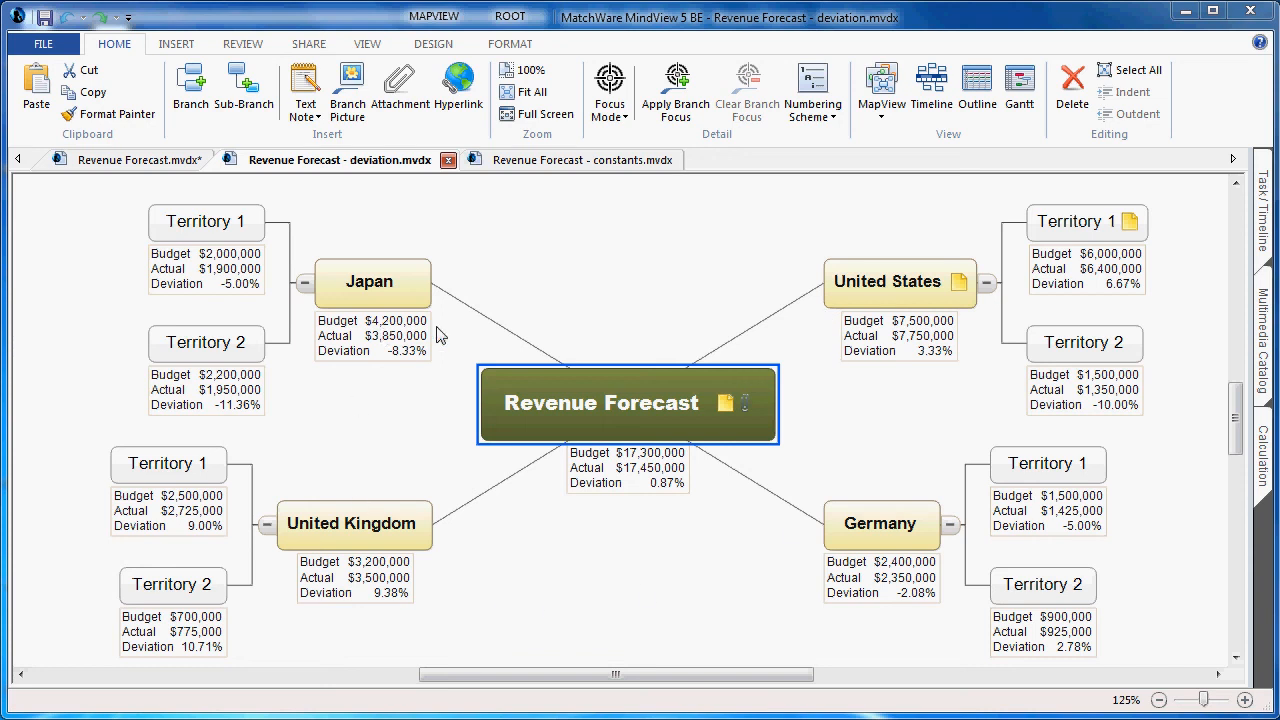
- Apply the 1, 1.1, 1.1.1 numbering scheme so countries read 1–4 and territories 1.1, 1.2
click(812, 90)
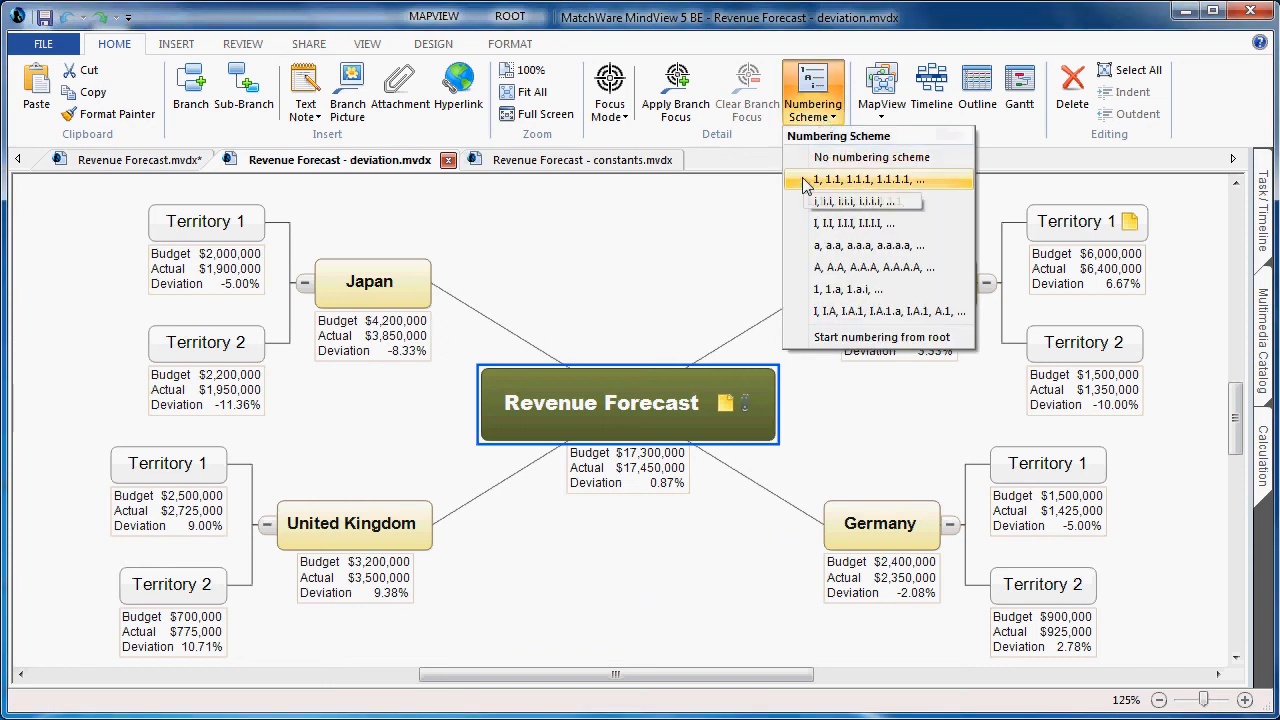
click(864, 180)
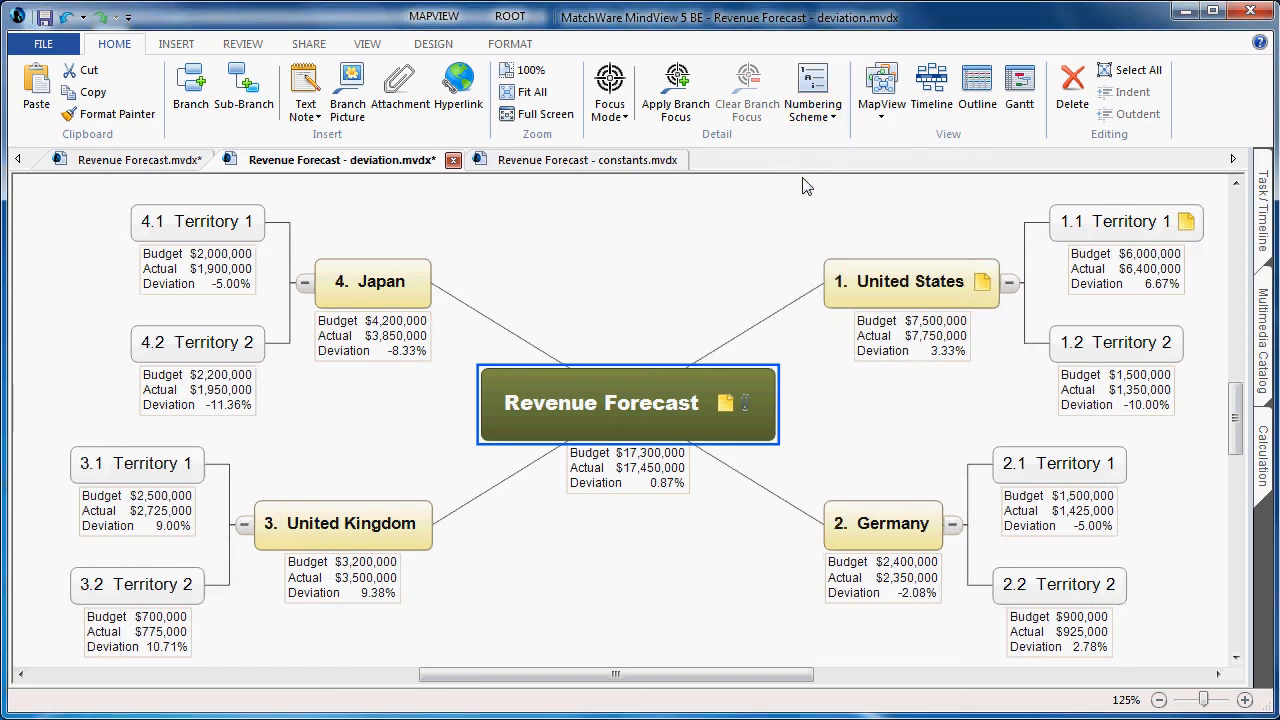
mouse_move(800, 256)
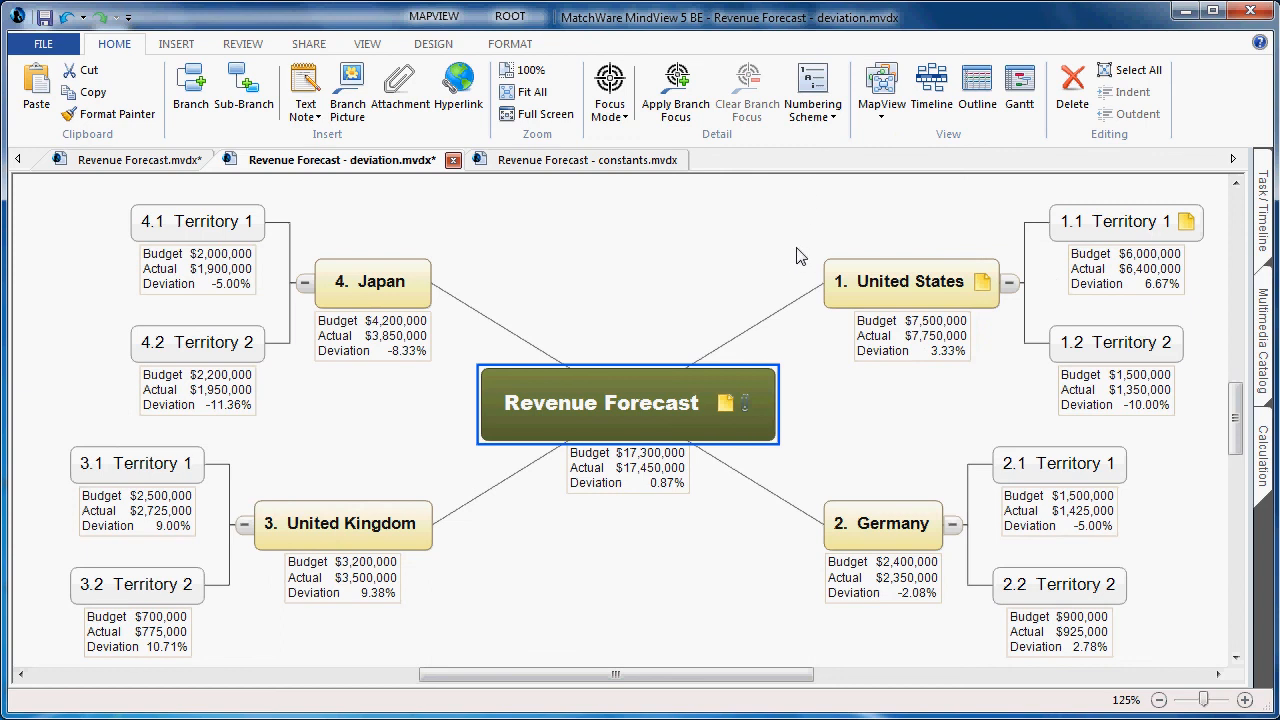
mouse_move(800, 284)
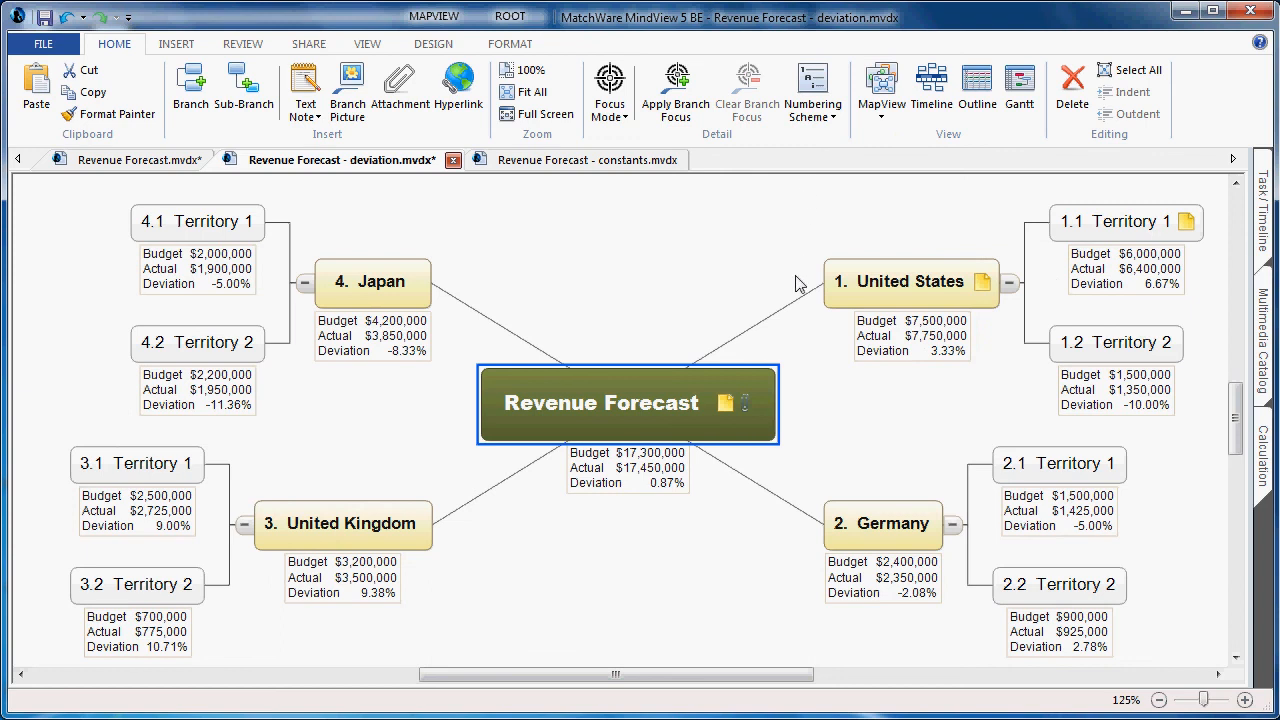
mouse_move(852, 368)
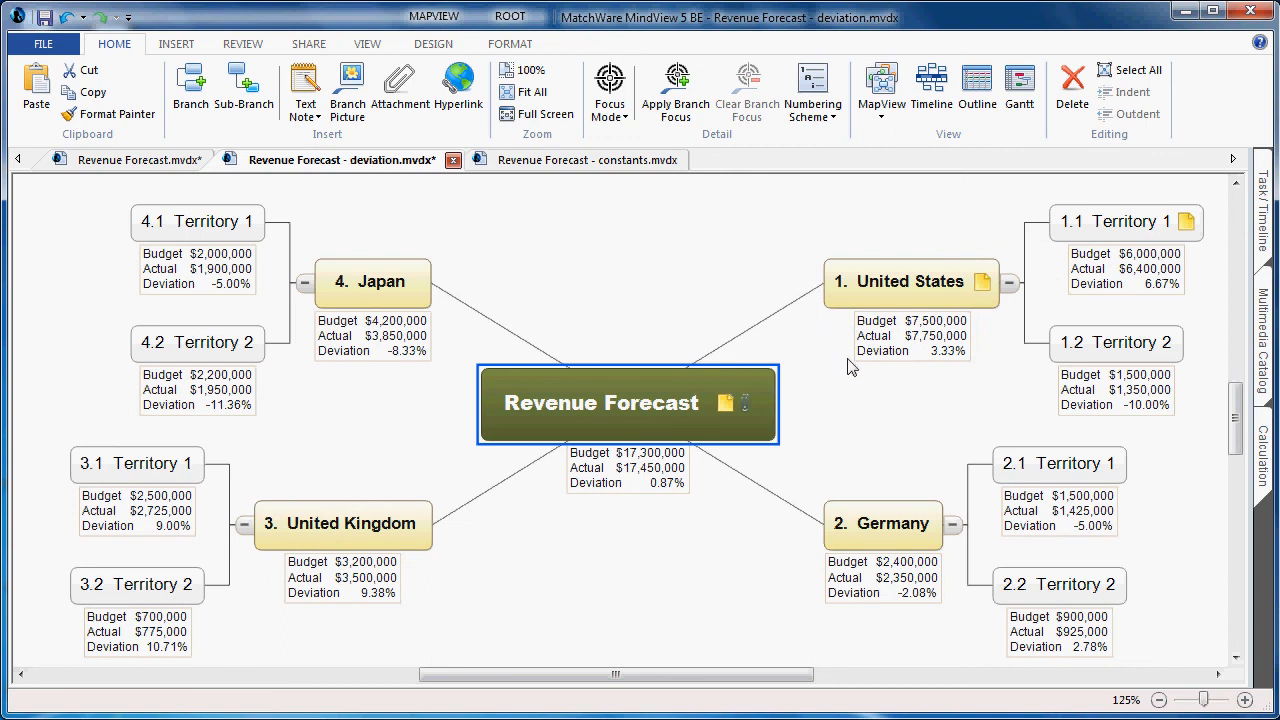
mouse_move(888, 392)
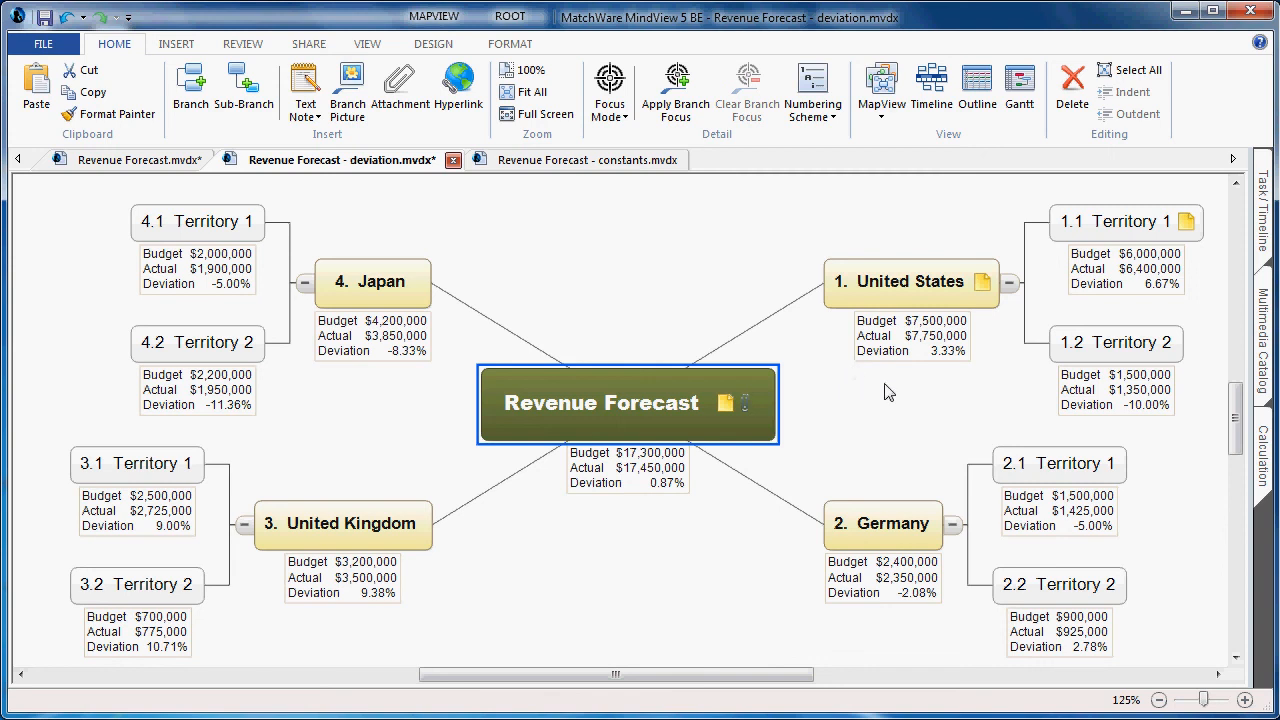
mouse_move(980, 360)
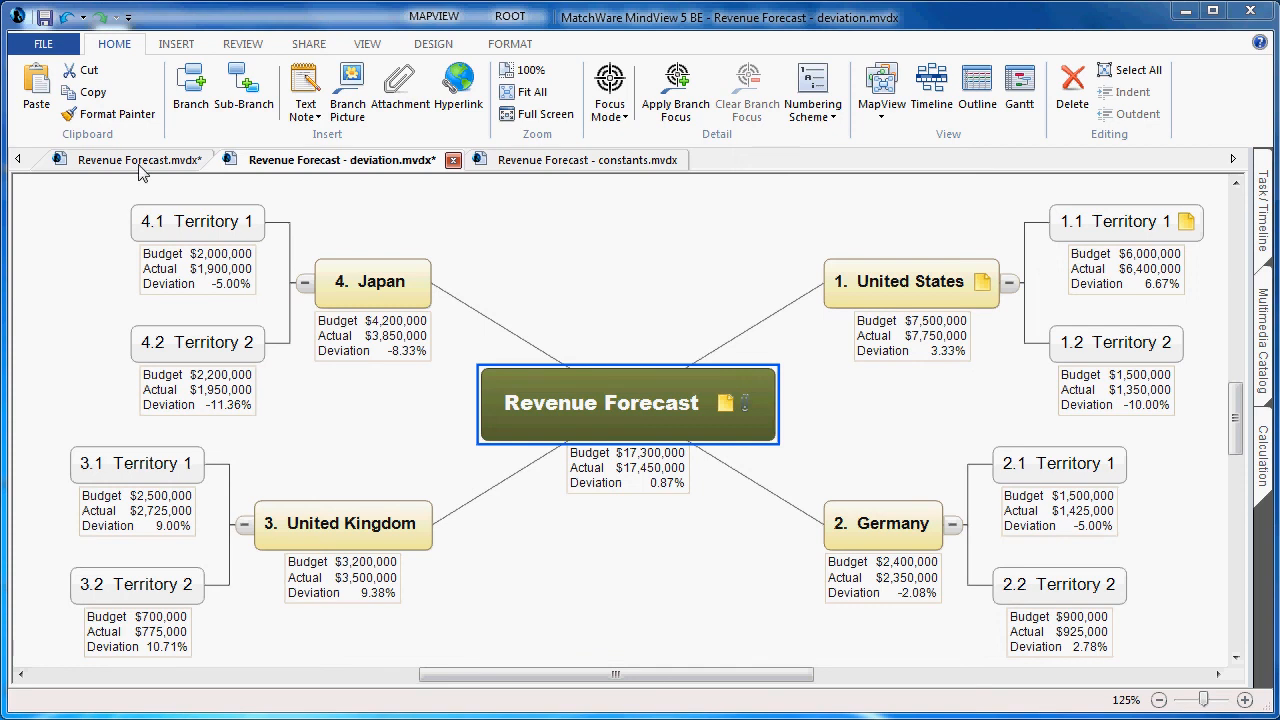
- Bring up the File menu to begin the Advanced Excel Export of the deviation map
click(42, 44)
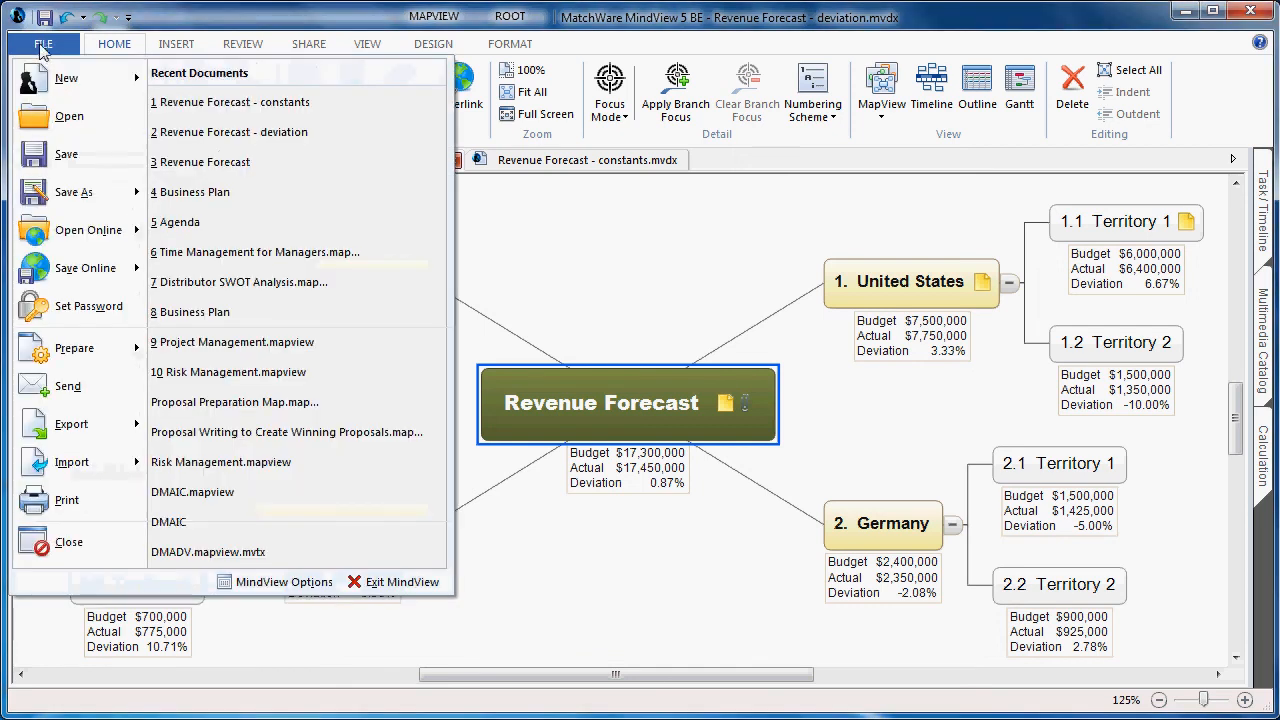
mouse_move(72, 424)
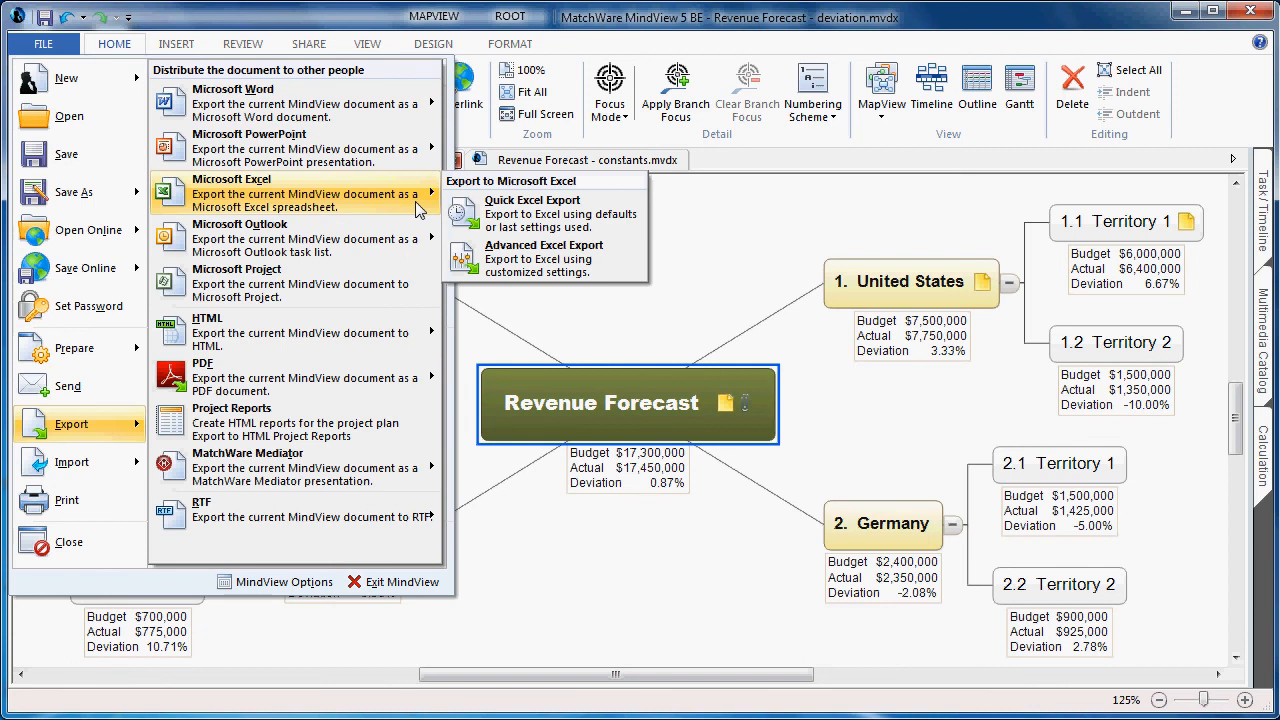
mouse_move(544, 258)
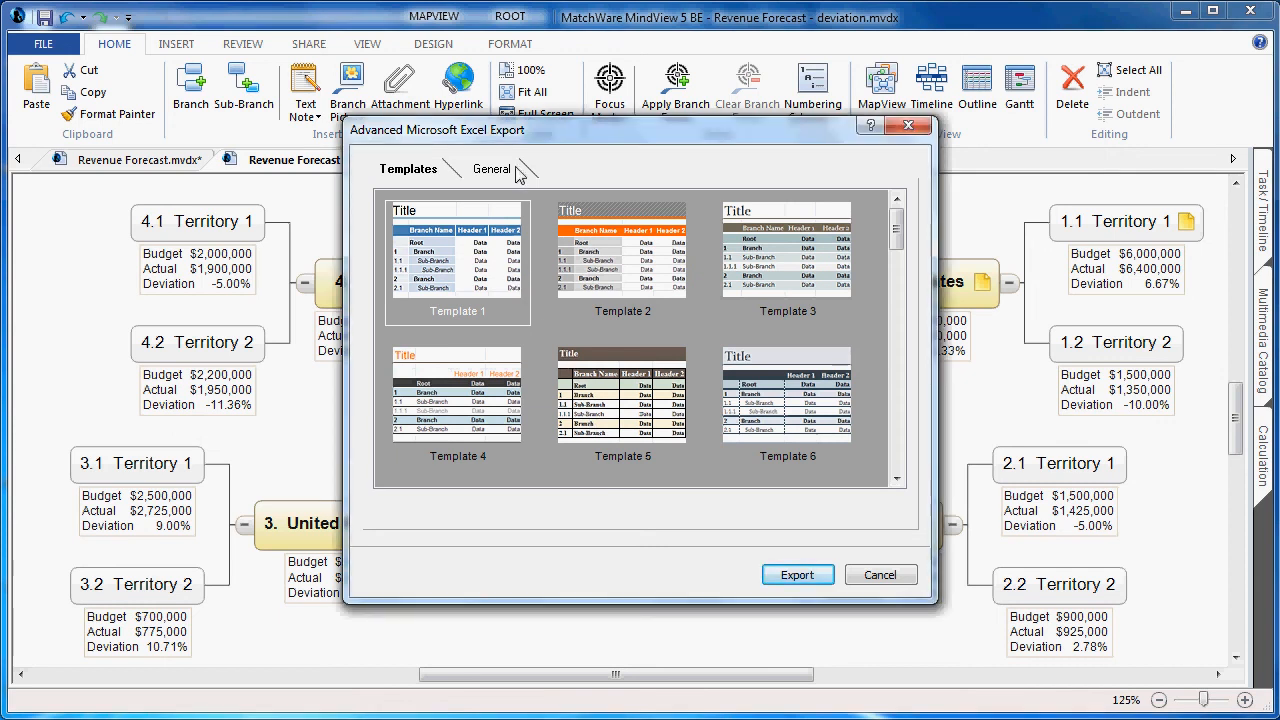
- Export the deviation map in Numbered layout with Budget, Actual and Deviation columns to Excel
click(492, 168)
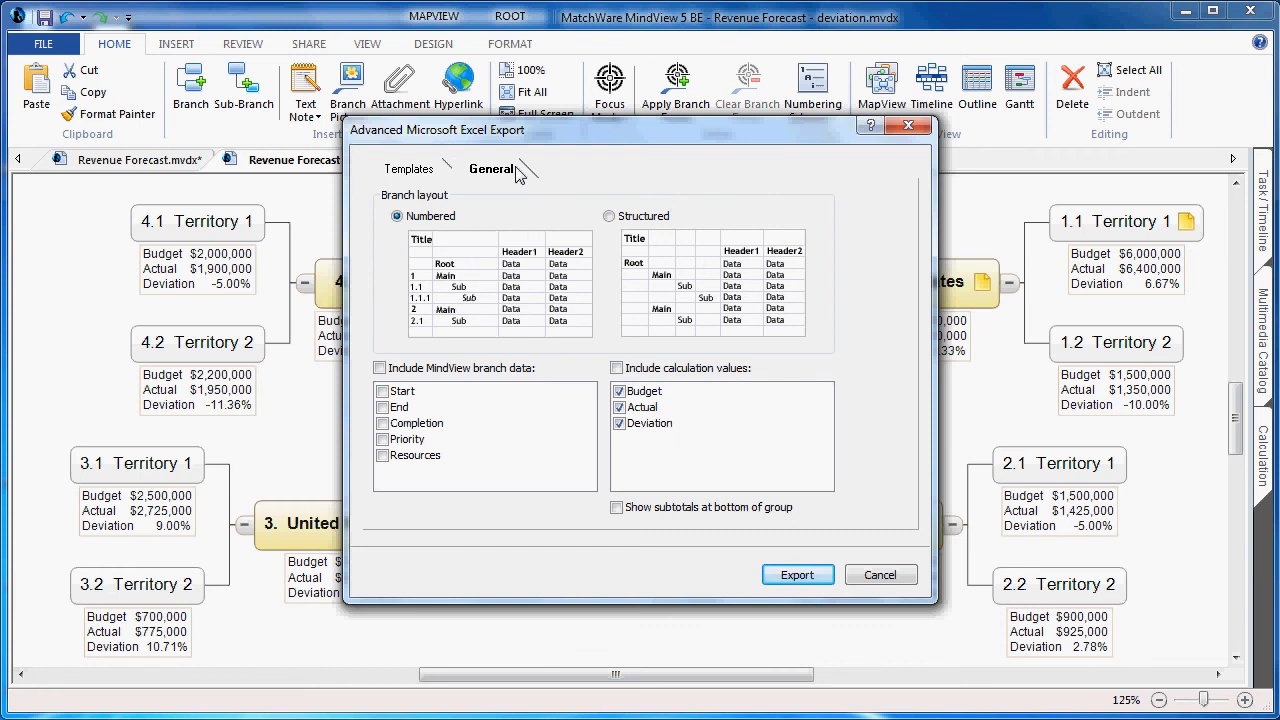
mouse_move(528, 222)
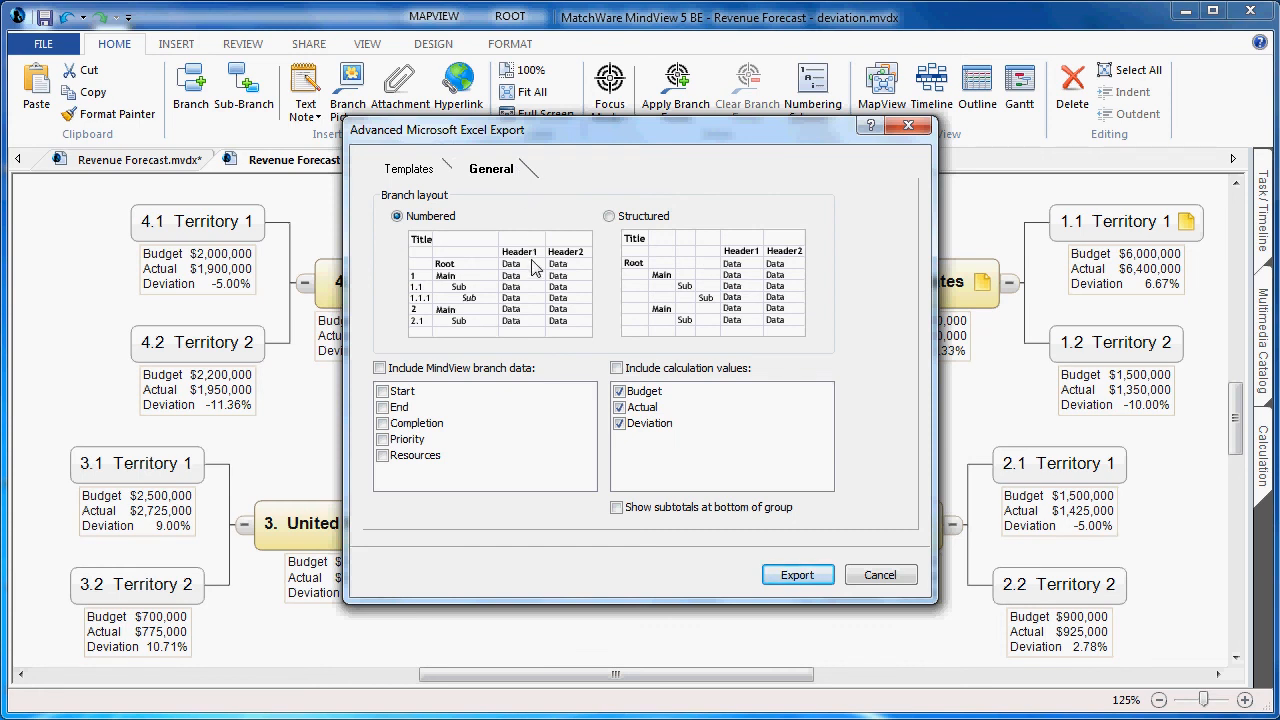
mouse_move(716, 390)
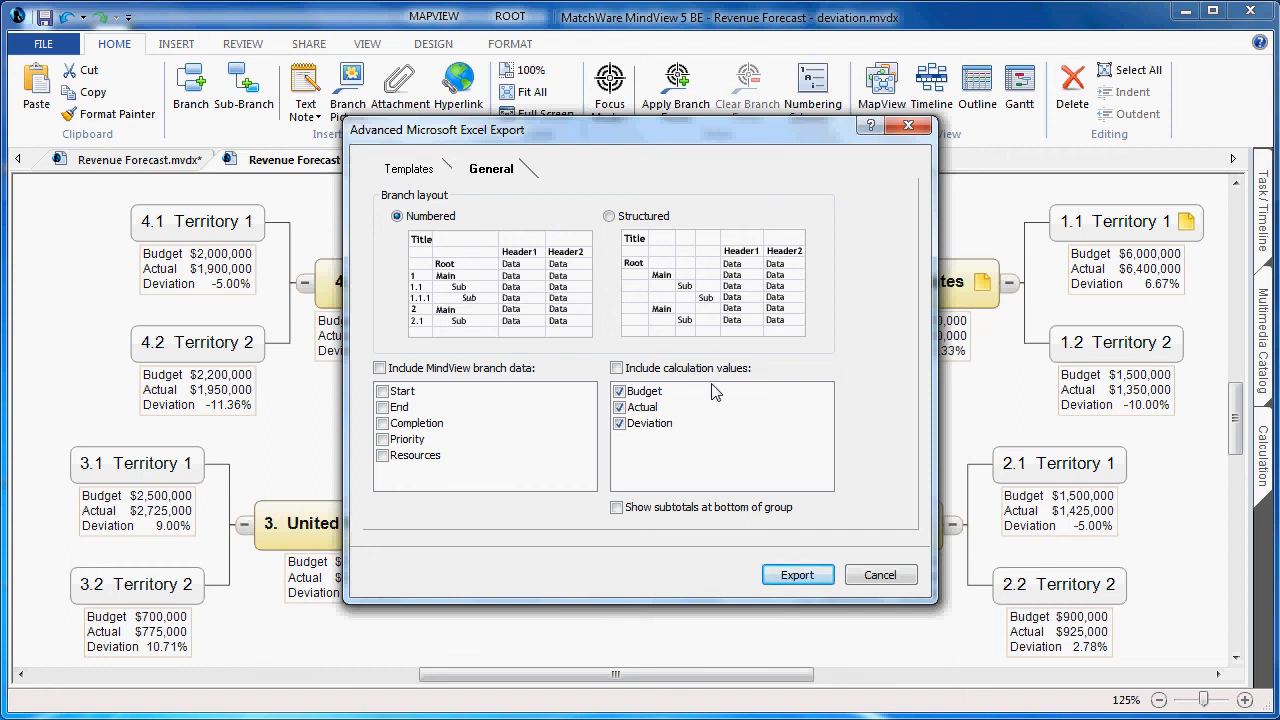
mouse_move(640, 432)
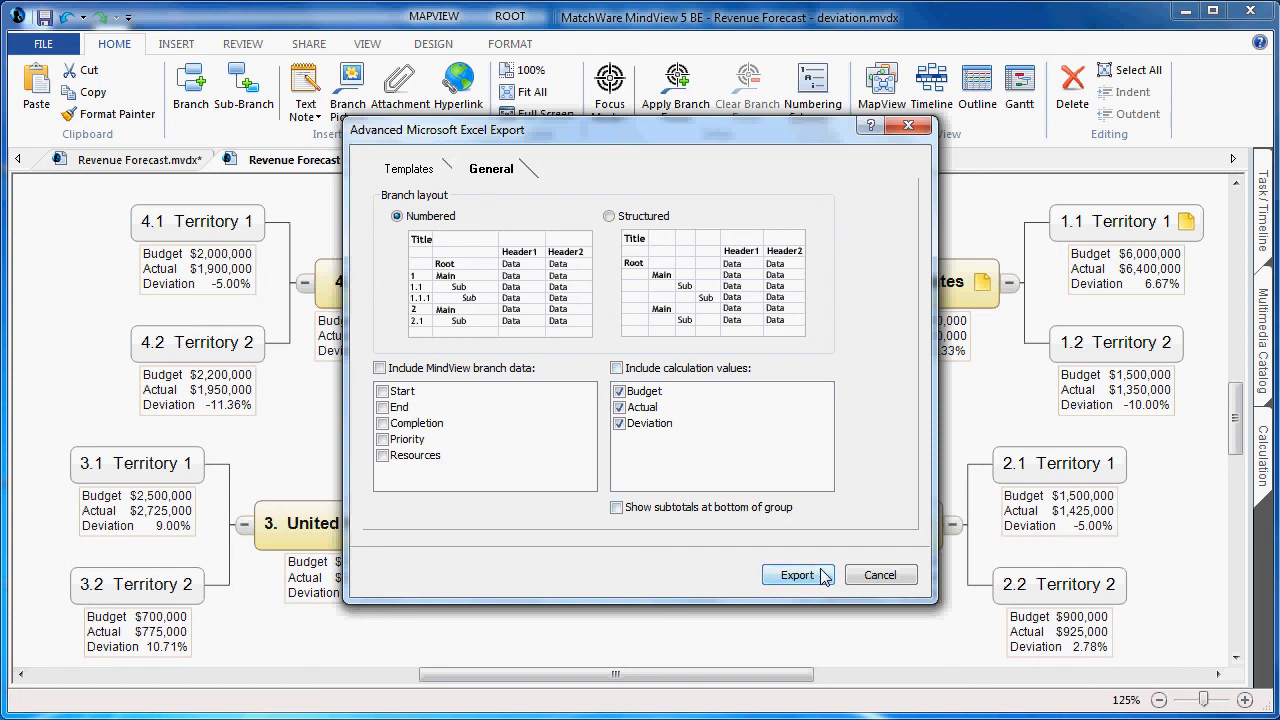
click(796, 576)
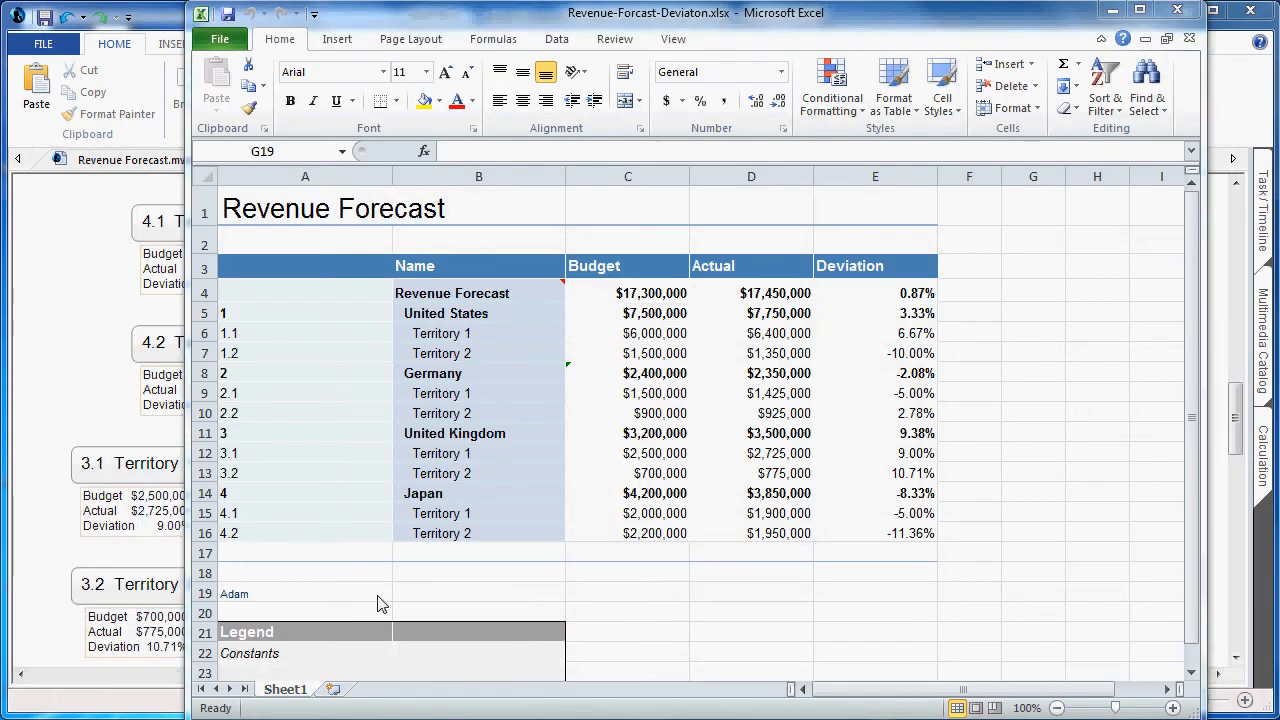
mouse_move(368, 232)
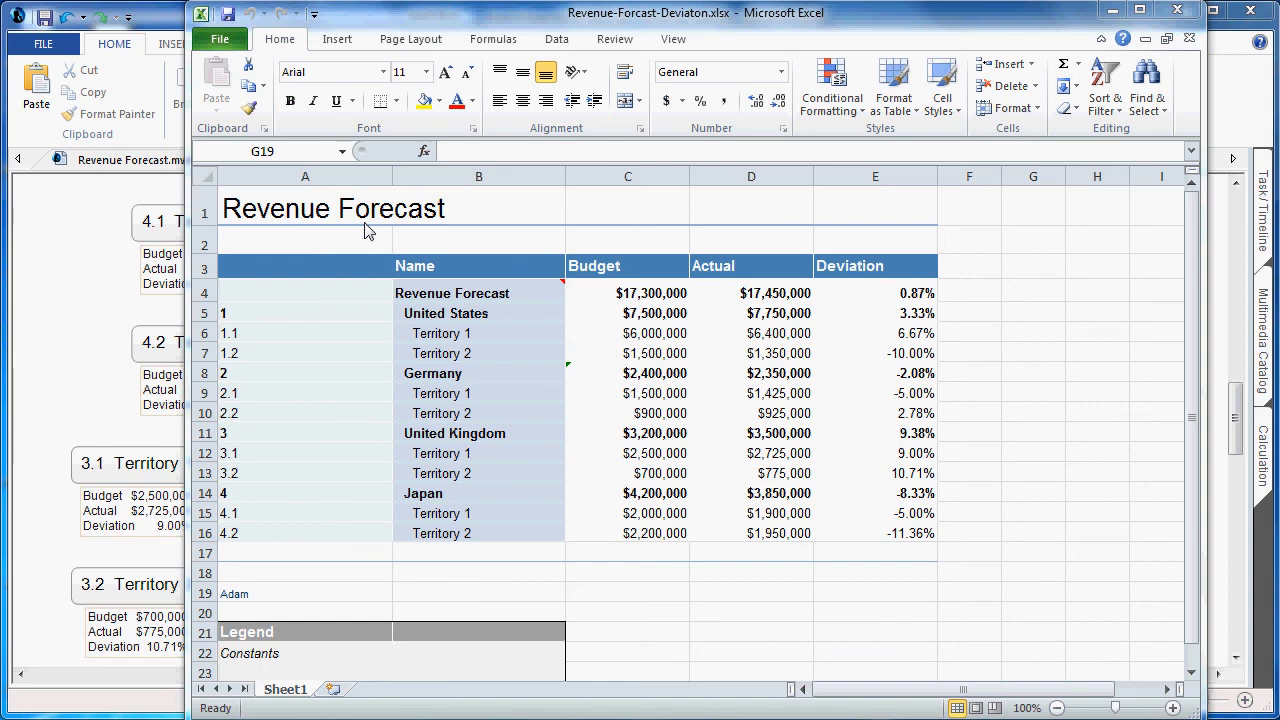
mouse_move(436, 248)
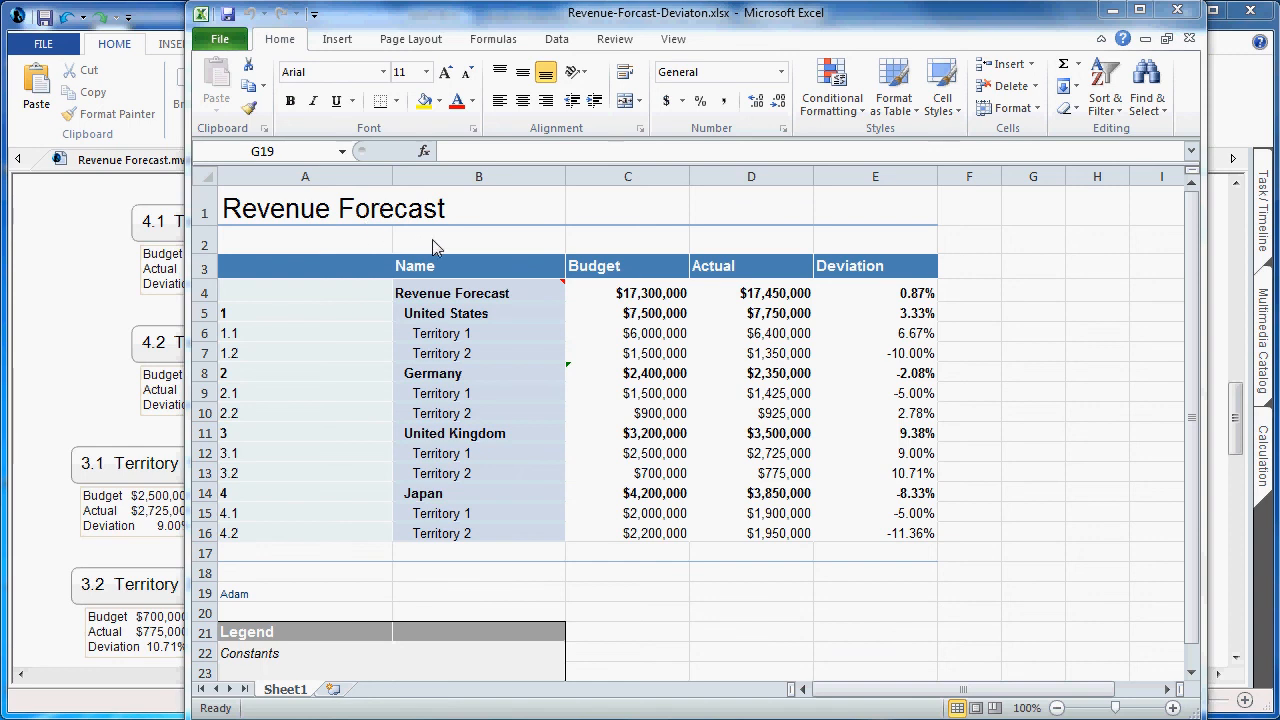
mouse_move(504, 402)
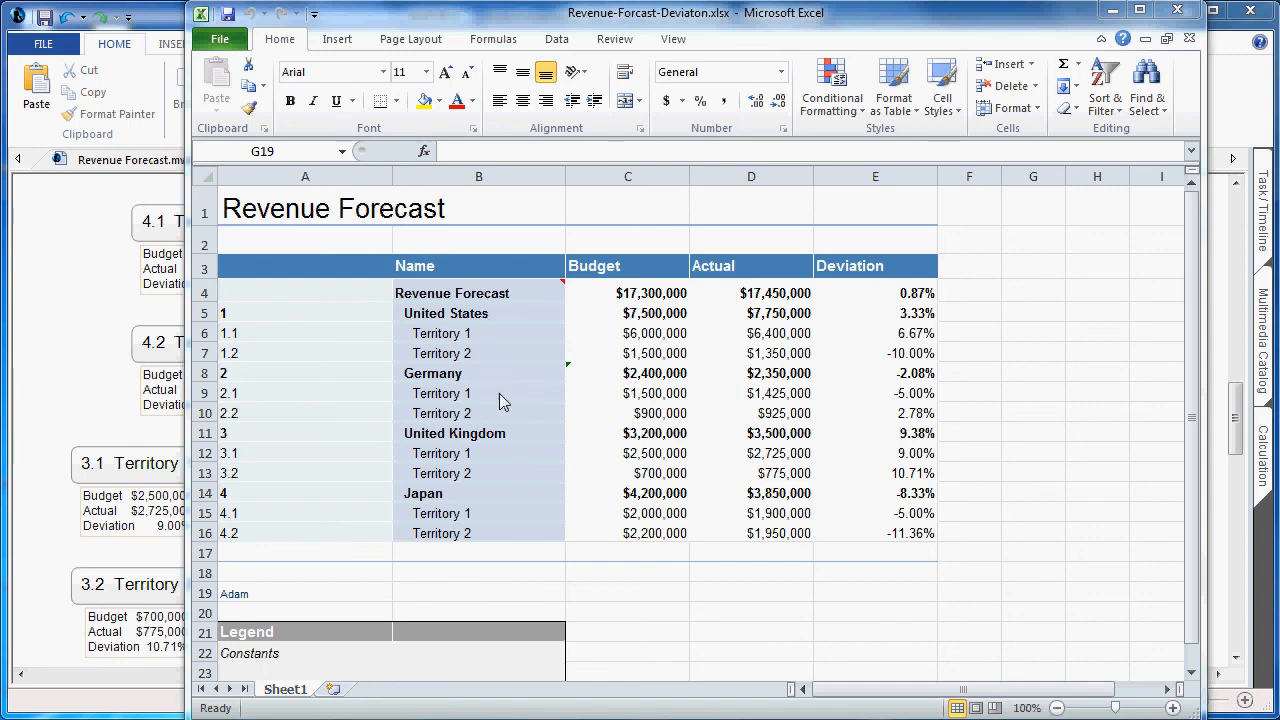
mouse_move(584, 428)
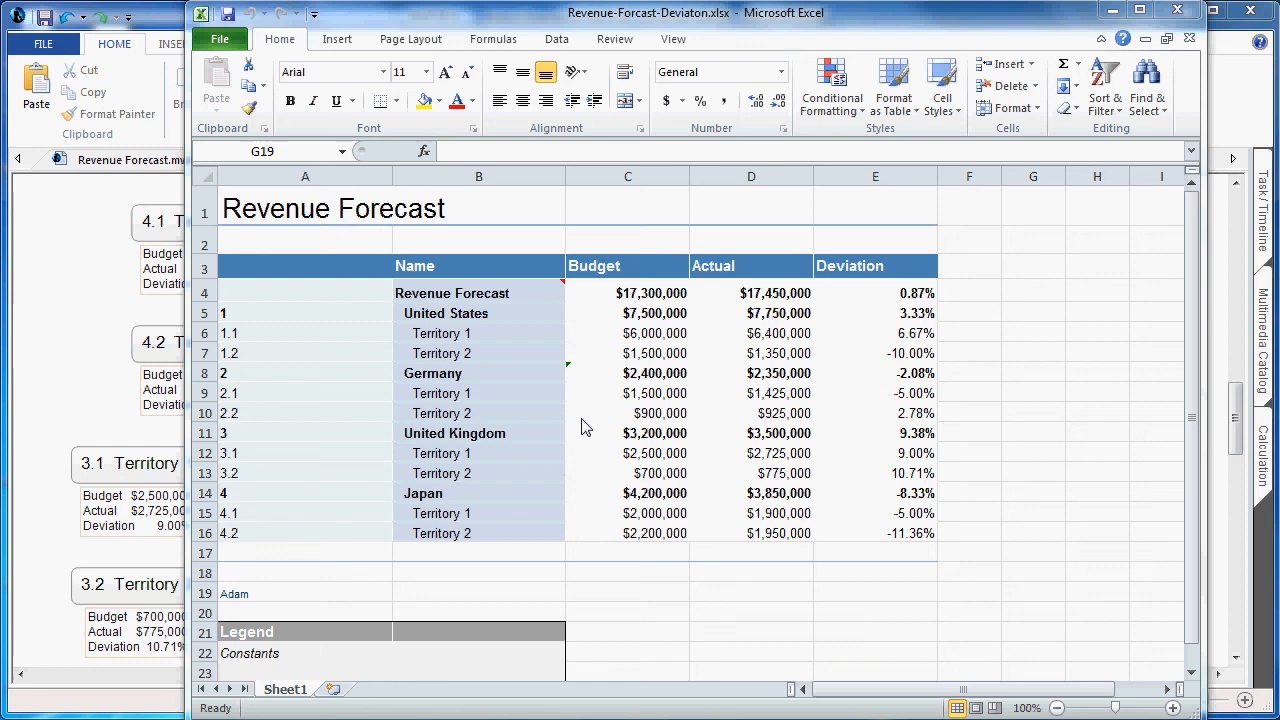
mouse_move(834, 260)
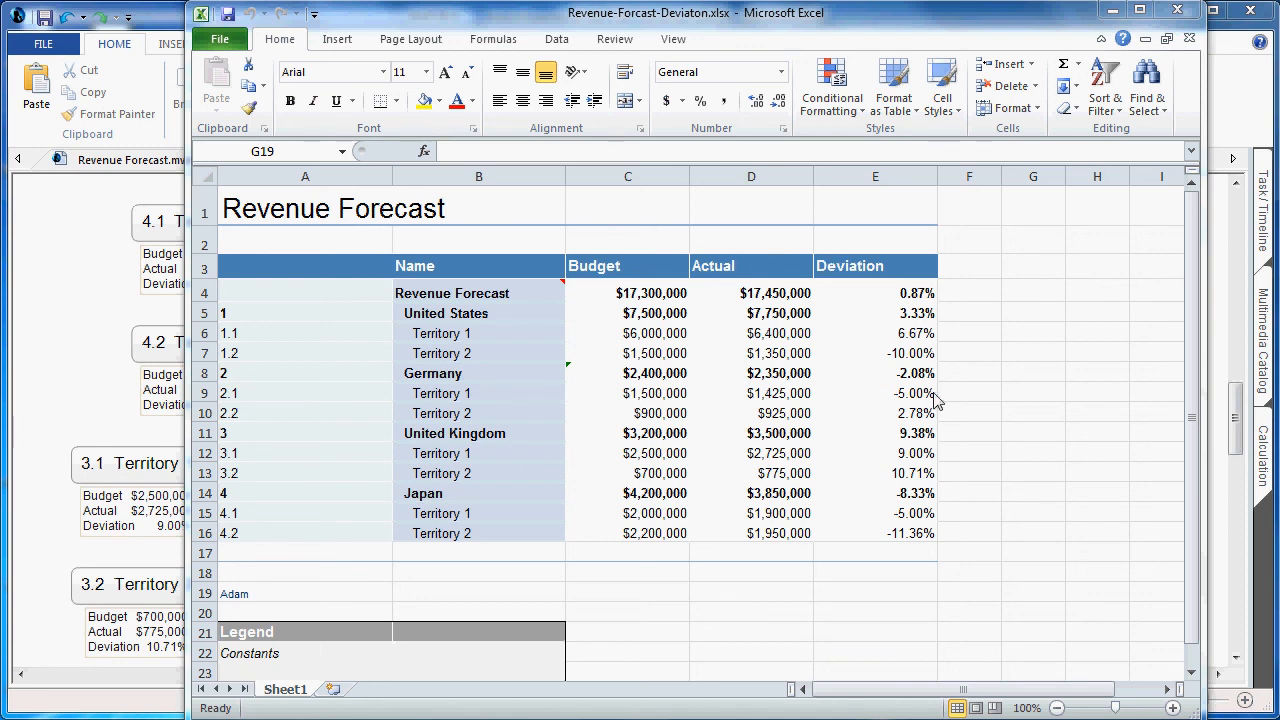
- Inspect cell E6 to confirm Territory 1's deviation holds the formula =(D6-C6)*100/C6
click(1032, 592)
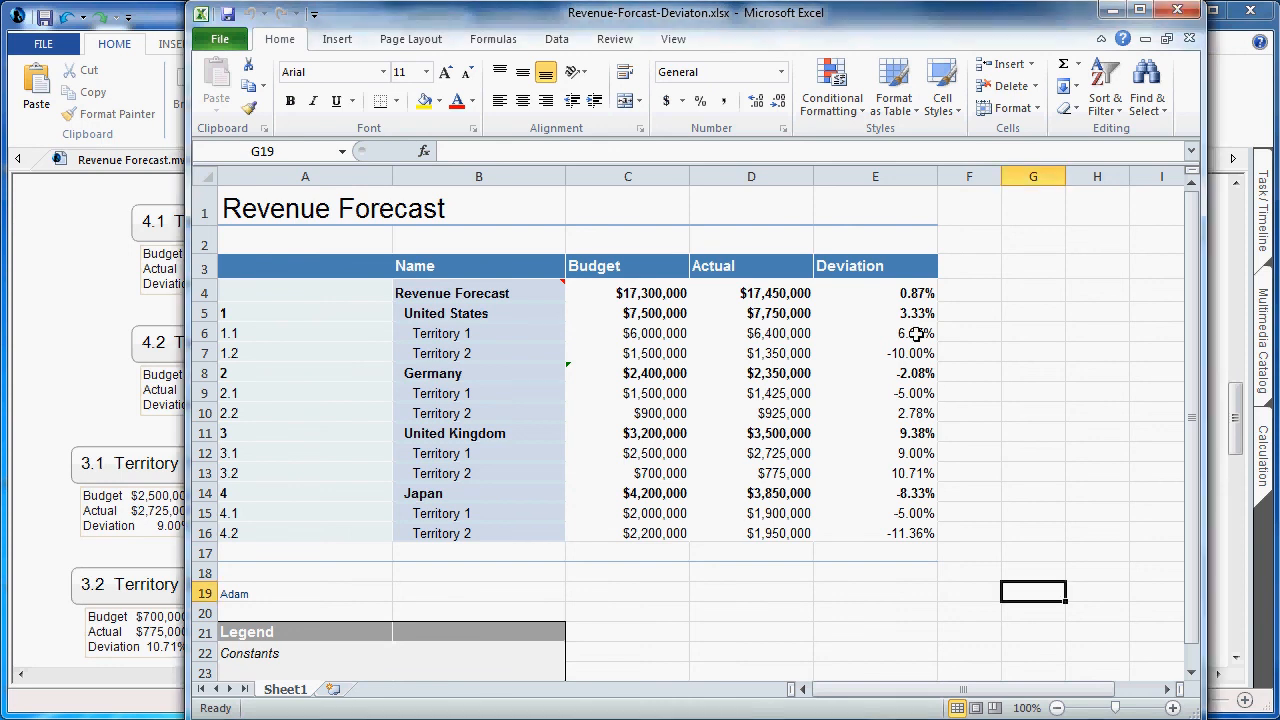
click(876, 332)
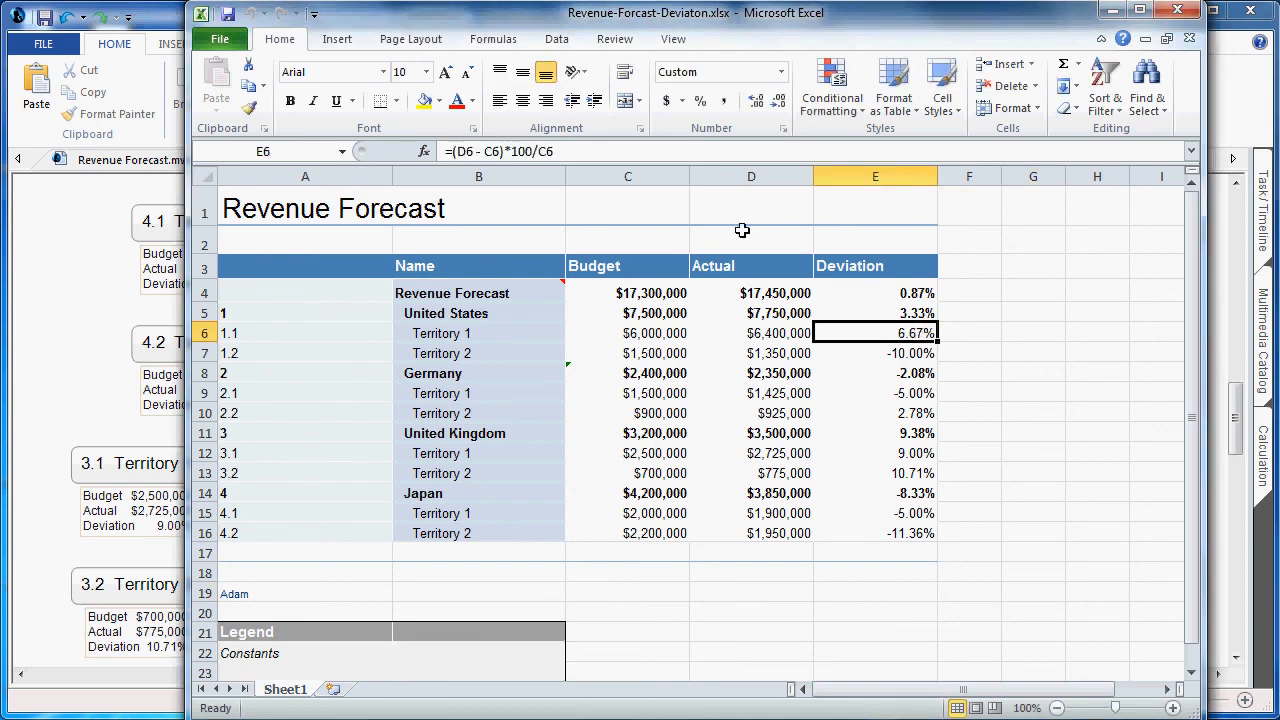
mouse_move(584, 152)
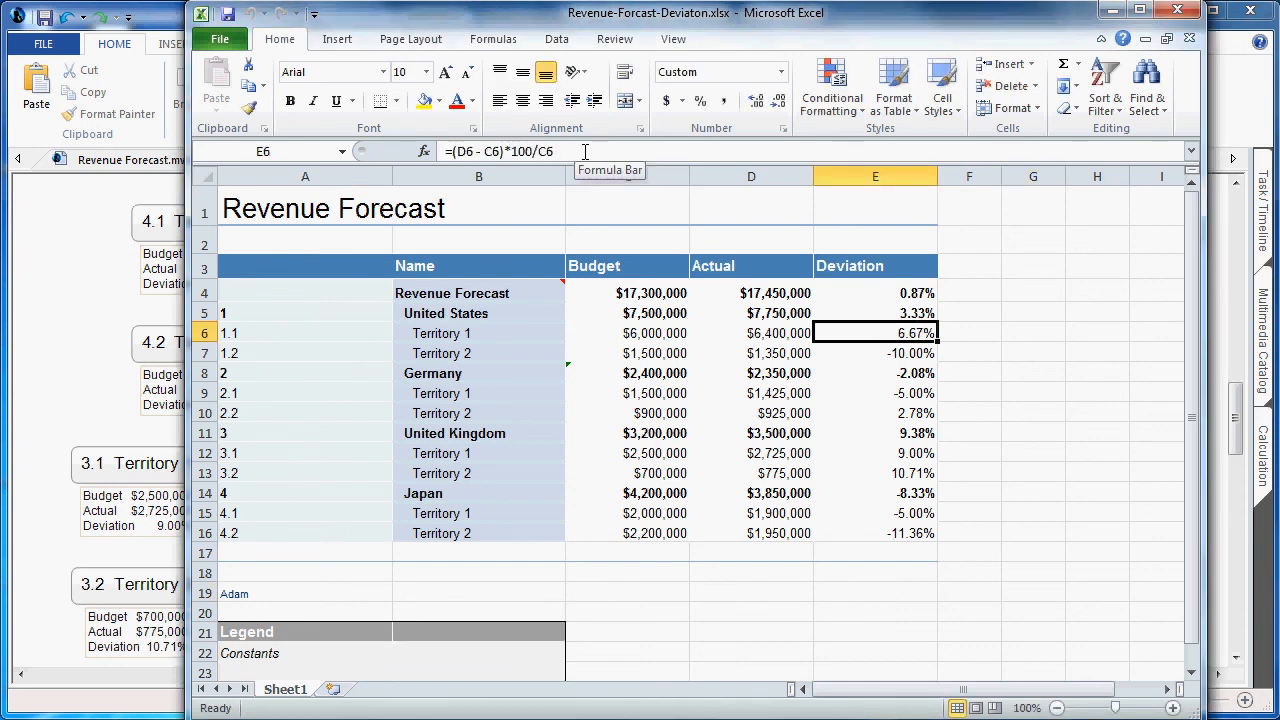
mouse_move(800, 288)
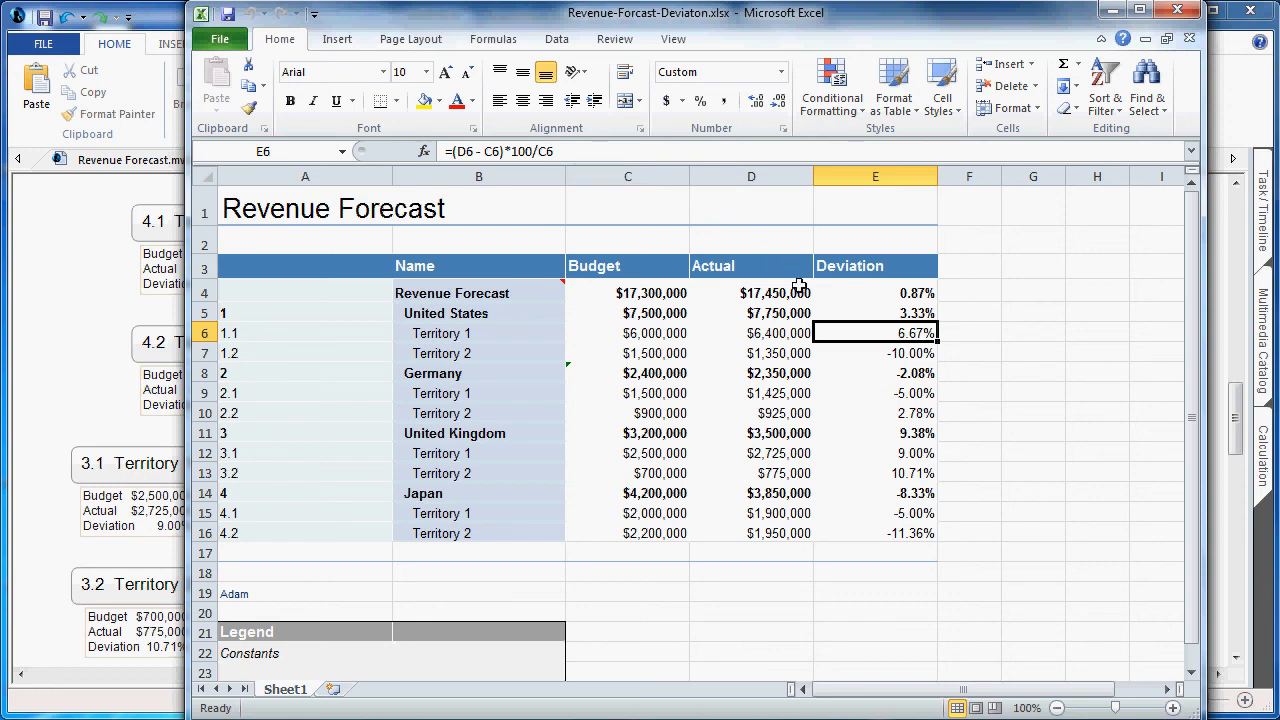
mouse_move(776, 560)
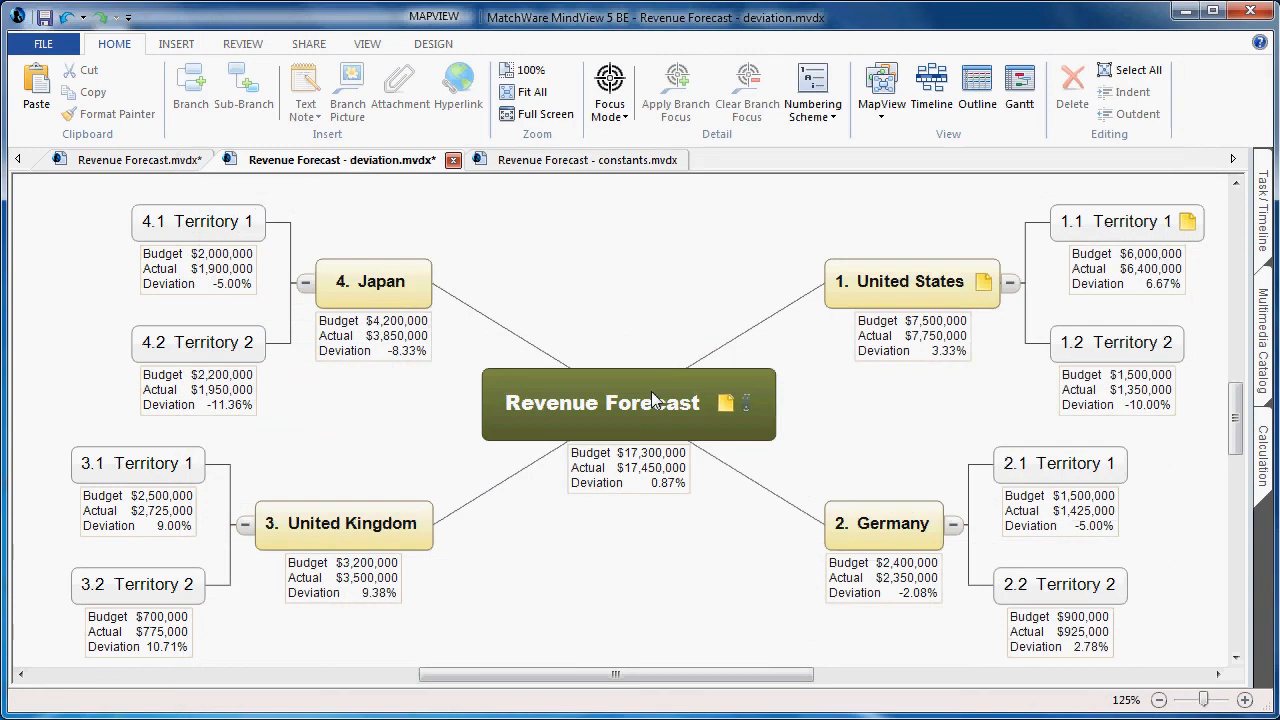
- On the constants map, review the Euro, Pound and Yen conversion constants under Calculation Defaults without changing them
click(588, 160)
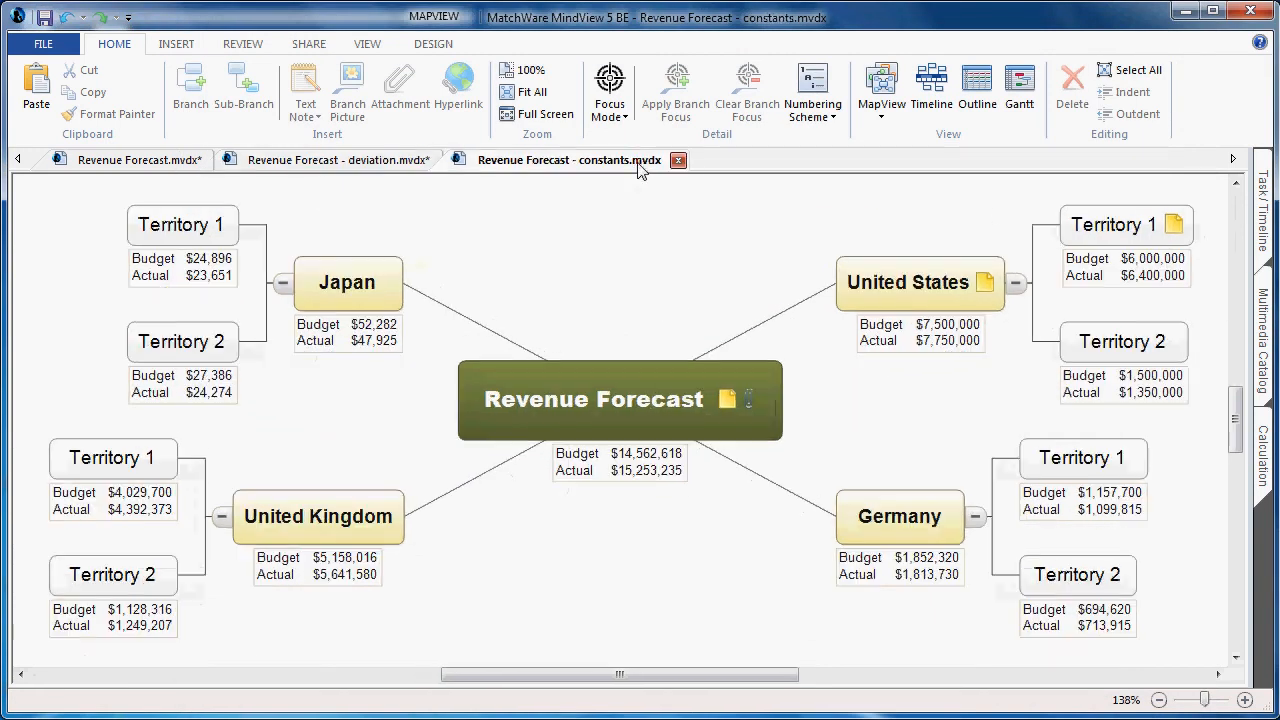
mouse_move(1176, 470)
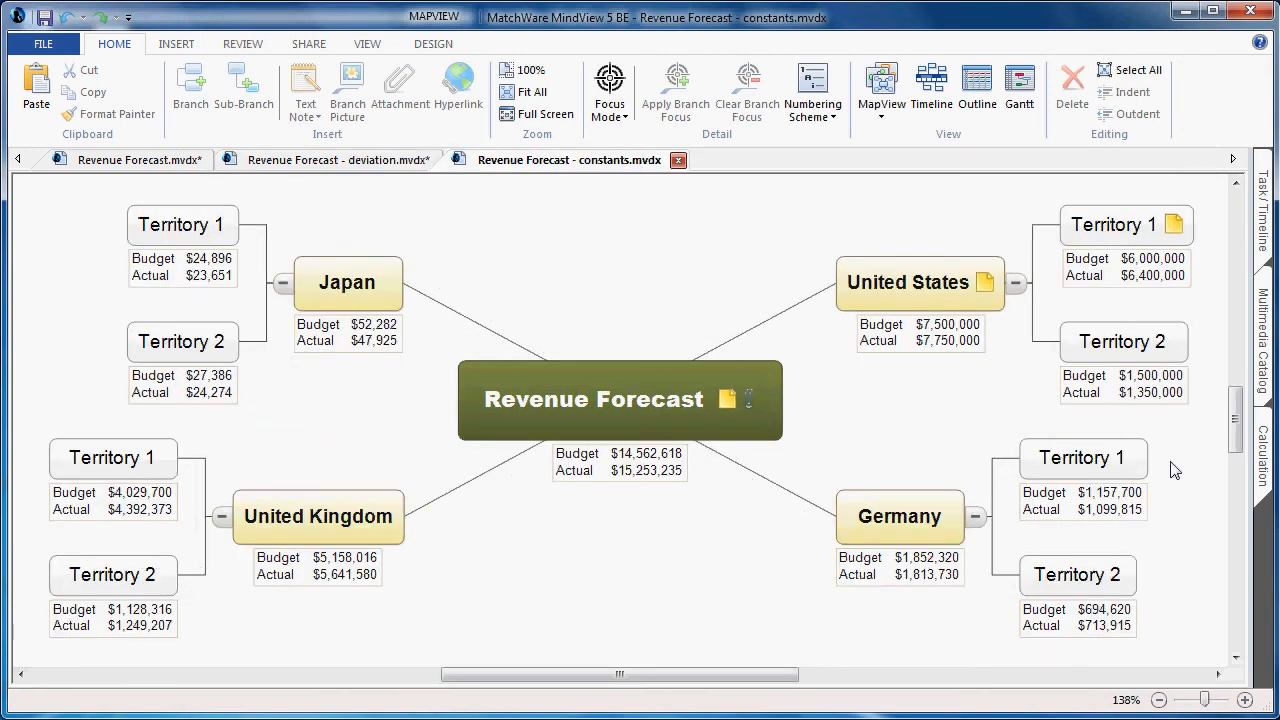
click(1260, 420)
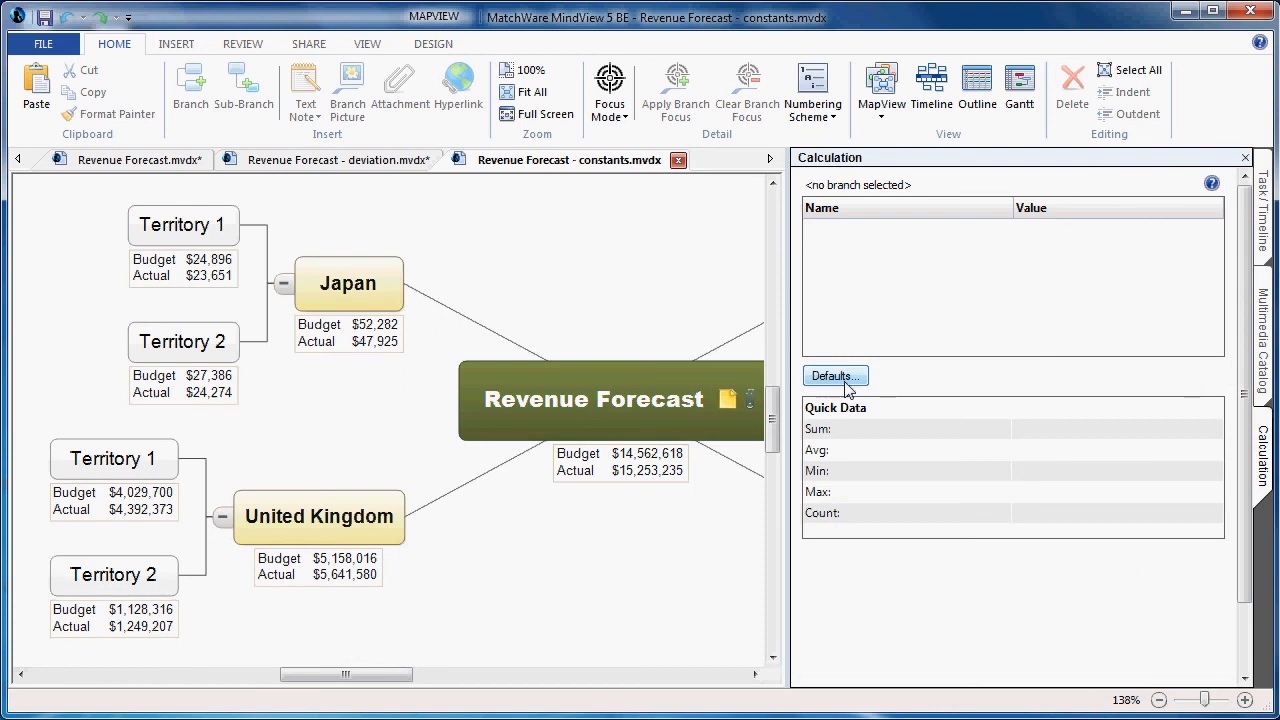
click(836, 376)
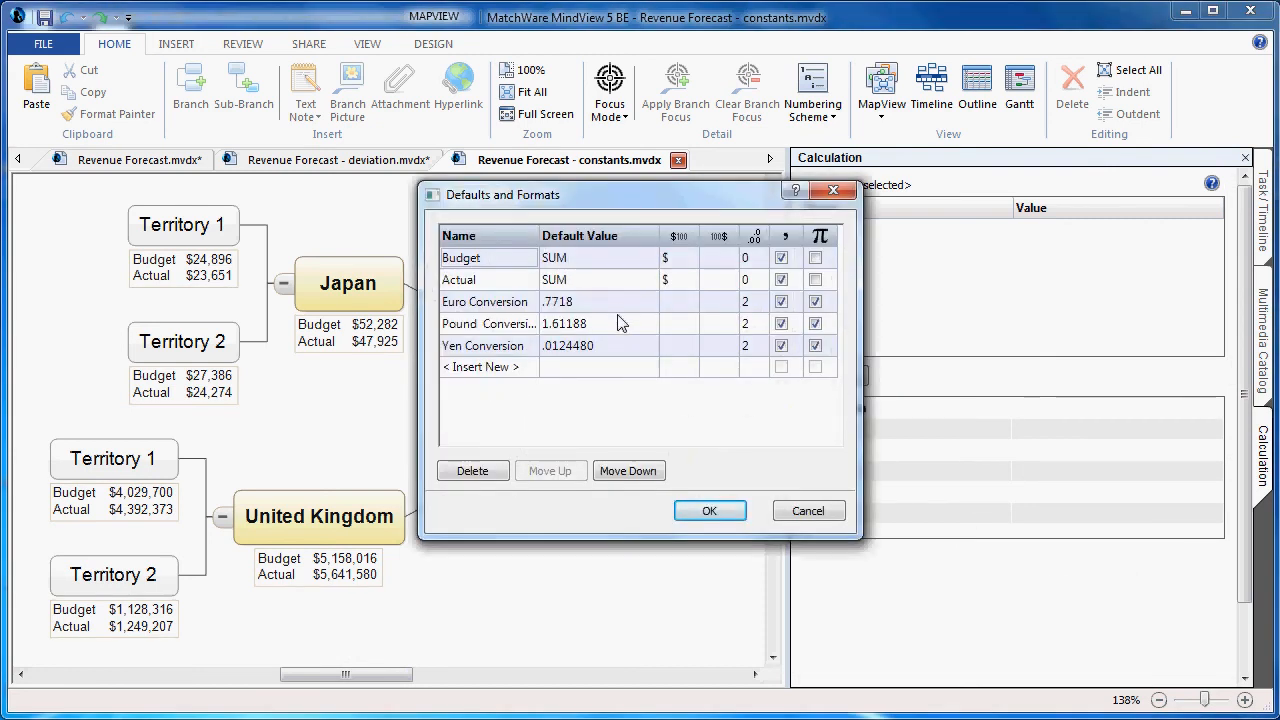
mouse_move(620, 356)
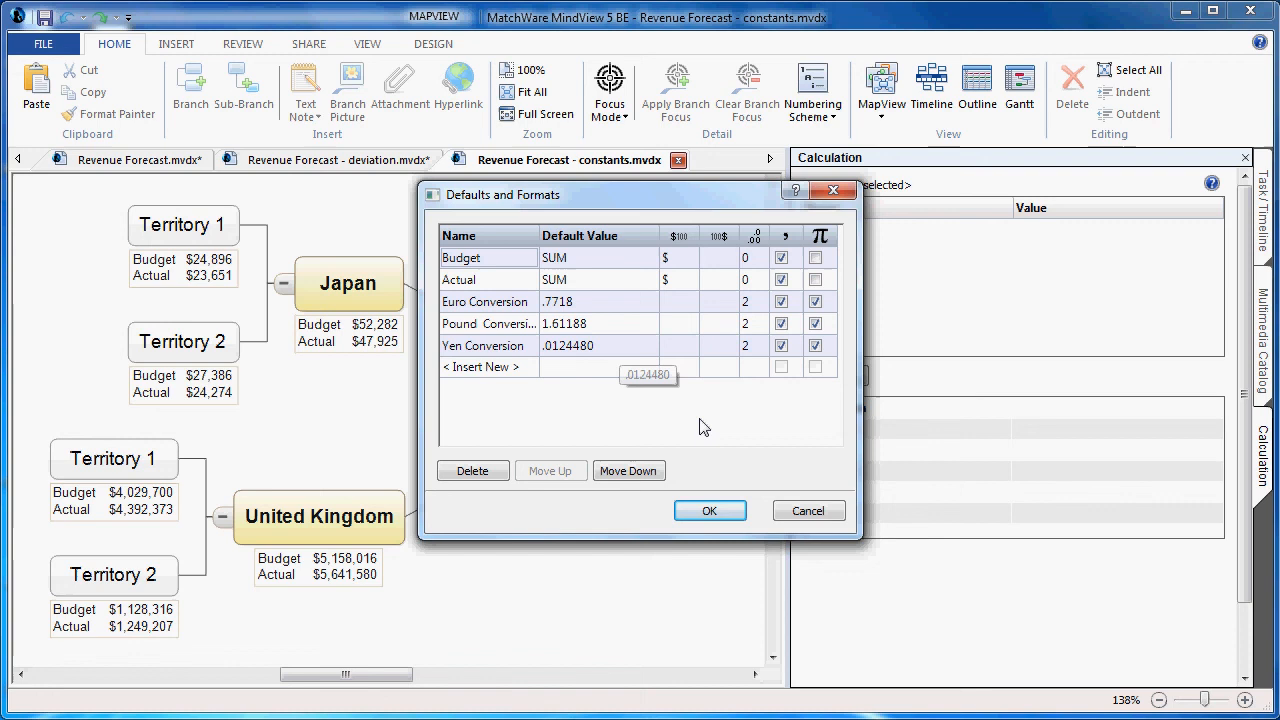
click(708, 510)
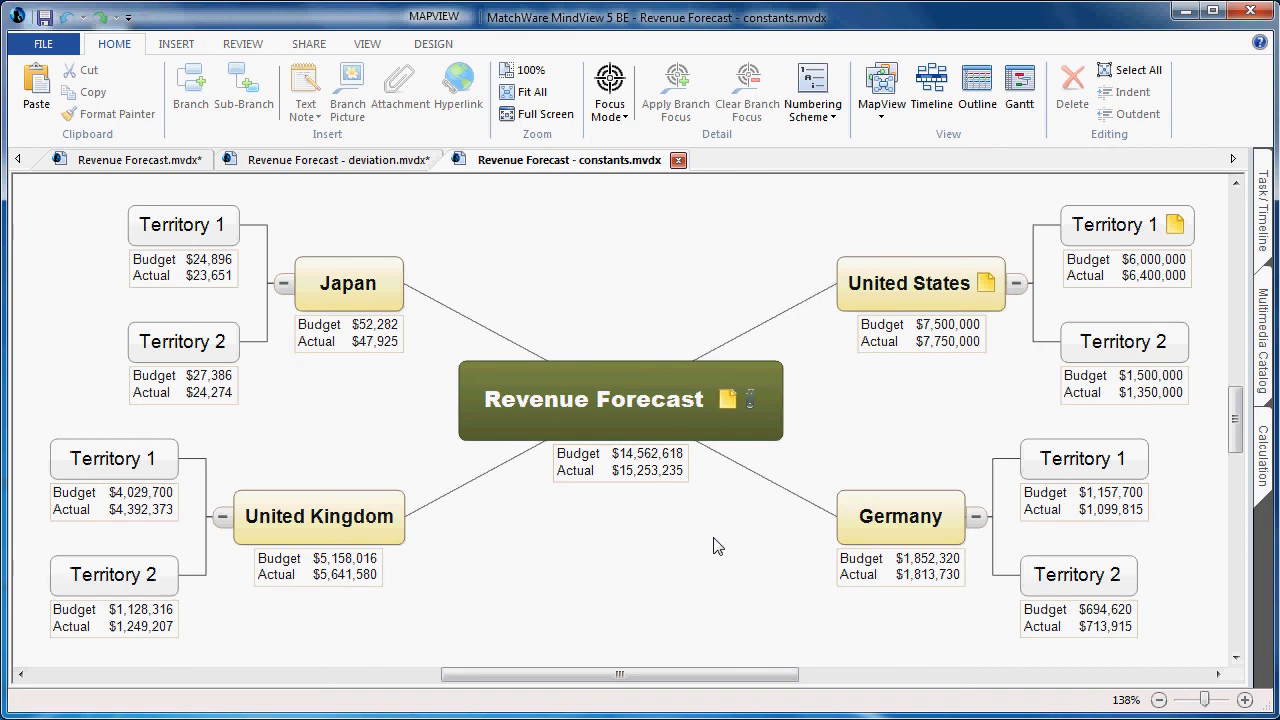
mouse_move(90, 108)
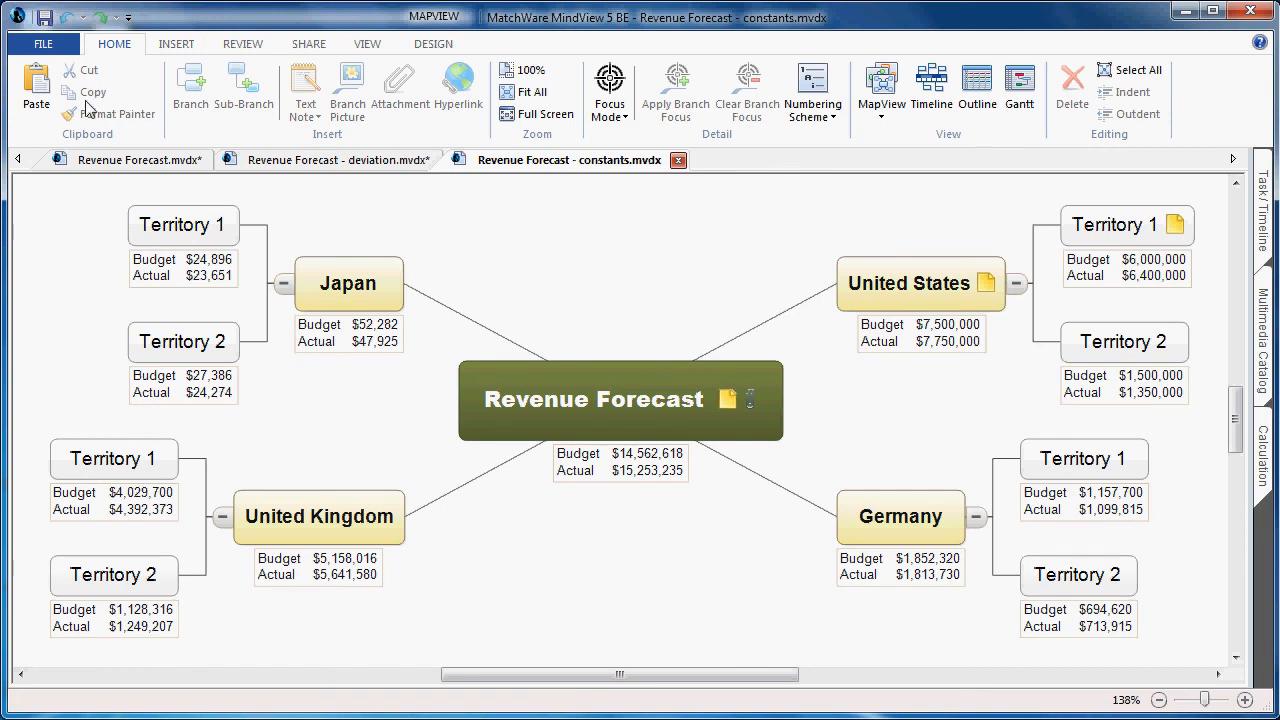
- Run an Advanced Excel Export of the constants map in Numbered layout with Budget and Actual columns
click(42, 44)
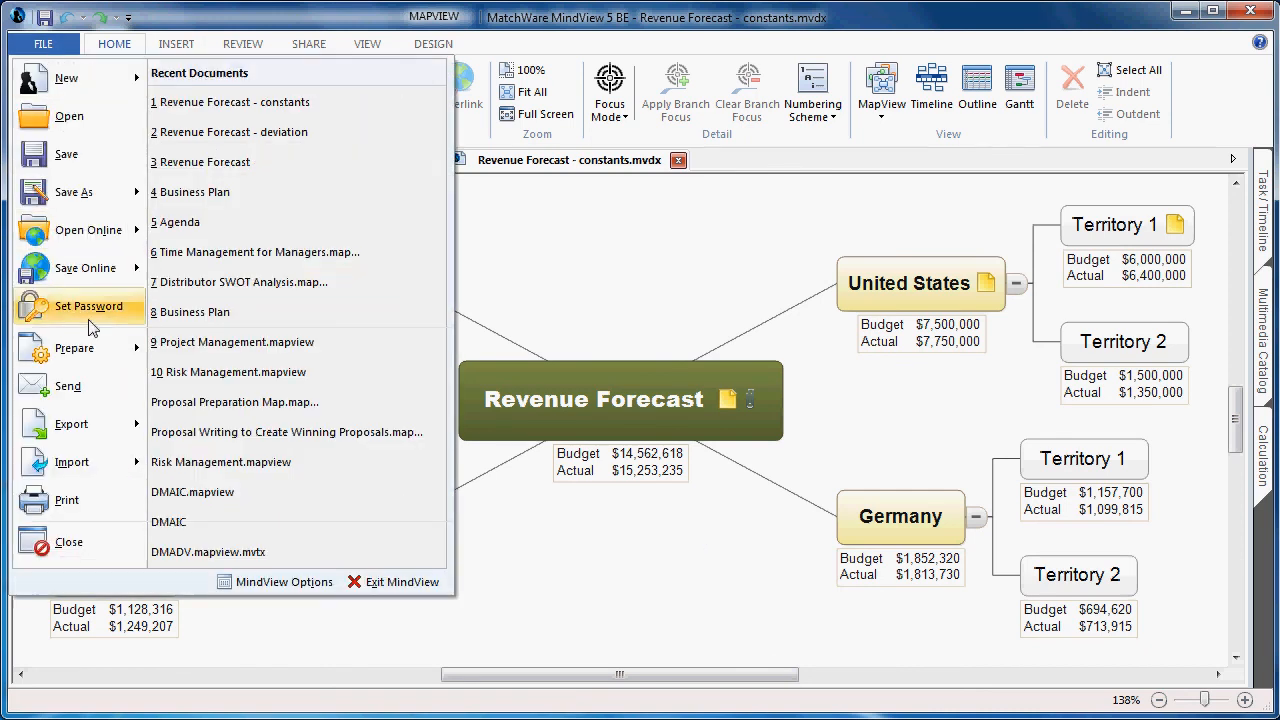
click(72, 424)
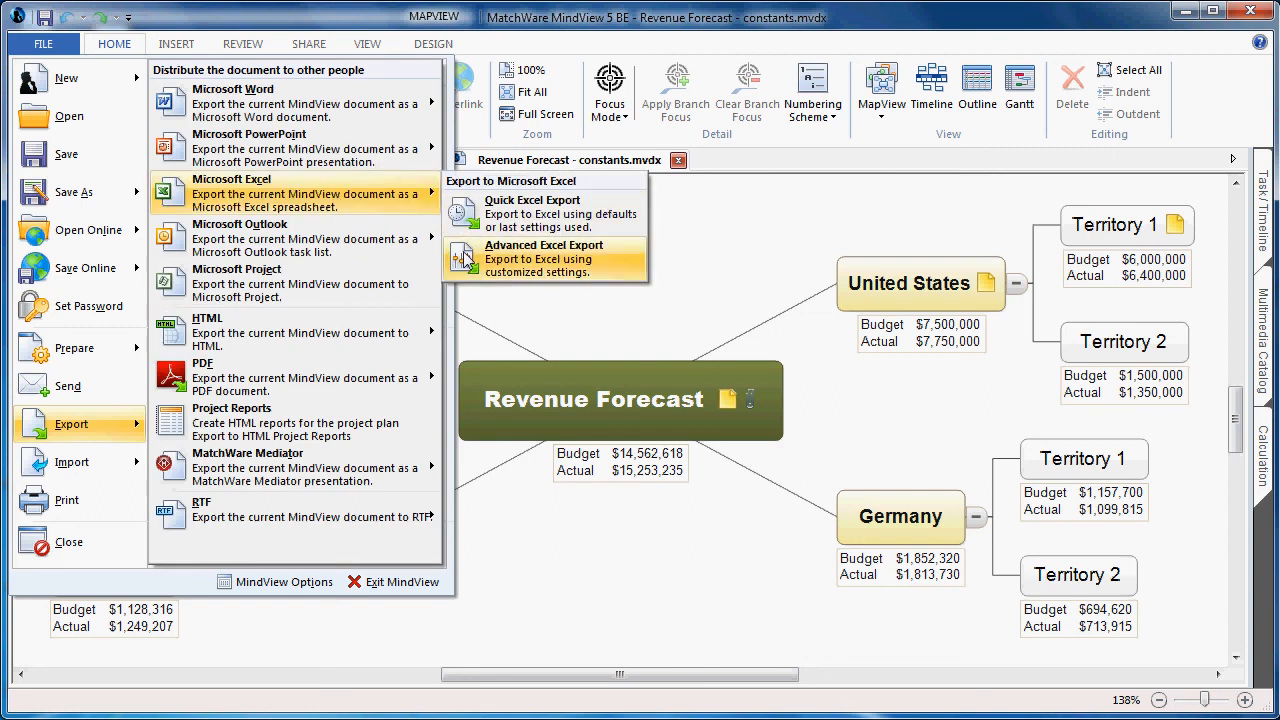
click(544, 258)
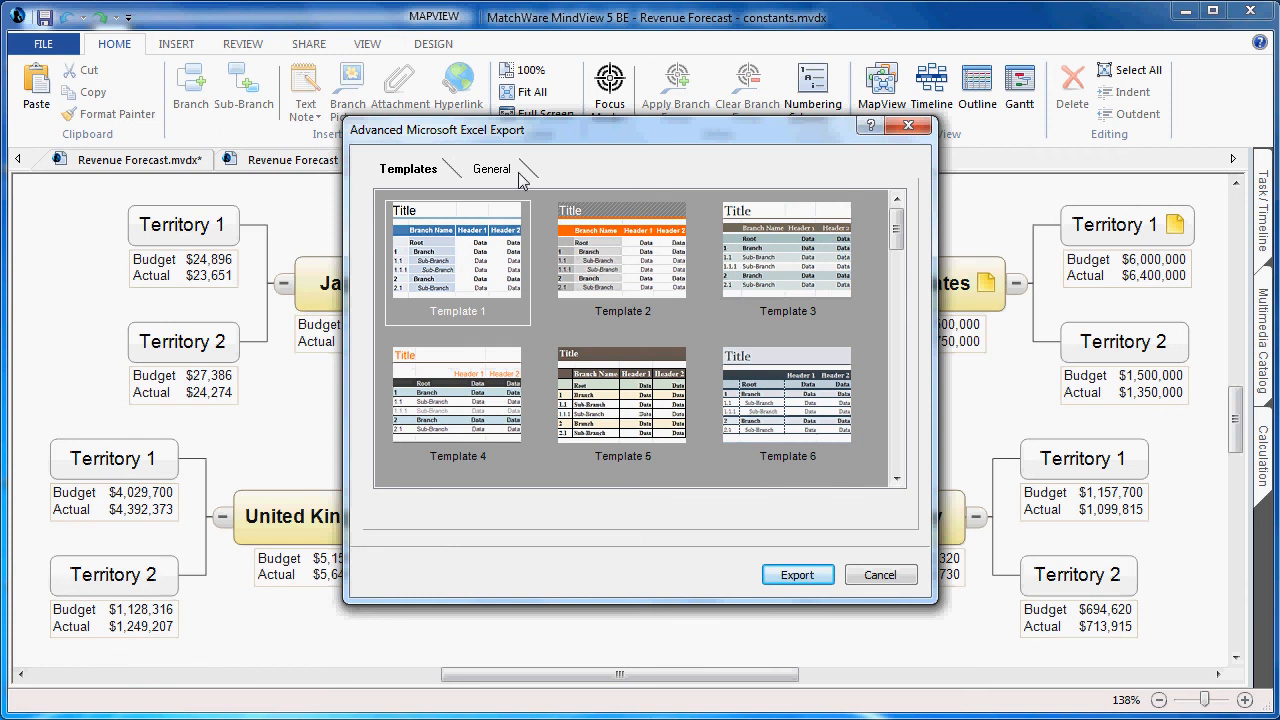
click(492, 168)
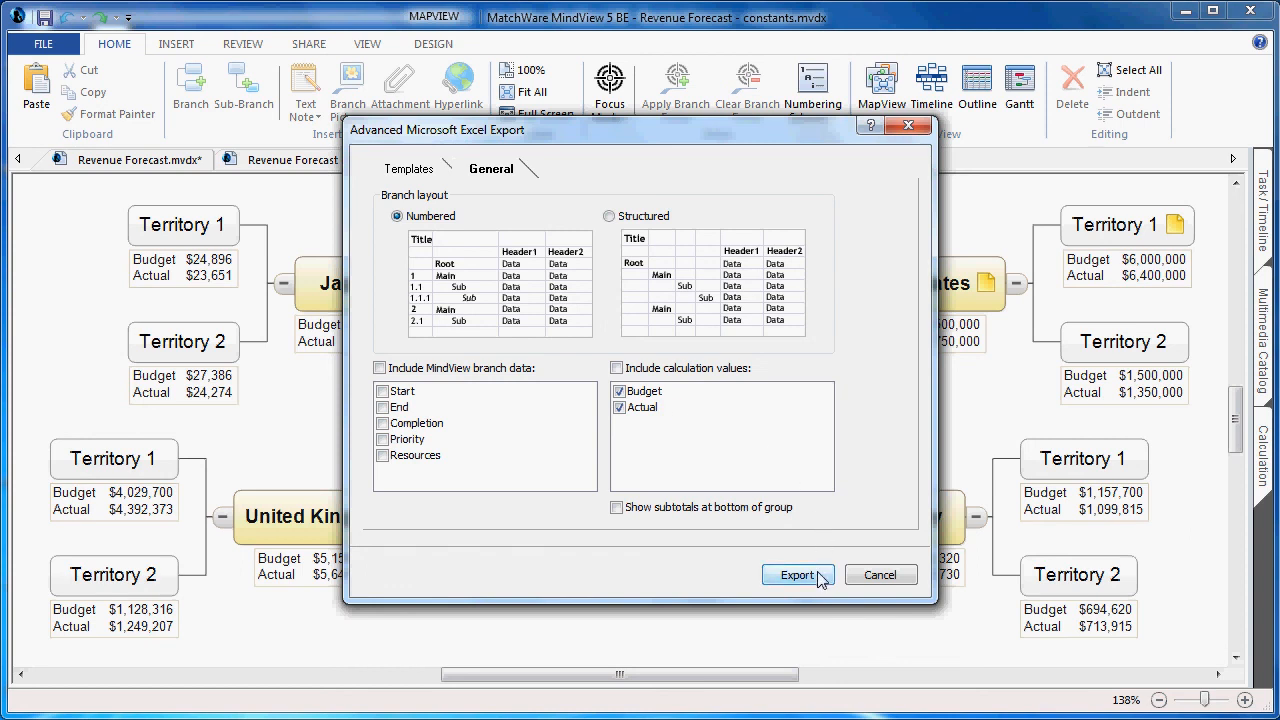
click(796, 574)
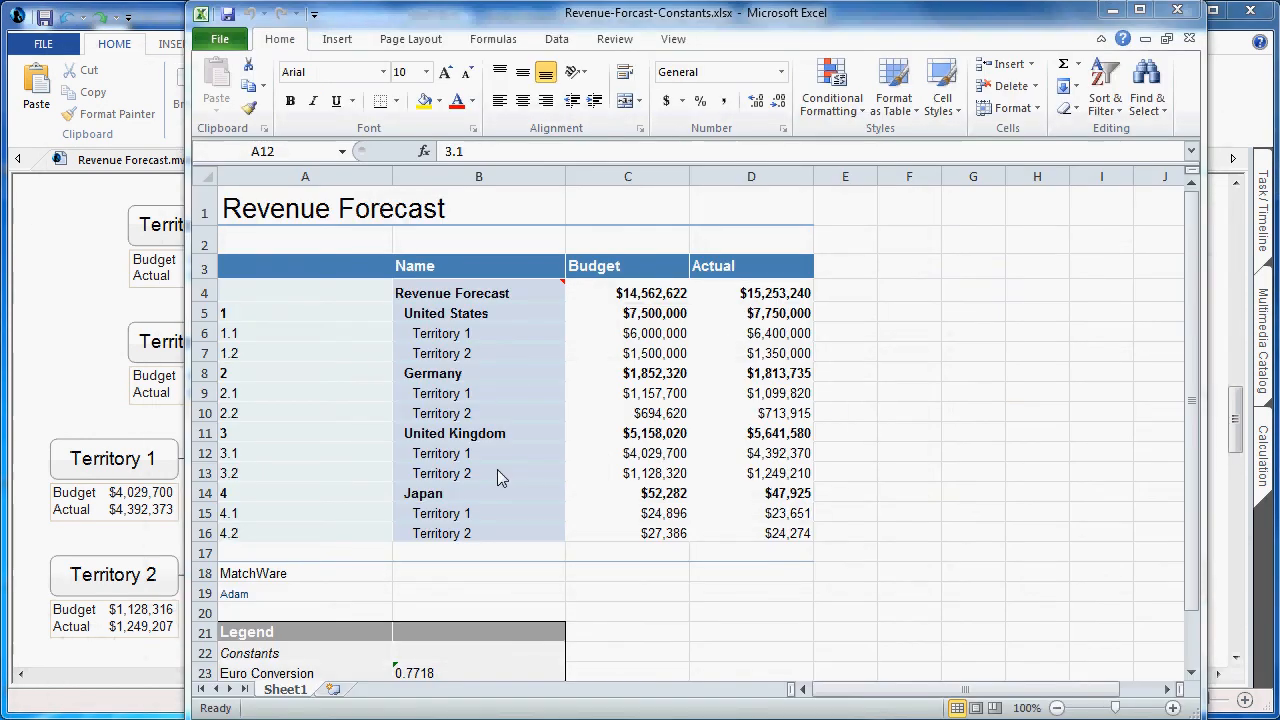
mouse_move(856, 268)
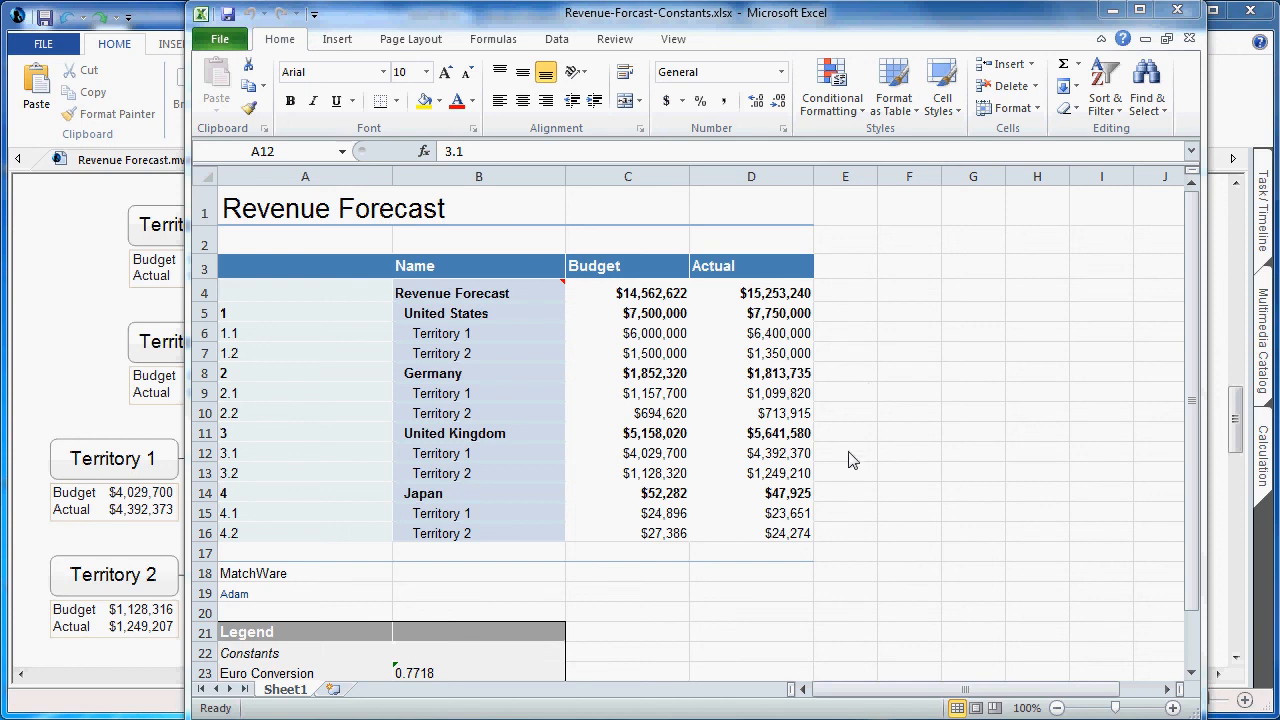
scroll(down, 3)
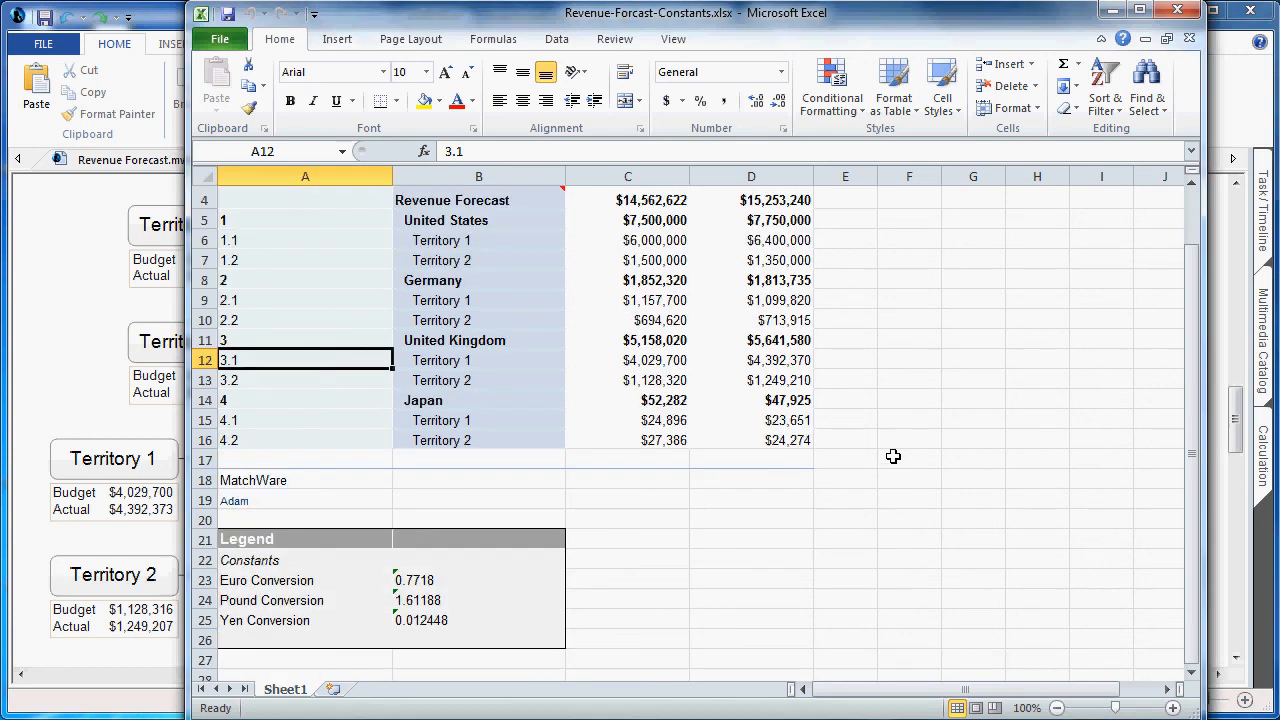
scroll(down, 3)
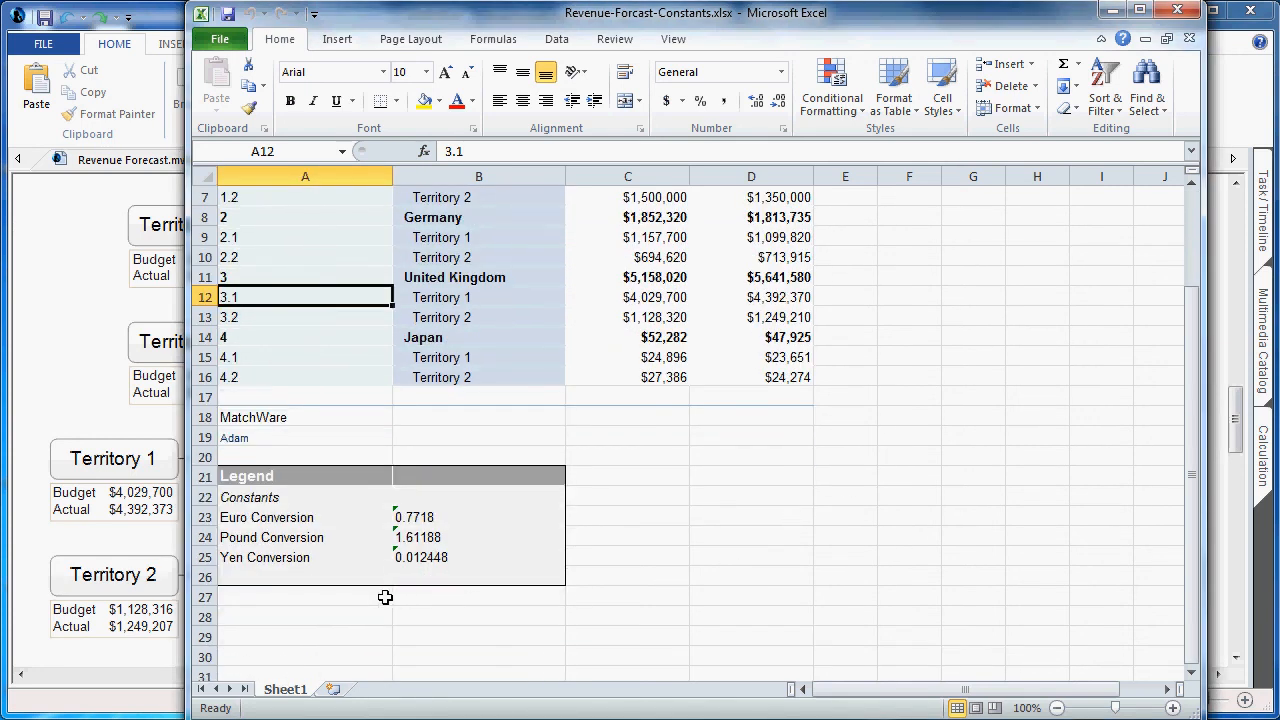
mouse_move(364, 576)
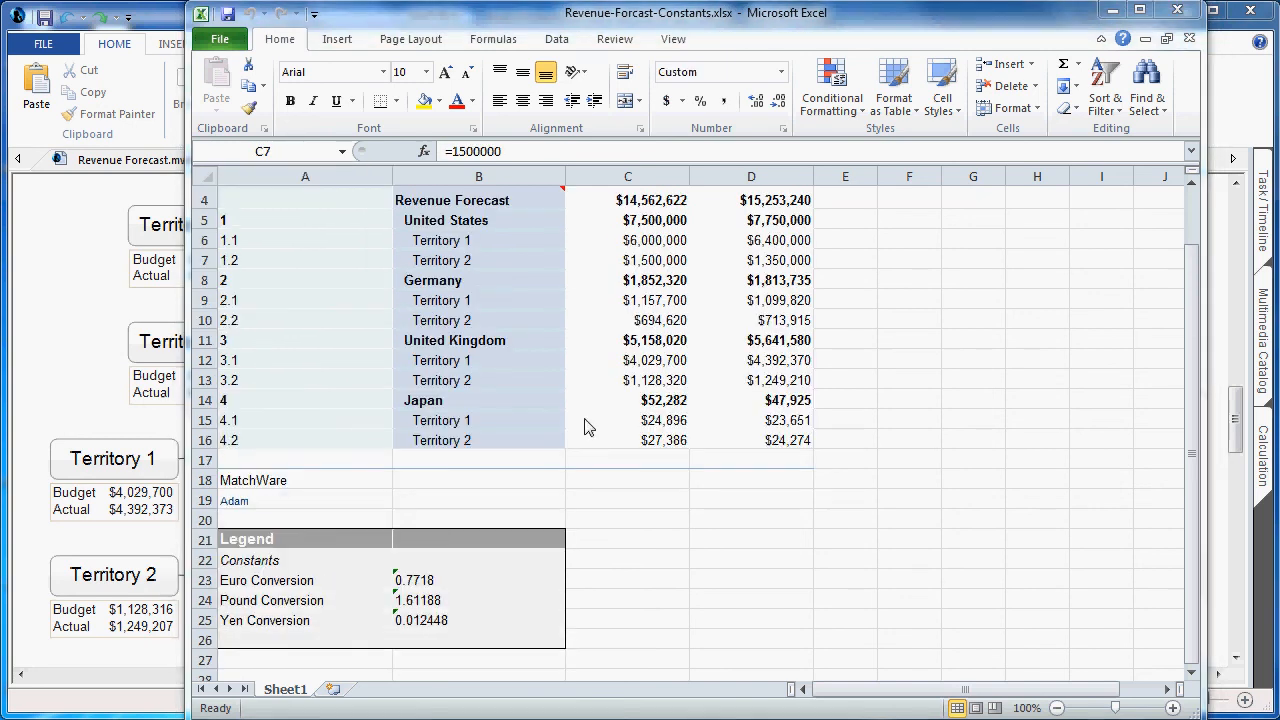
click(628, 260)
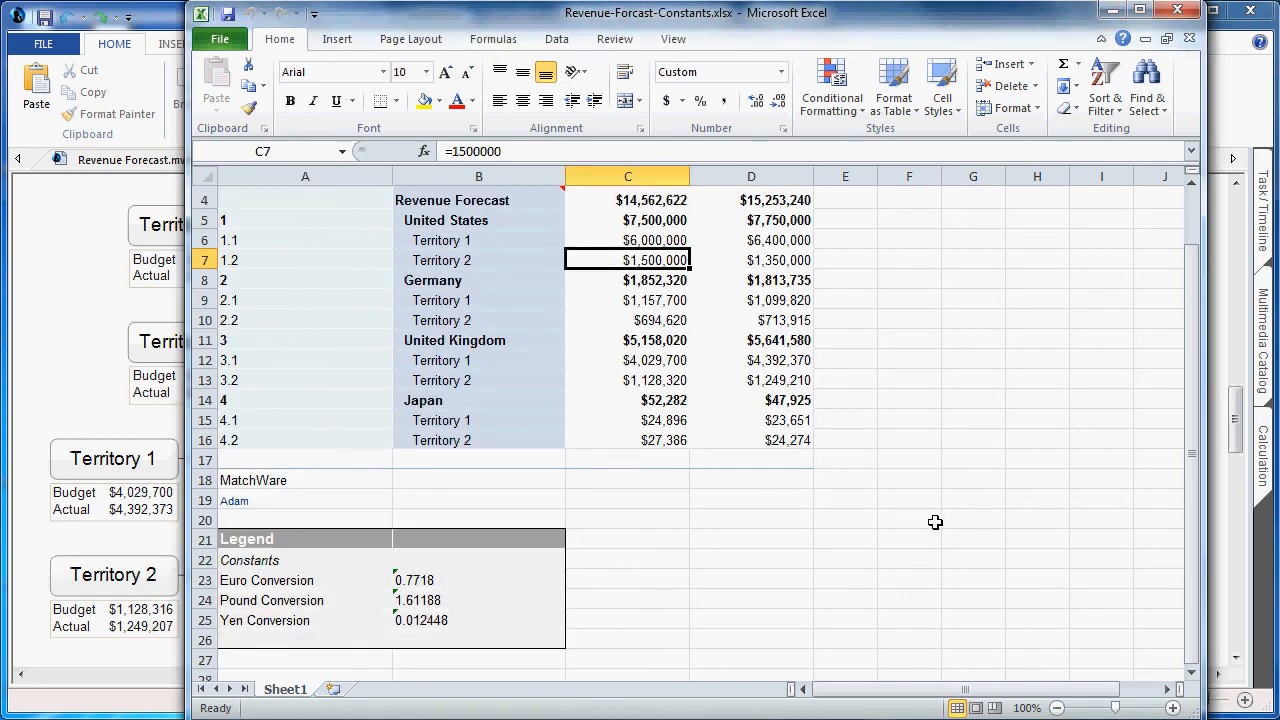
click(908, 520)
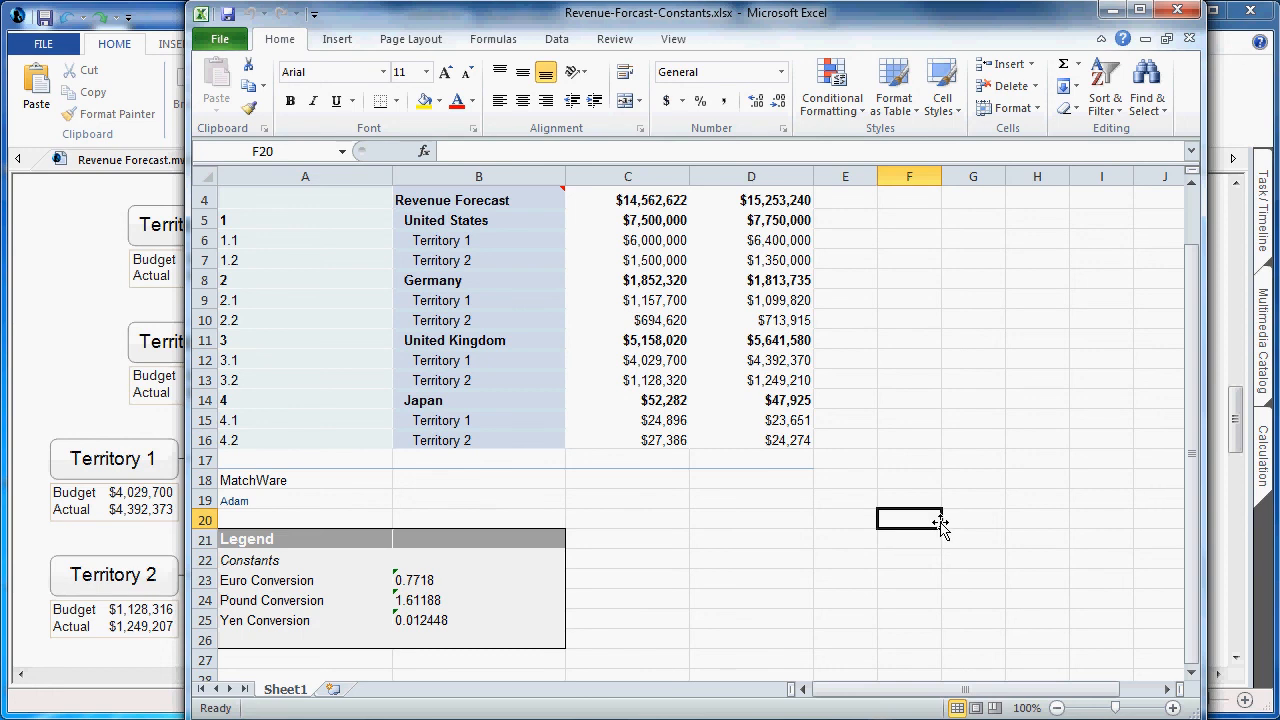
scroll(up, 3)
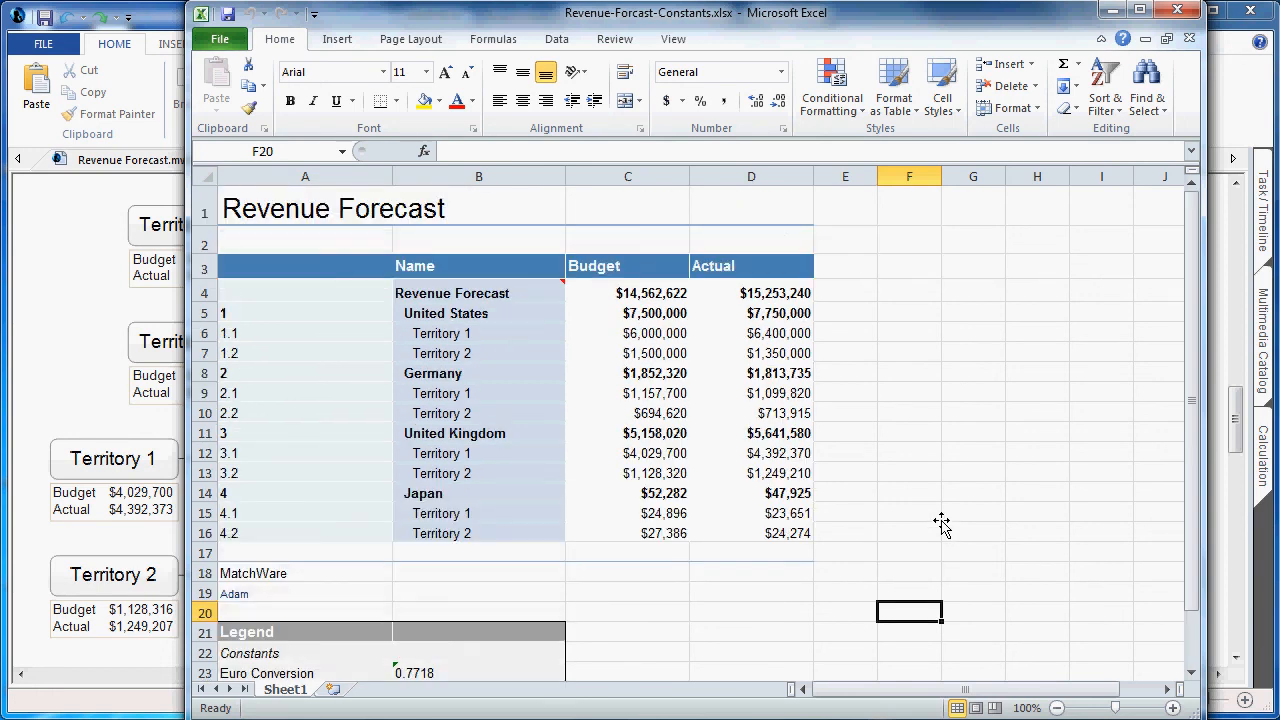